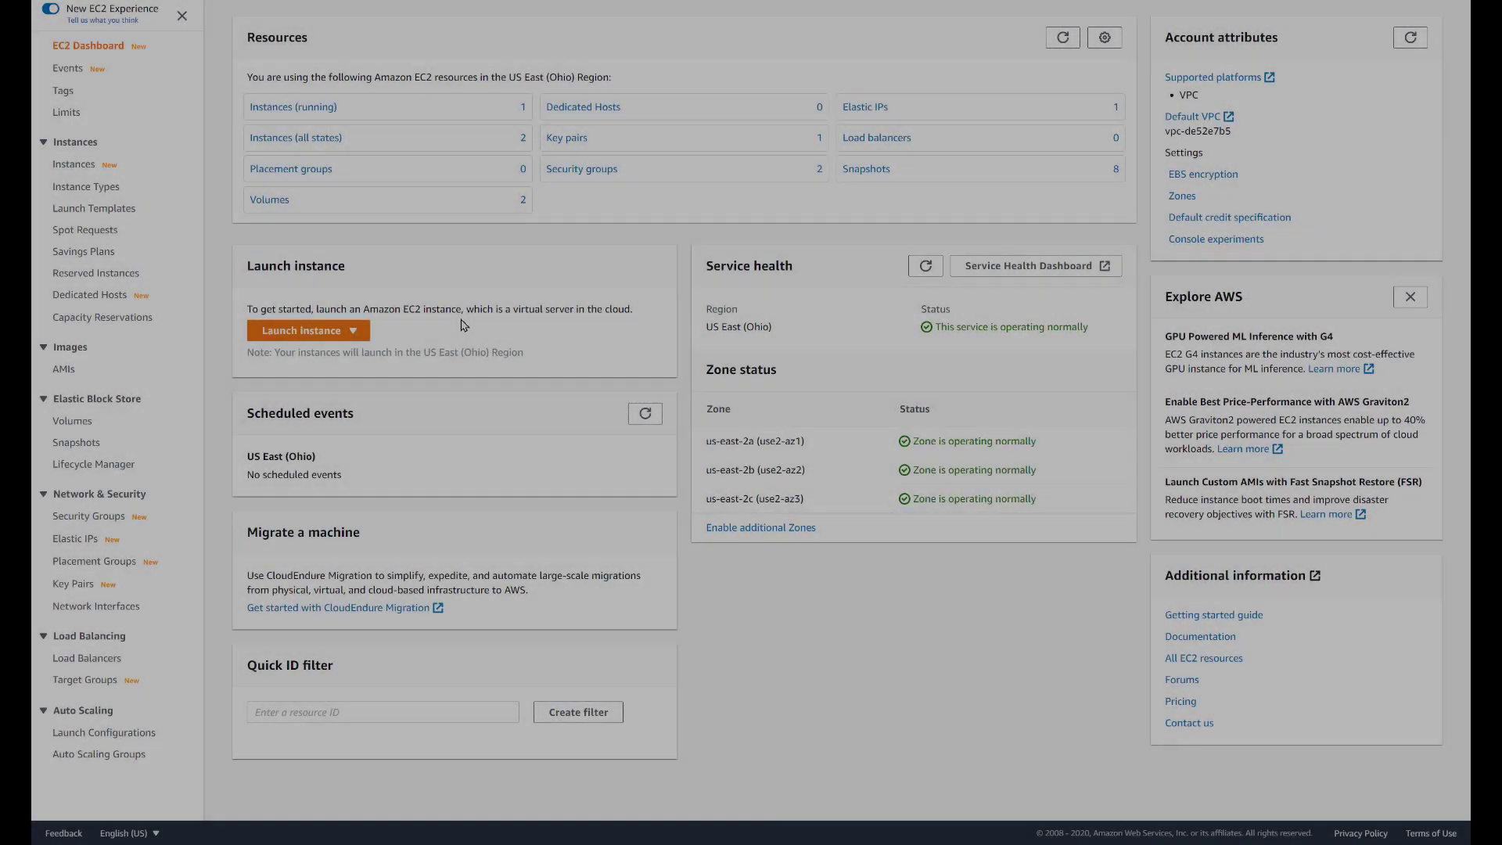
# Step: Launch an Amazon Linux 2 t2.micro instance with the aws key pair and view it
pyautogui.click(308, 330)
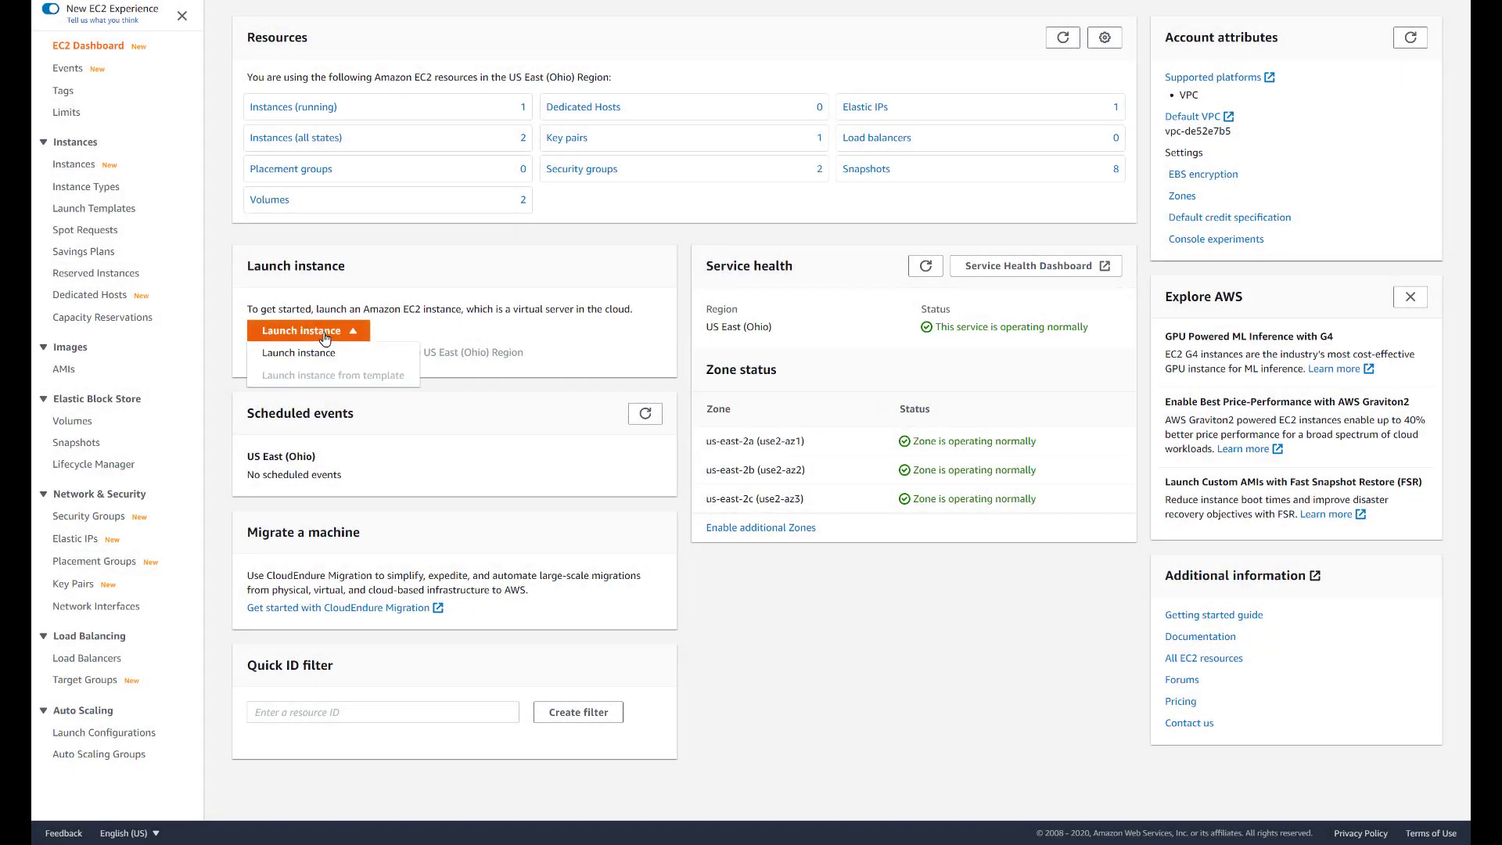
pyautogui.click(298, 352)
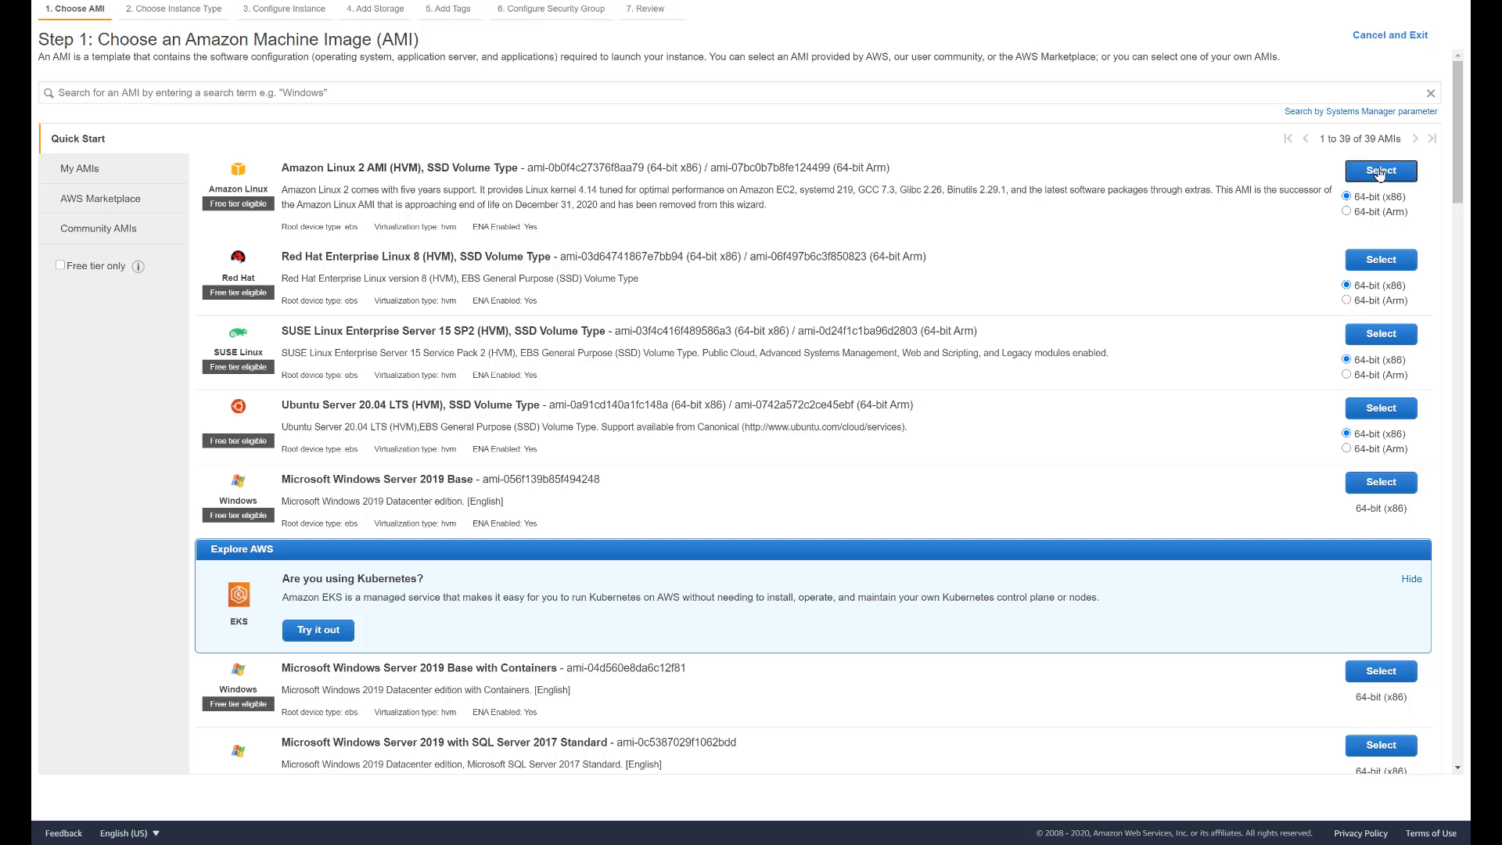
pyautogui.click(1379, 171)
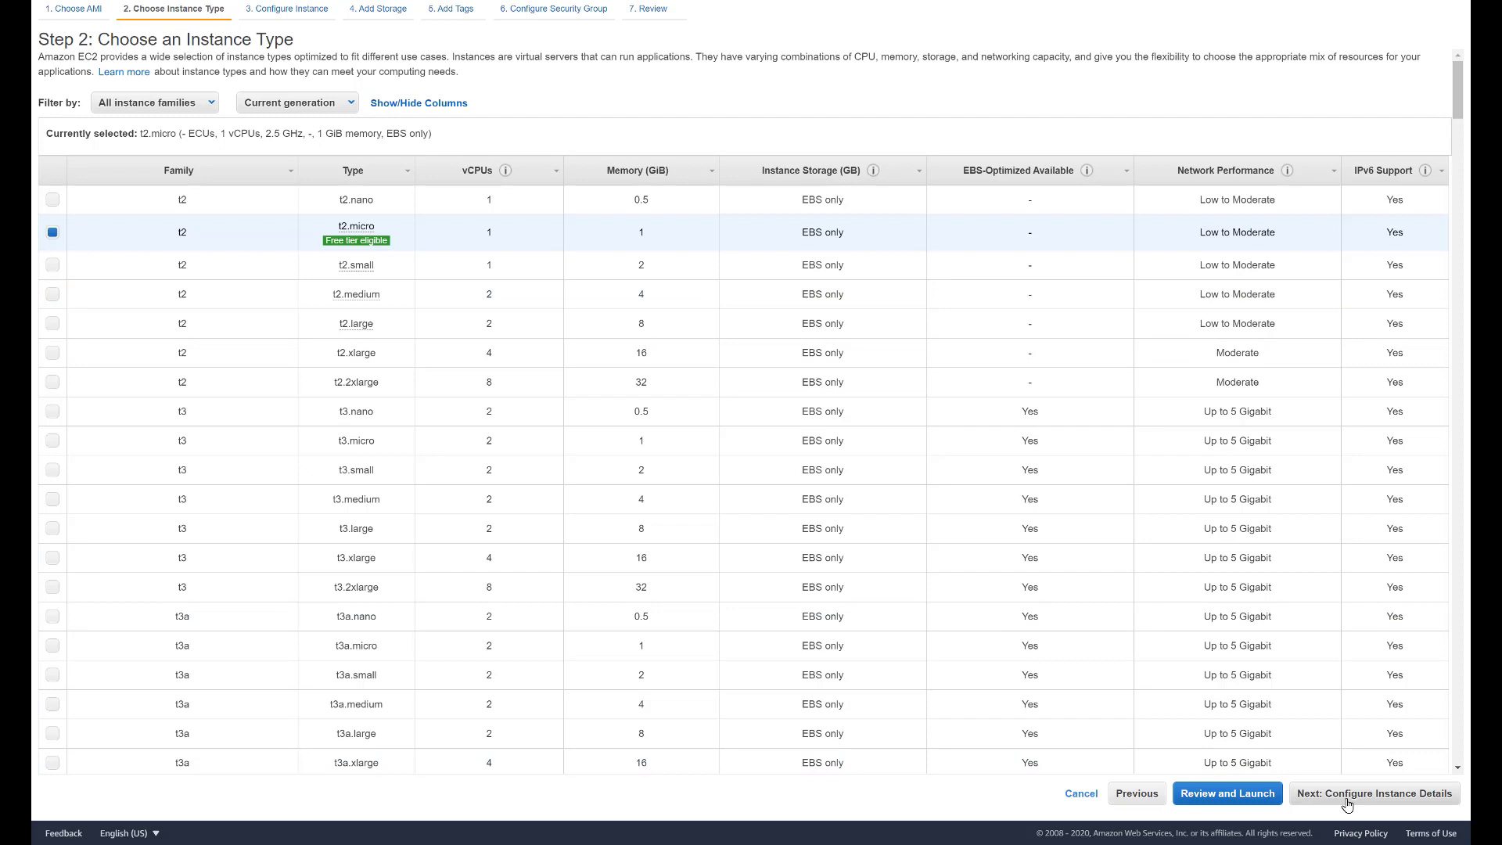
pyautogui.moveTo(1203, 793)
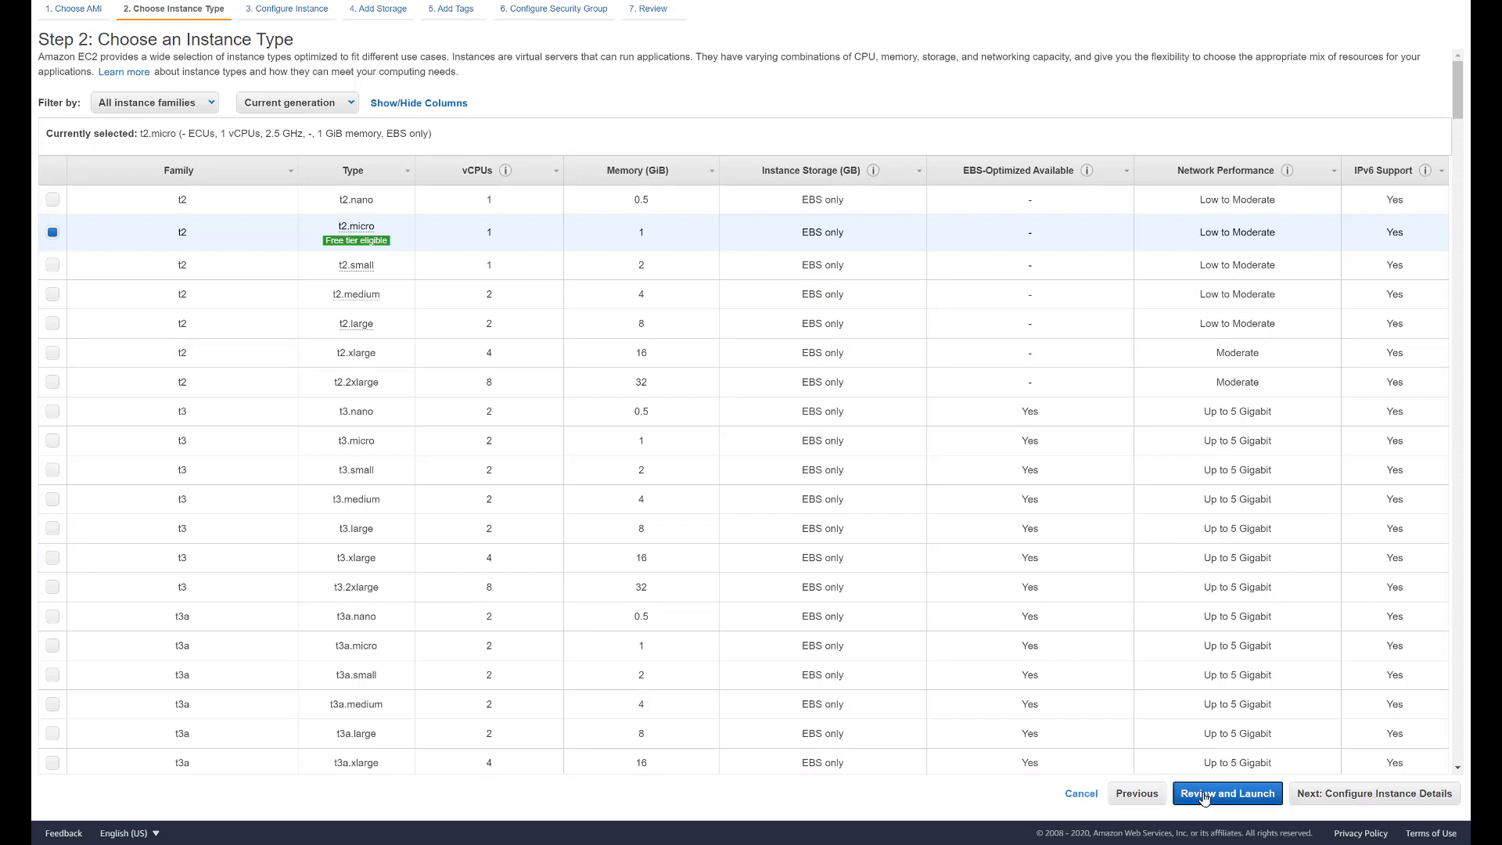
pyautogui.click(1228, 793)
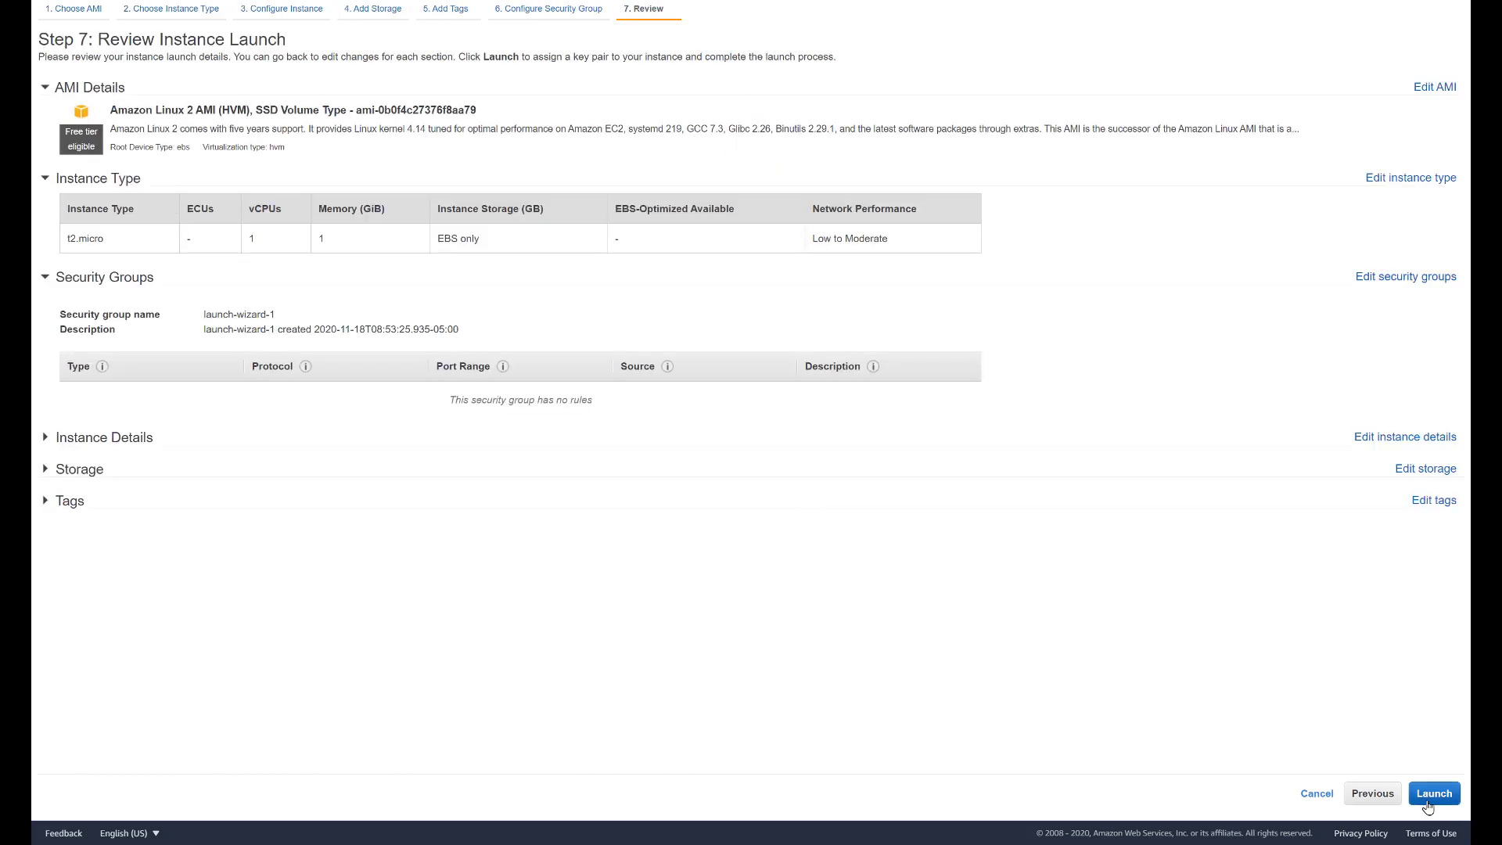
pyautogui.click(1434, 794)
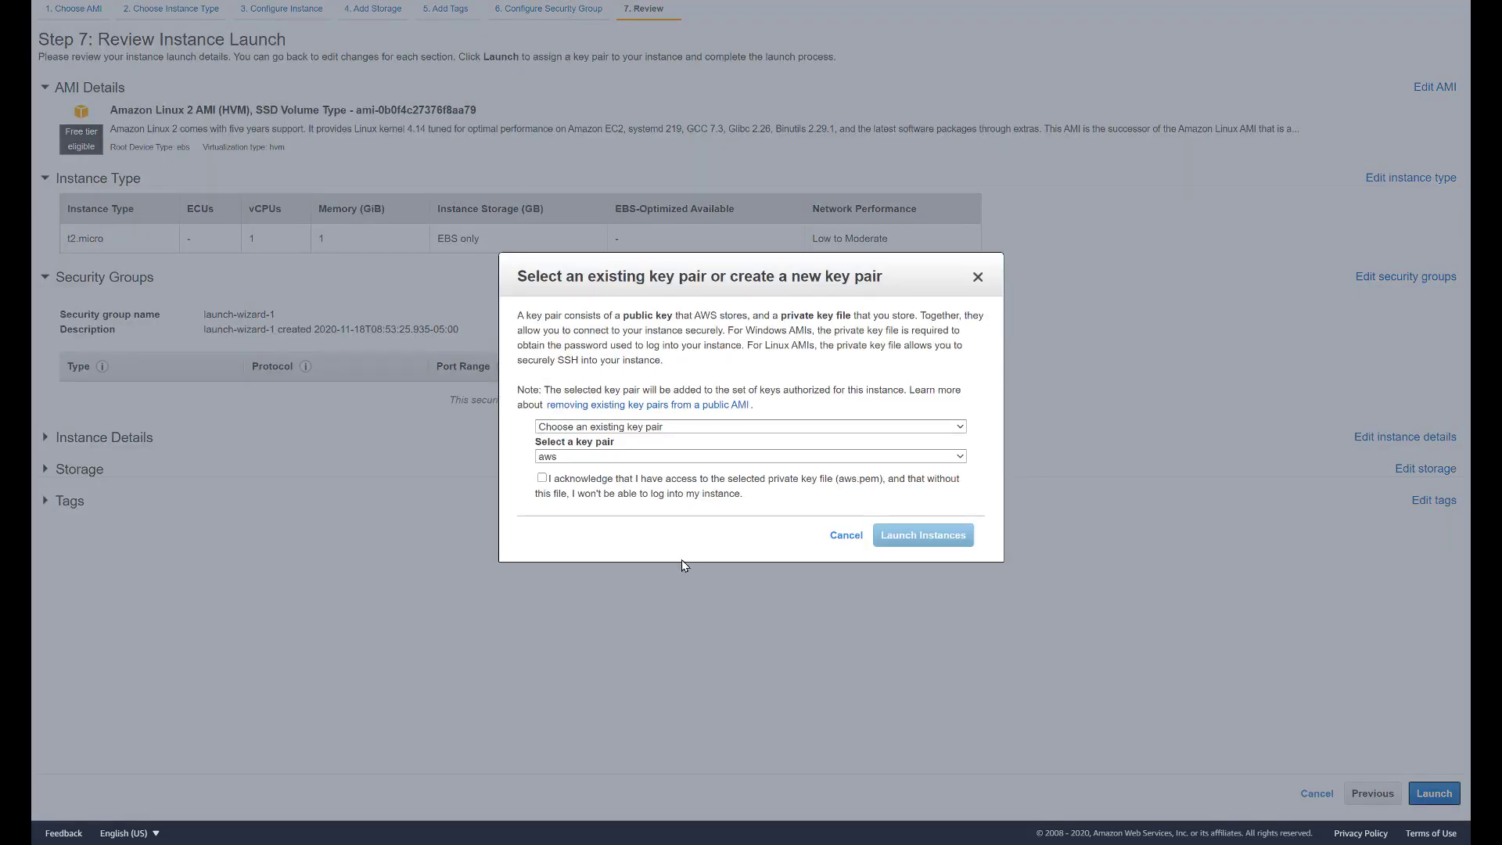
pyautogui.moveTo(649, 522)
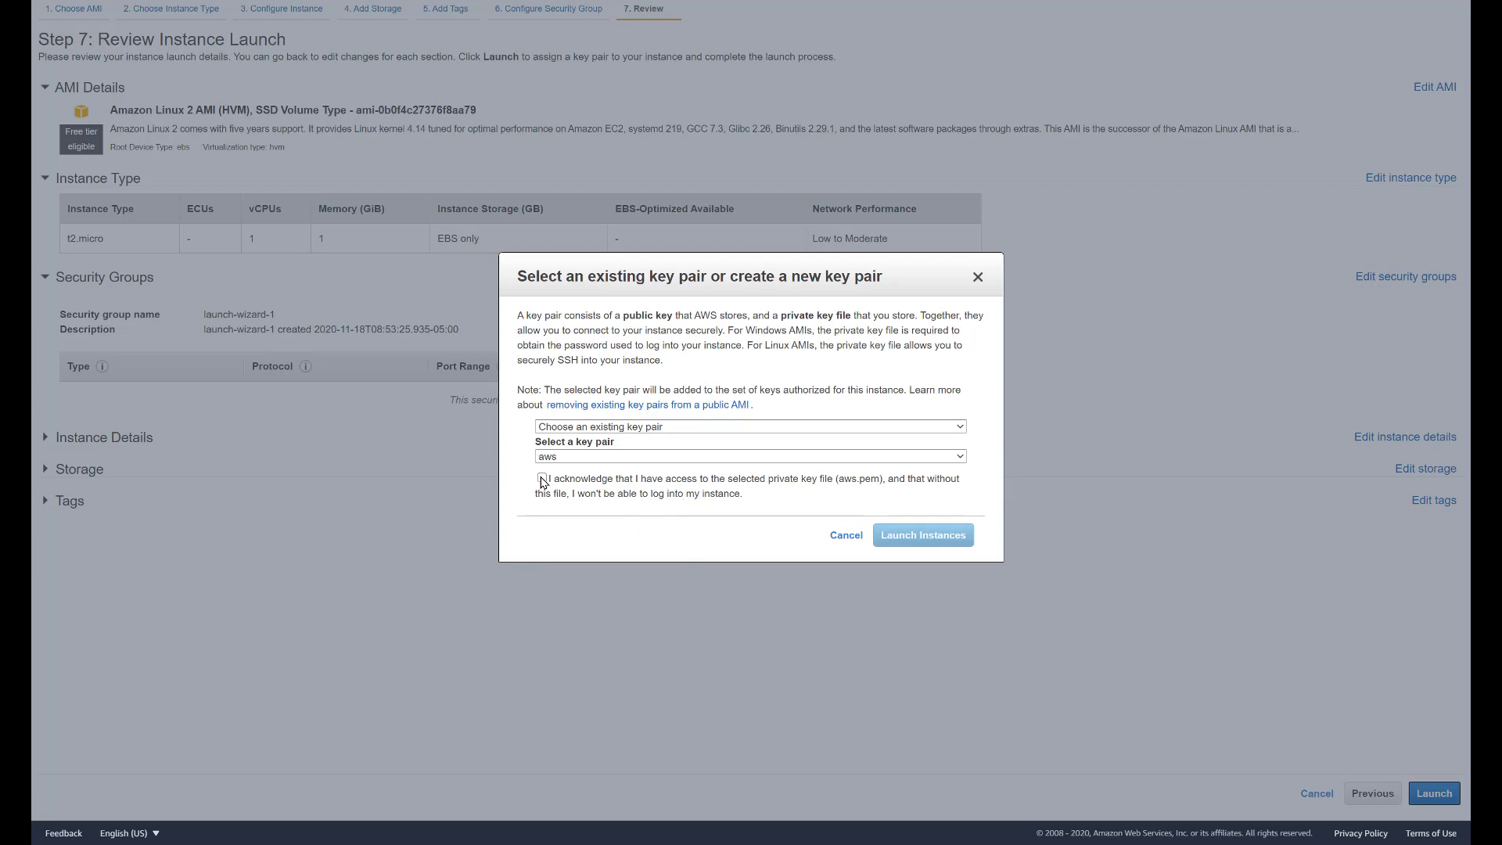
pyautogui.click(540, 478)
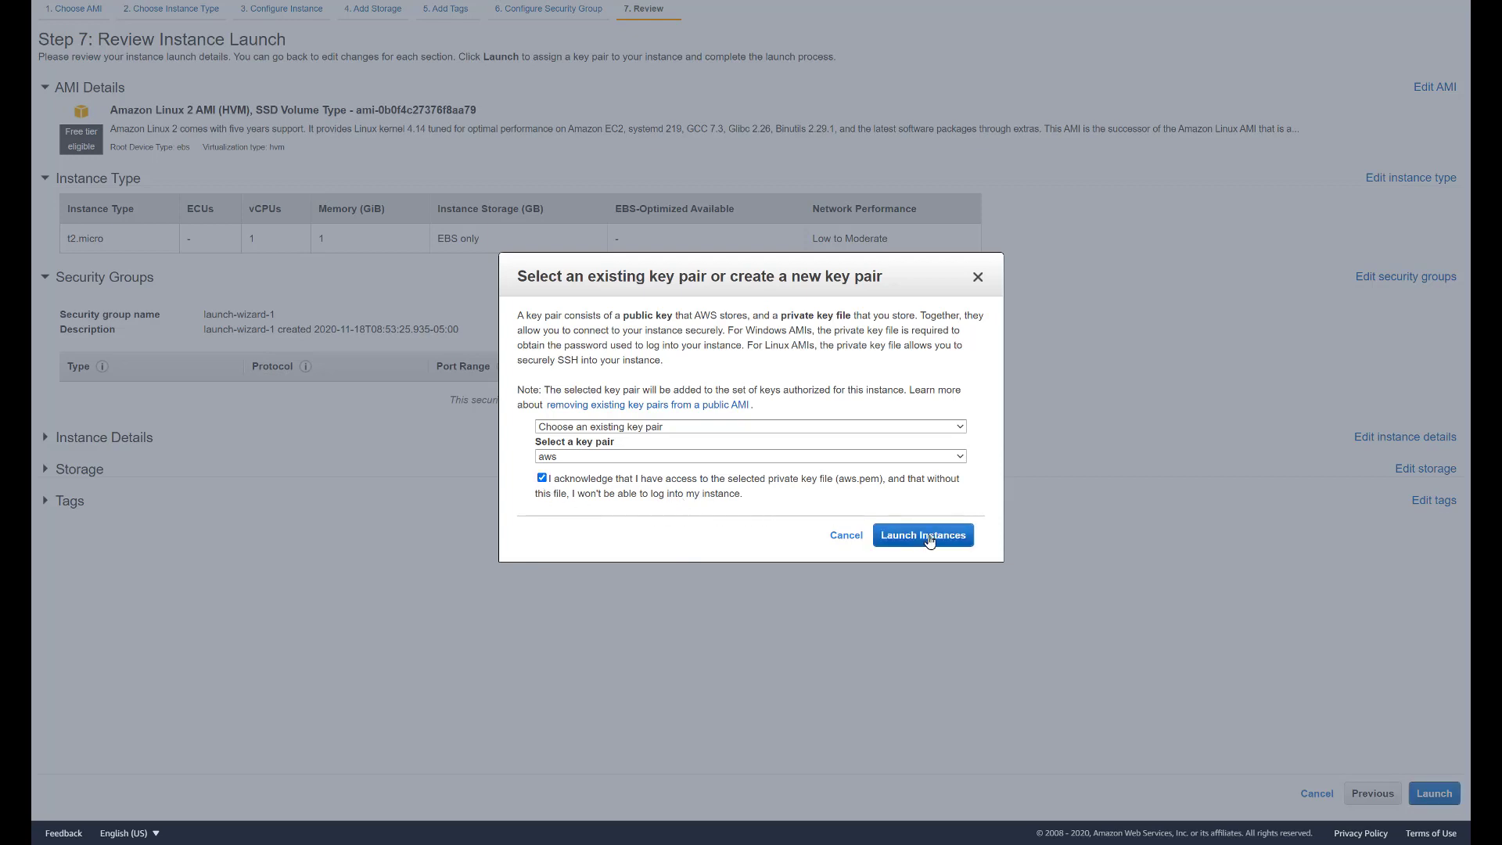
pyautogui.click(923, 534)
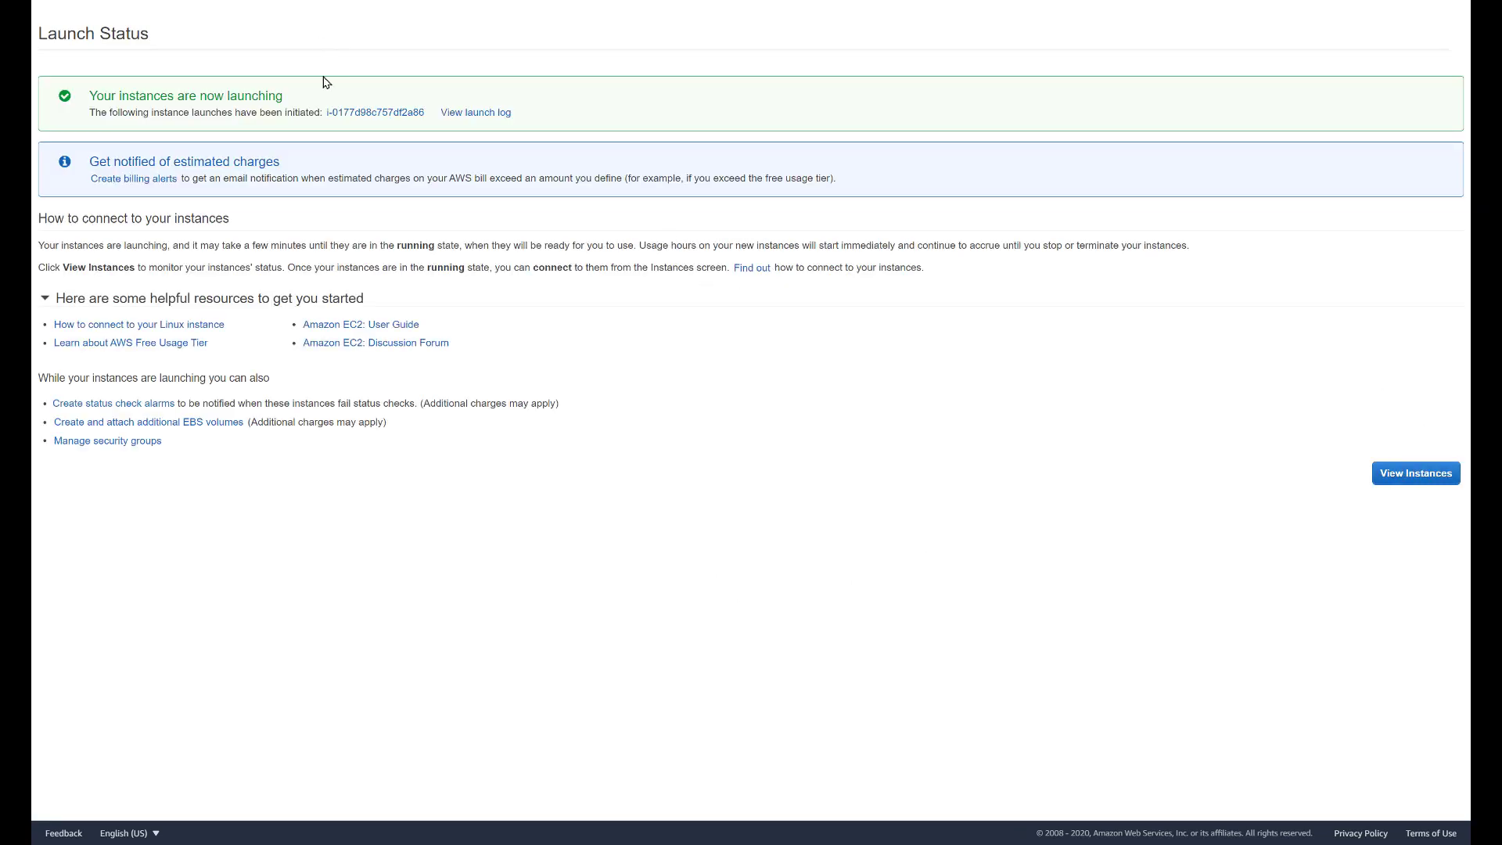
pyautogui.click(1416, 473)
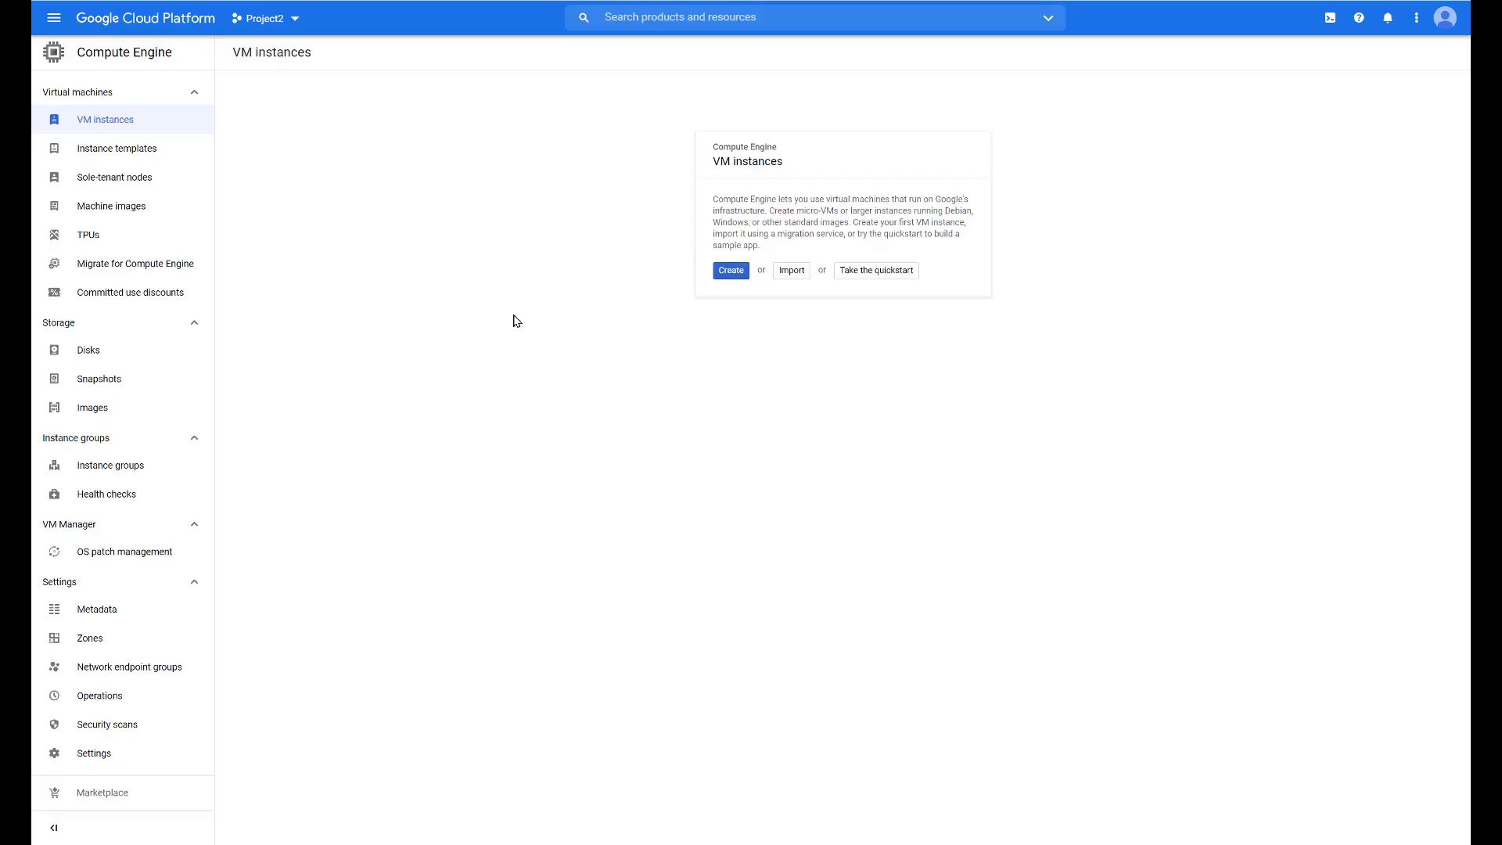
pyautogui.moveTo(728, 151)
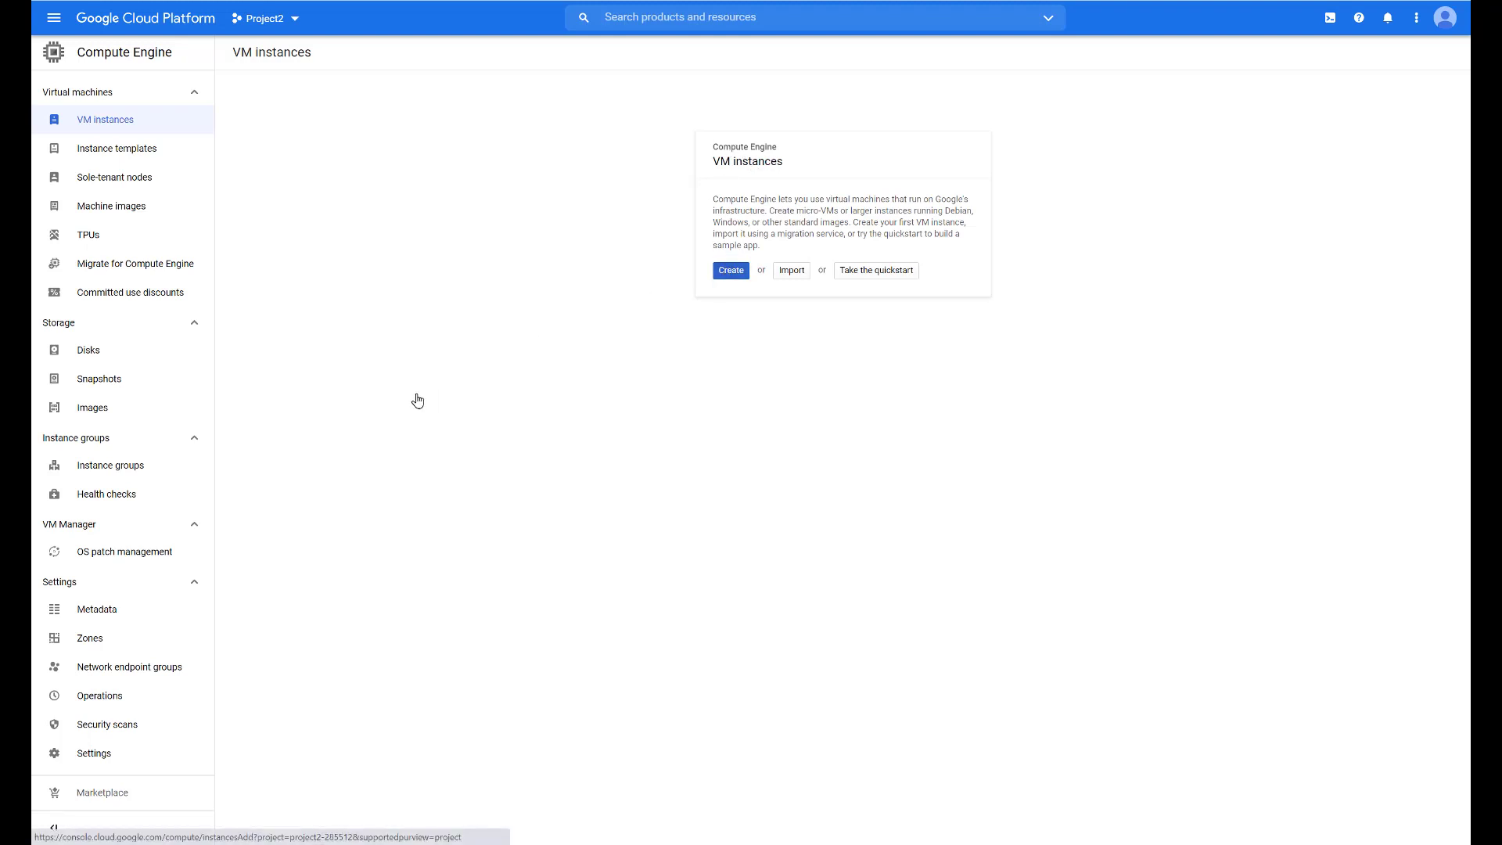
# Step: Start a new VM instance with N1 series and f1-micro machine type
pyautogui.click(730, 270)
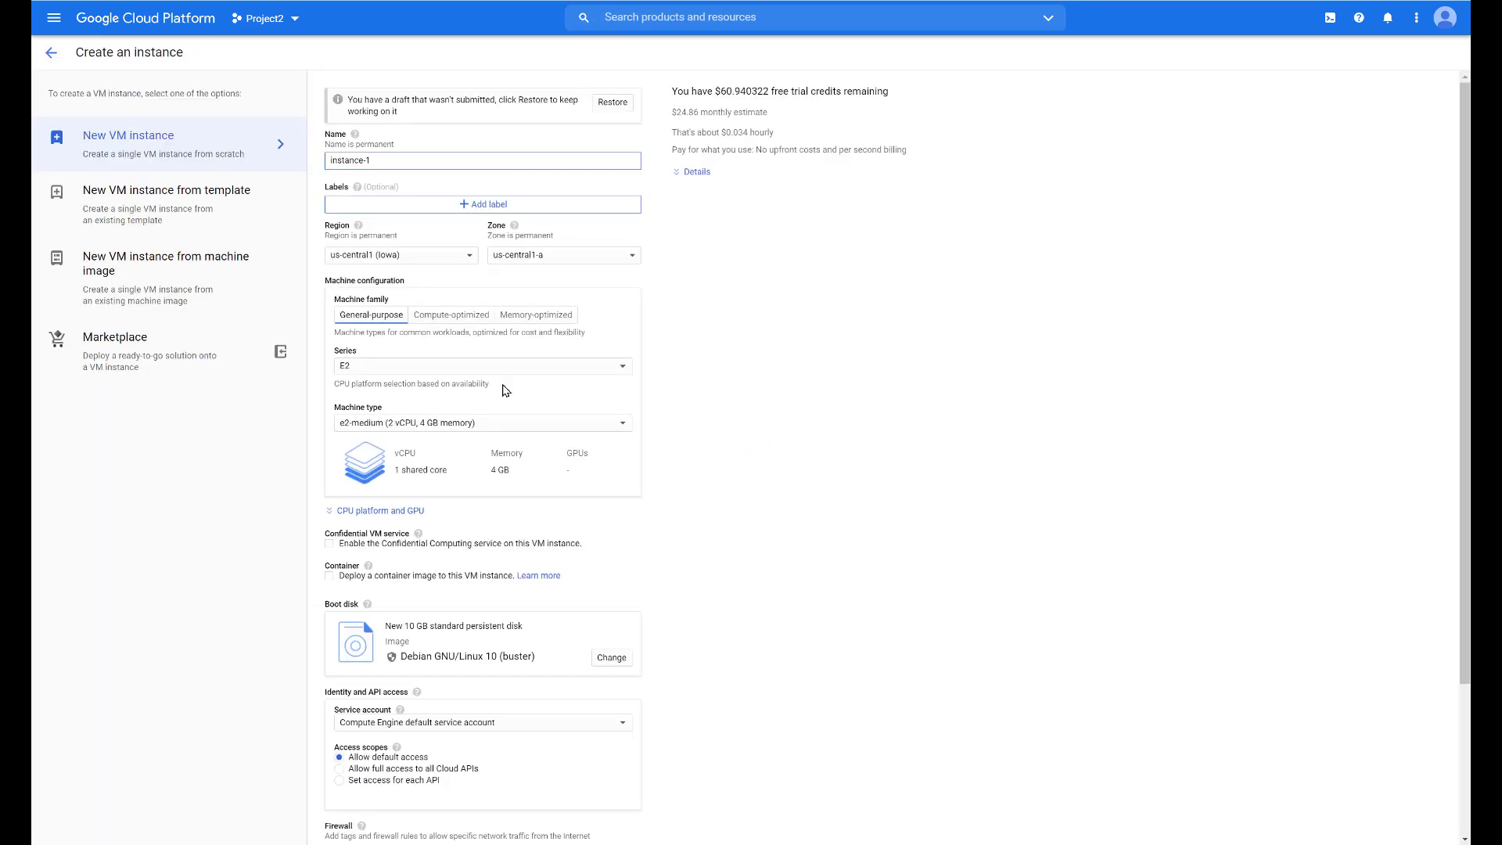
pyautogui.moveTo(701, 478)
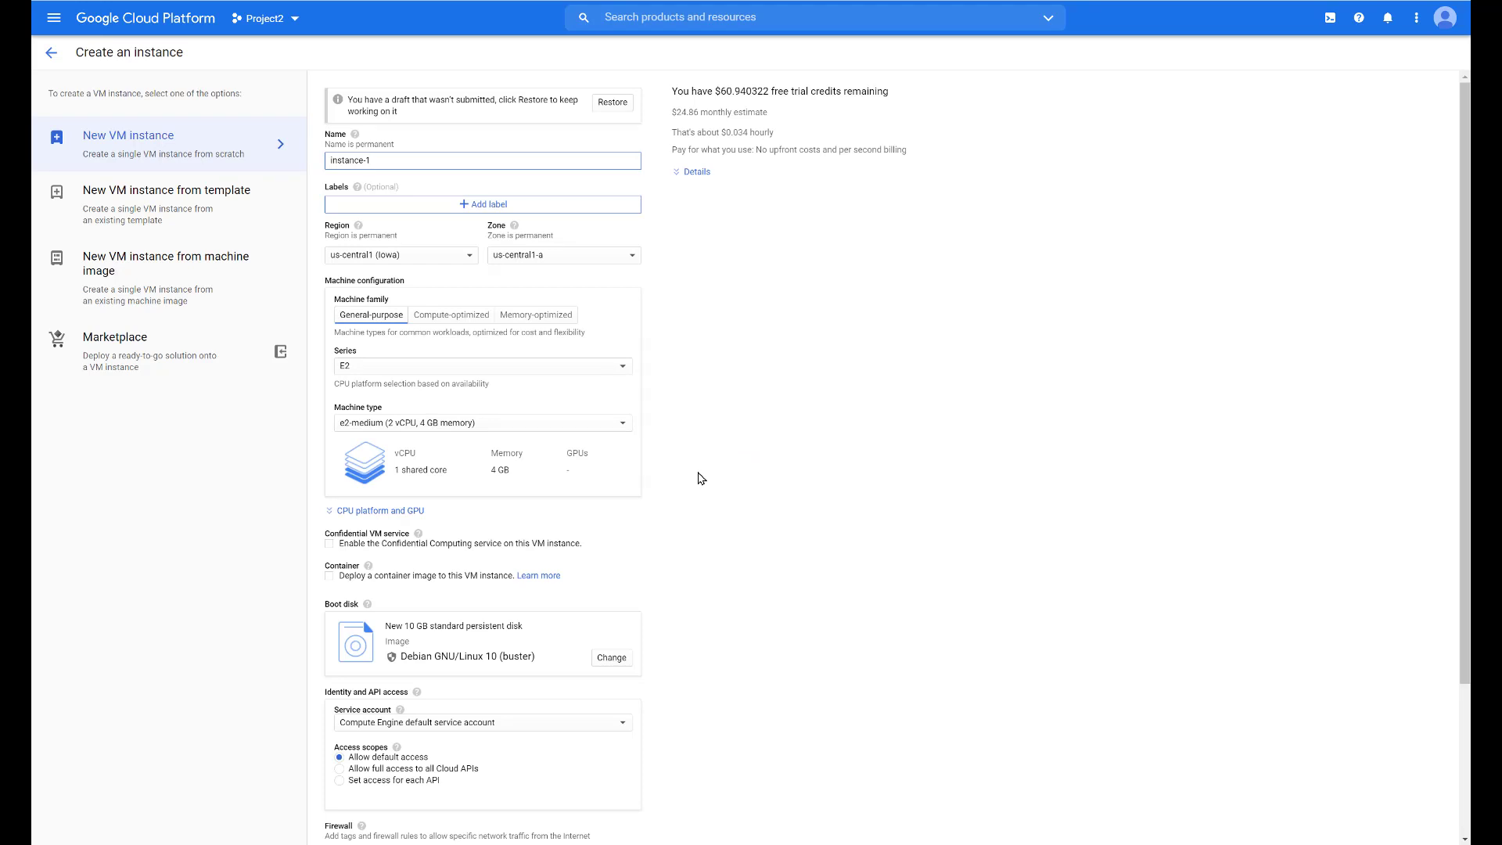
pyautogui.scroll(-3)
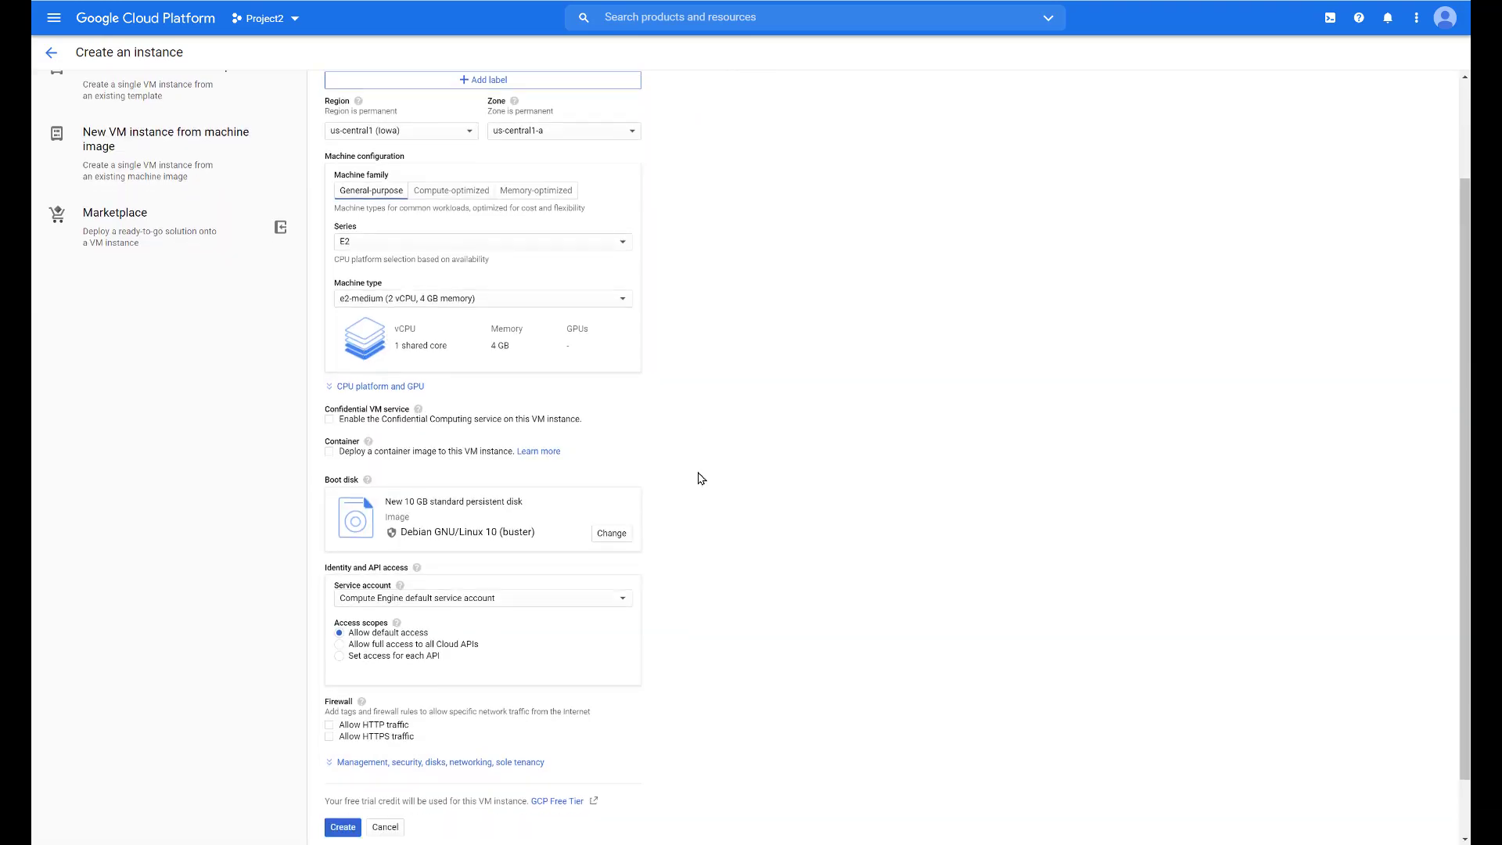
pyautogui.scroll(-3)
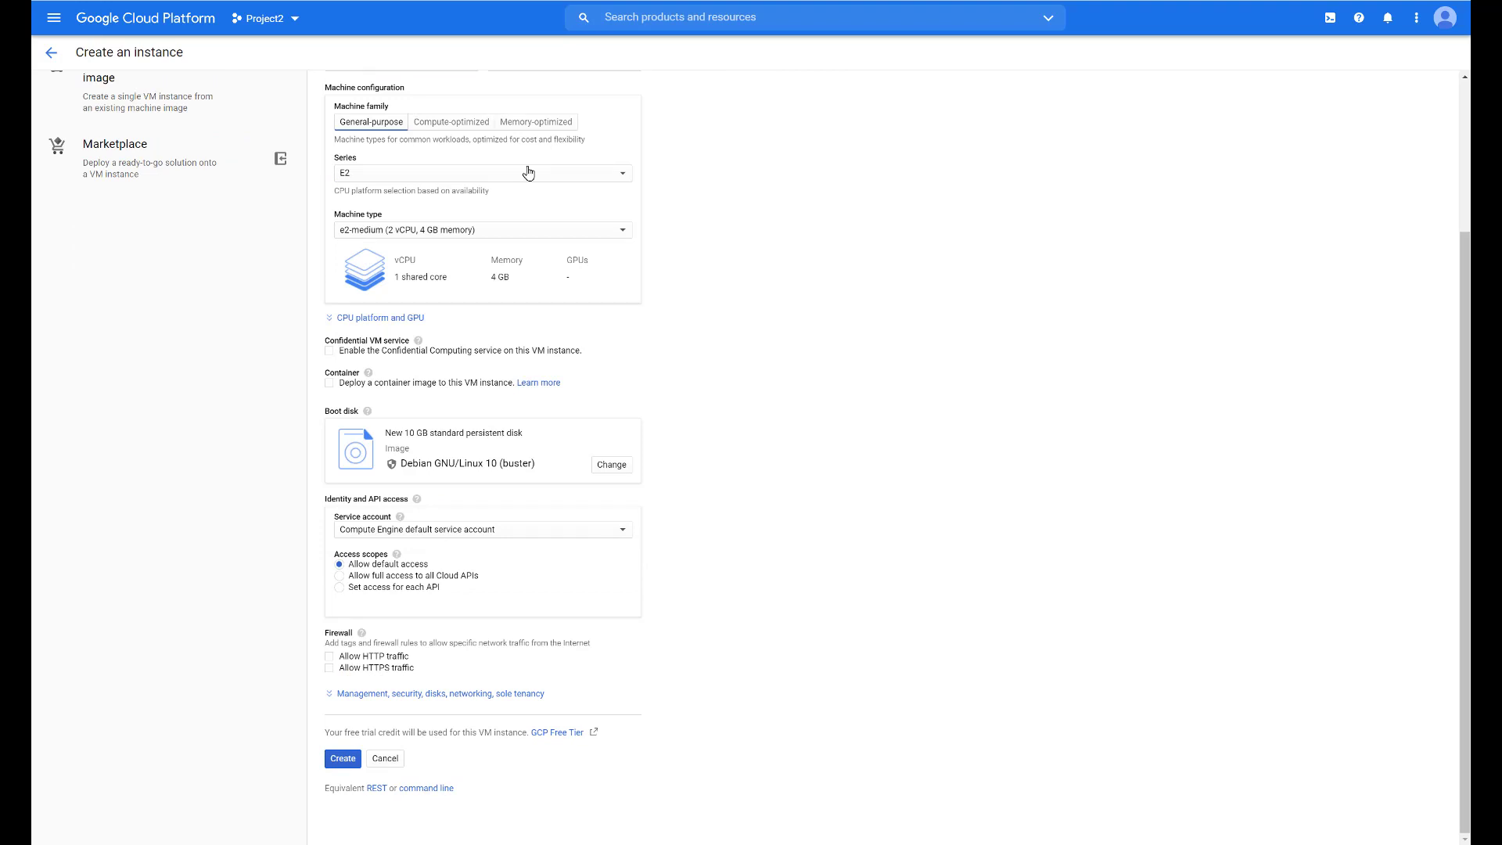
pyautogui.click(483, 173)
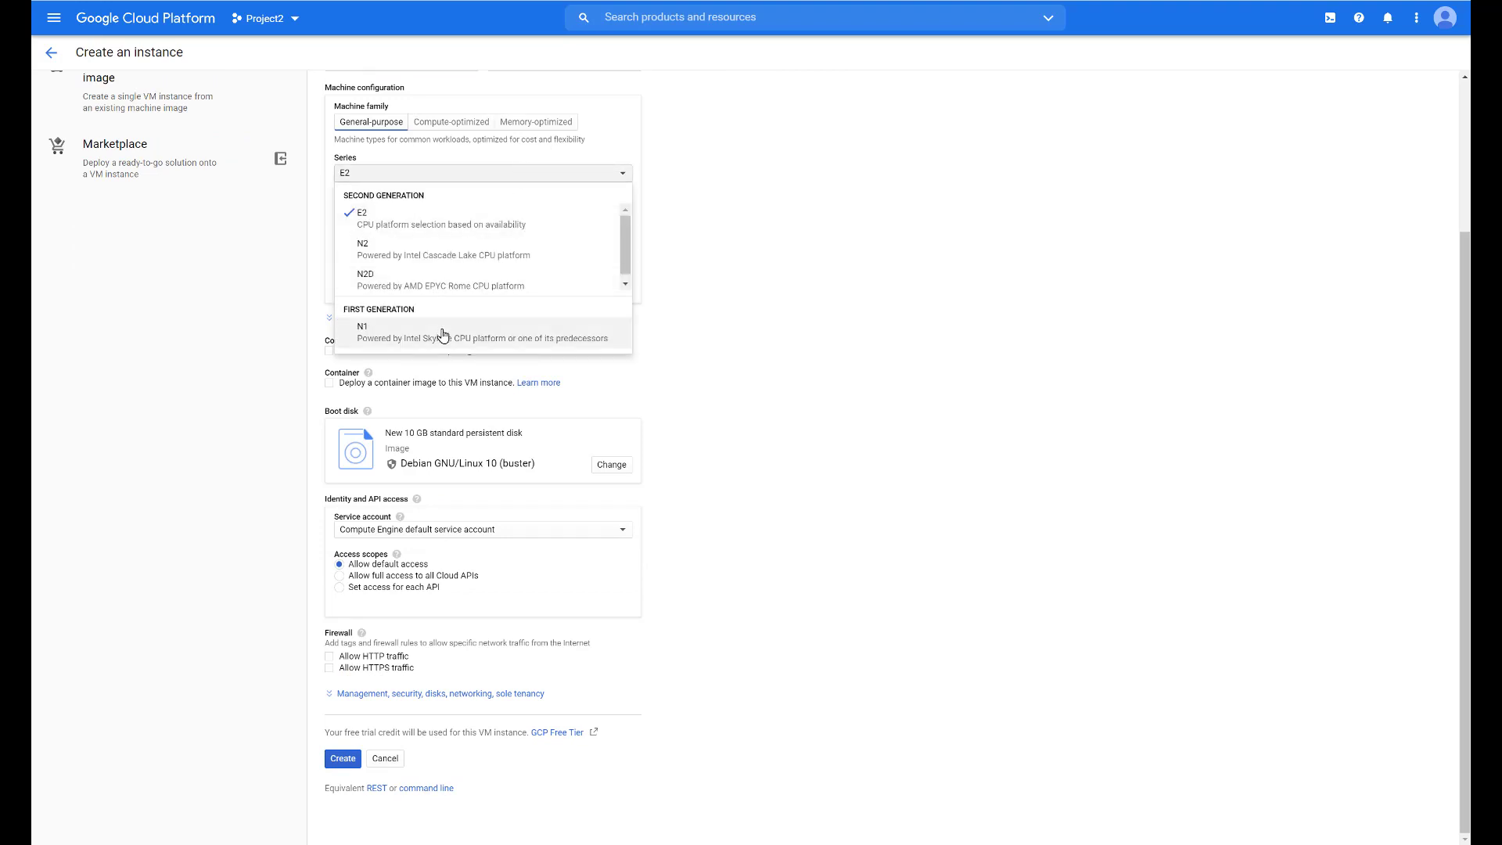
pyautogui.click(363, 331)
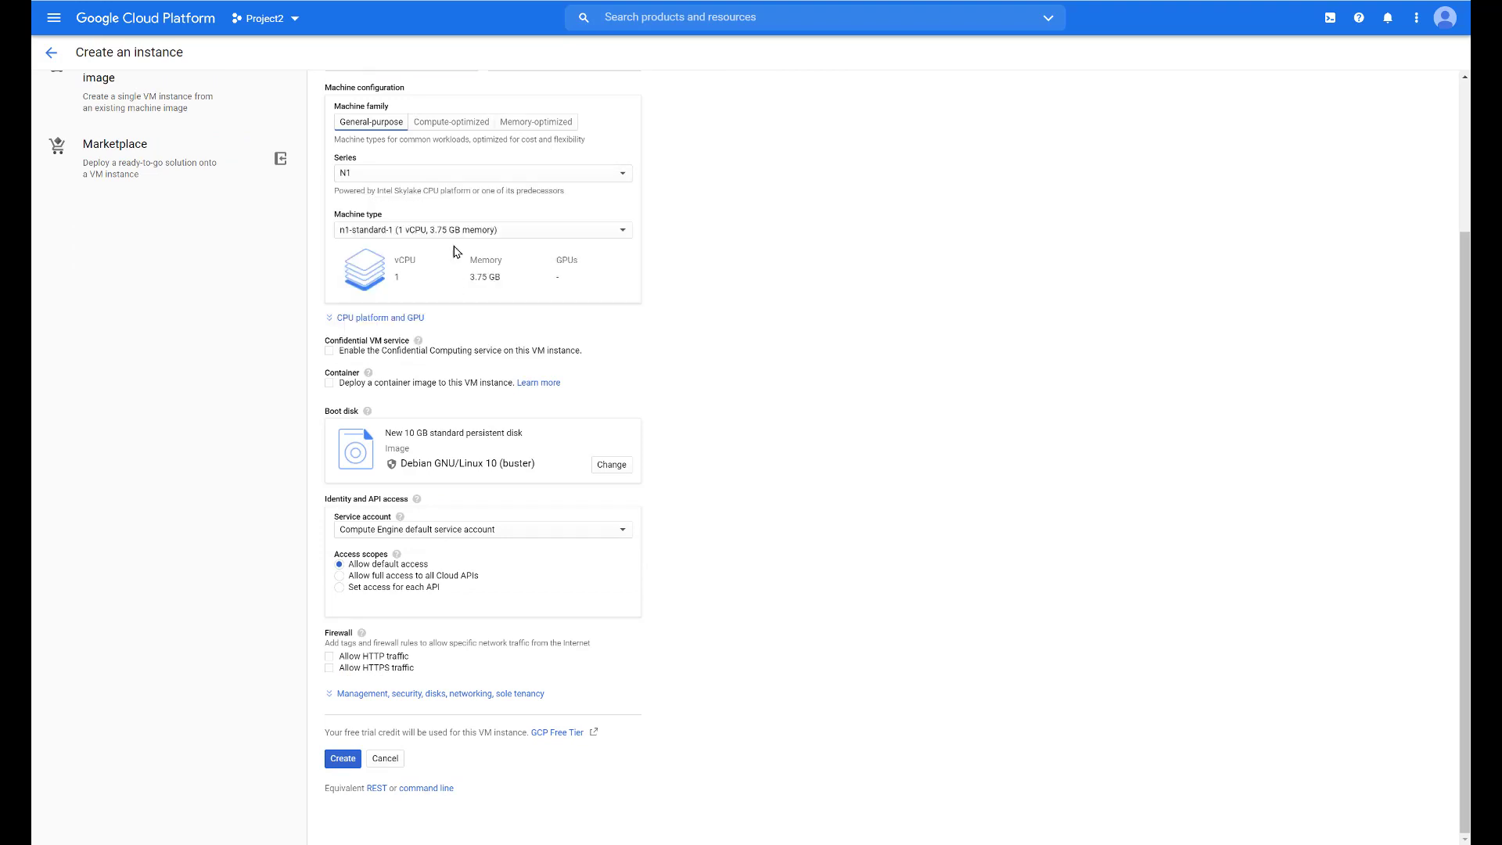
pyautogui.click(481, 230)
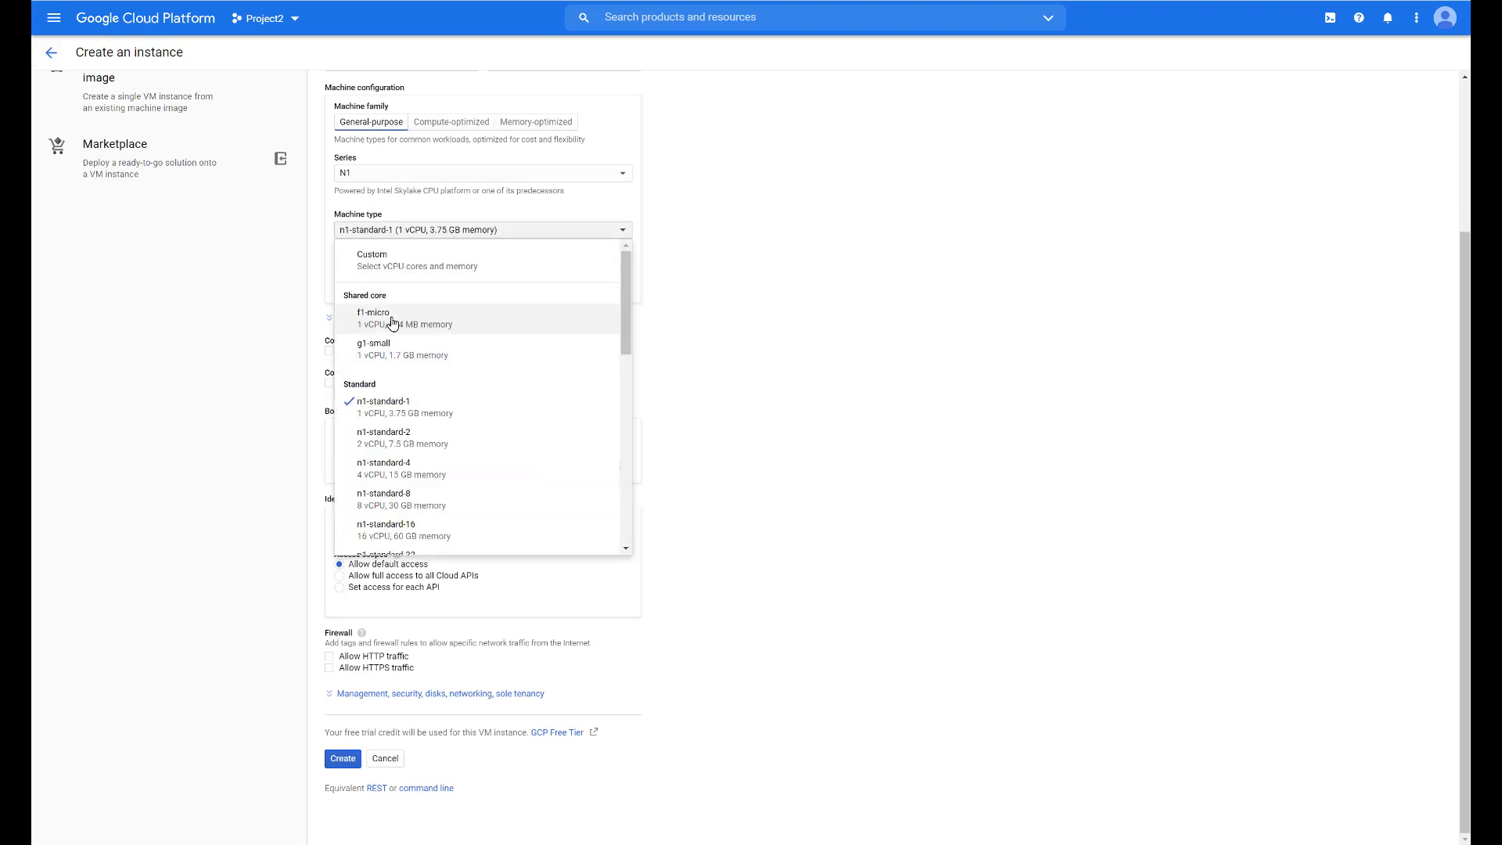
pyautogui.click(376, 312)
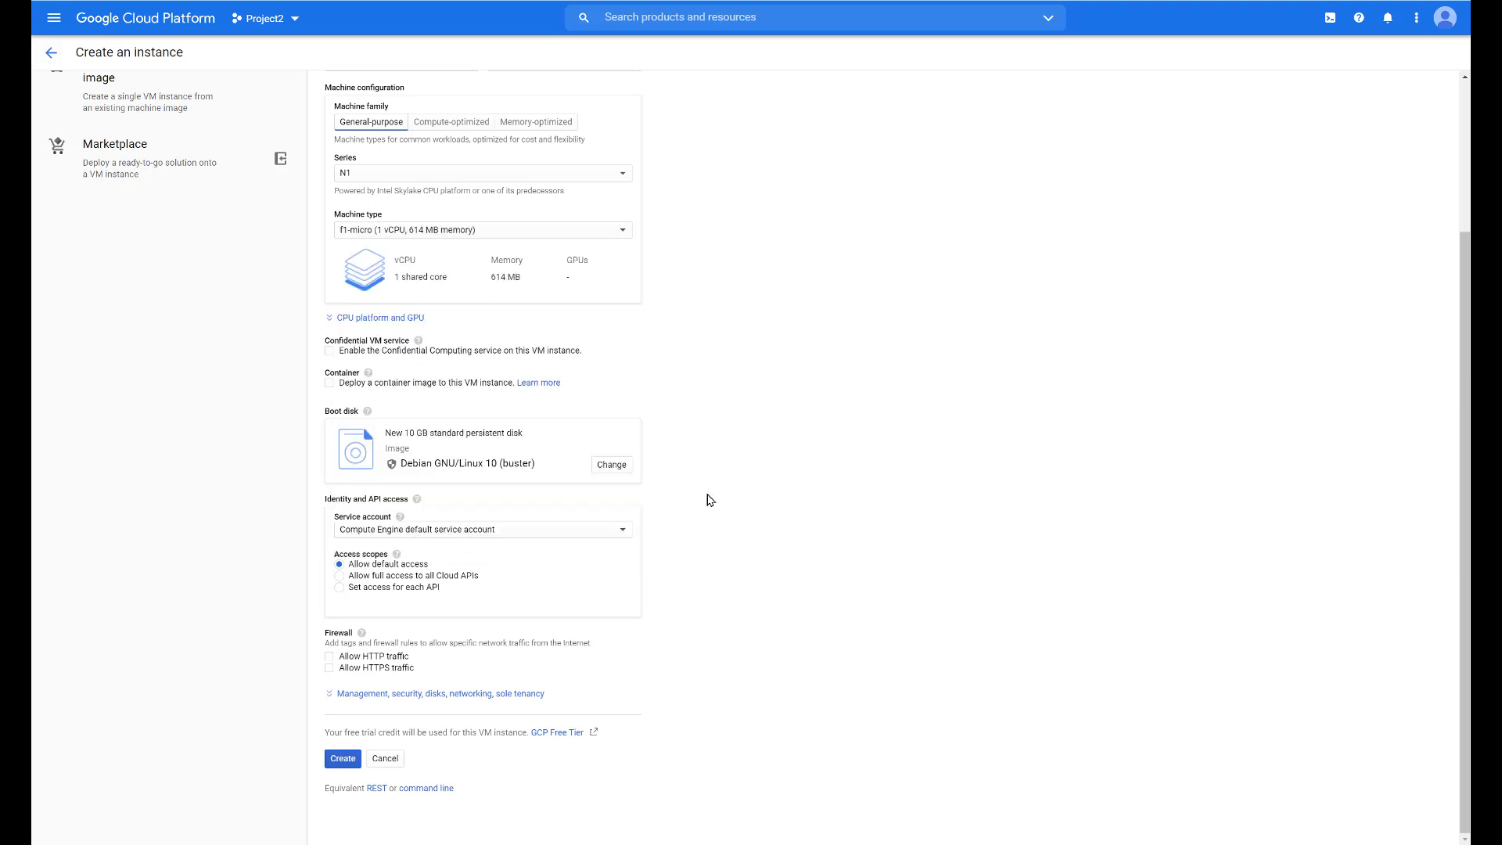
pyautogui.moveTo(578, 744)
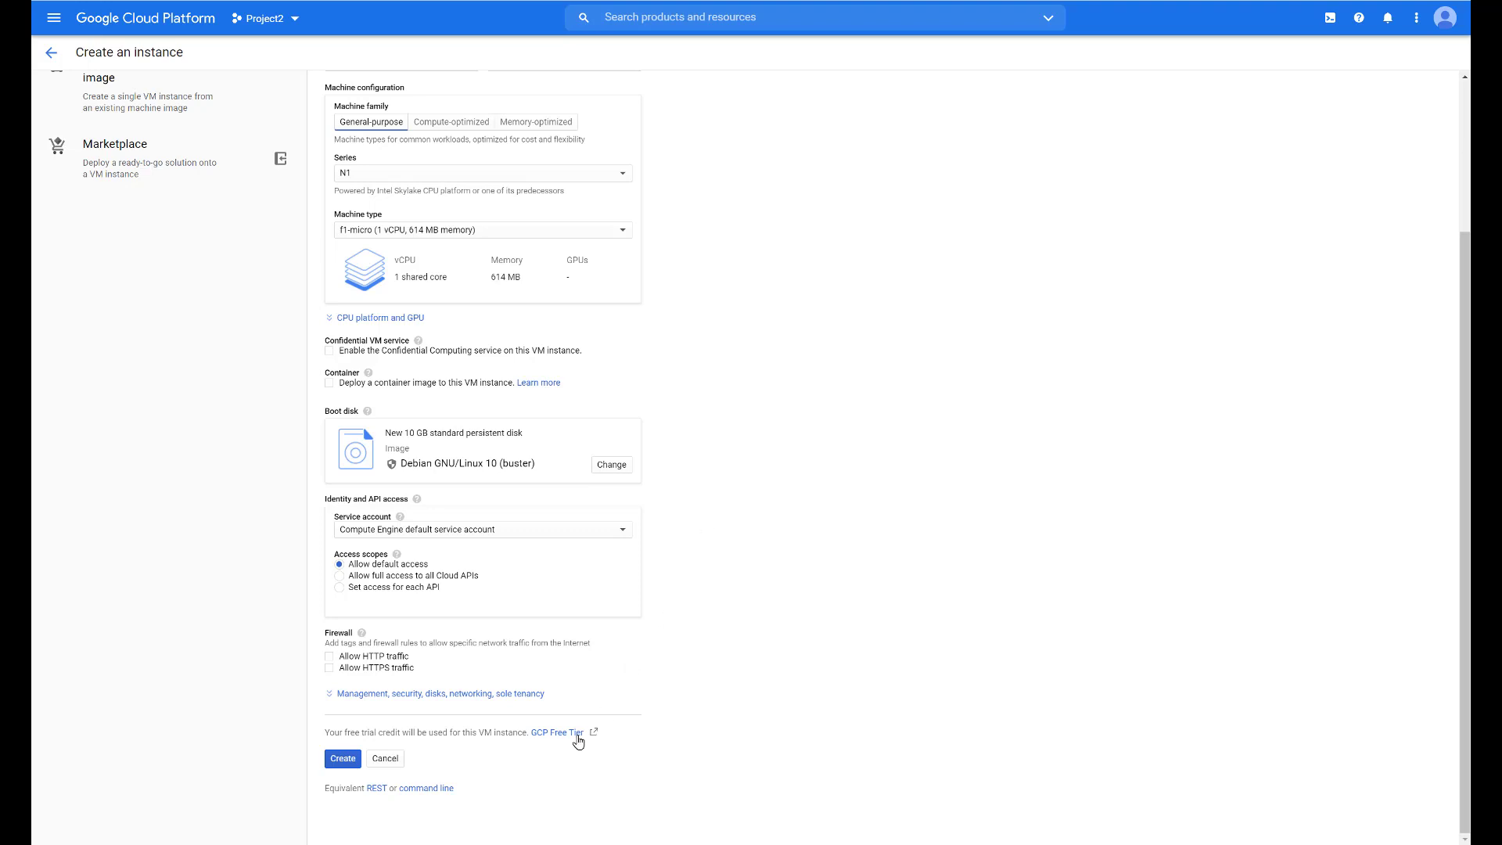
# Step: Allow HTTP and HTTPS traffic and create the VM
pyautogui.click(330, 656)
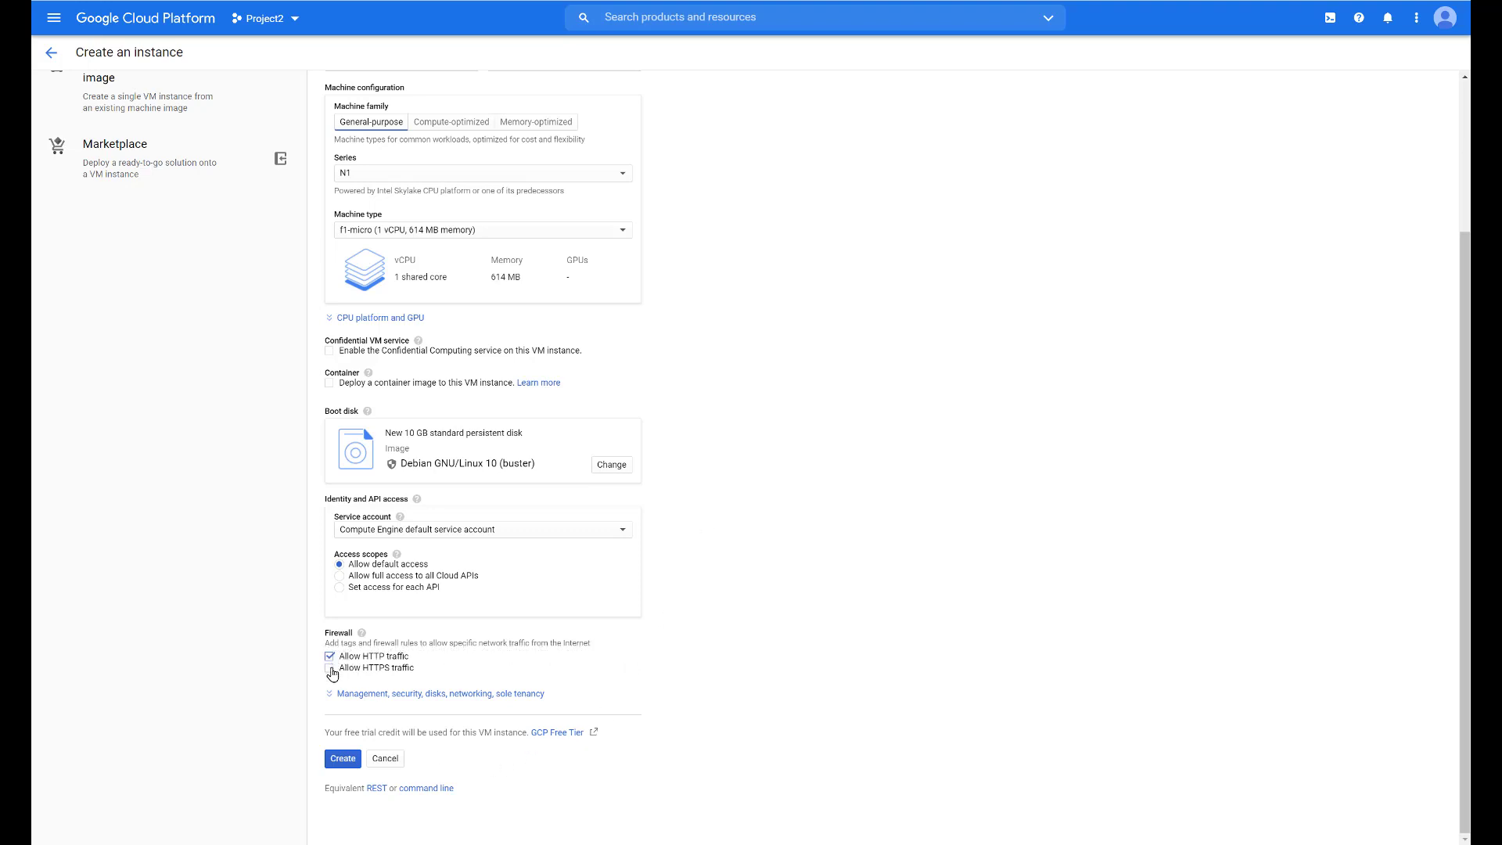
pyautogui.click(328, 667)
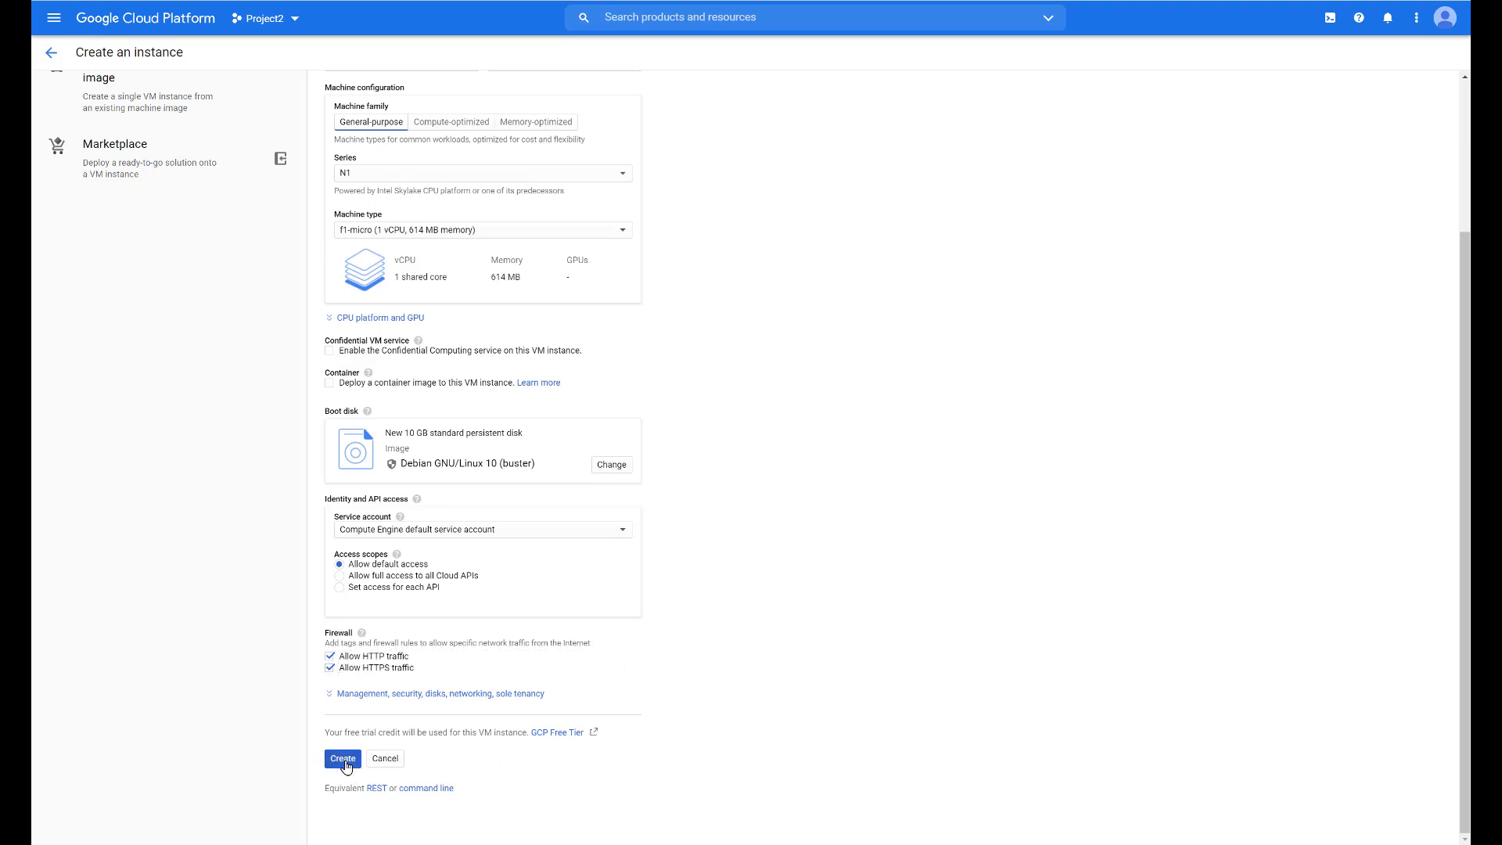
pyautogui.click(342, 757)
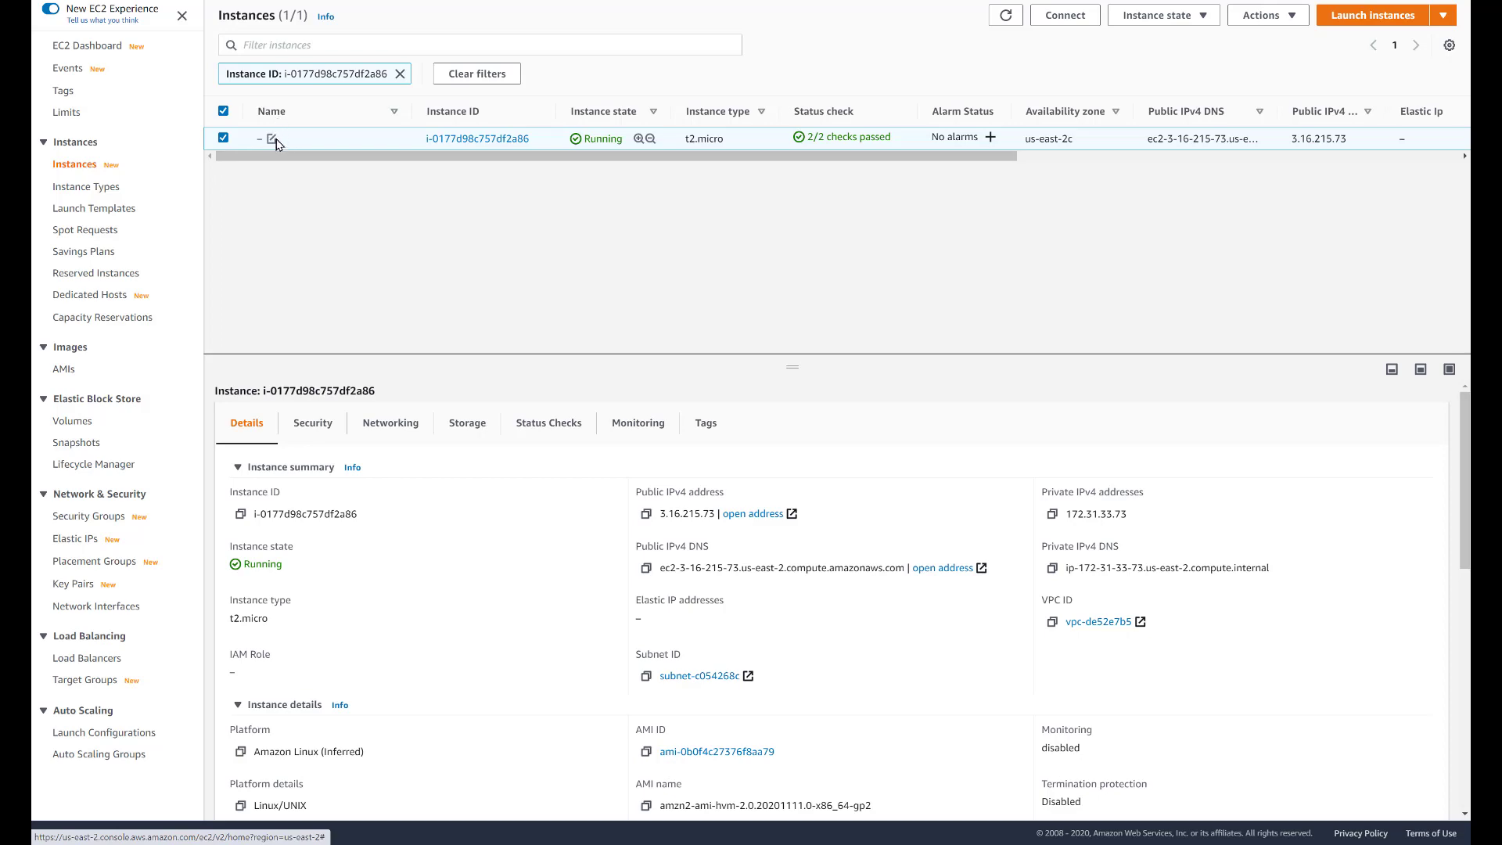
# Step: Name the instance 'Ihave-a-name', then save the name 'I don't like my name'
pyautogui.click(272, 139)
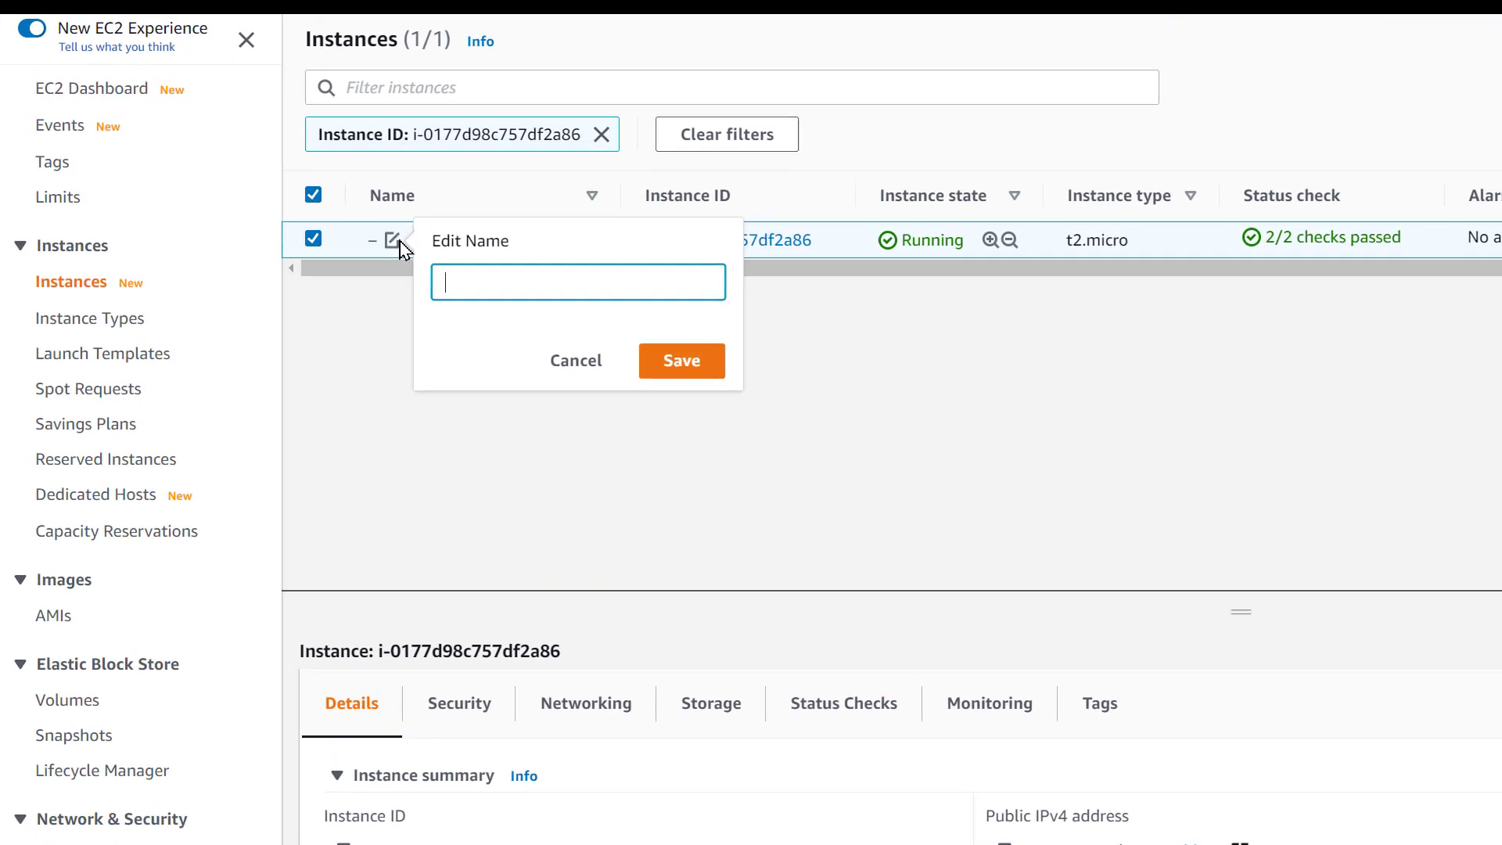
pyautogui.write('Ican')
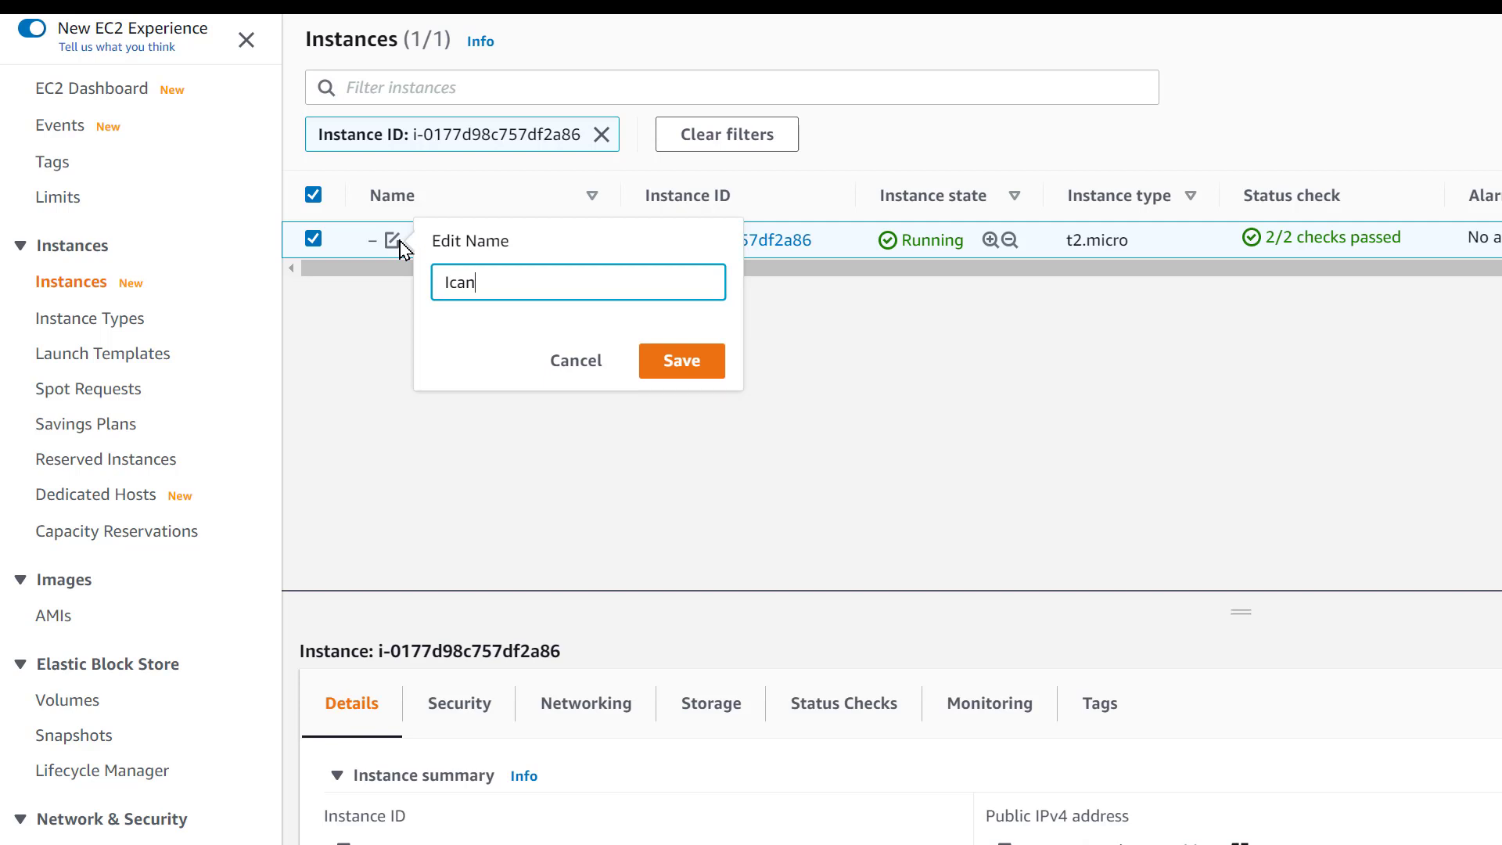
pyautogui.press('Backspace')
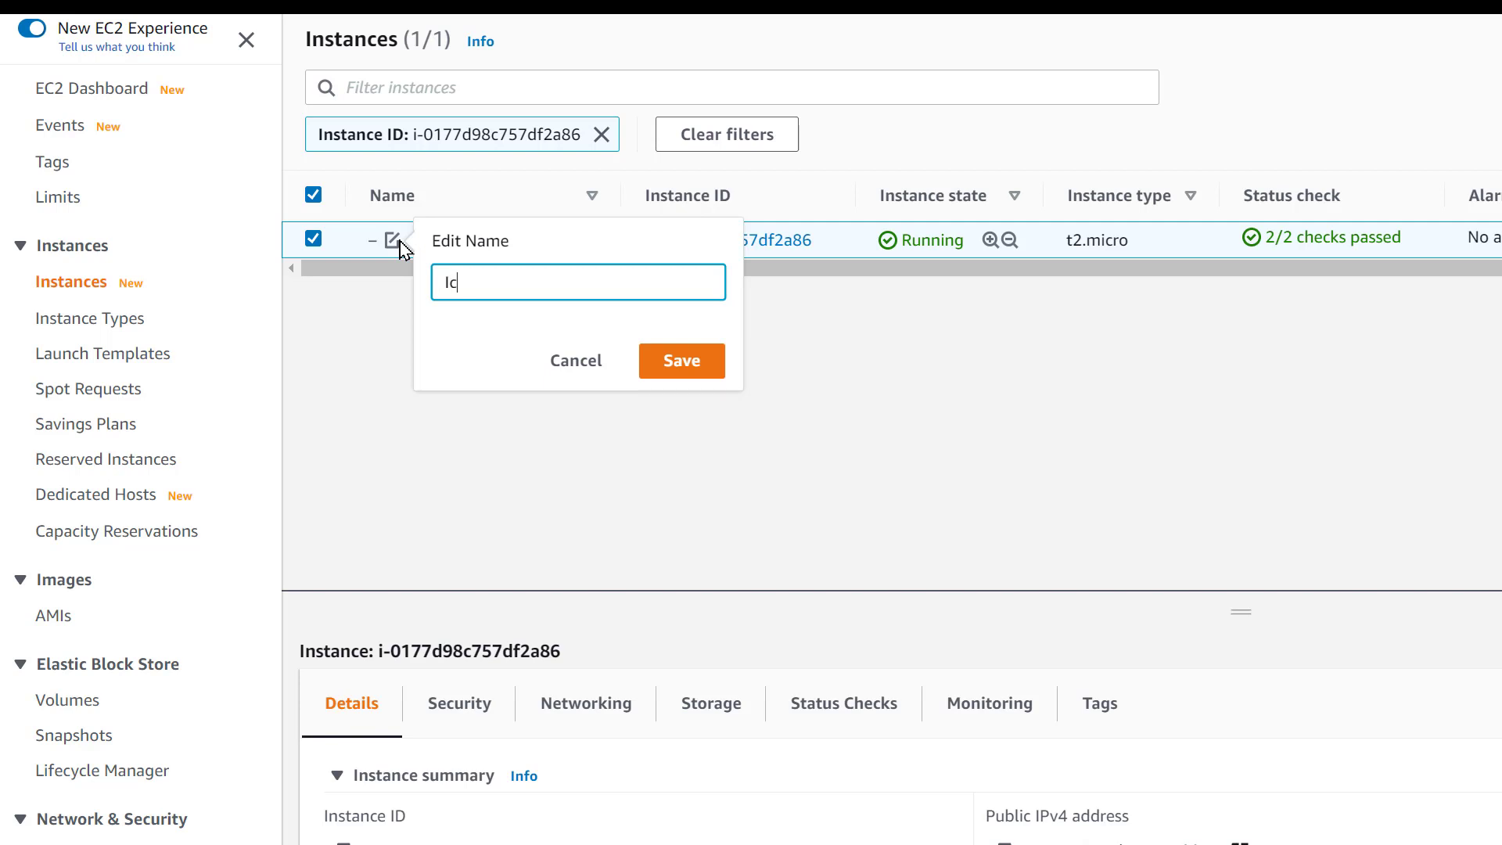
pyautogui.write('have')
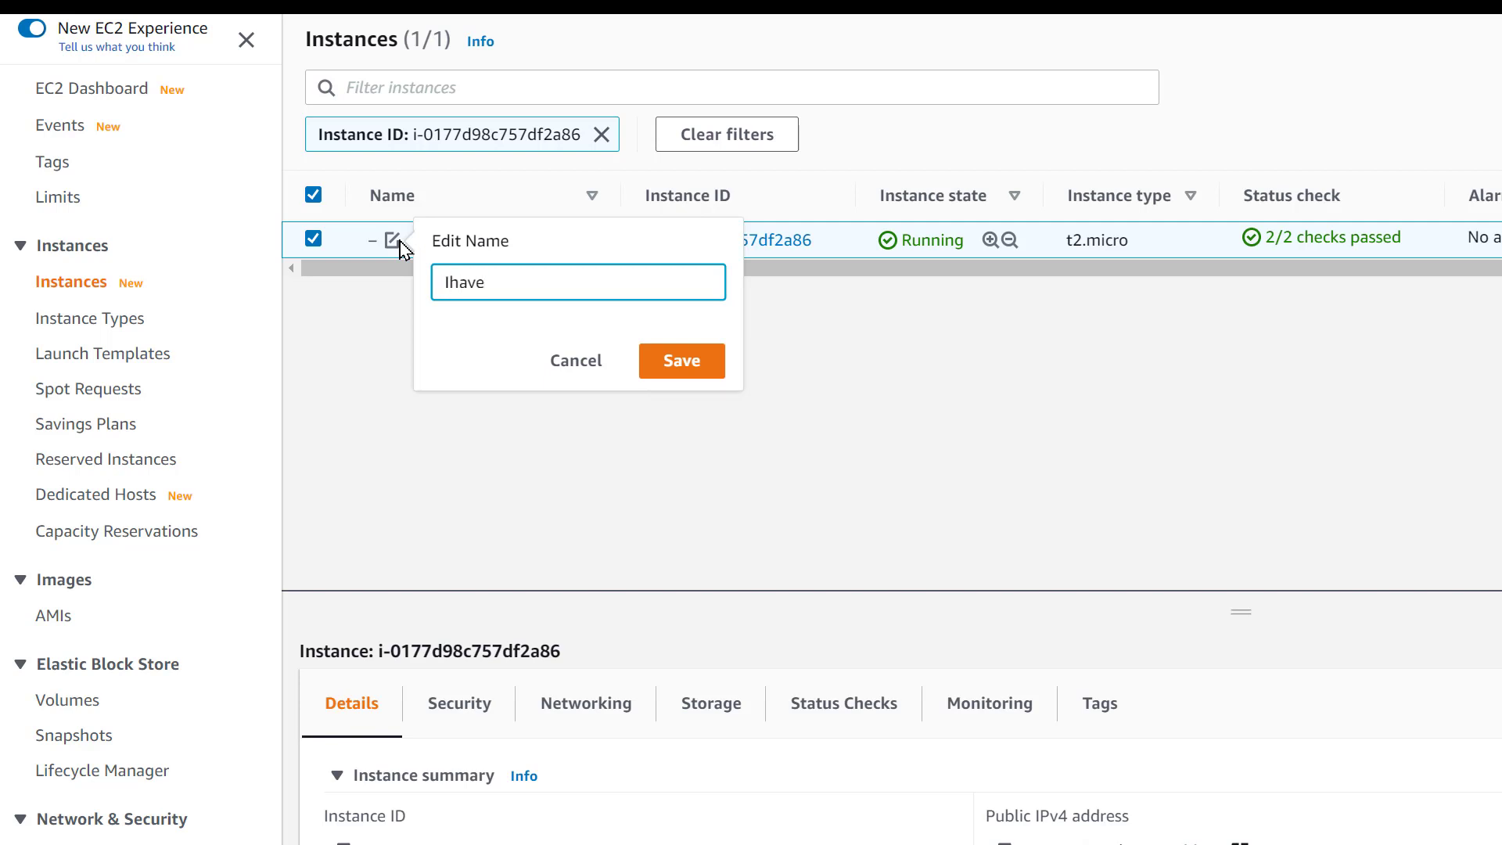
pyautogui.write('-a')
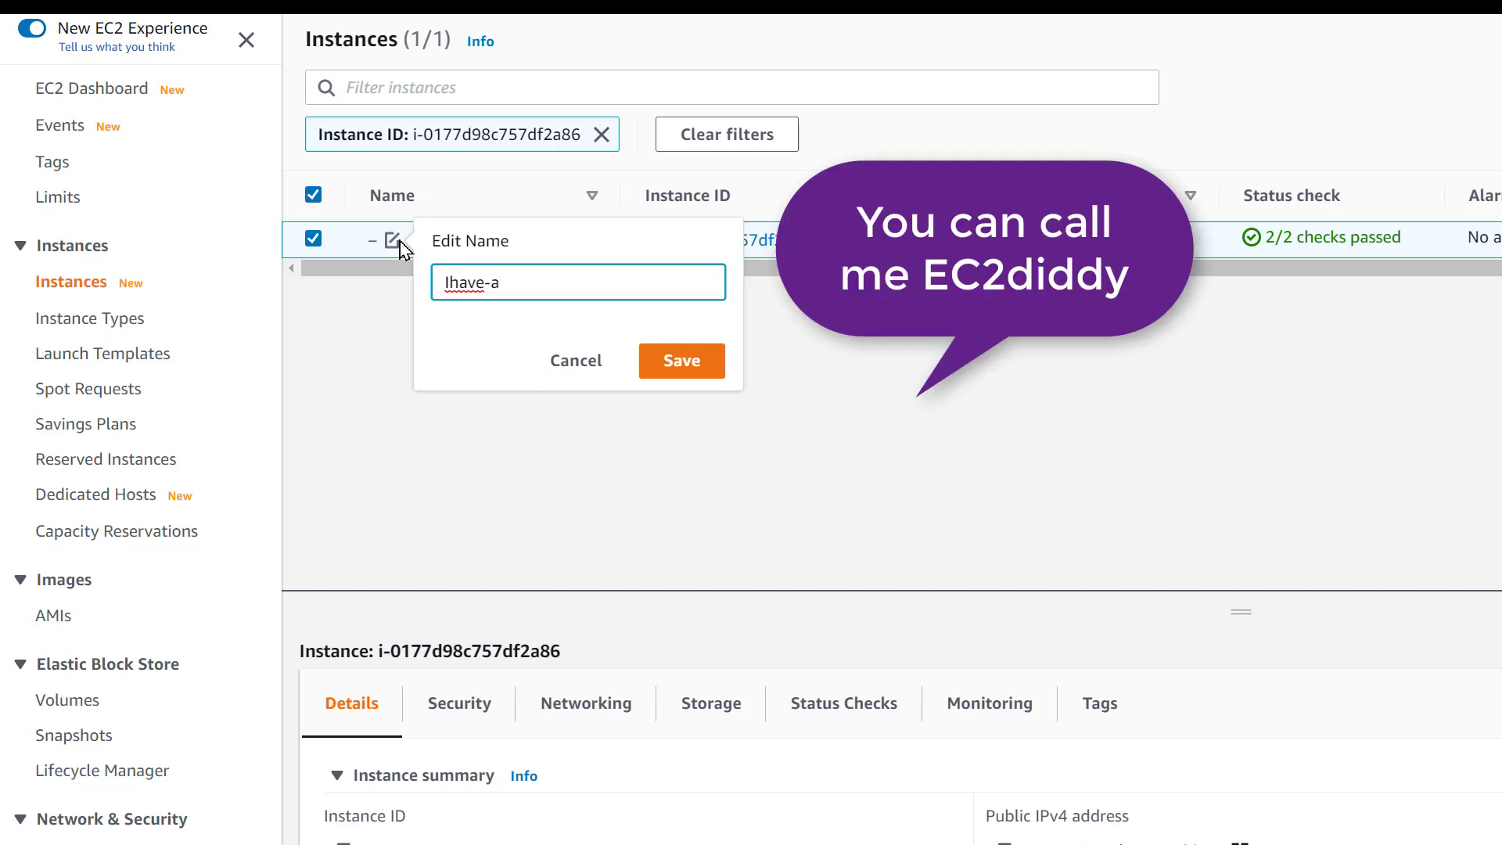
pyautogui.write('-name')
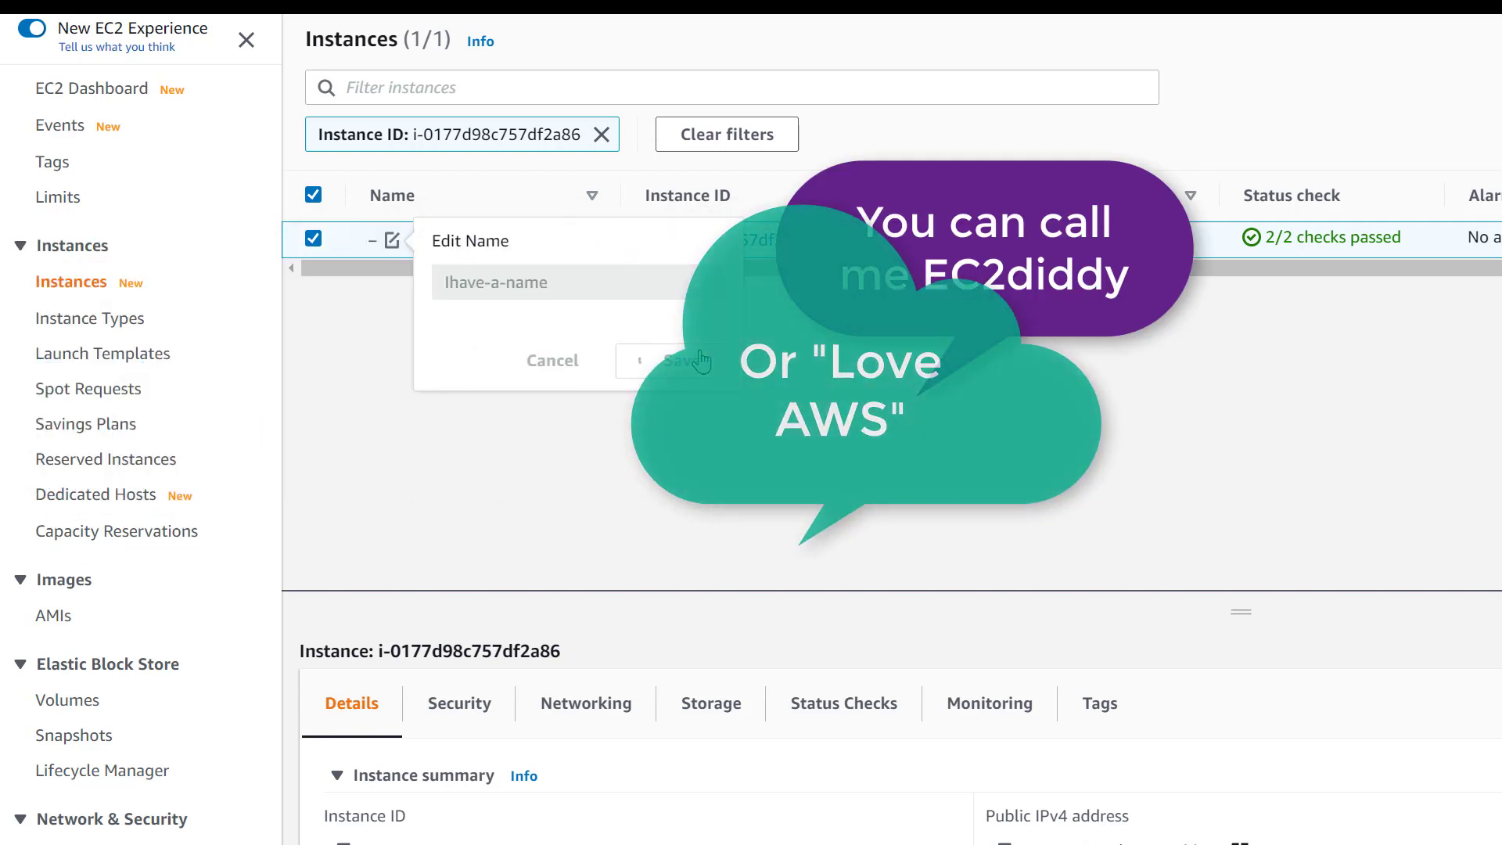
pyautogui.click(678, 361)
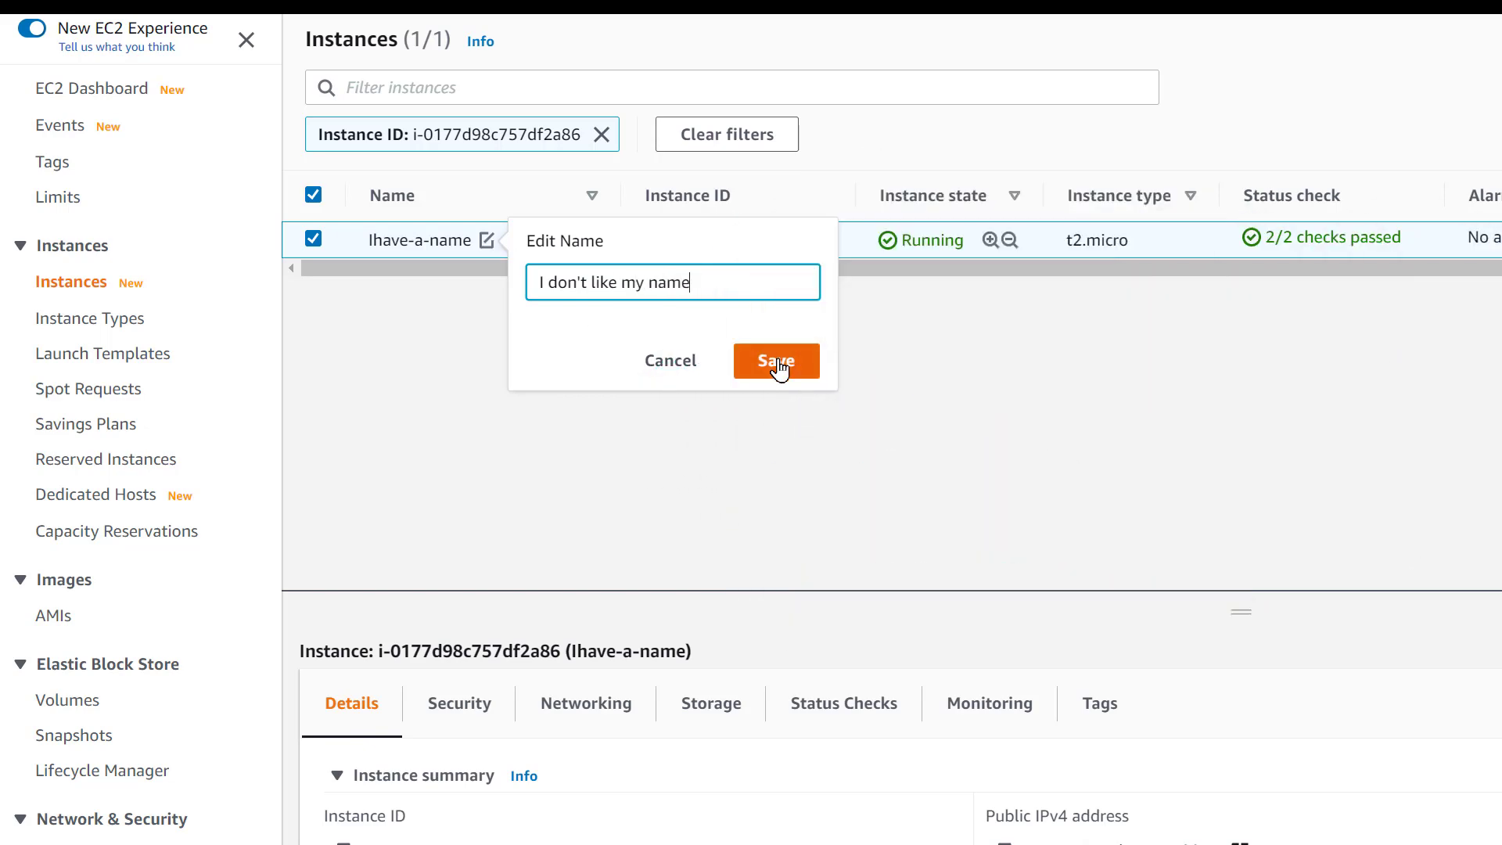
pyautogui.click(777, 361)
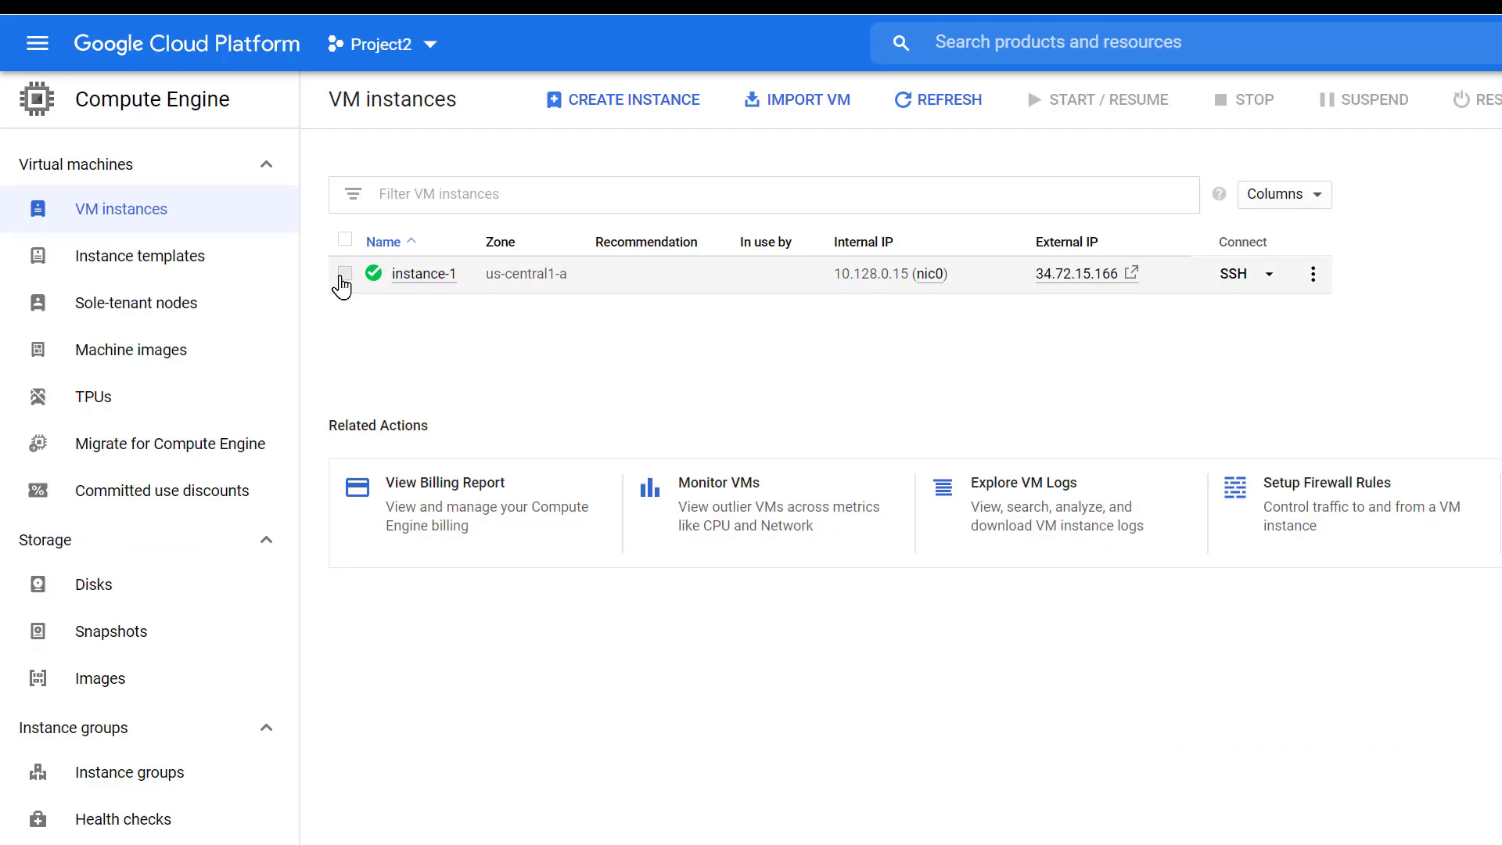
# Step: Open instance-1's edit page and scroll through its settings
pyautogui.click(345, 274)
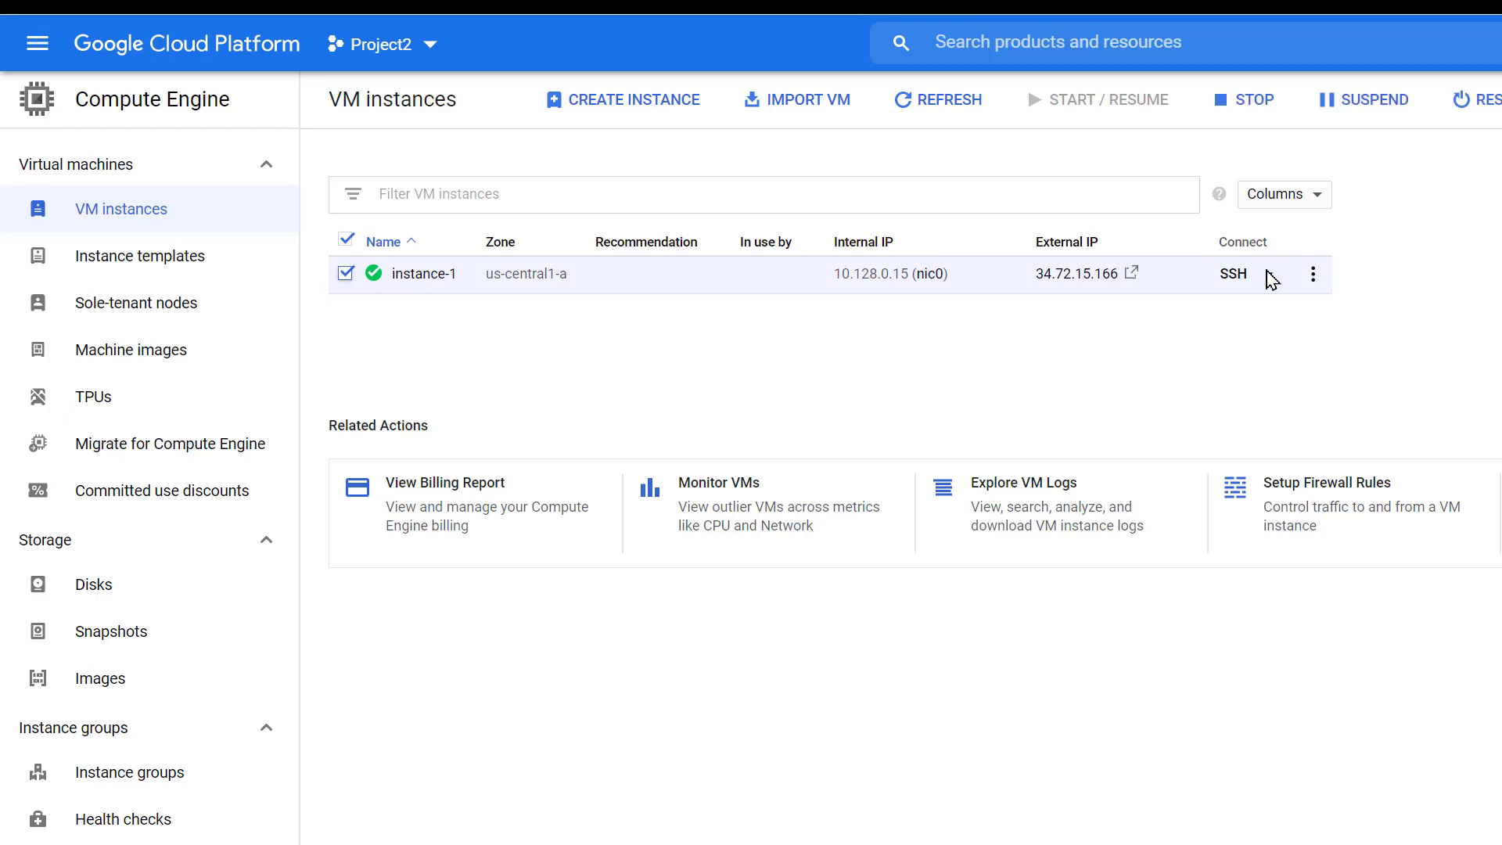
pyautogui.click(1313, 274)
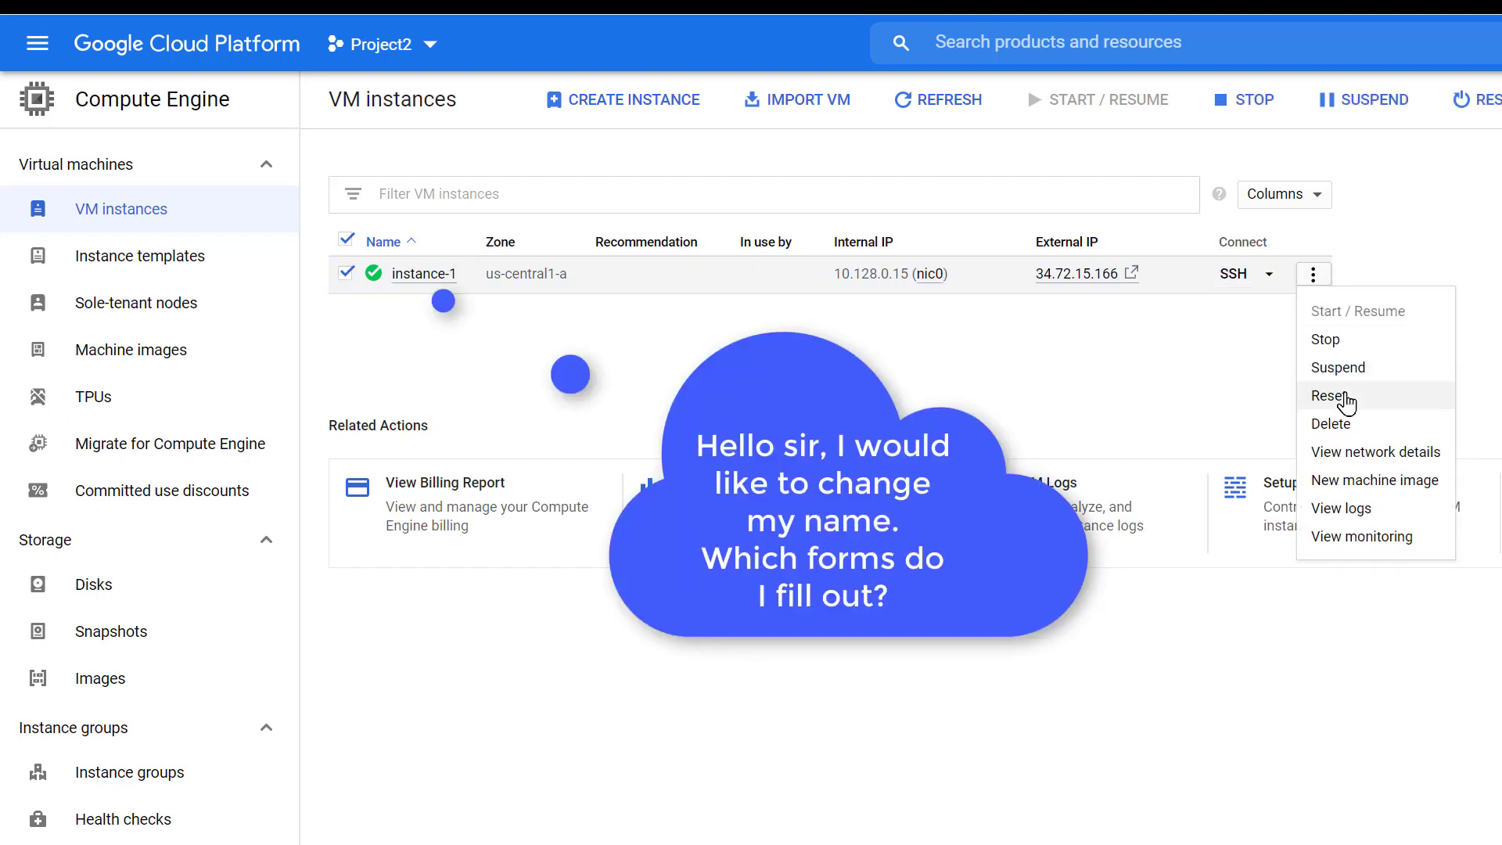
pyautogui.moveTo(1361, 536)
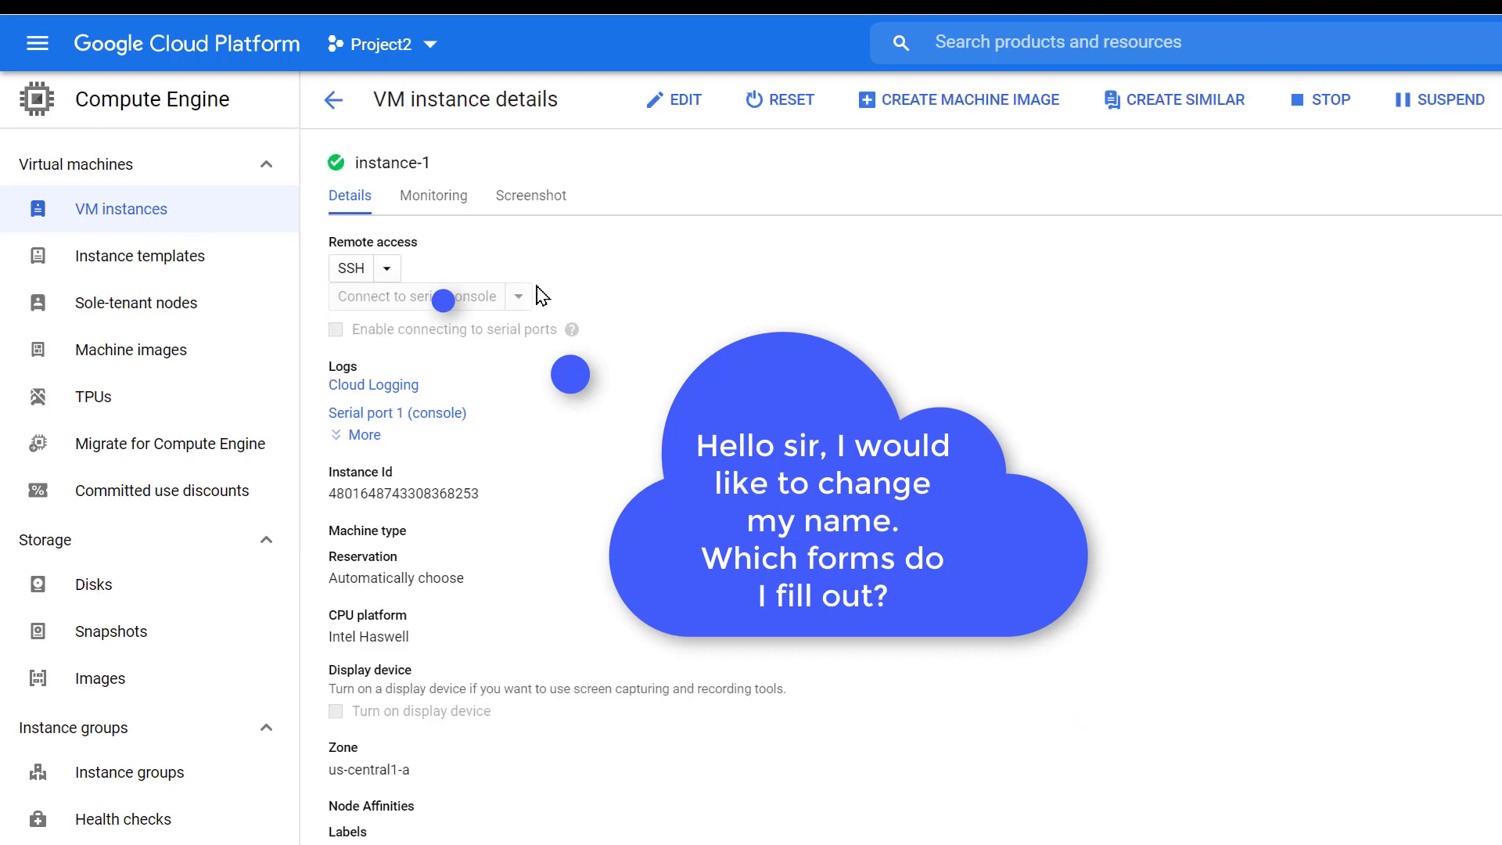
pyautogui.moveTo(675, 106)
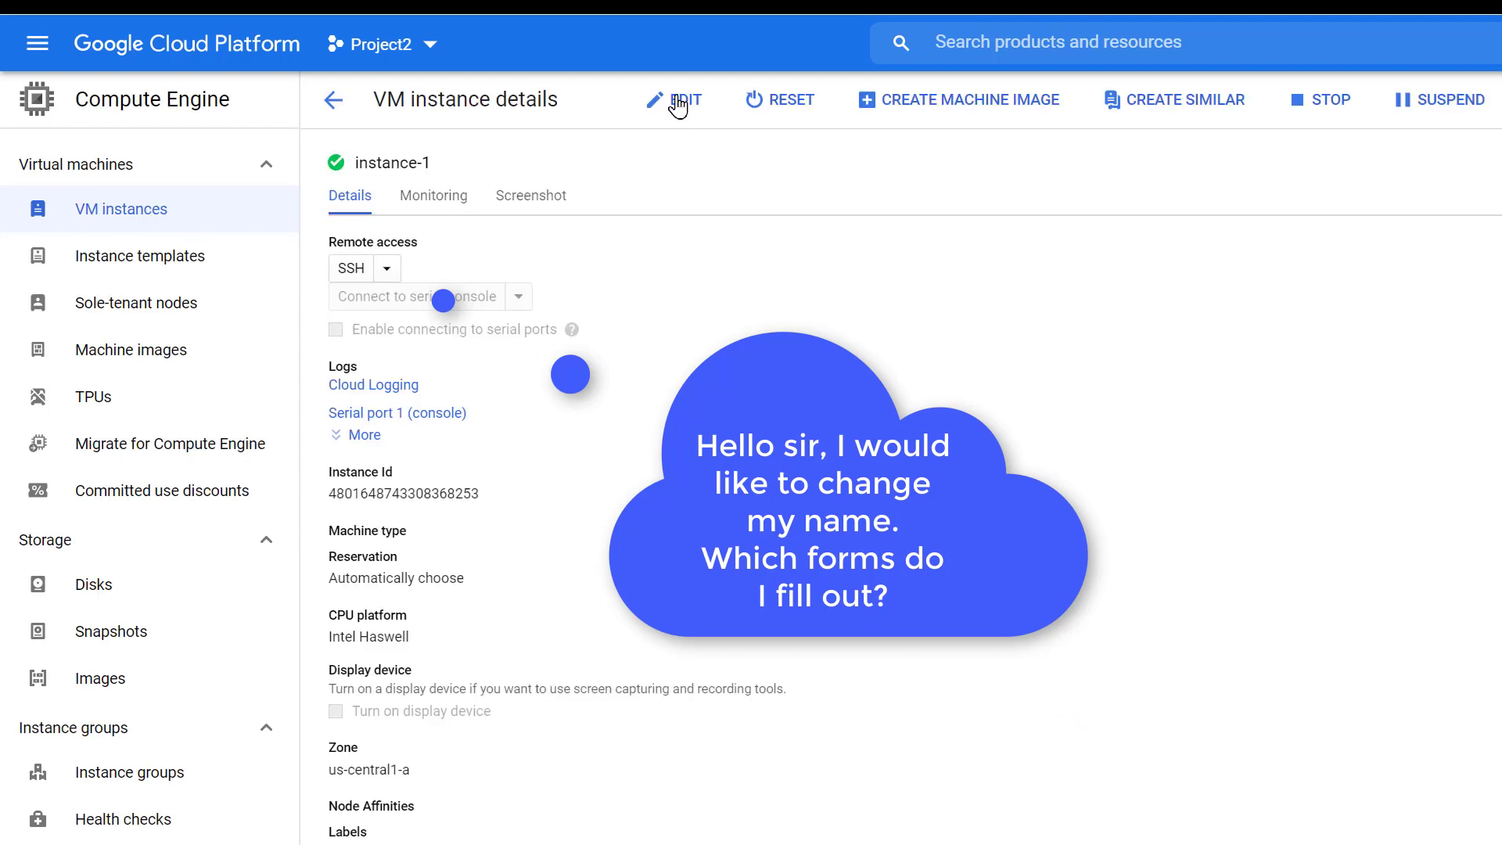
pyautogui.click(684, 100)
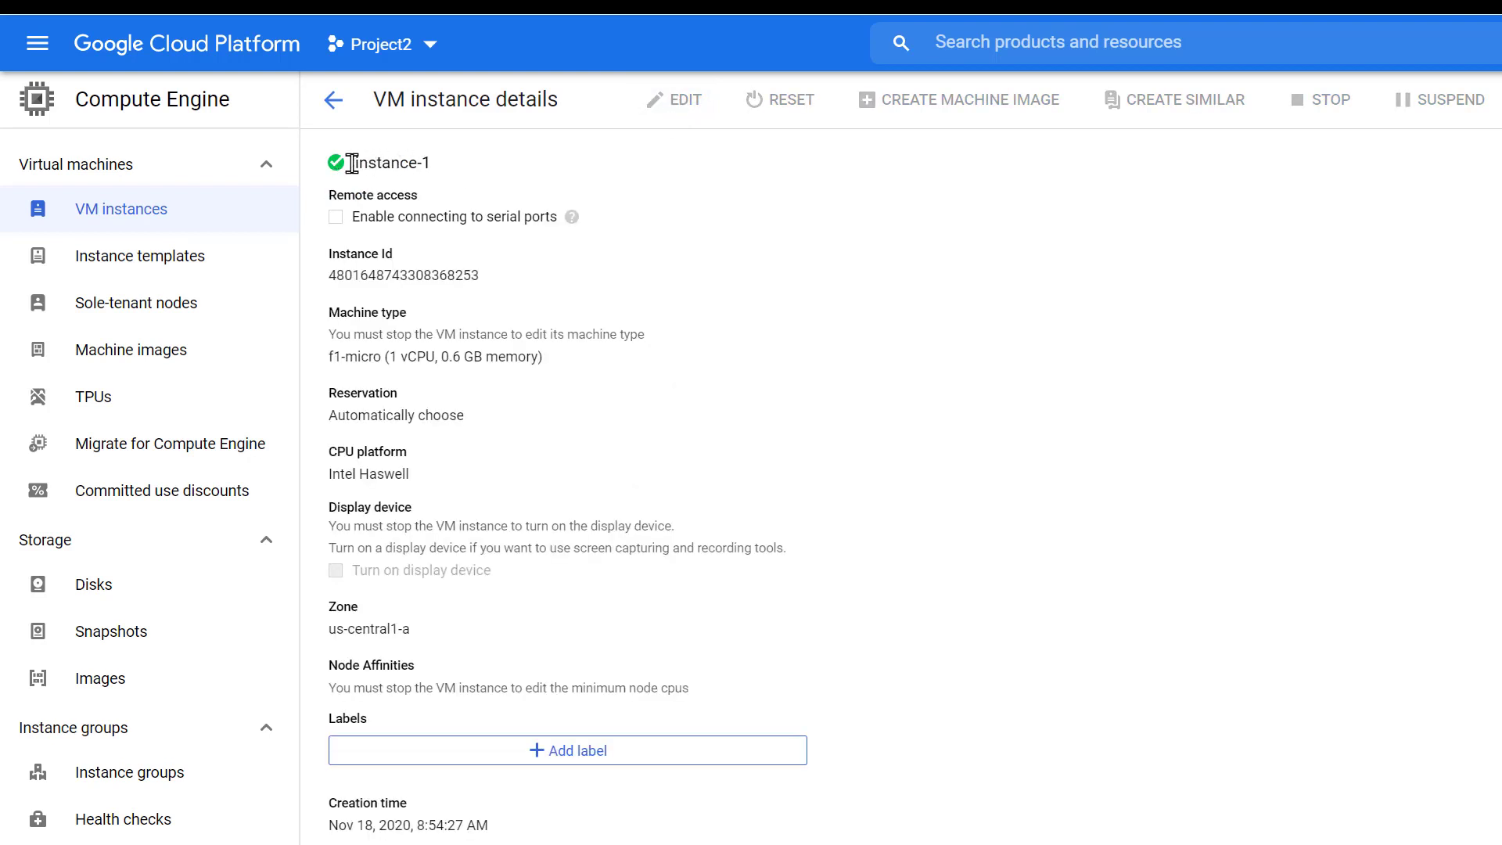
pyautogui.moveTo(337, 164)
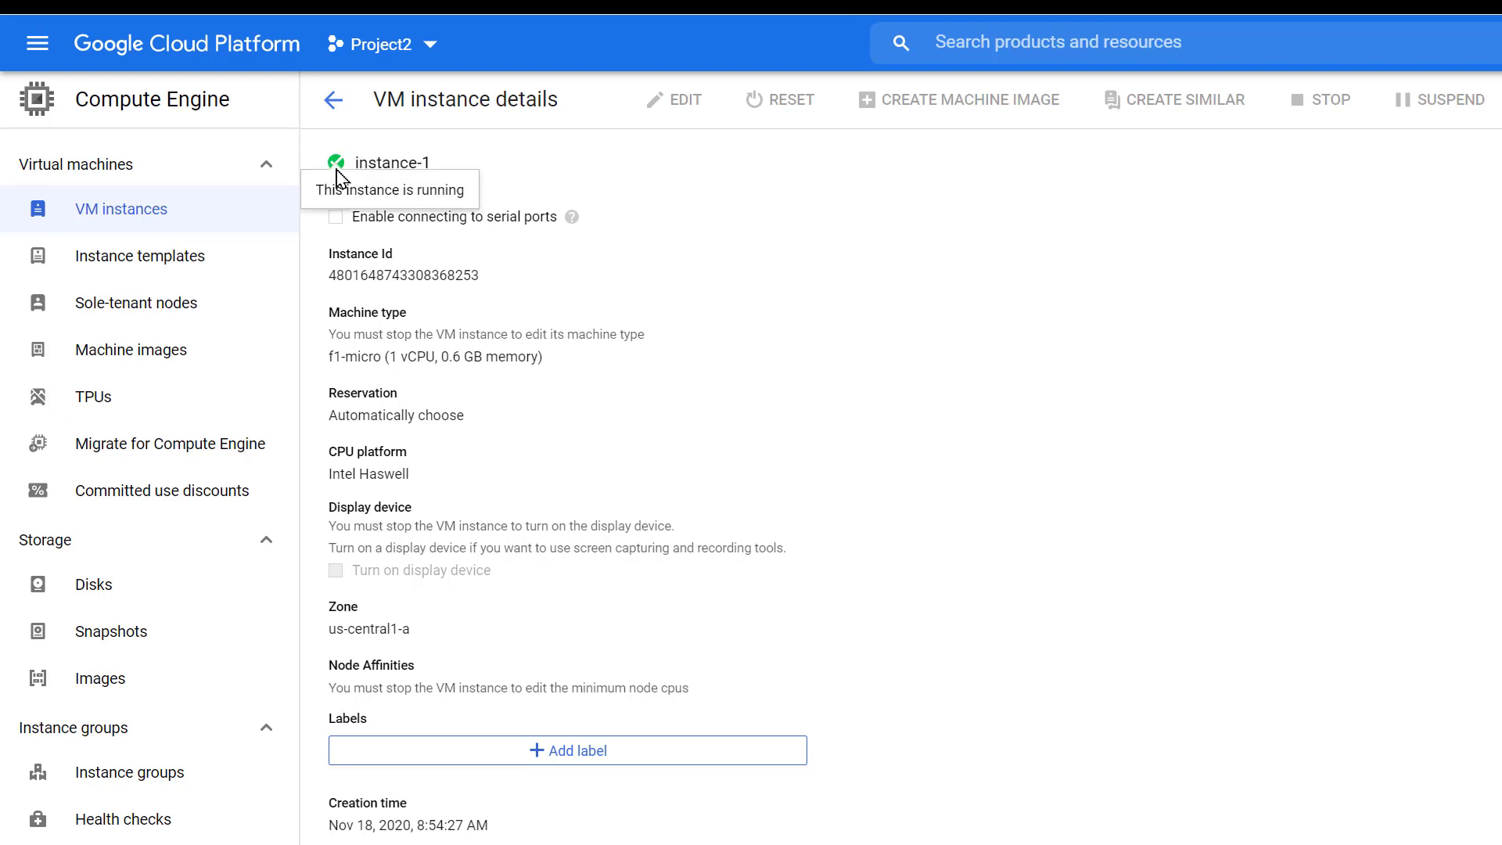
pyautogui.moveTo(486, 707)
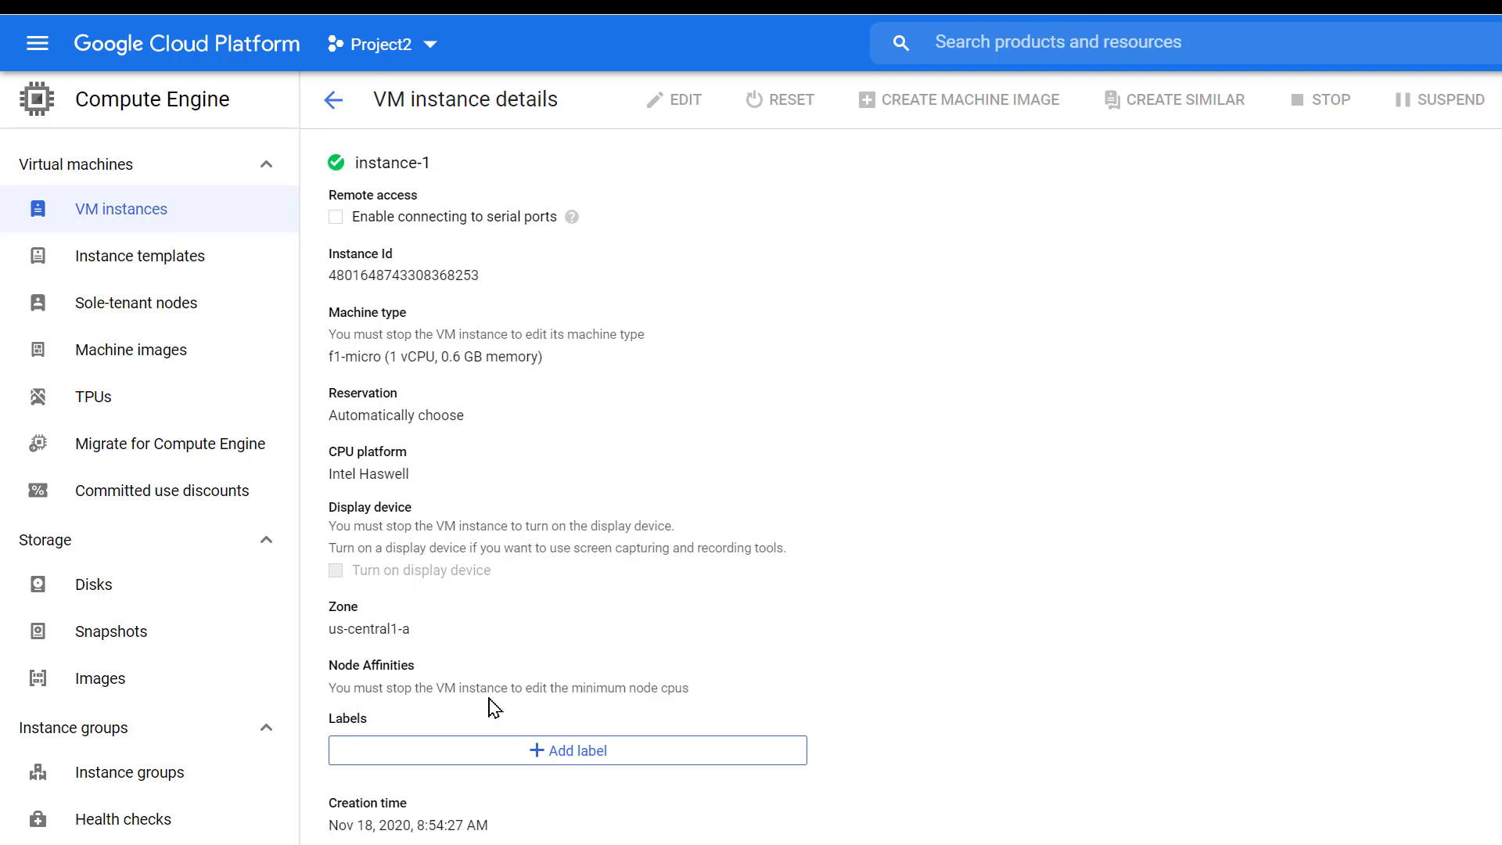
pyautogui.scroll(-3)
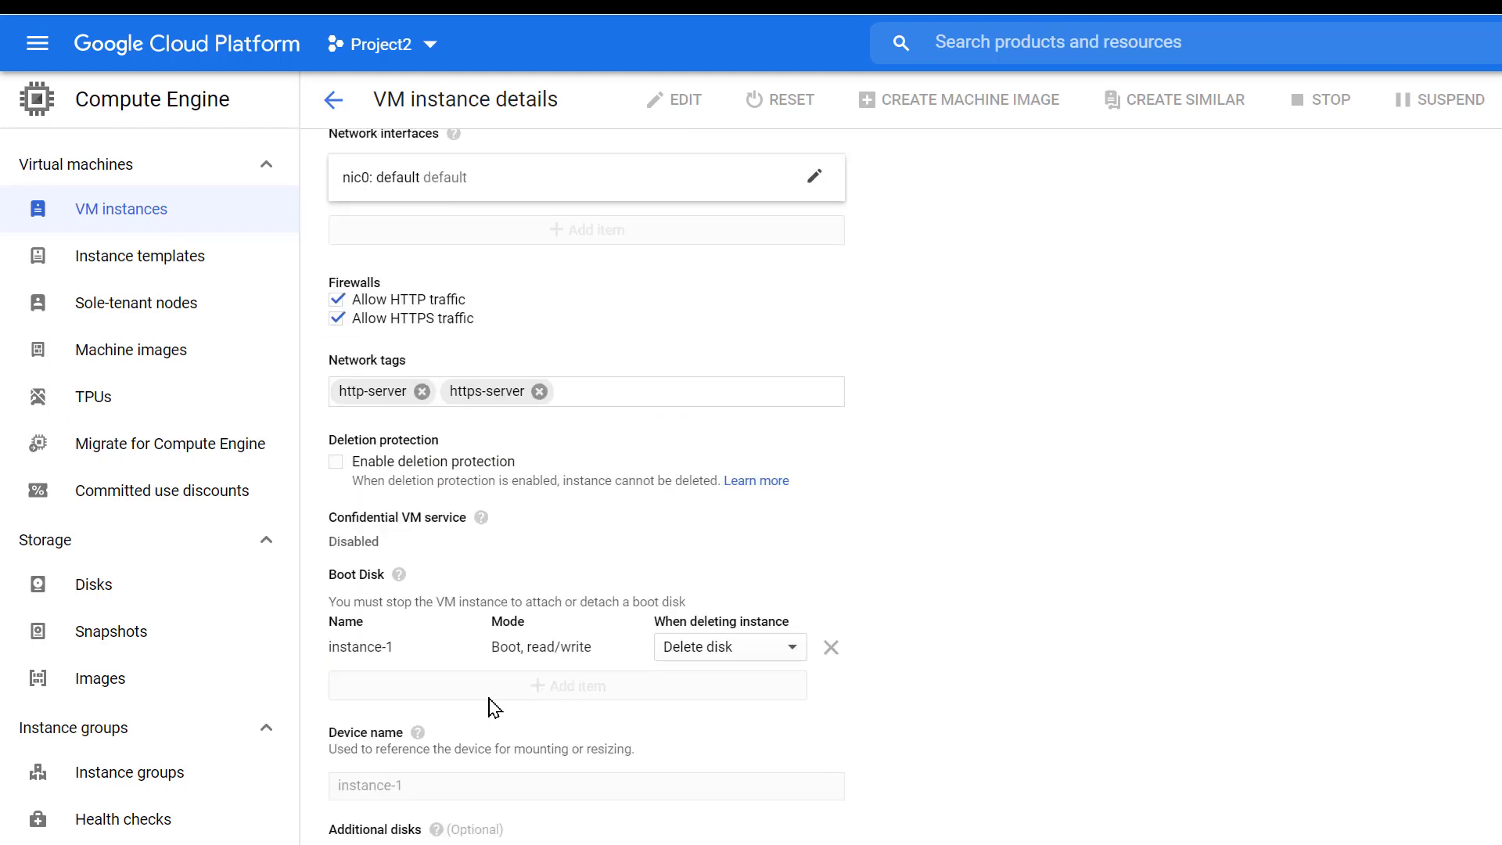
pyautogui.scroll(-3)
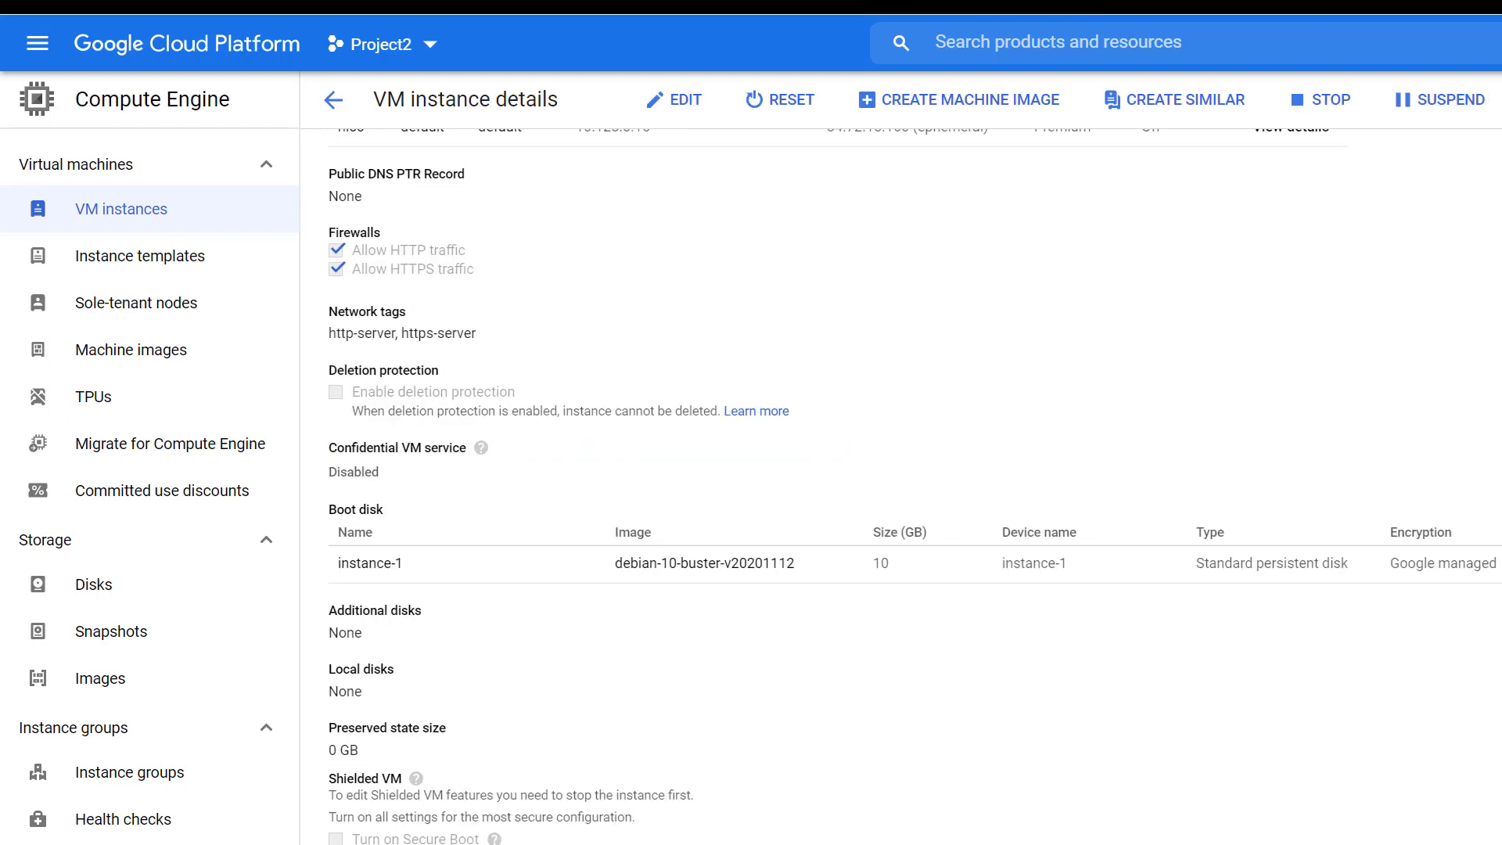
pyautogui.moveTo(398, 126)
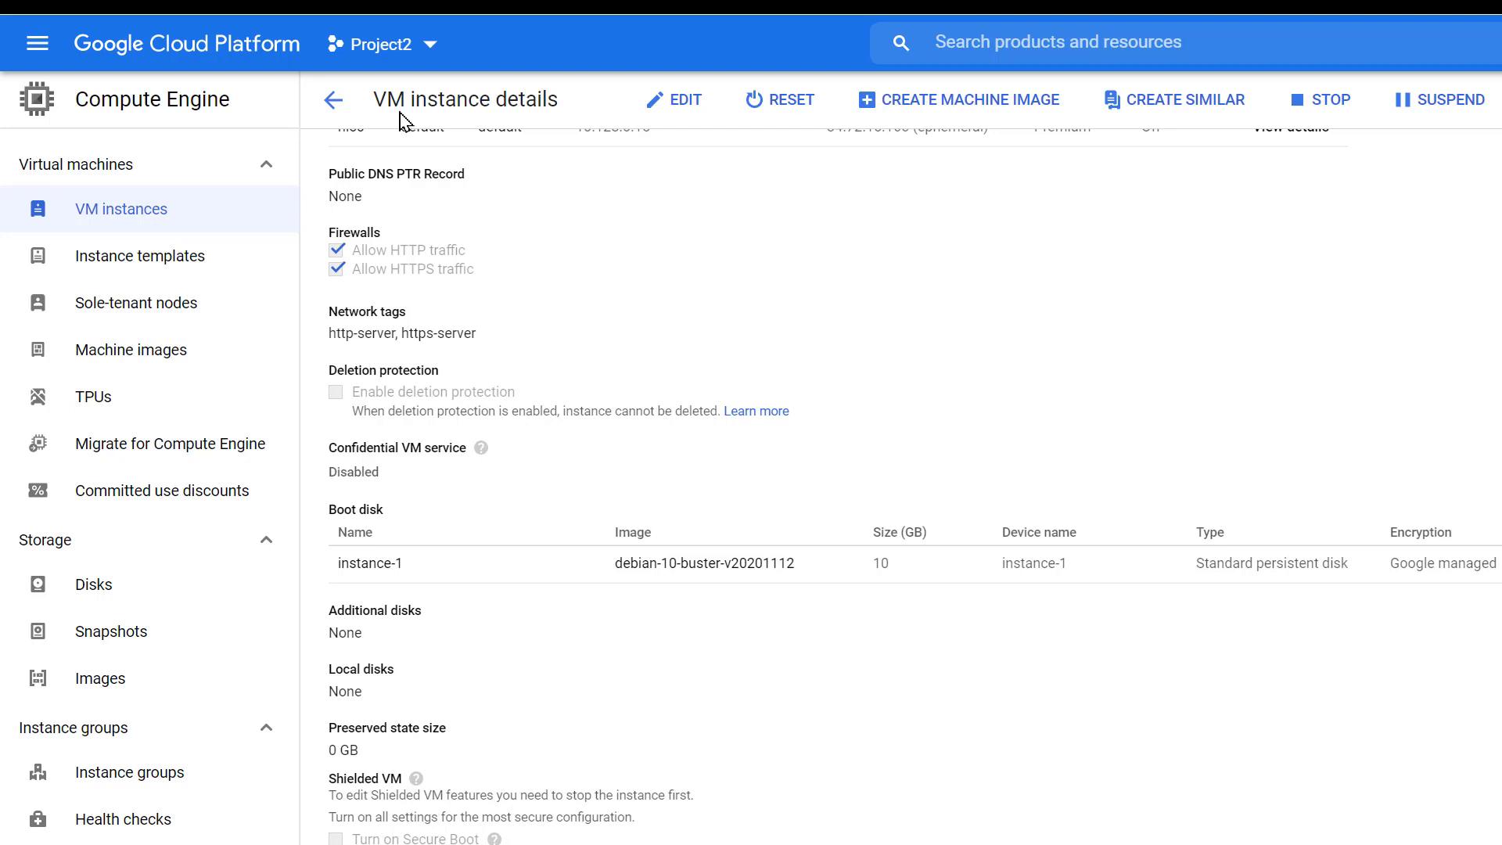
# Step: Return to VM instances and bring up the new-instance form for instance-2
pyautogui.click(332, 98)
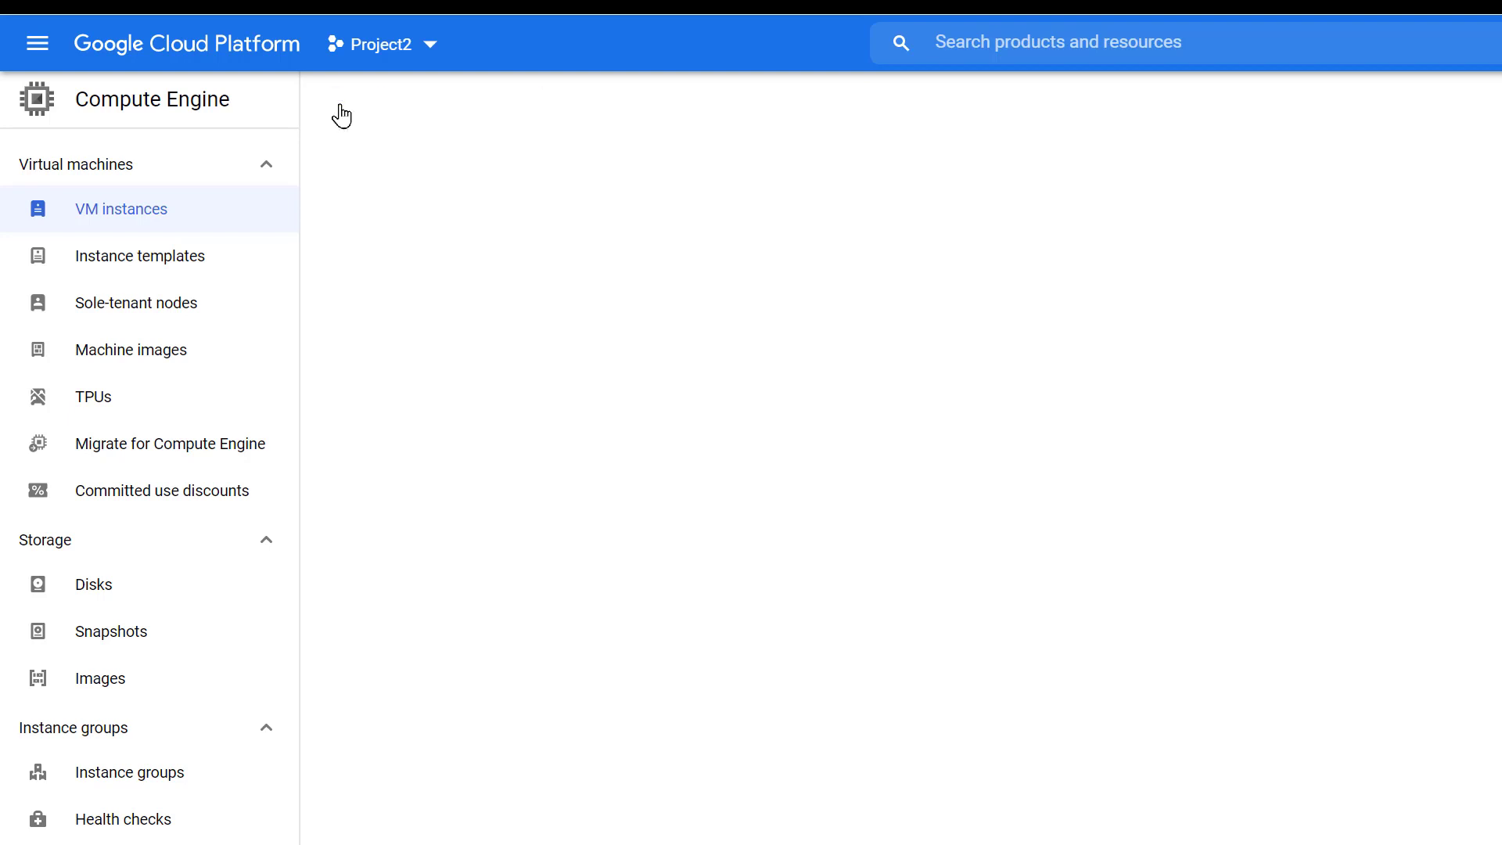
pyautogui.click(121, 209)
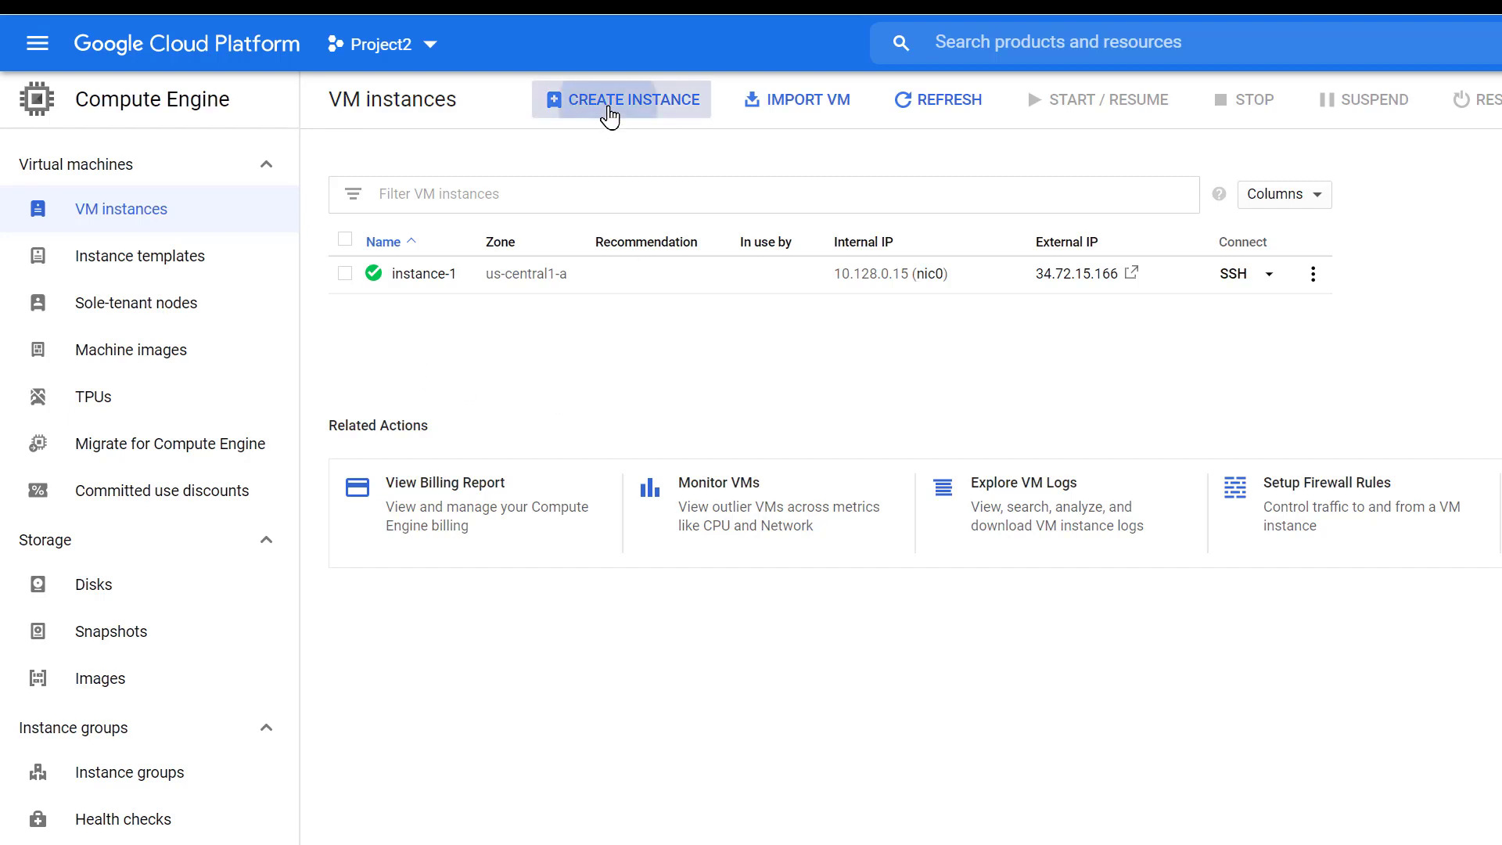
pyautogui.click(621, 99)
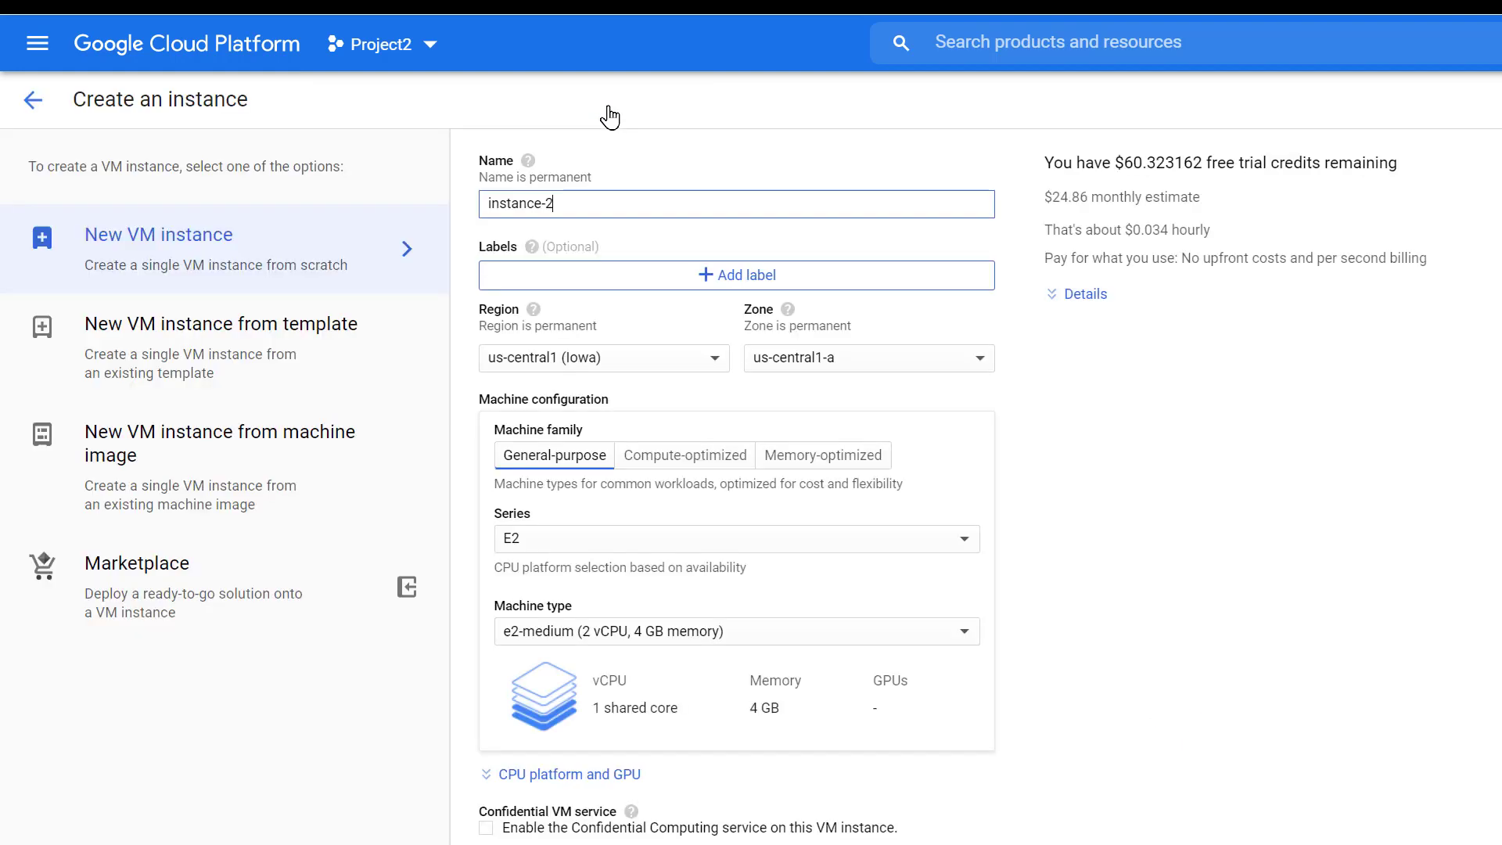
pyautogui.moveTo(619, 183)
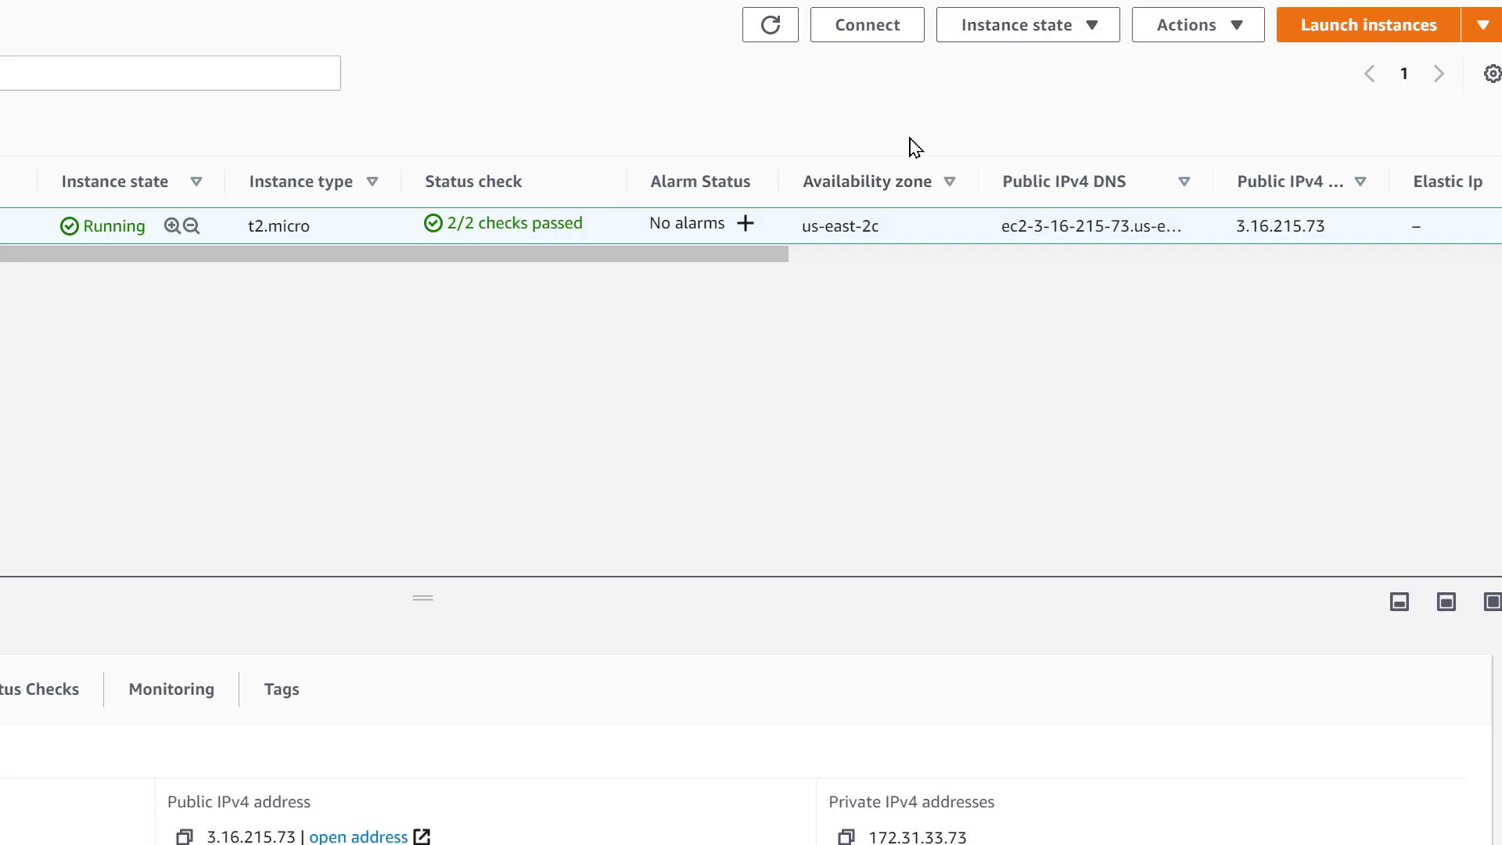
# Step: Stop the 'I don't like my name' instance via Instance state and confirm
pyautogui.click(1026, 25)
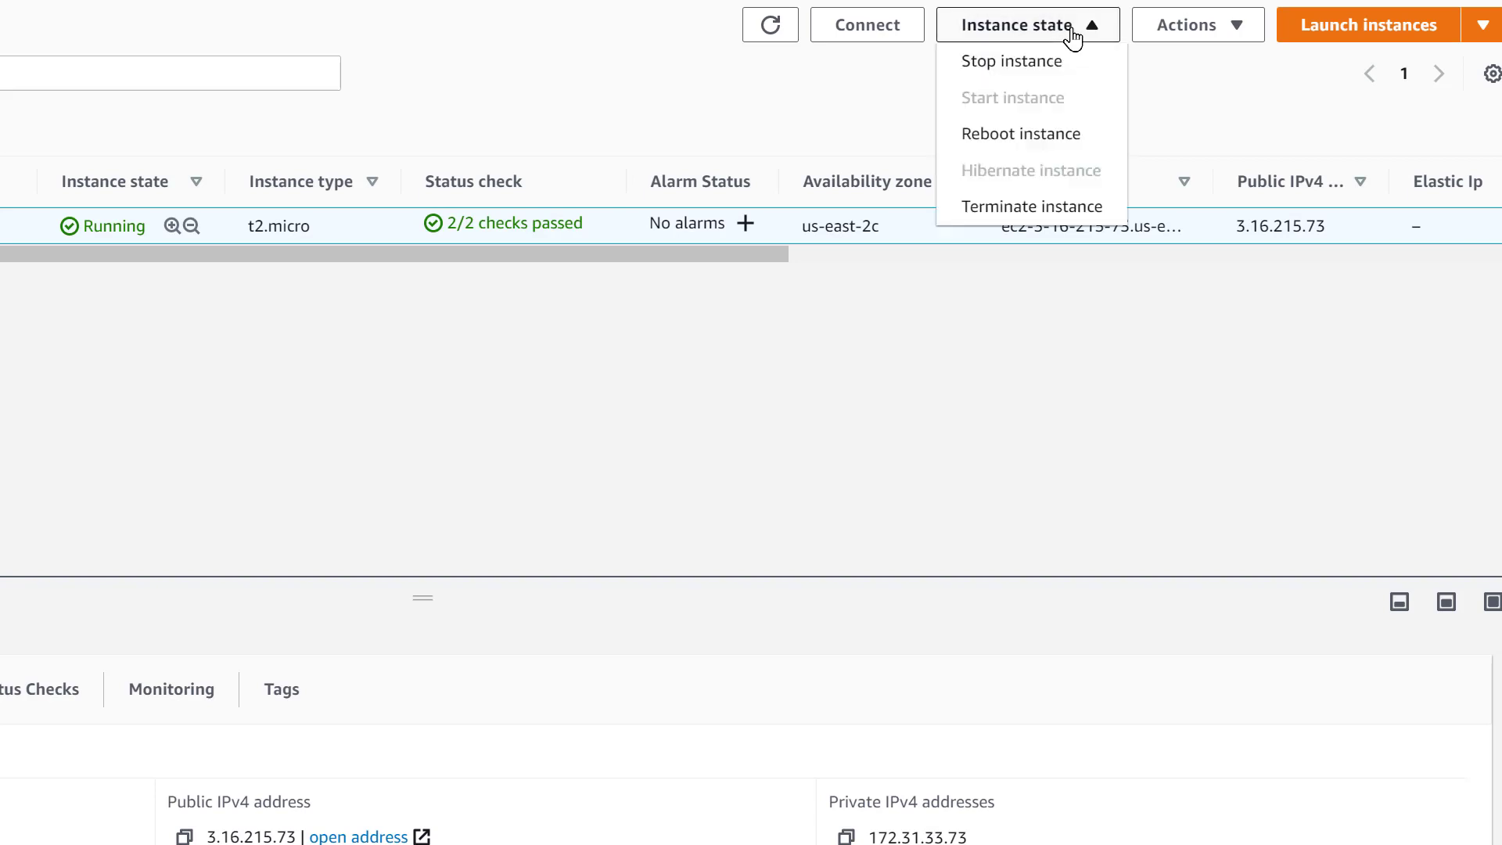
pyautogui.click(1011, 61)
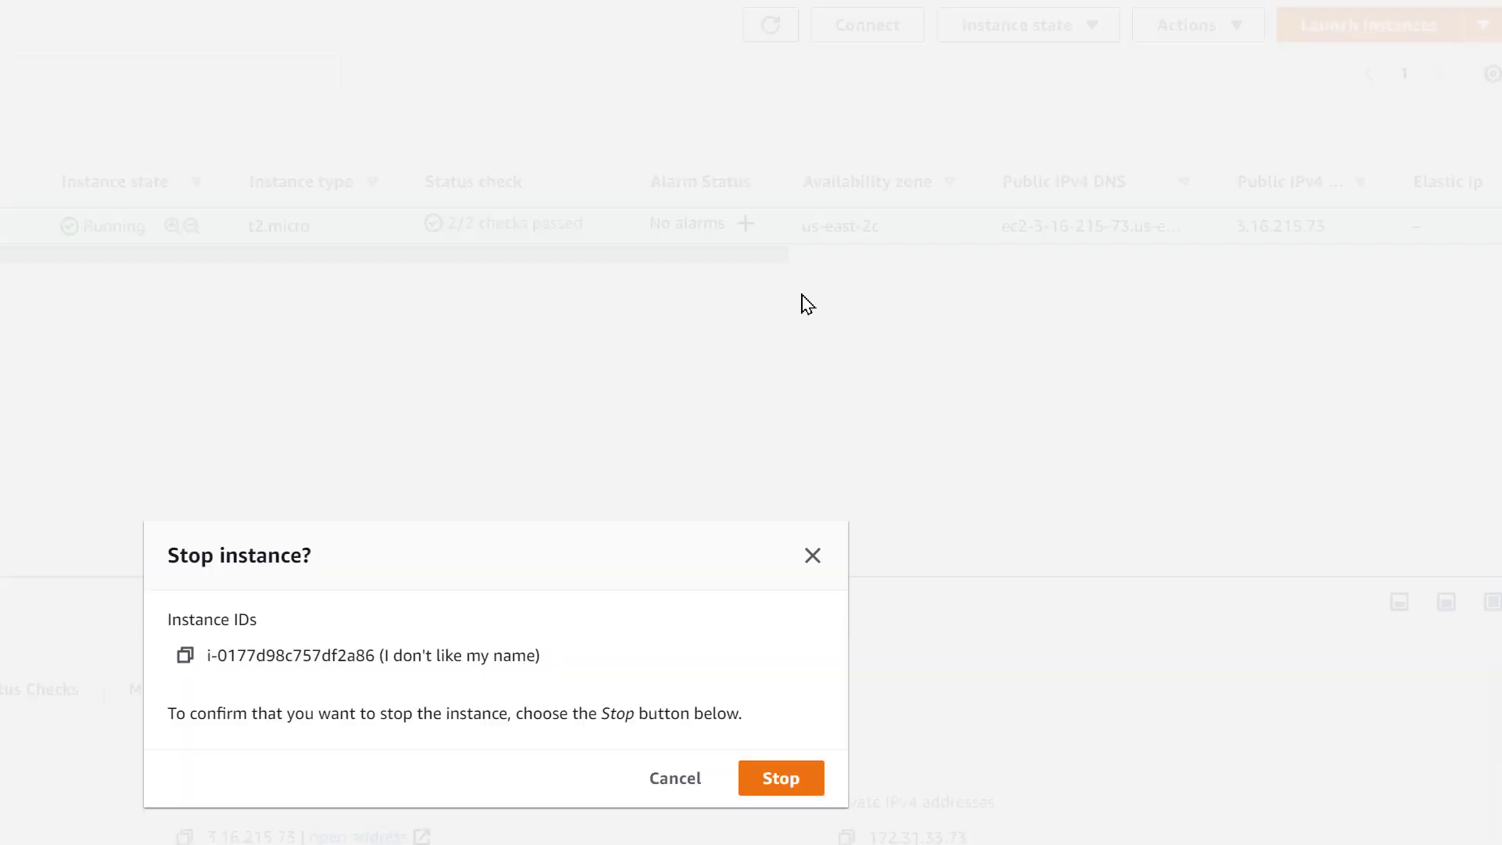
pyautogui.click(781, 778)
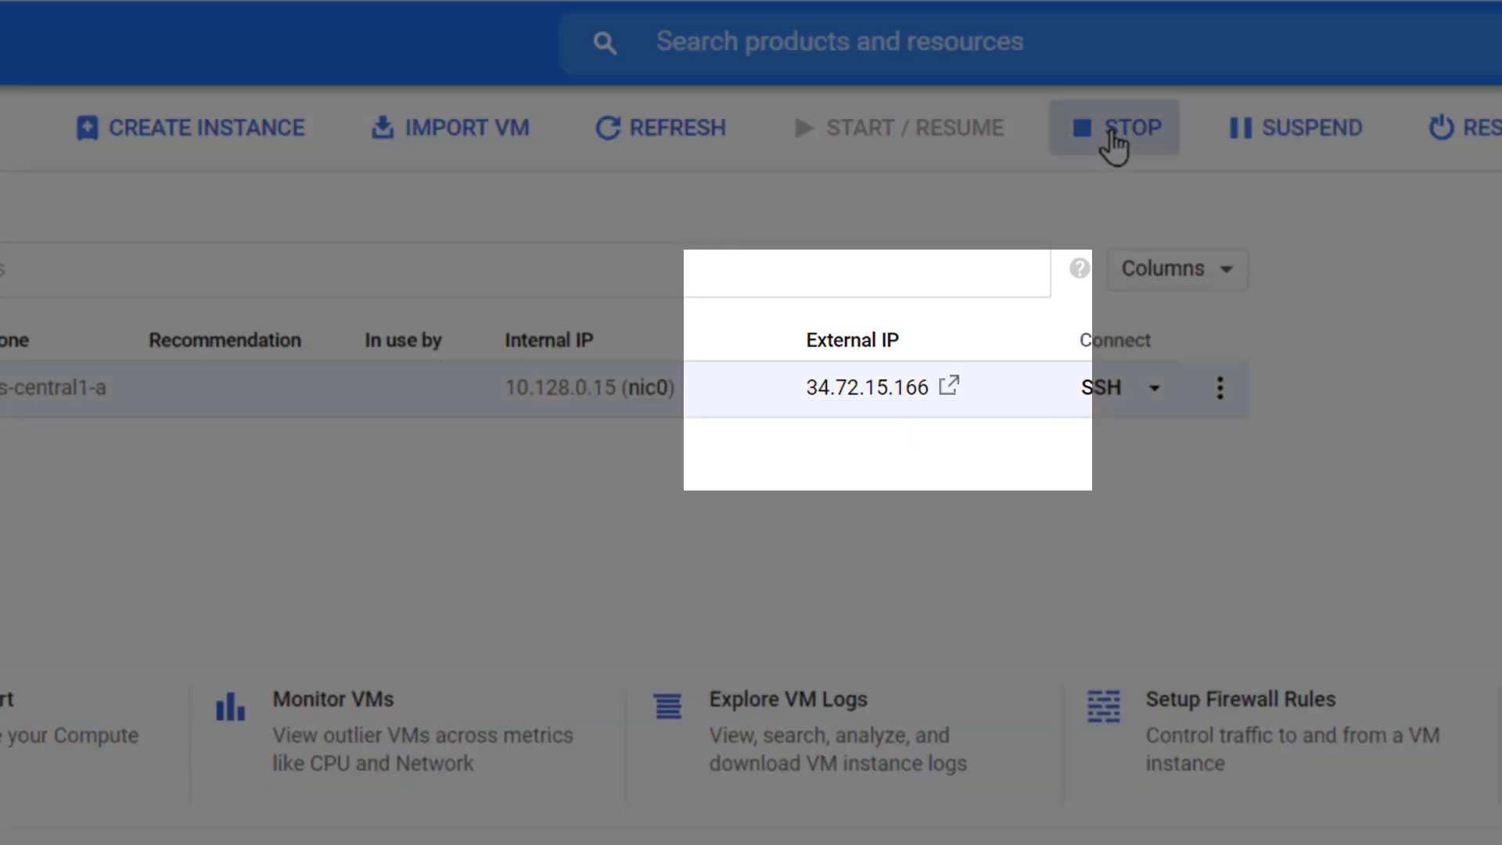
pyautogui.click(1114, 128)
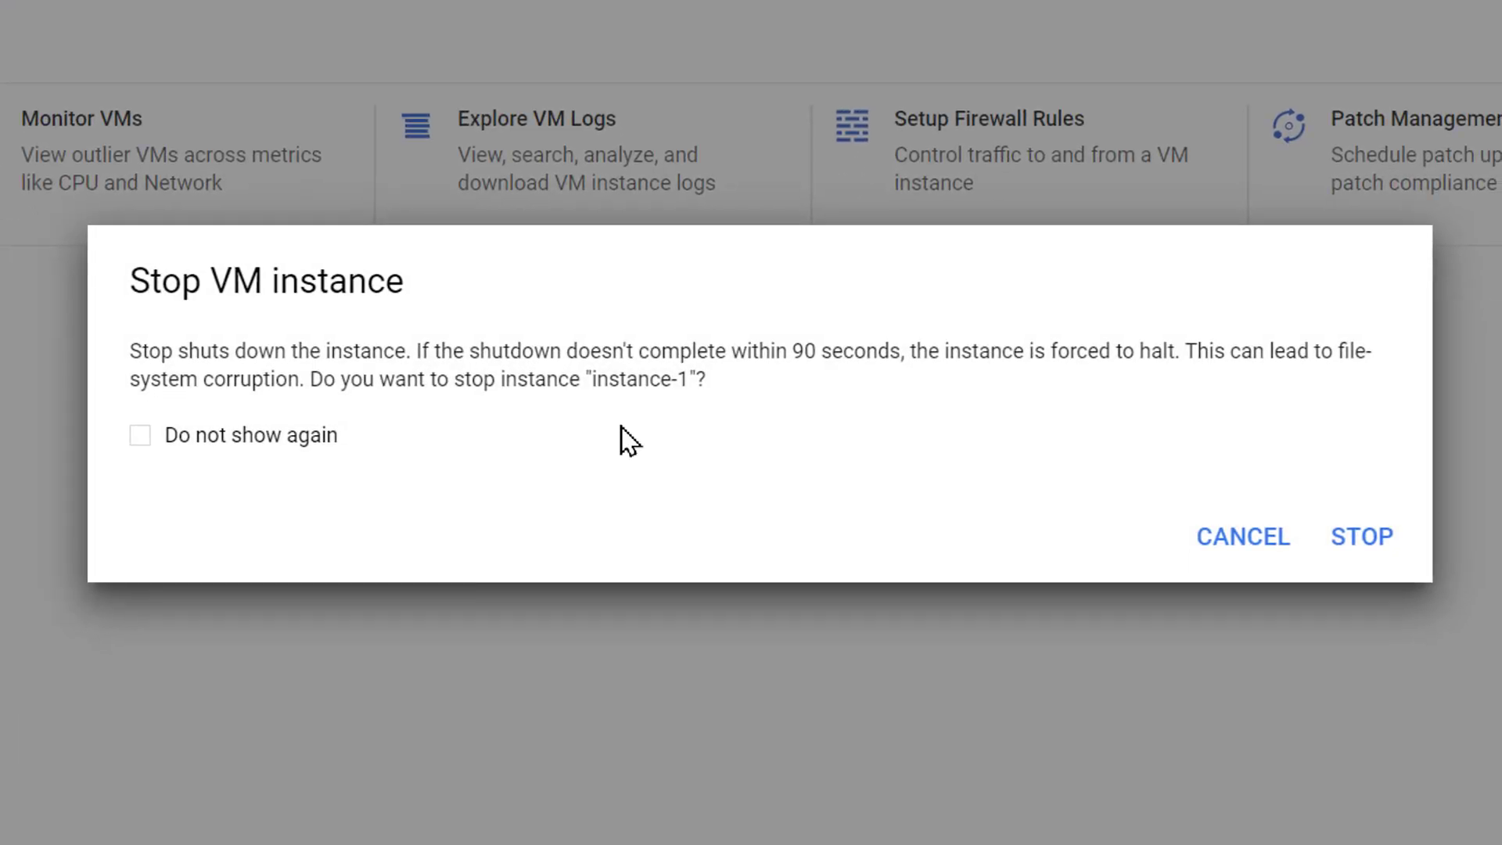
pyautogui.moveTo(1359, 548)
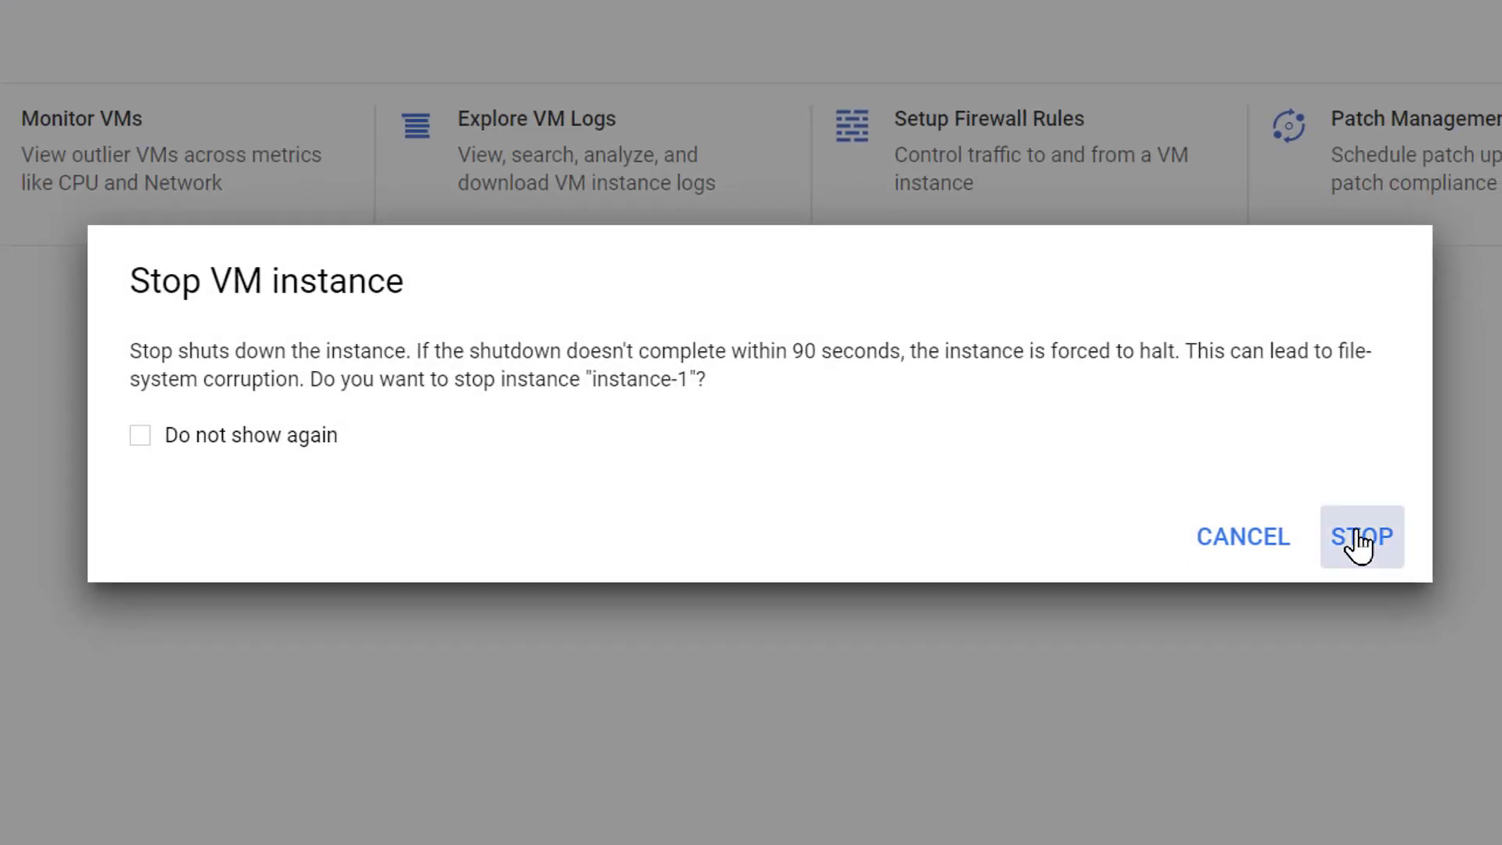
pyautogui.click(1363, 536)
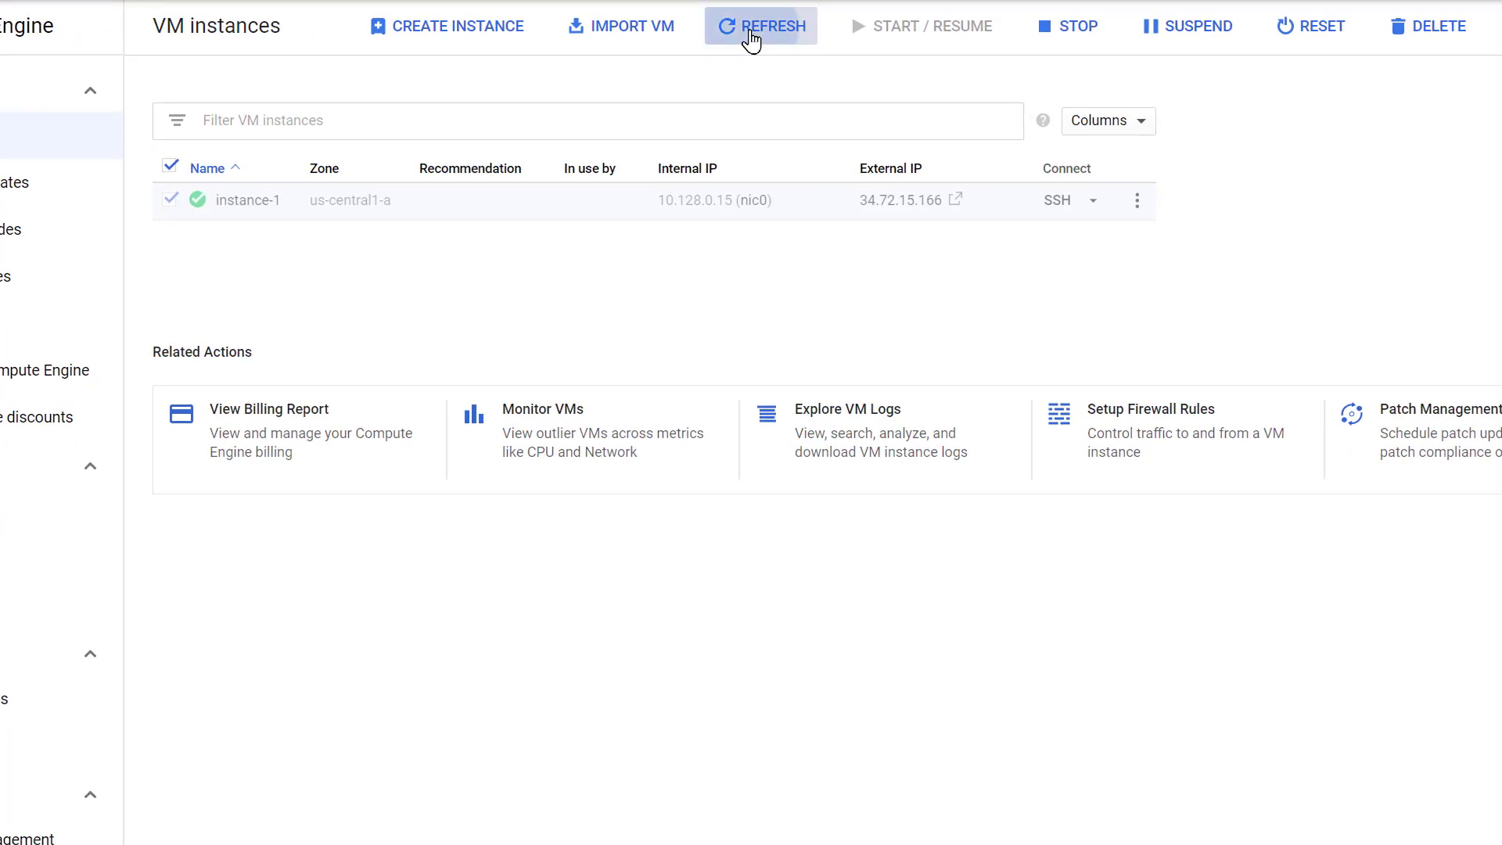
pyautogui.click(761, 26)
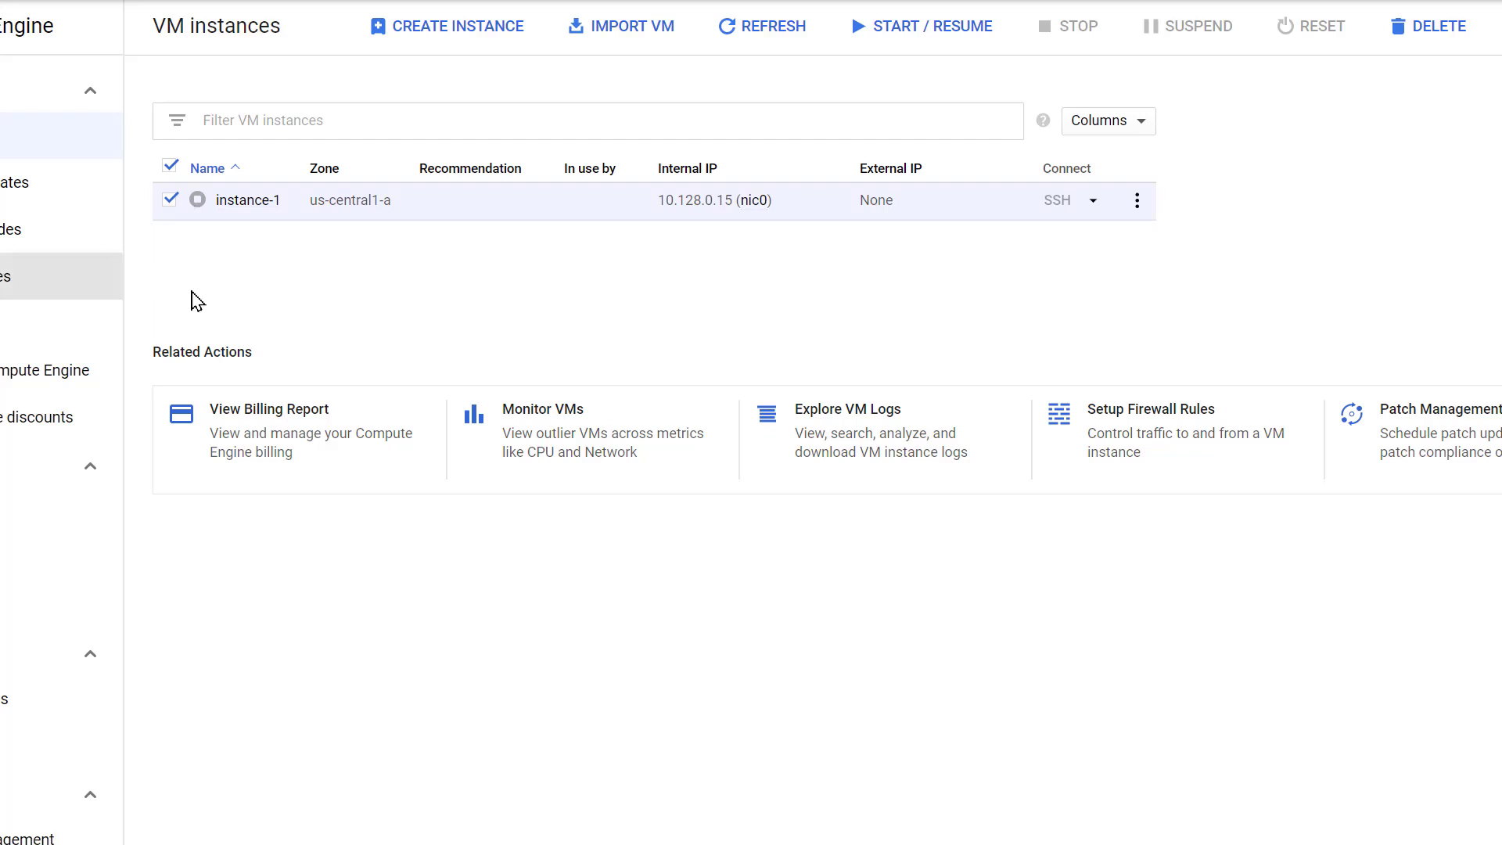
pyautogui.moveTo(201, 206)
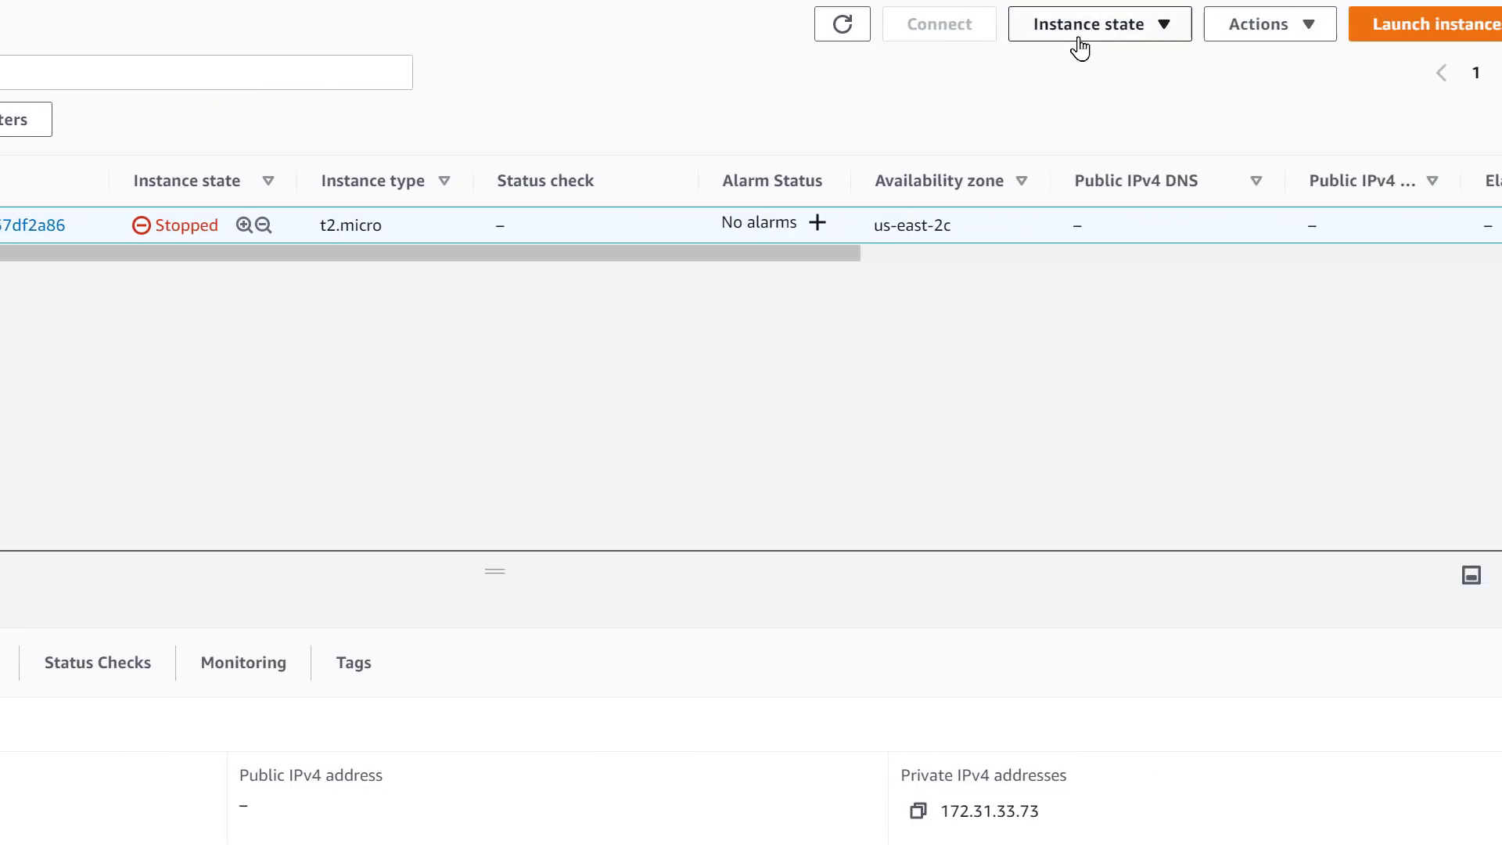
# Step: Choose Start instance from the Instance state menu for the stopped instance
pyautogui.click(1099, 23)
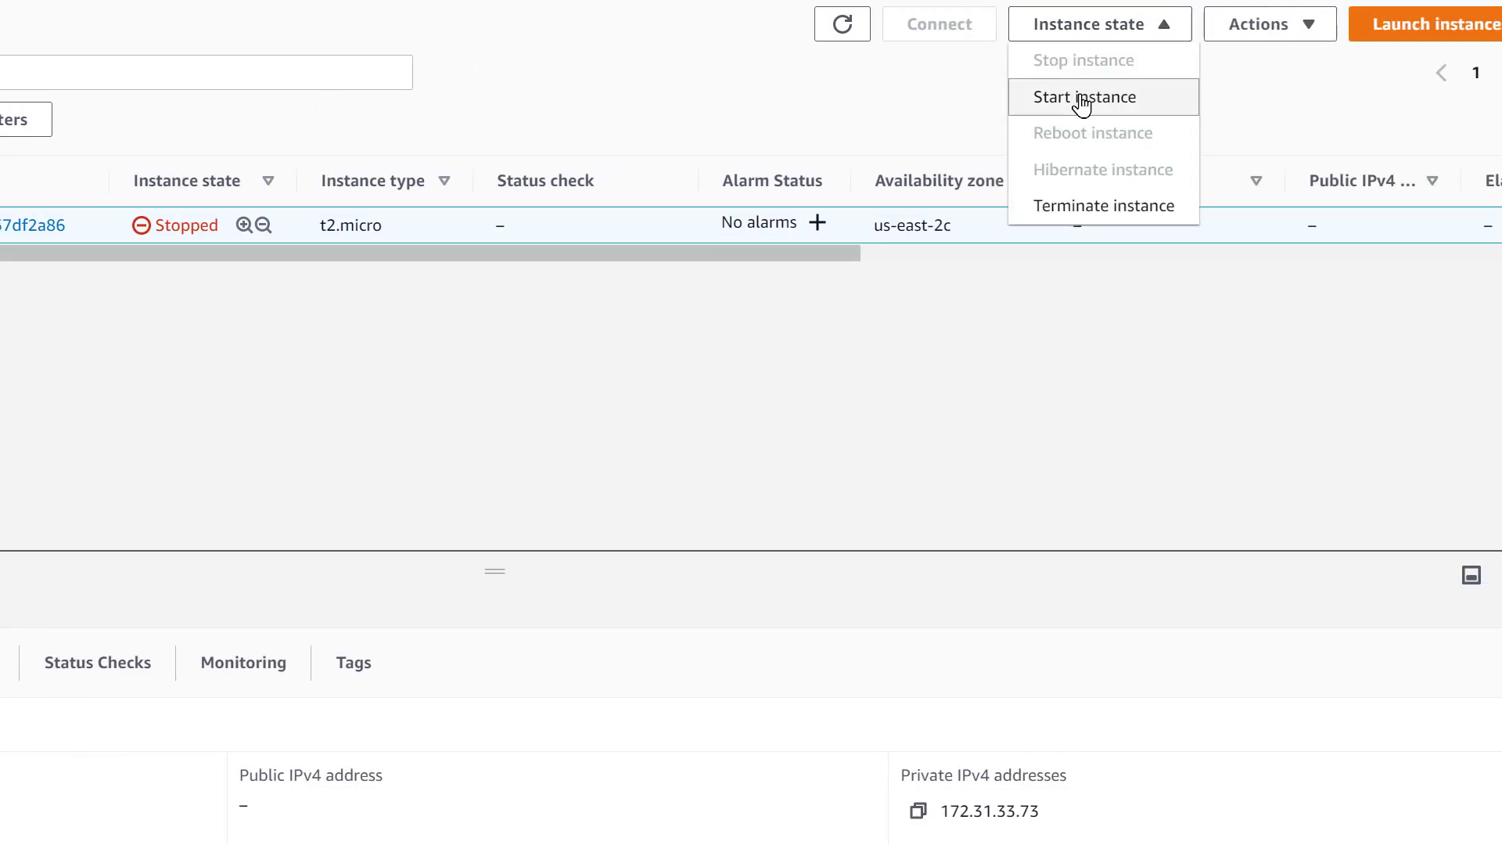
pyautogui.click(1084, 97)
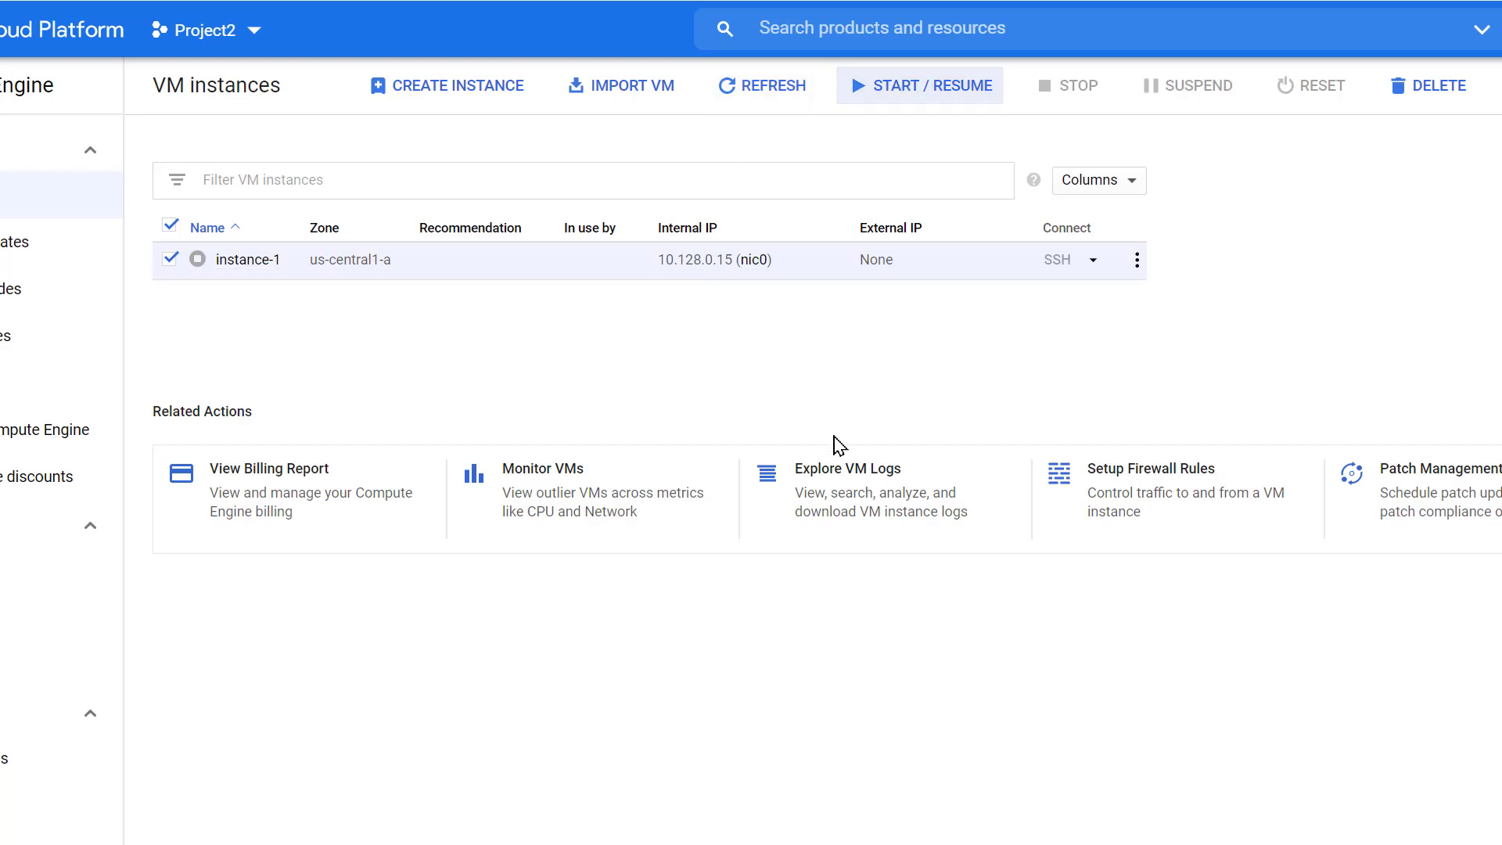
# Step: Start / resume instance-1 and confirm the start
pyautogui.click(919, 85)
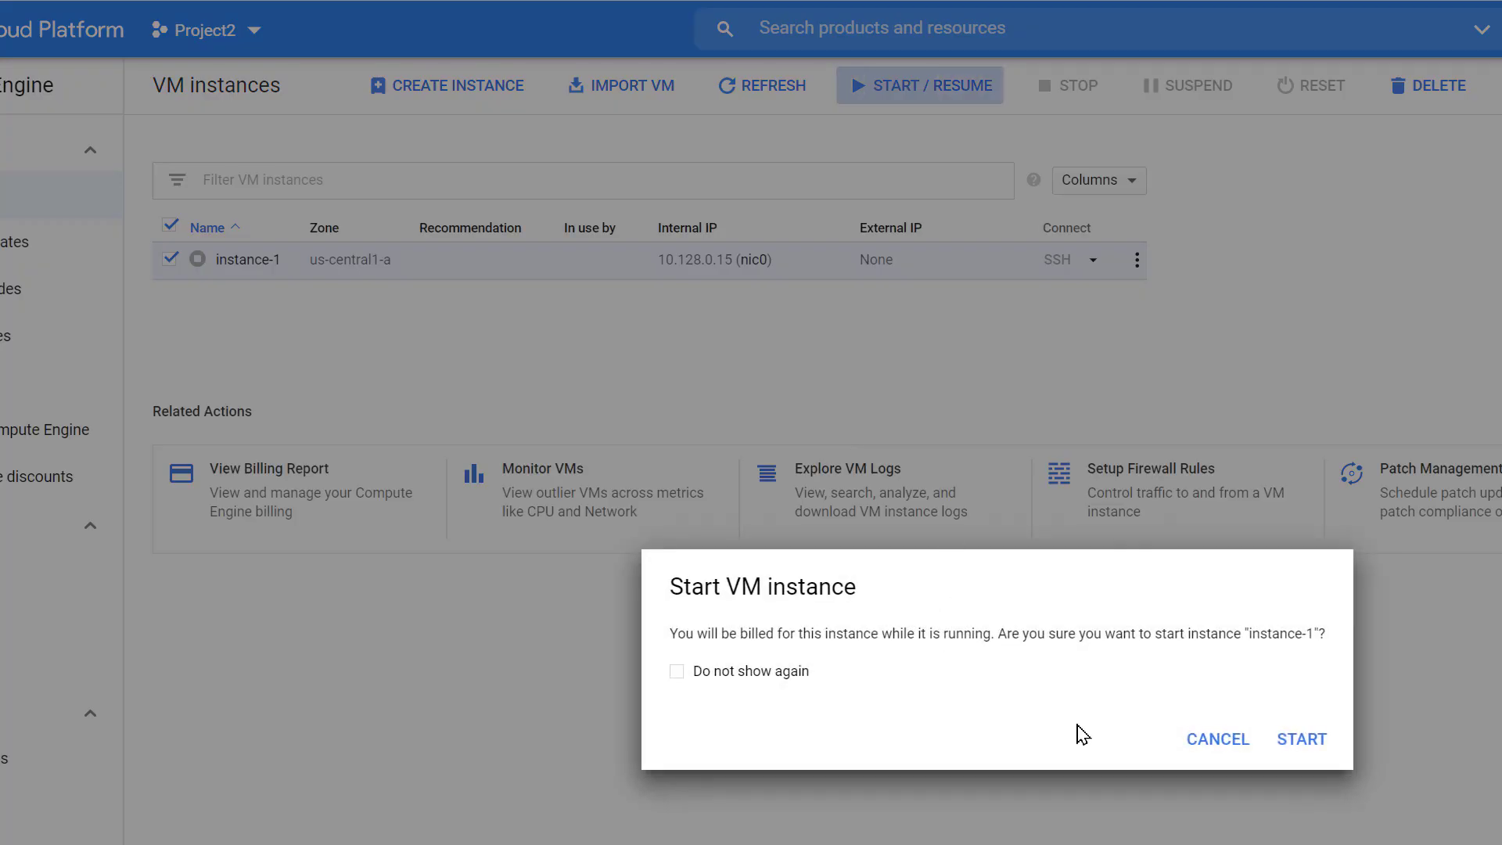
pyautogui.moveTo(1301, 739)
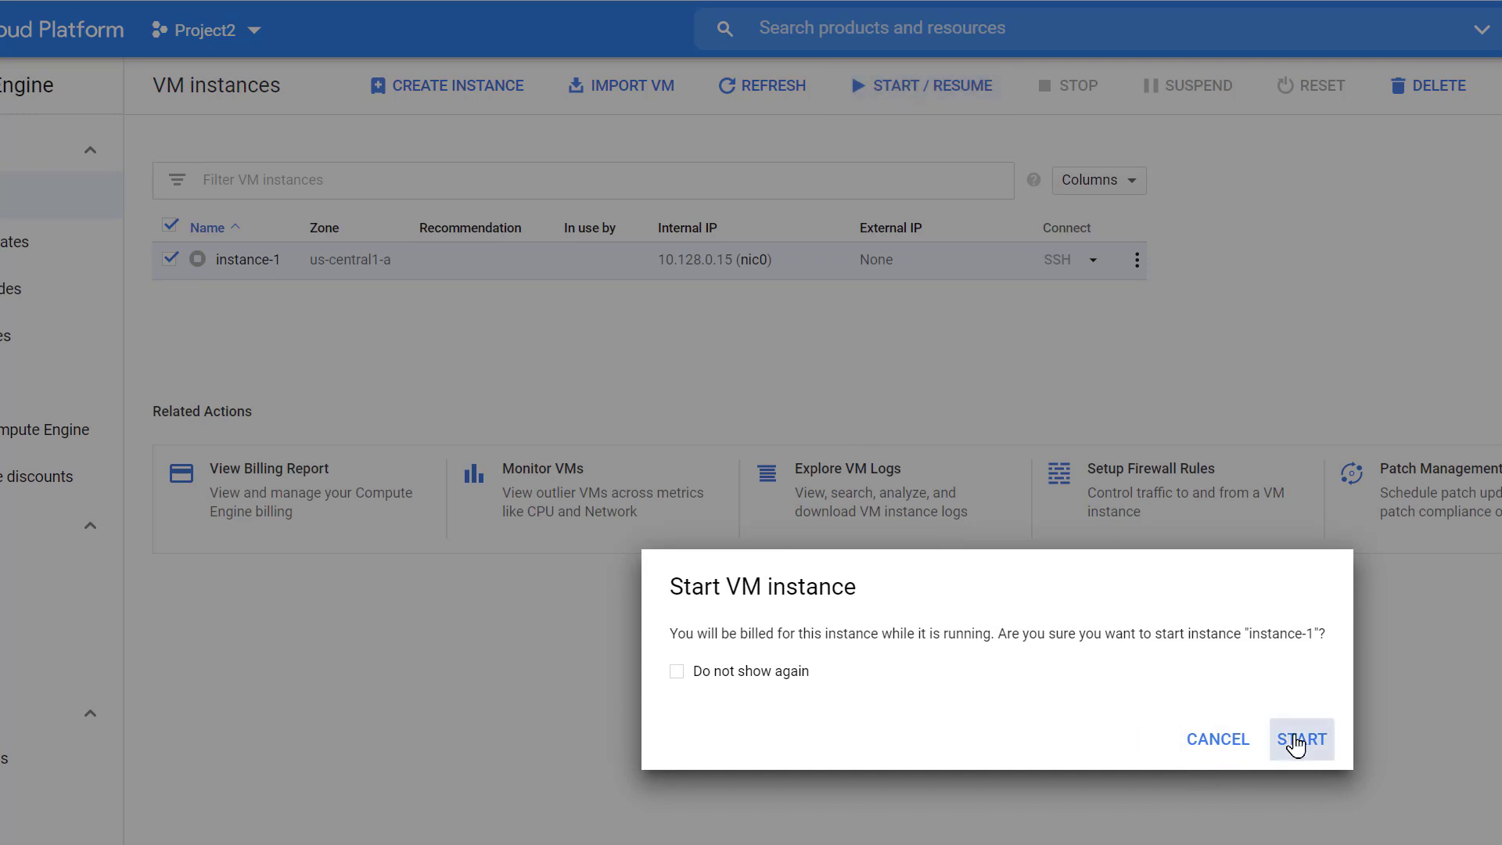
pyautogui.click(1302, 739)
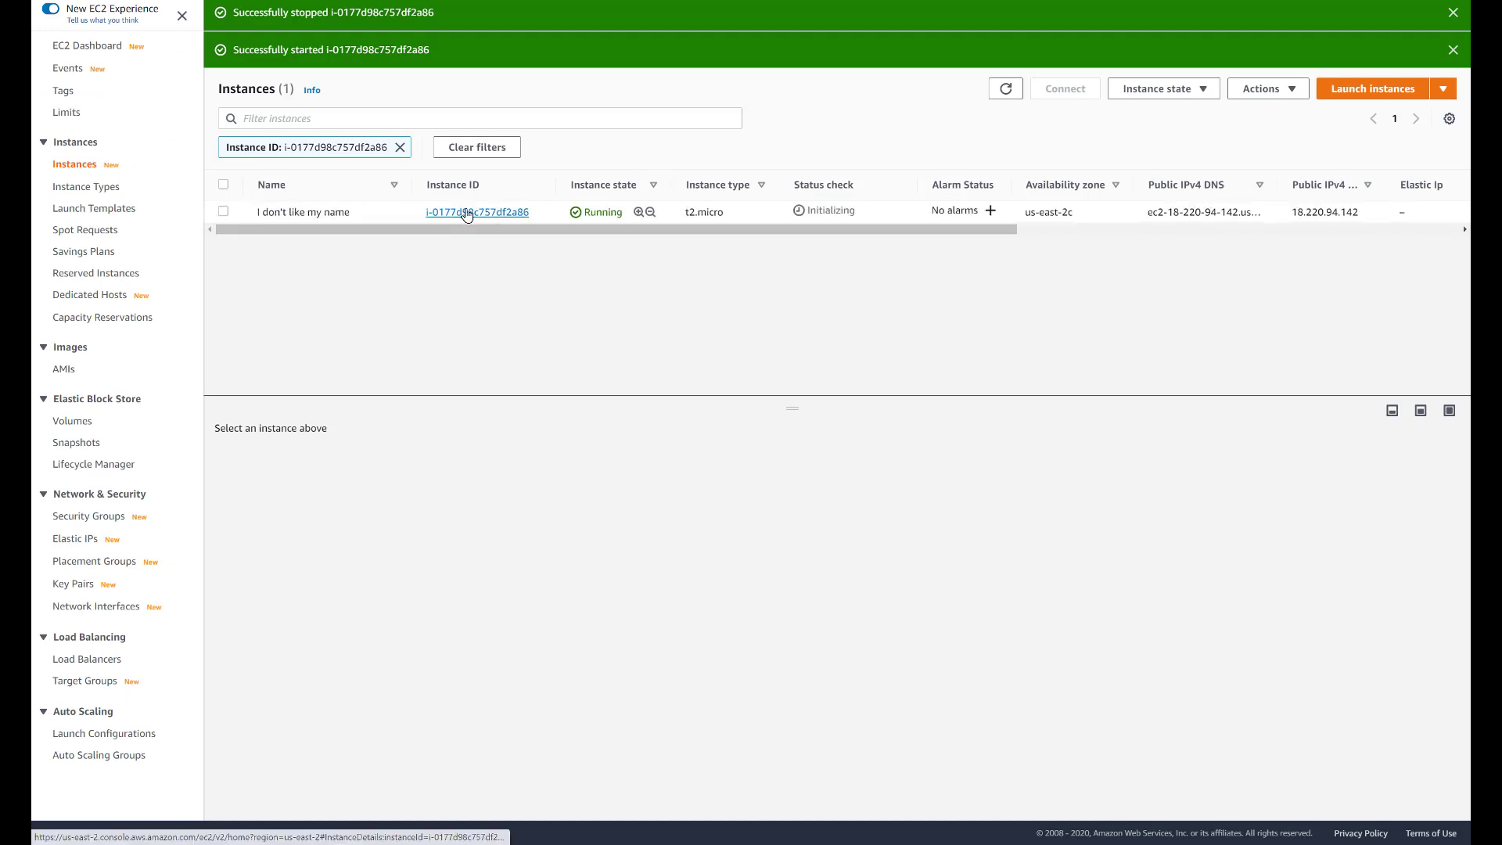
# Step: Open the instance summary showing public IPv4 18.220.94.142
pyautogui.click(477, 212)
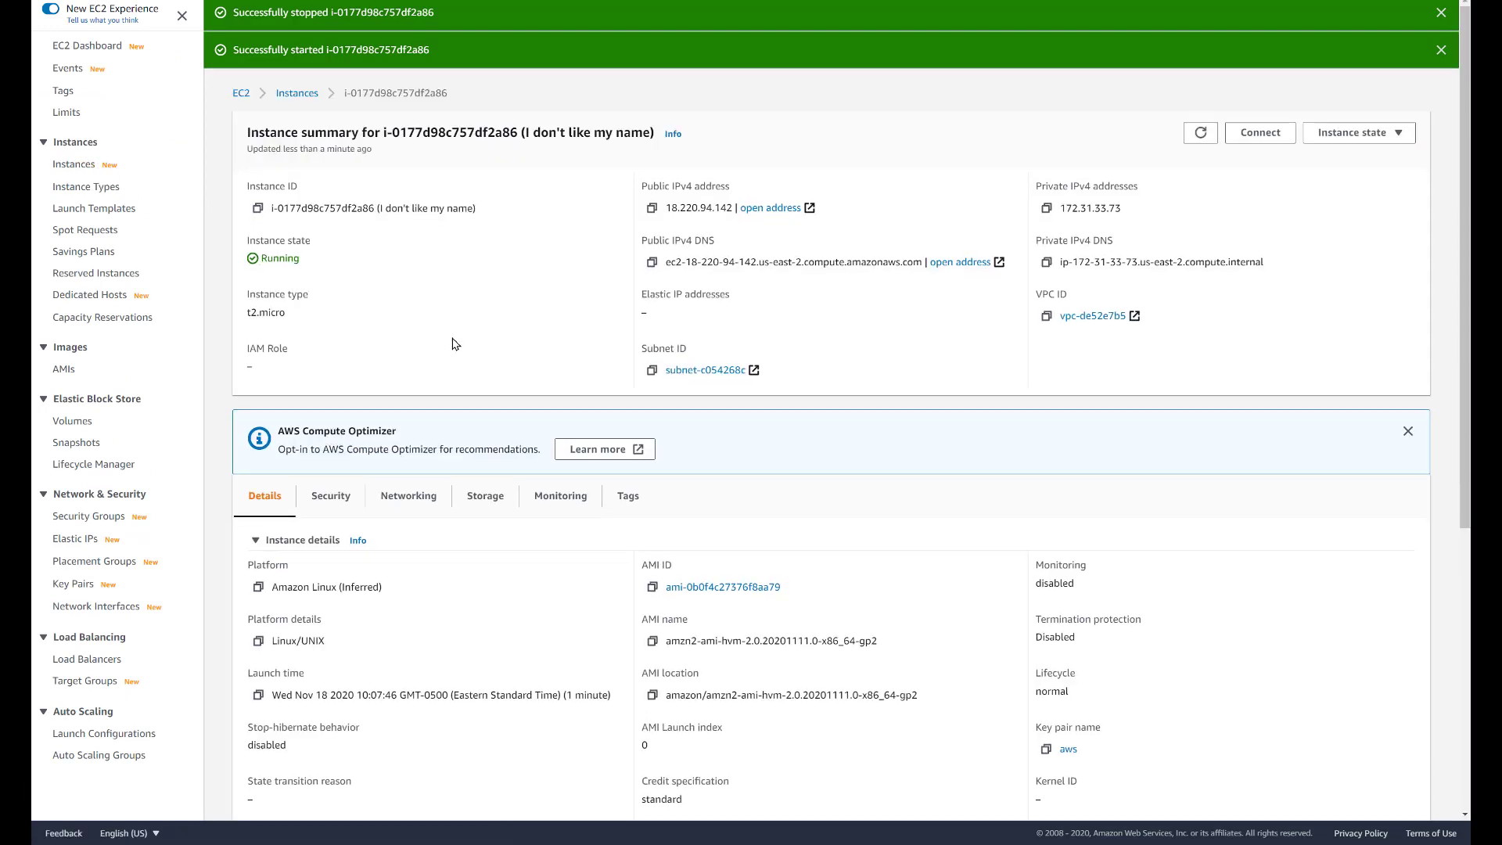
pyautogui.moveTo(414, 501)
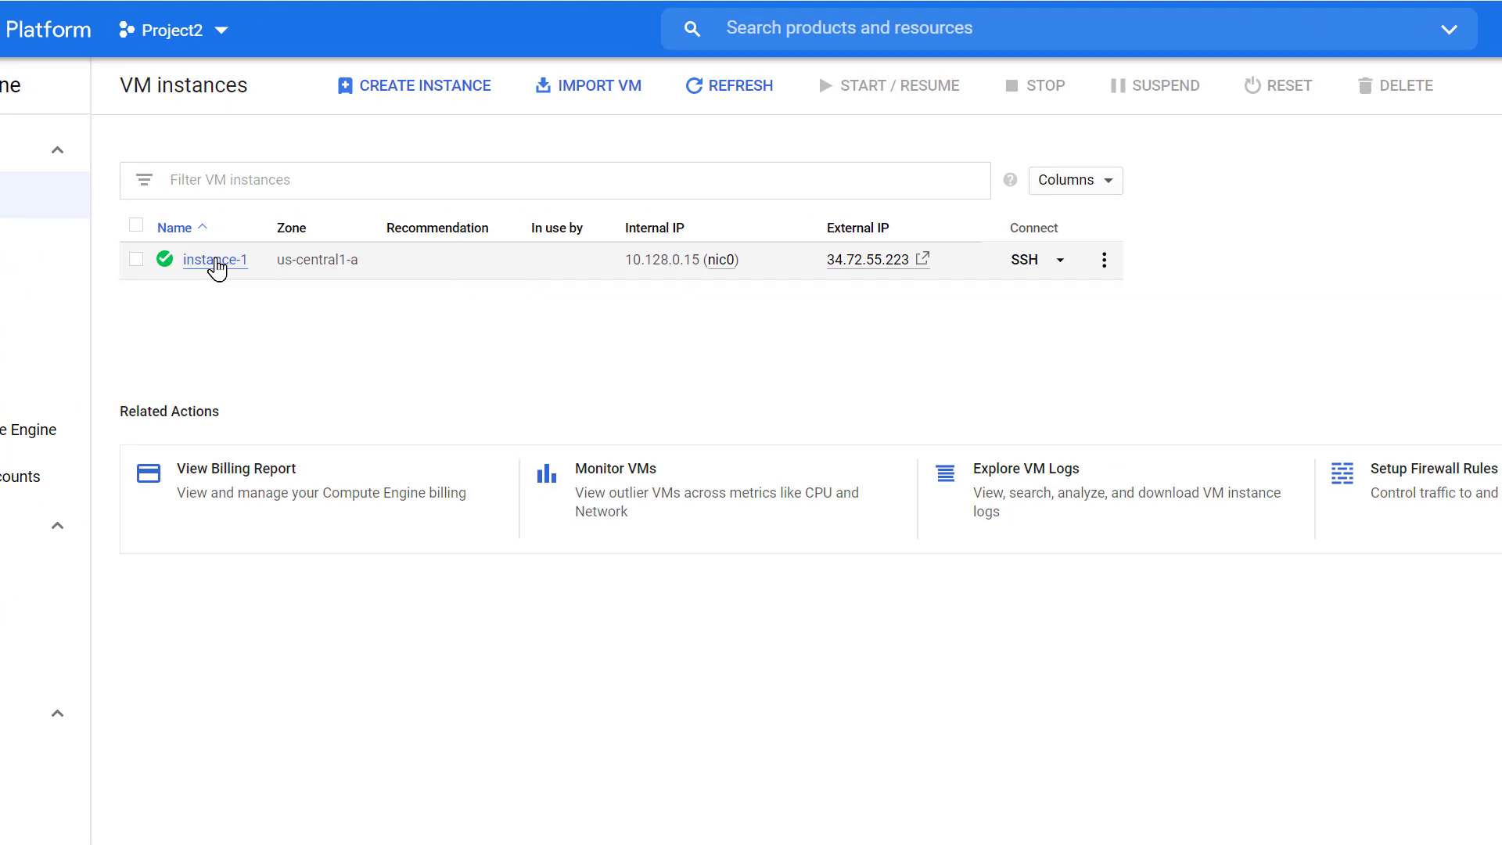
# Step: Open instance-1's network interface details with external IP 34.72.55.223
pyautogui.click(214, 259)
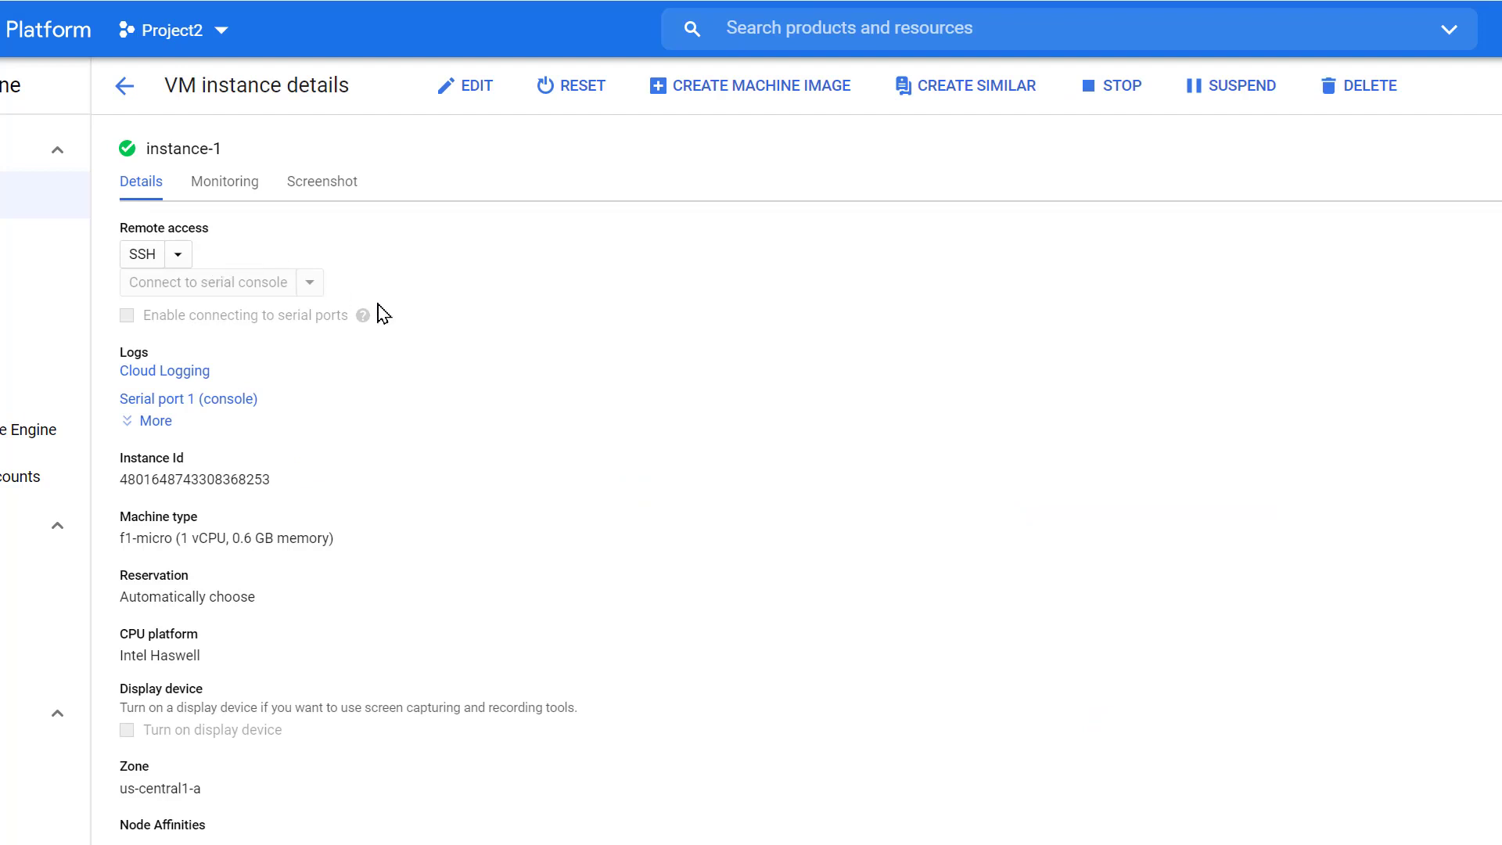
pyautogui.scroll(-3)
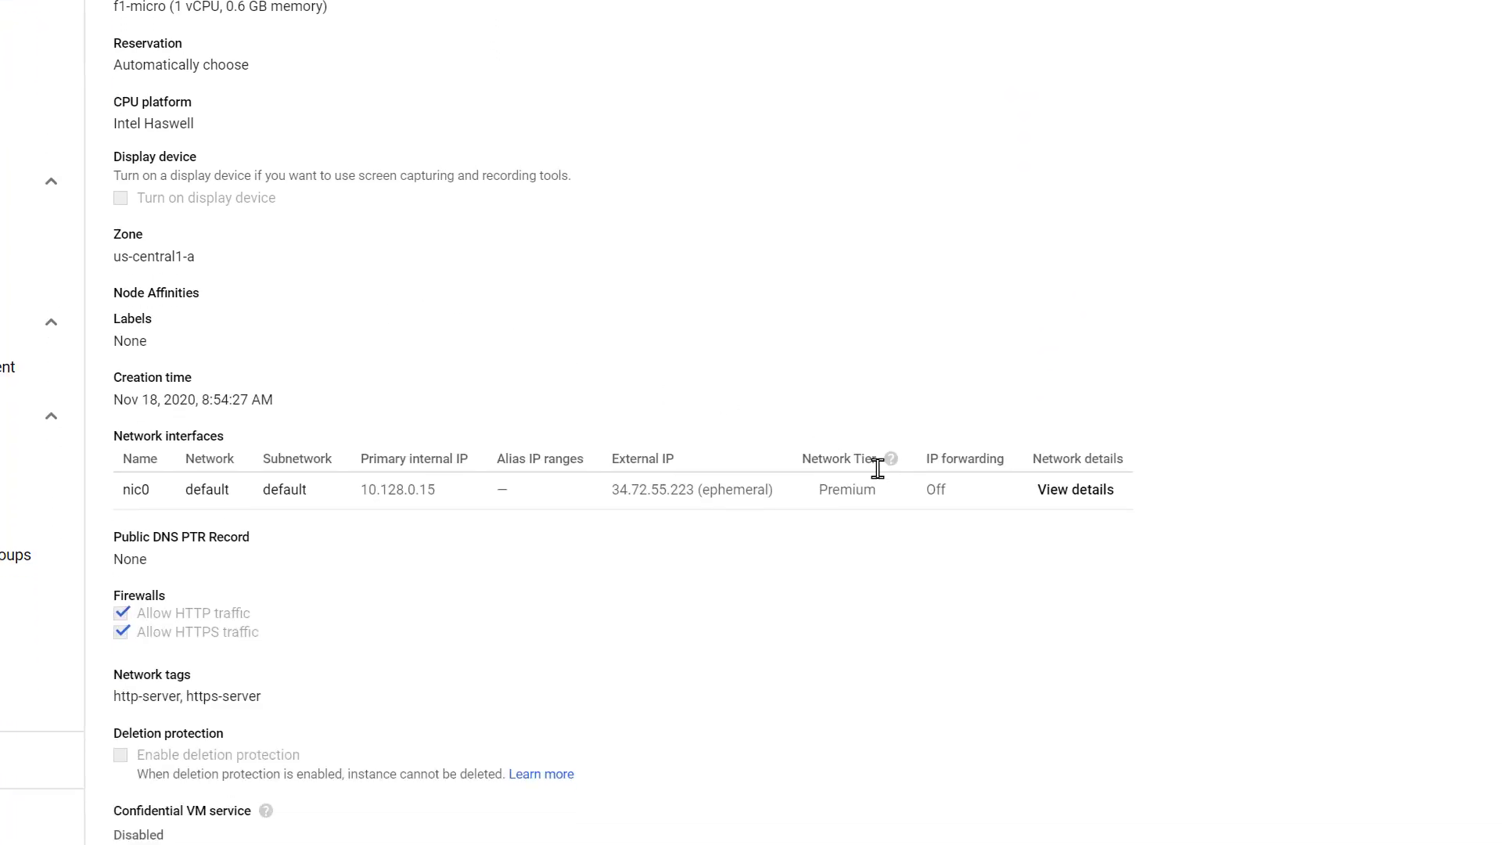
pyautogui.moveTo(1074, 500)
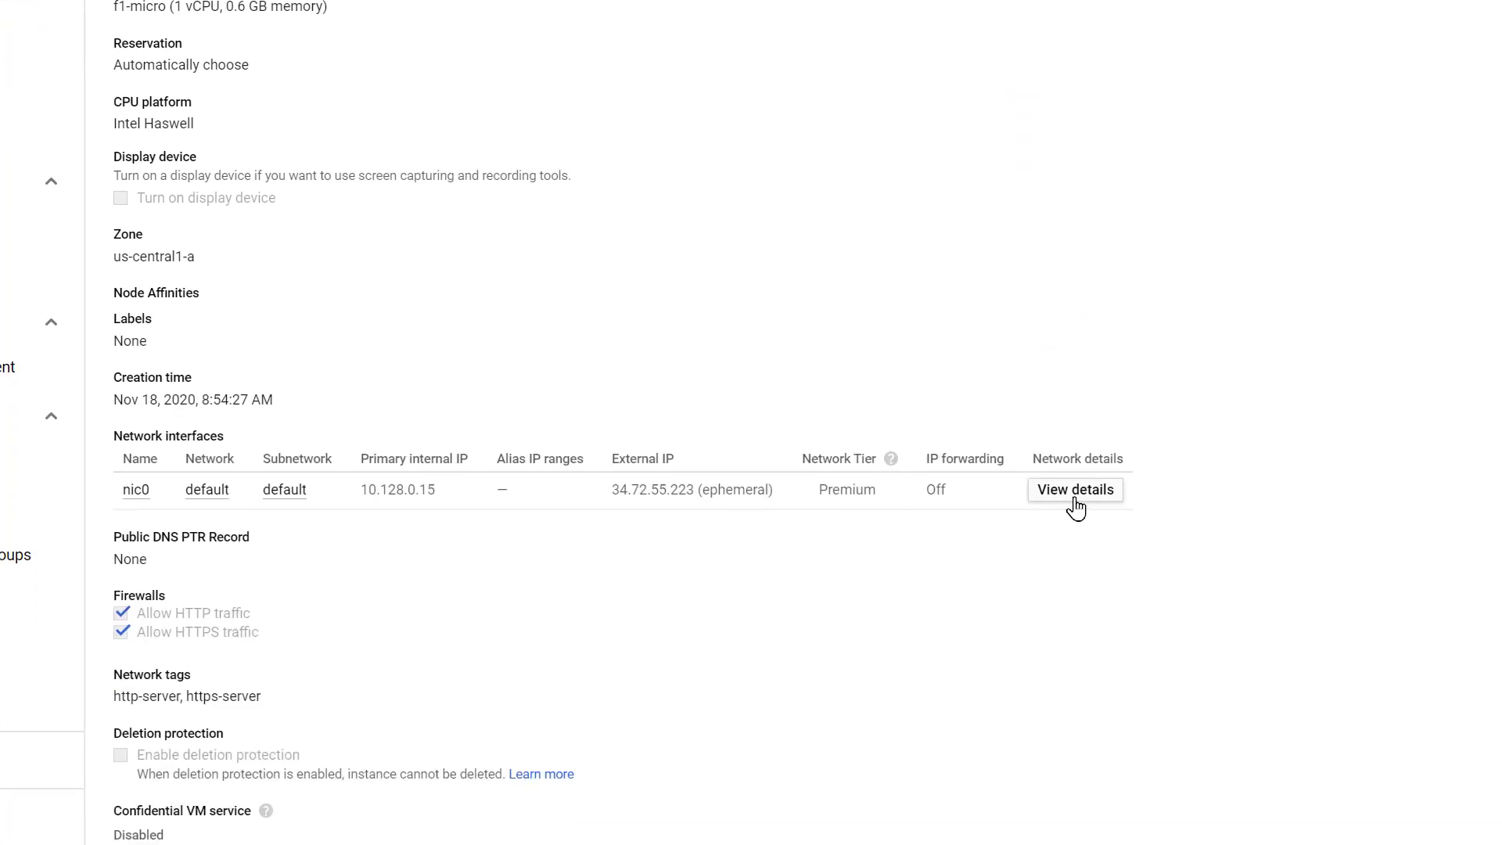
pyautogui.click(1075, 489)
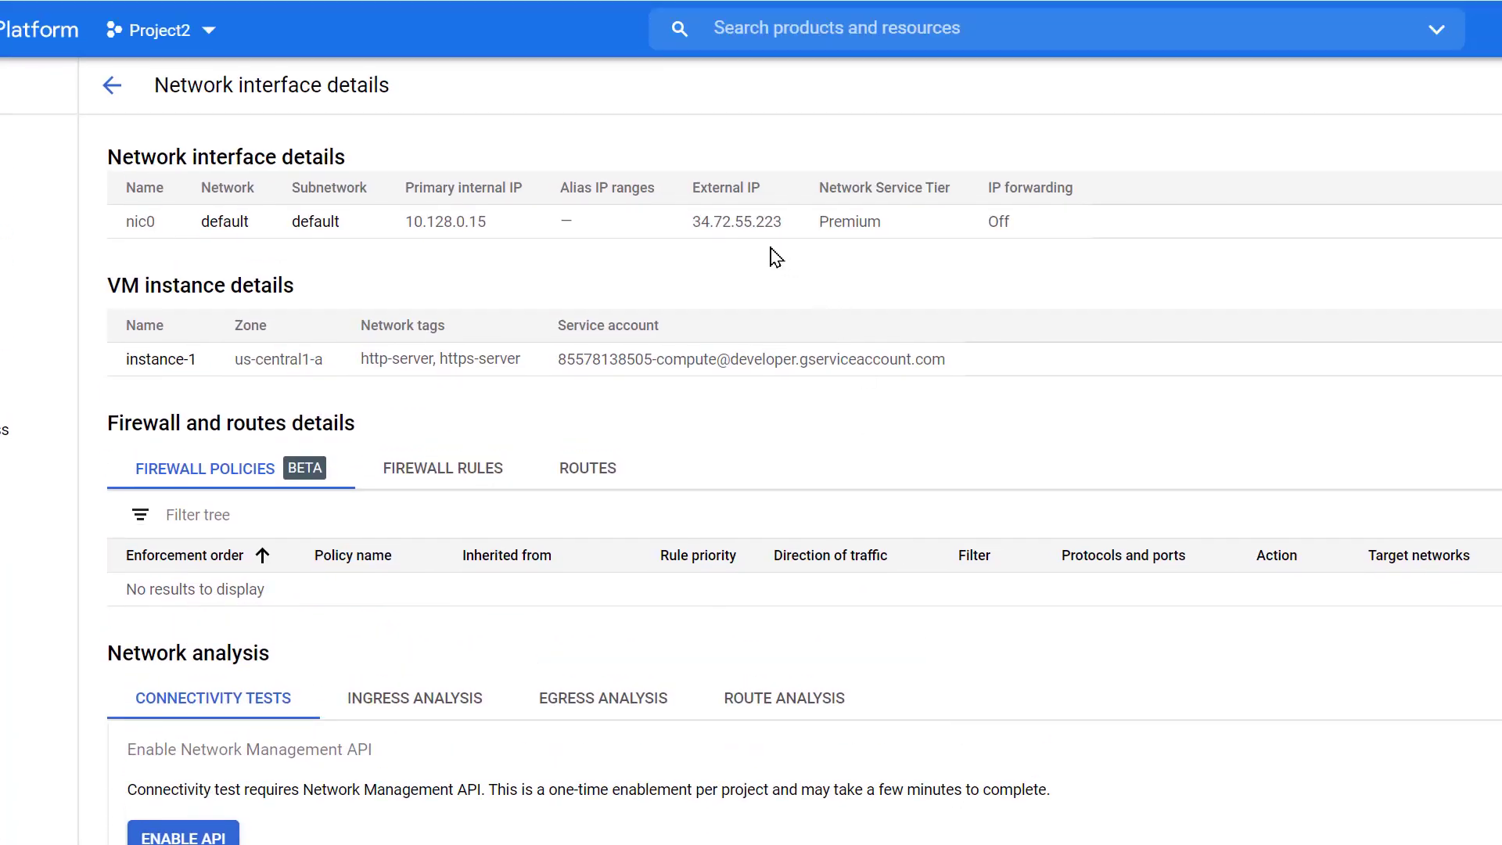
pyautogui.moveTo(521, 228)
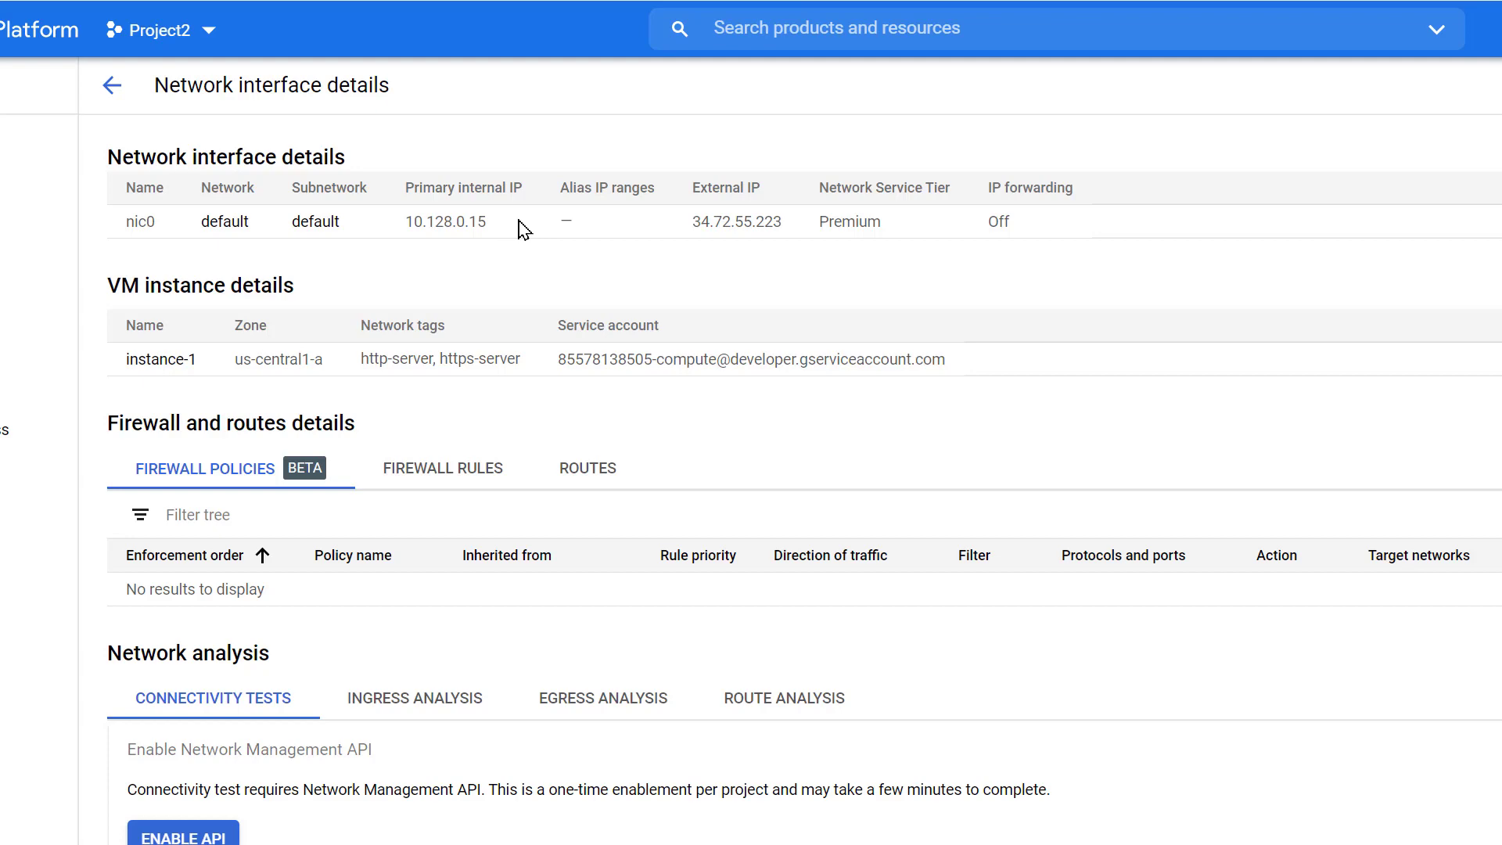
# Step: In VPC External IP addresses, change 34.72.55.223 from ephemeral to static
pyautogui.click(37, 29)
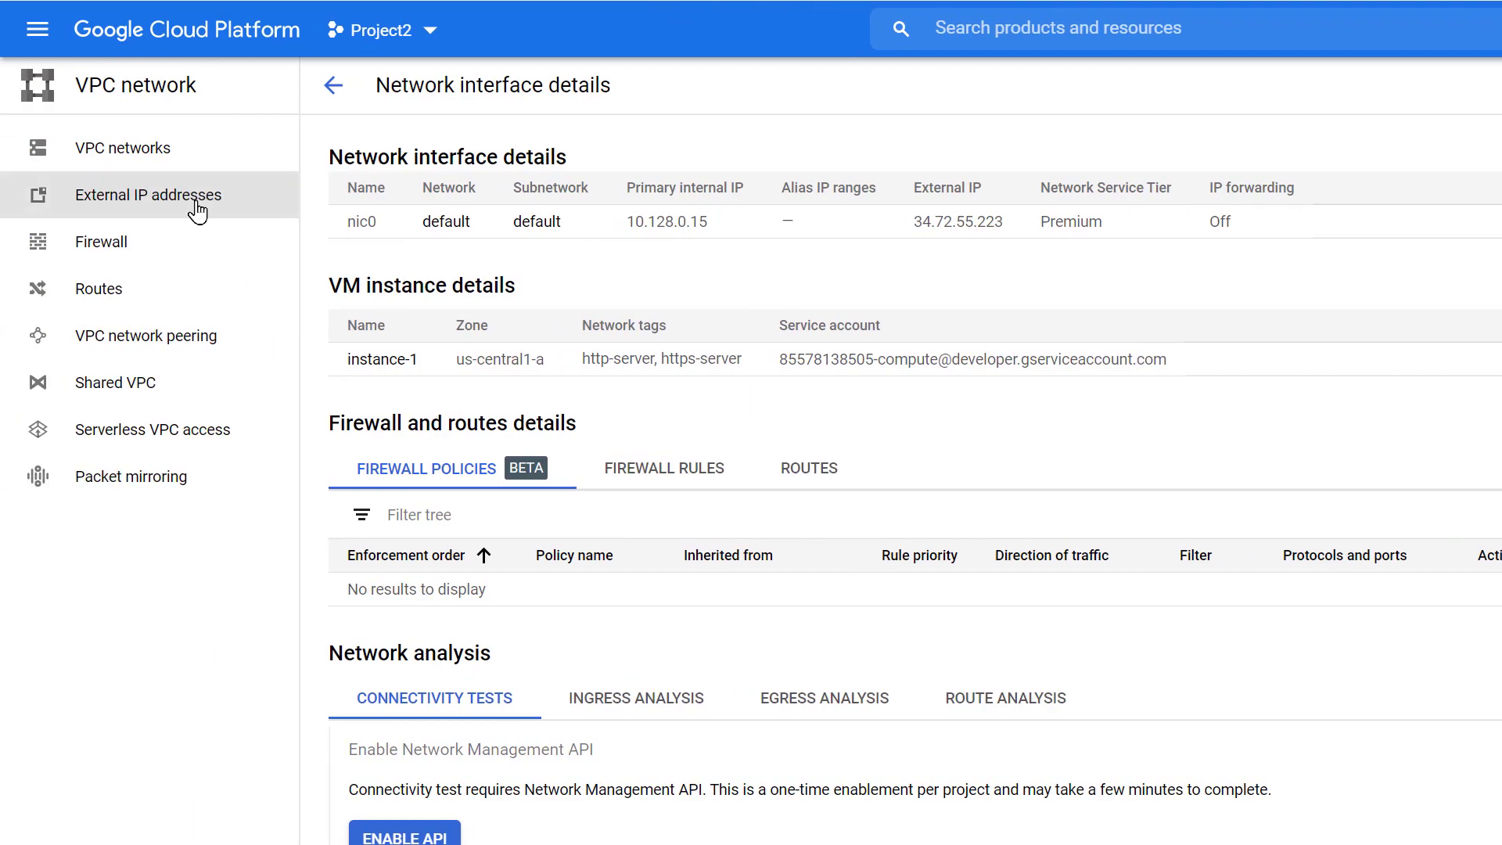
pyautogui.click(148, 196)
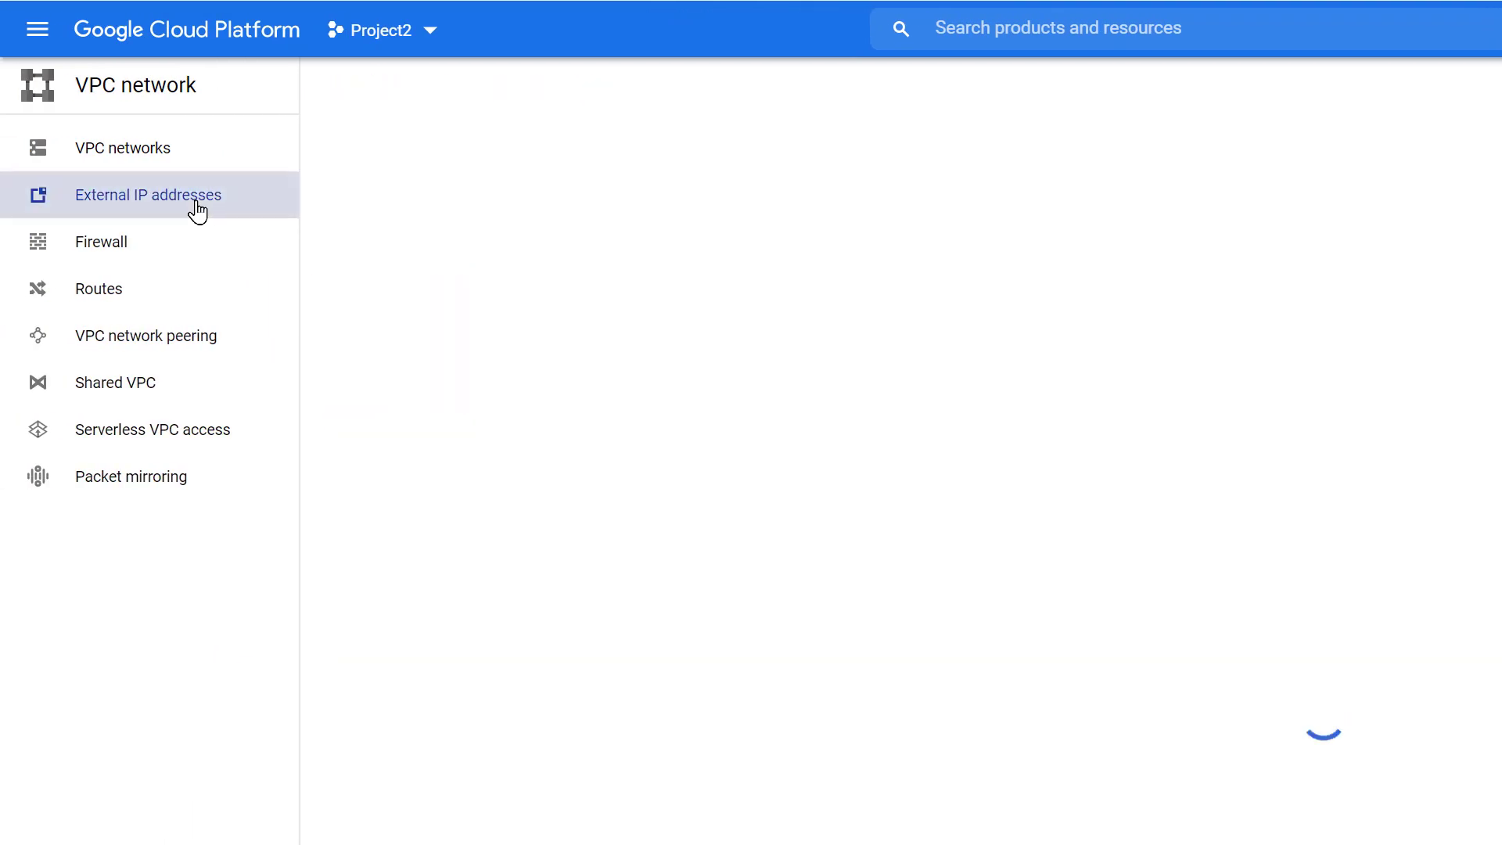
pyautogui.click(147, 195)
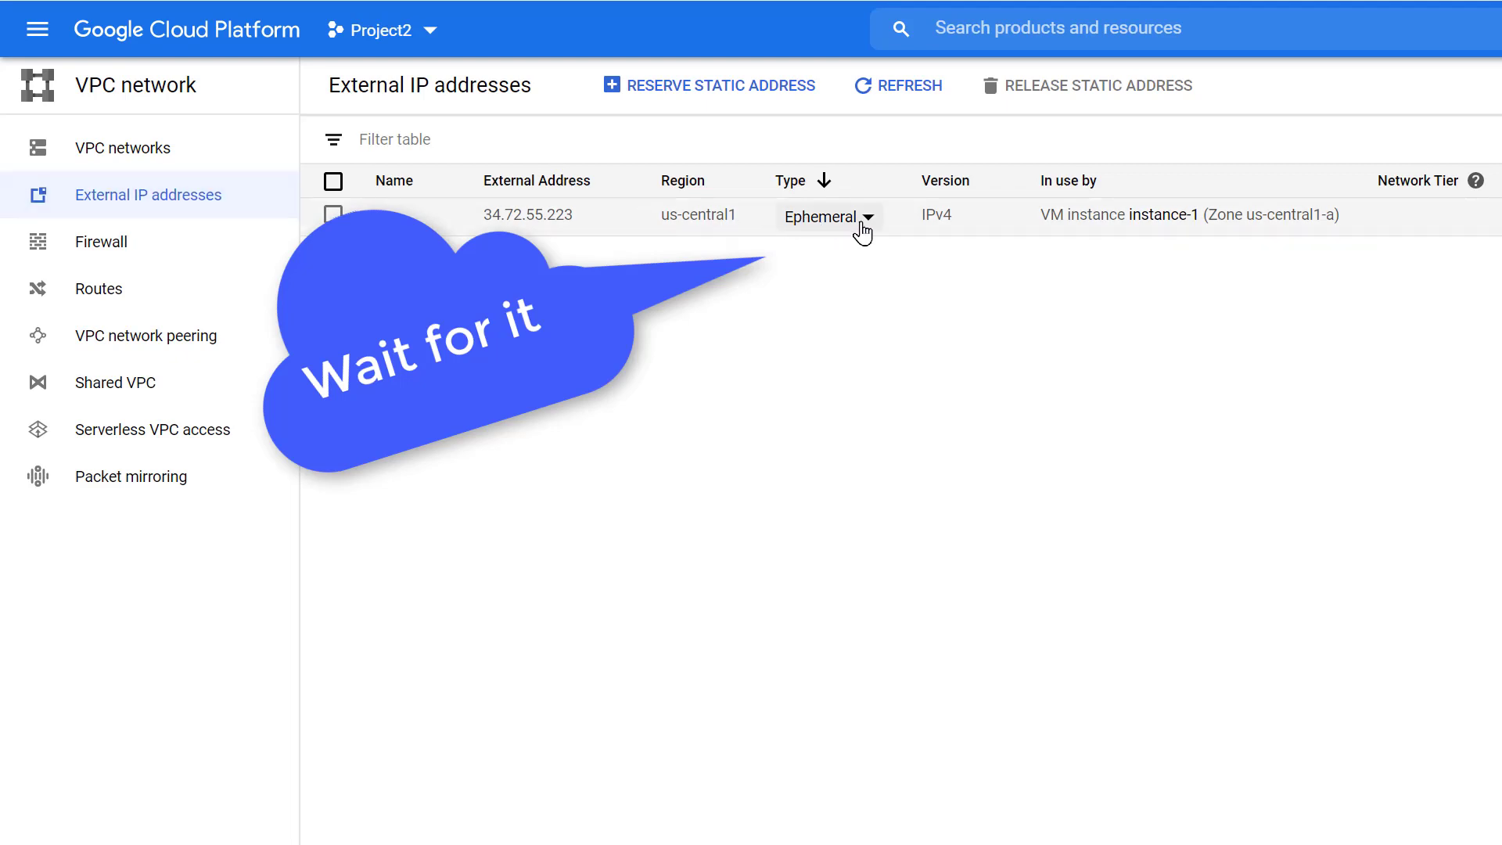
pyautogui.click(862, 216)
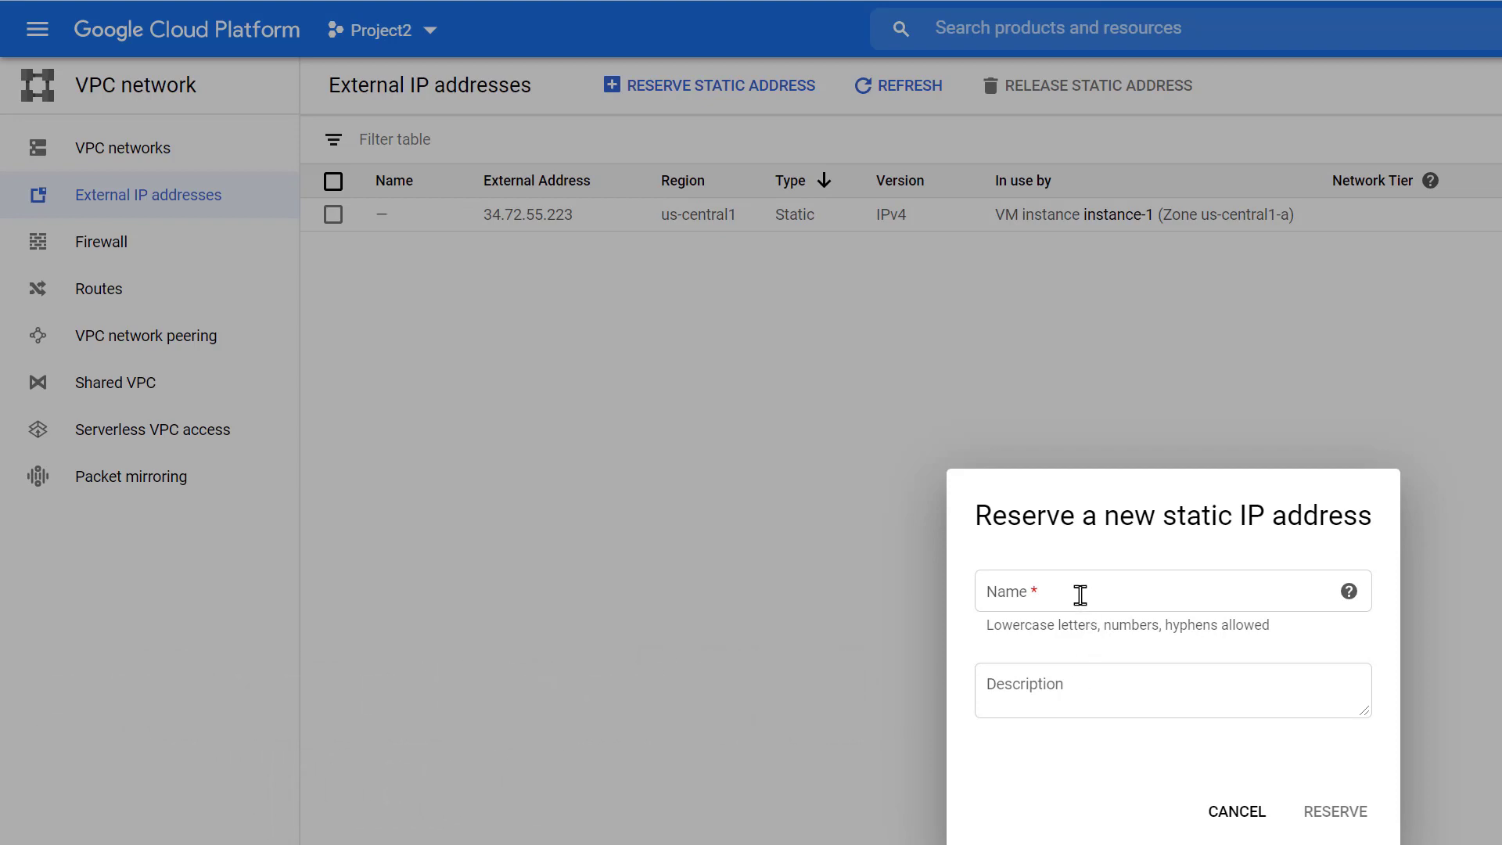
# Step: Reserve 34.72.55.223 as static address 'a-static-ip' with a short conversion description
pyautogui.write('a-static')
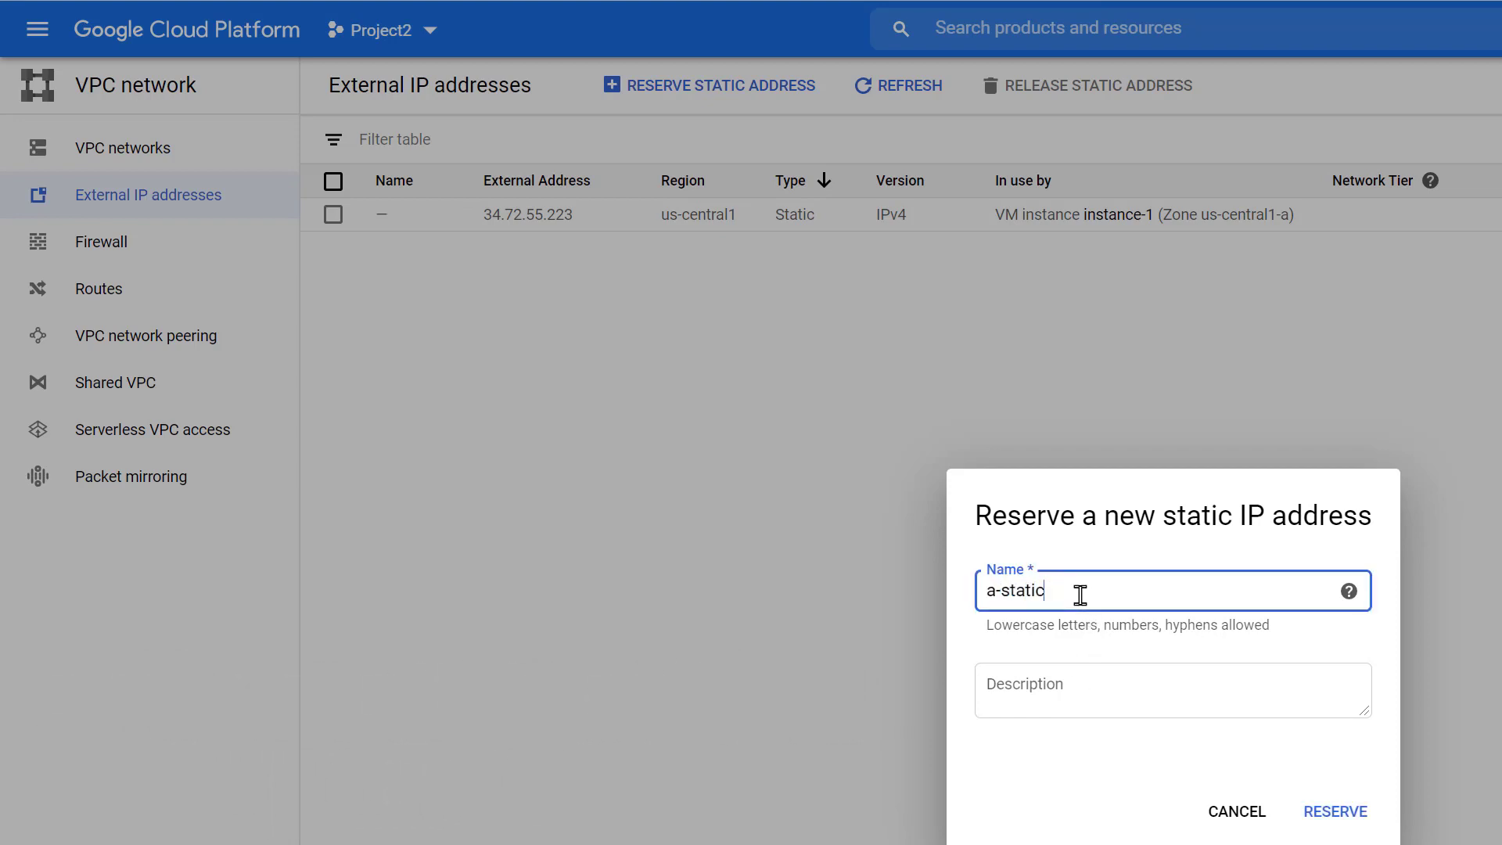
pyautogui.write('-ip')
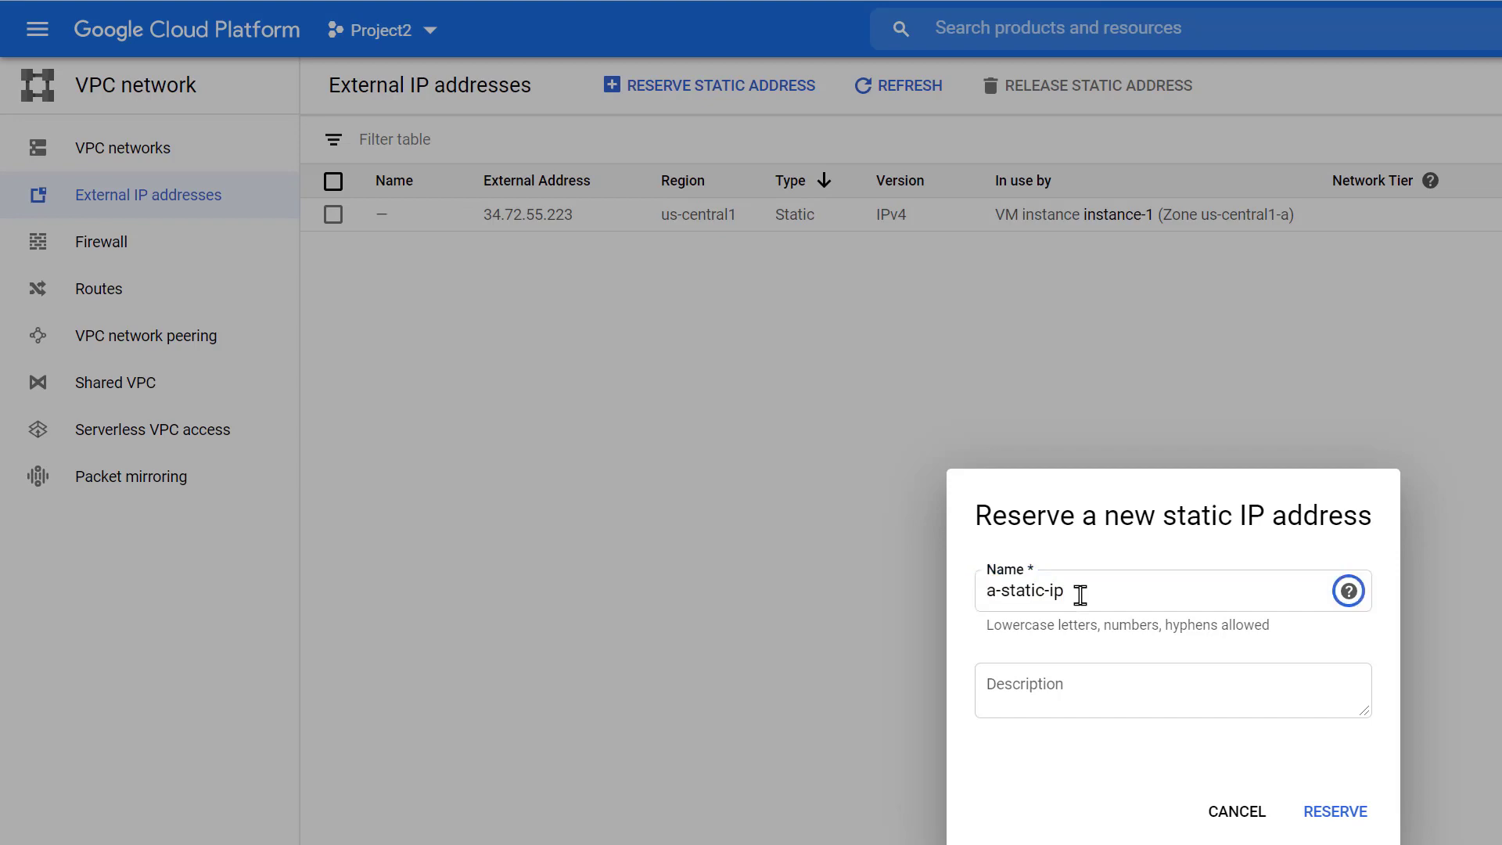
pyautogui.write('demo static ip a')
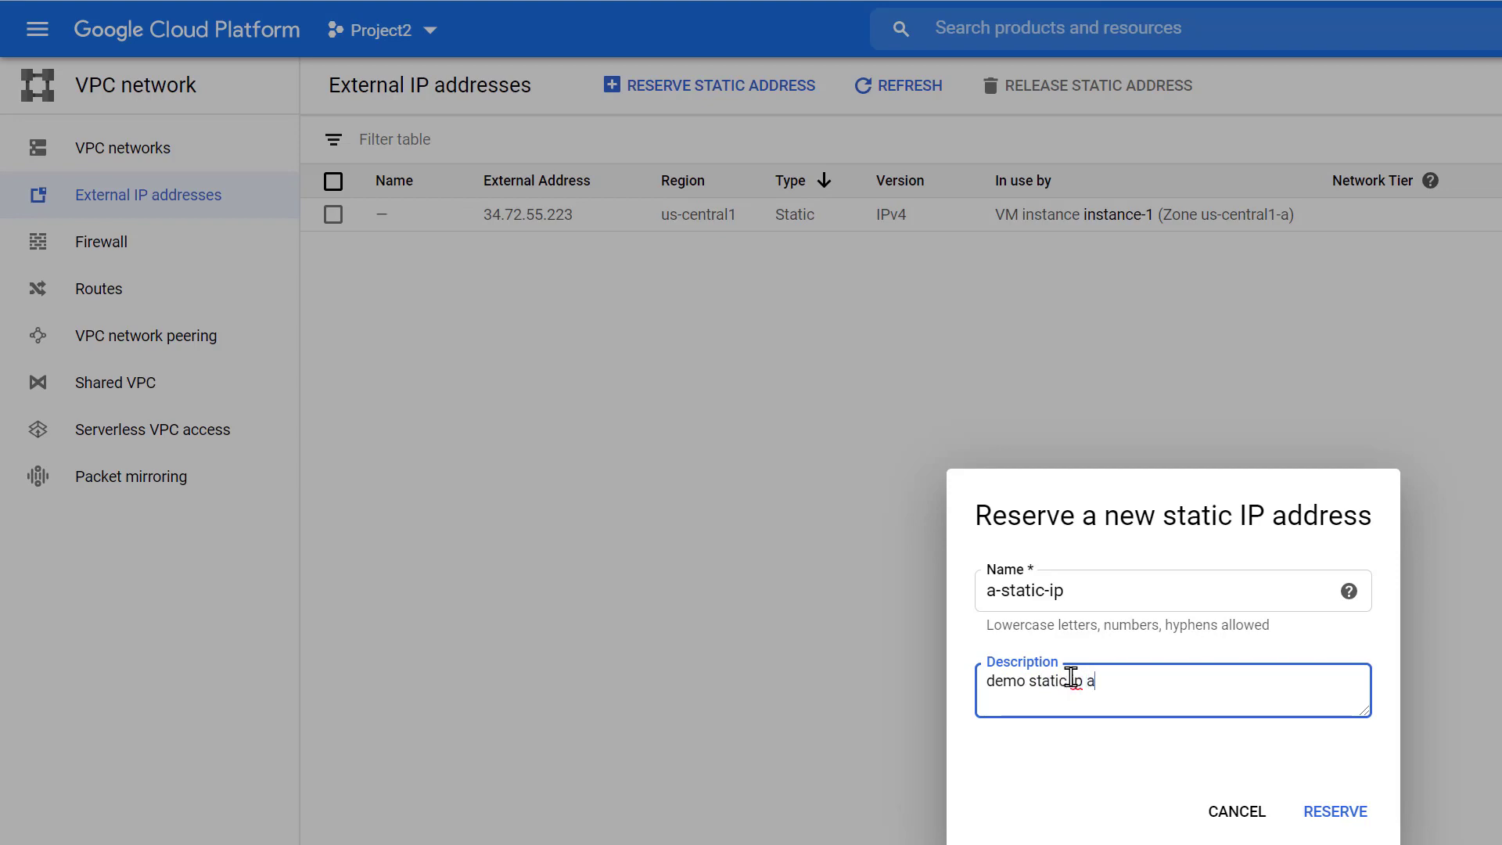
pyautogui.write('conve')
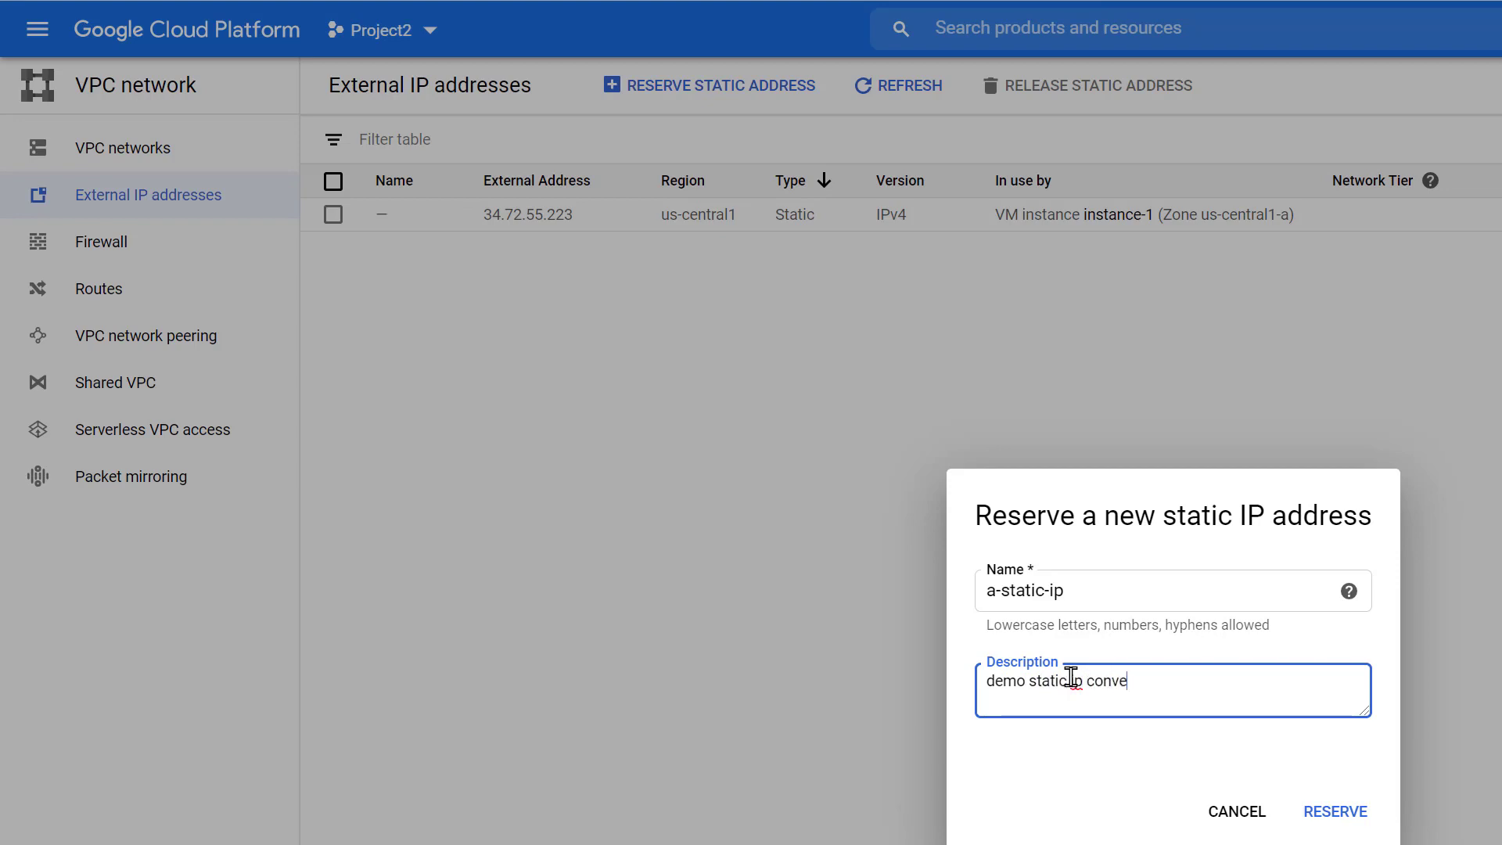
pyautogui.write('rsion')
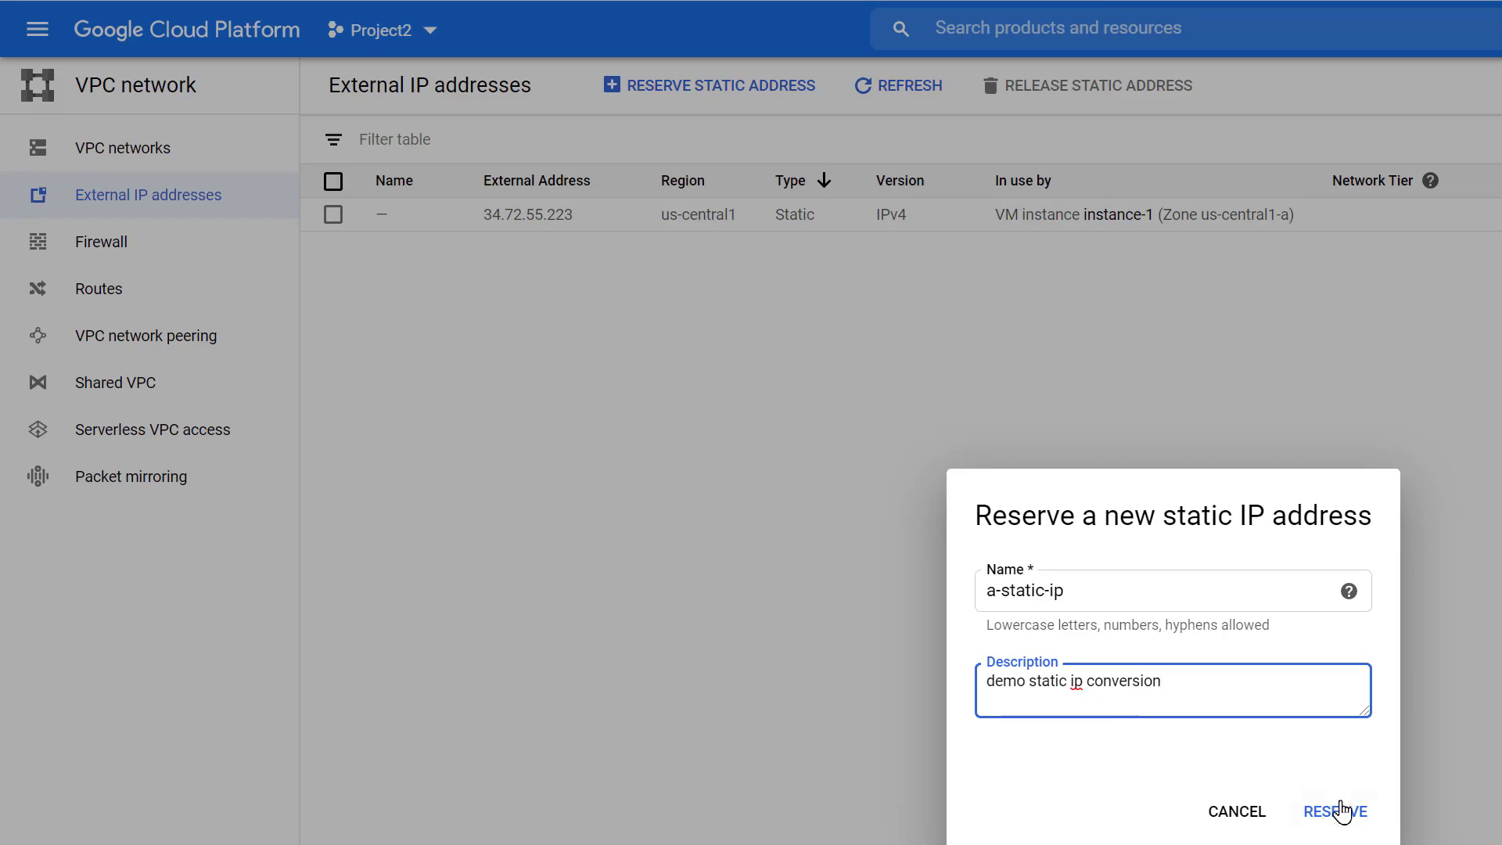
pyautogui.click(1335, 812)
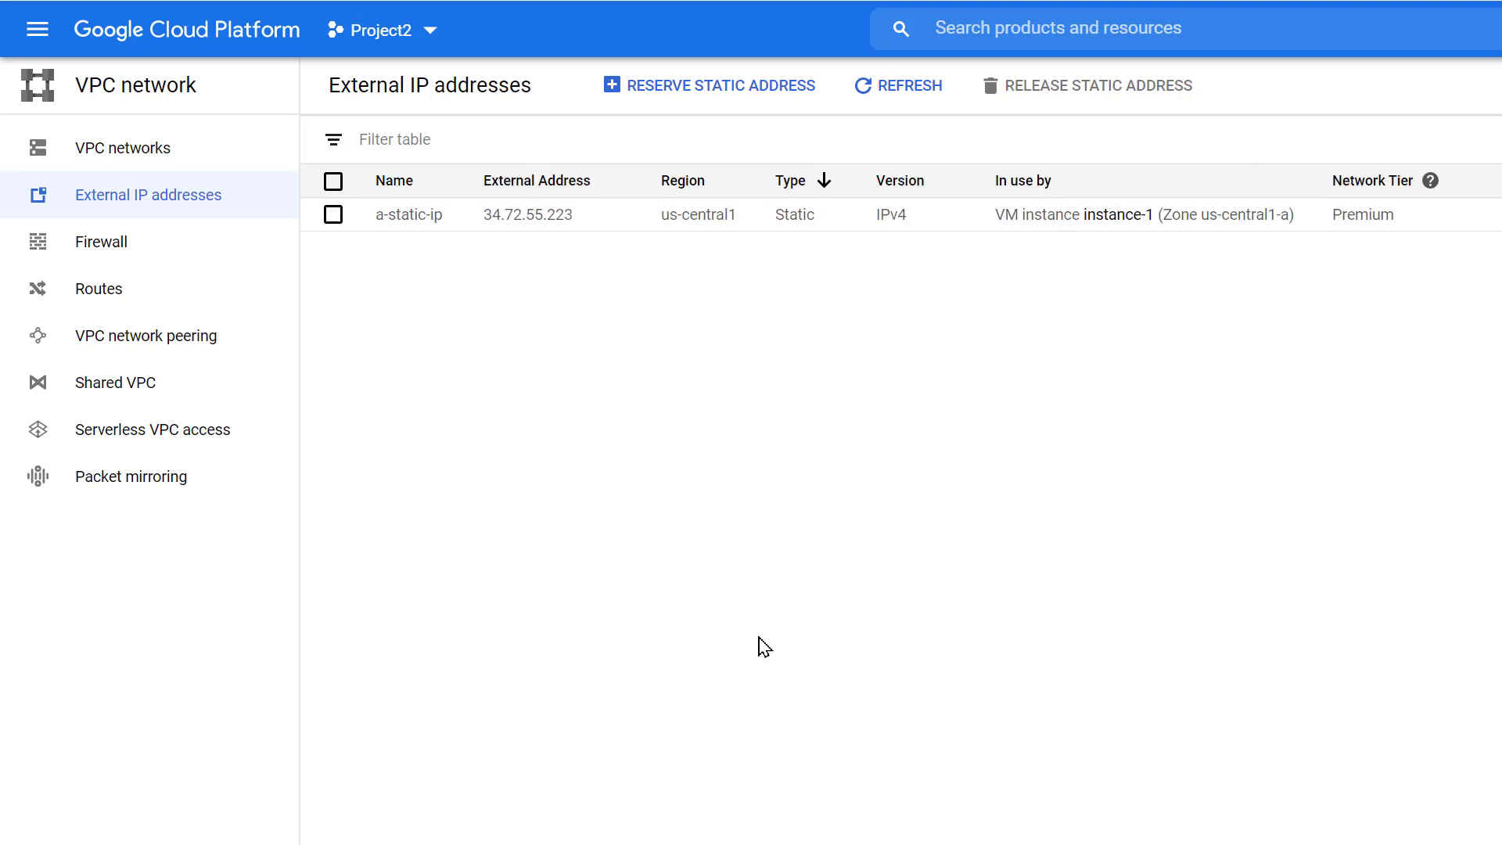
pyautogui.moveTo(578, 436)
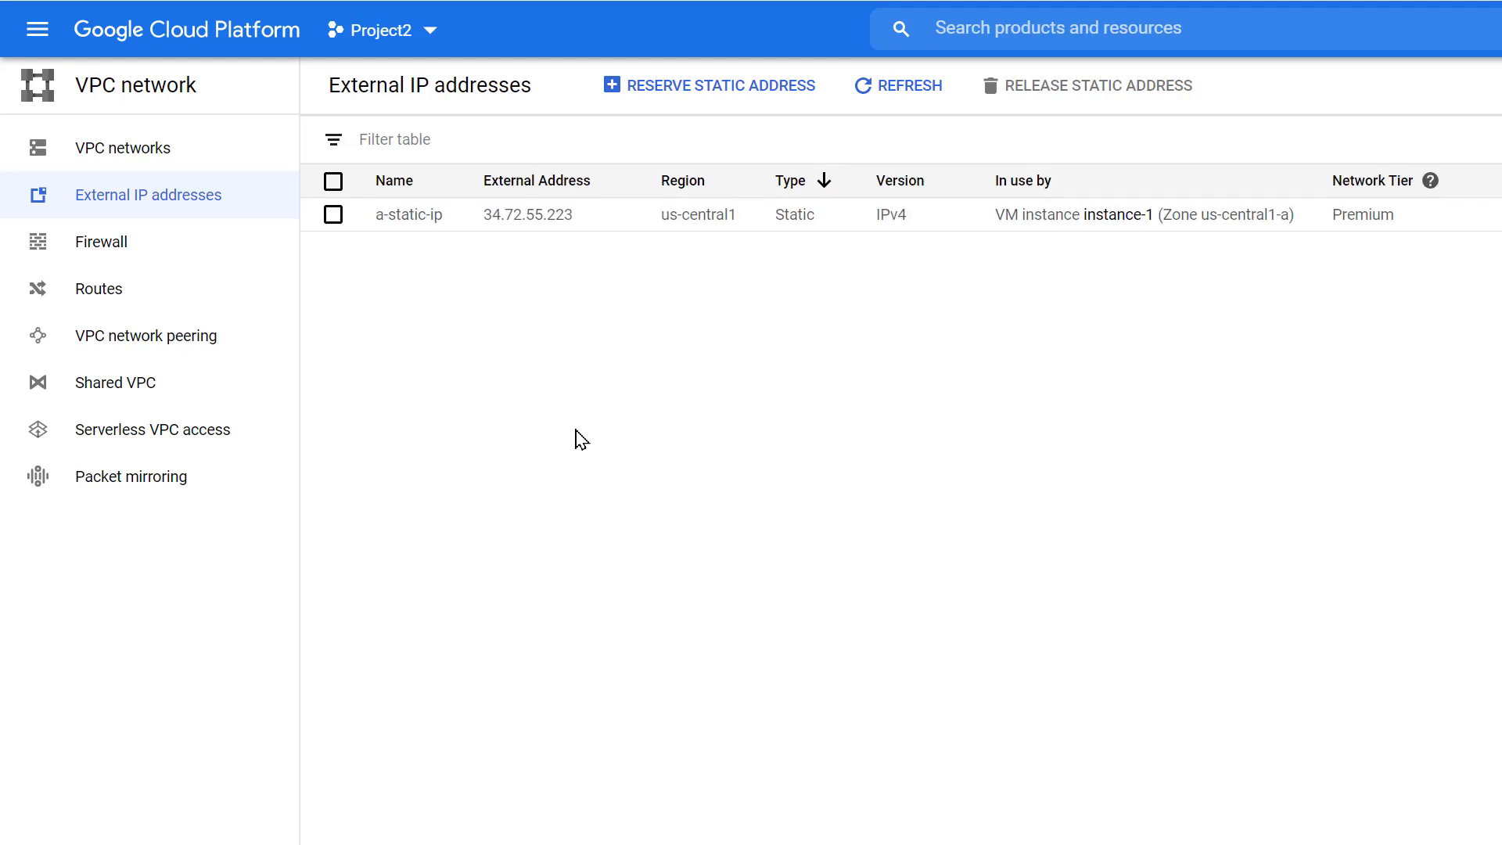
pyautogui.moveTo(1111, 223)
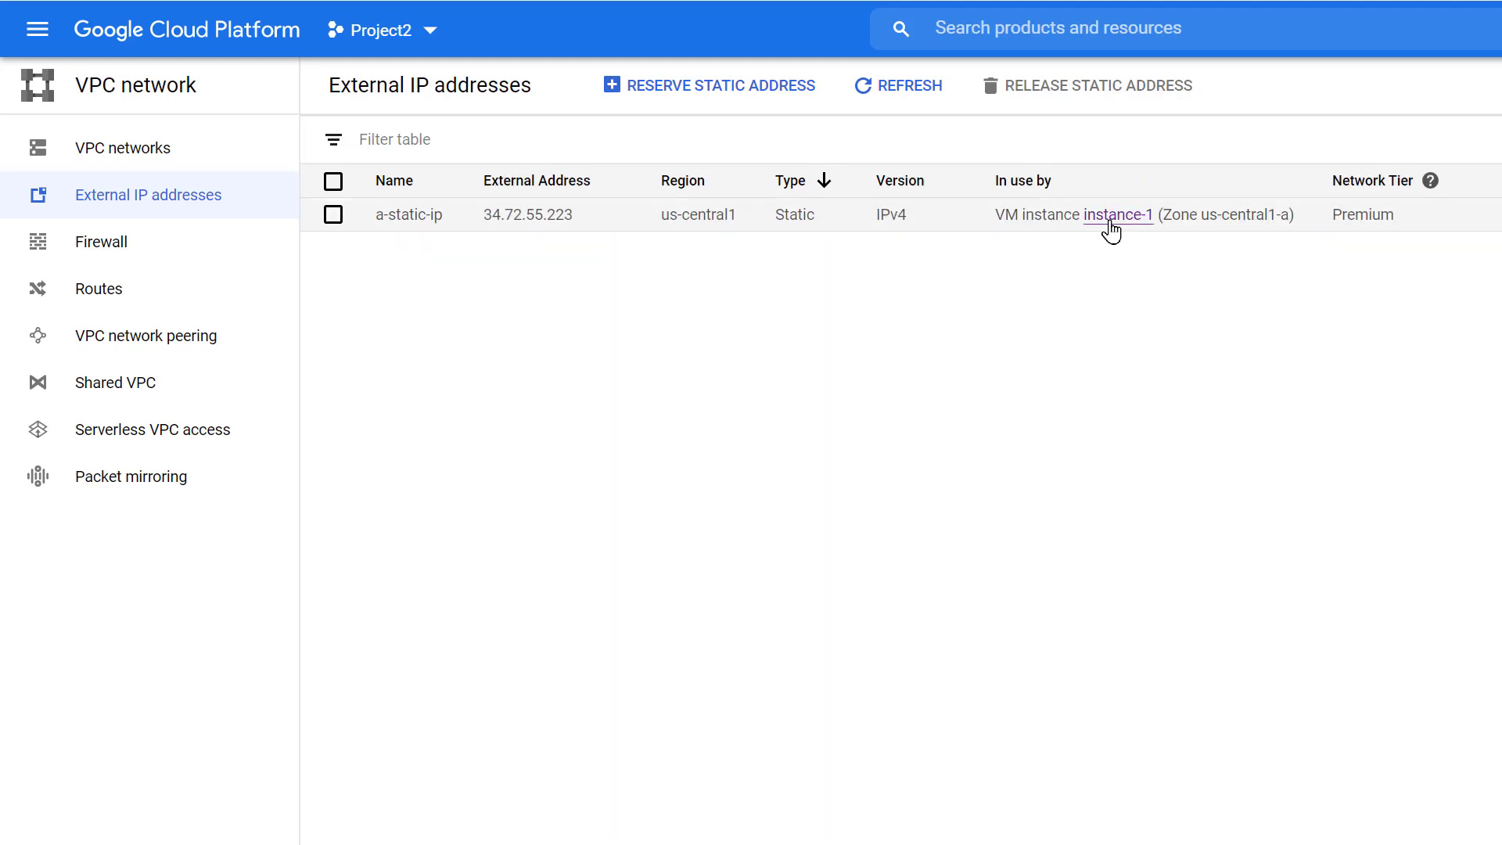
# Step: Open instance-1's VM instance details page and scroll down through its details
pyautogui.click(1118, 214)
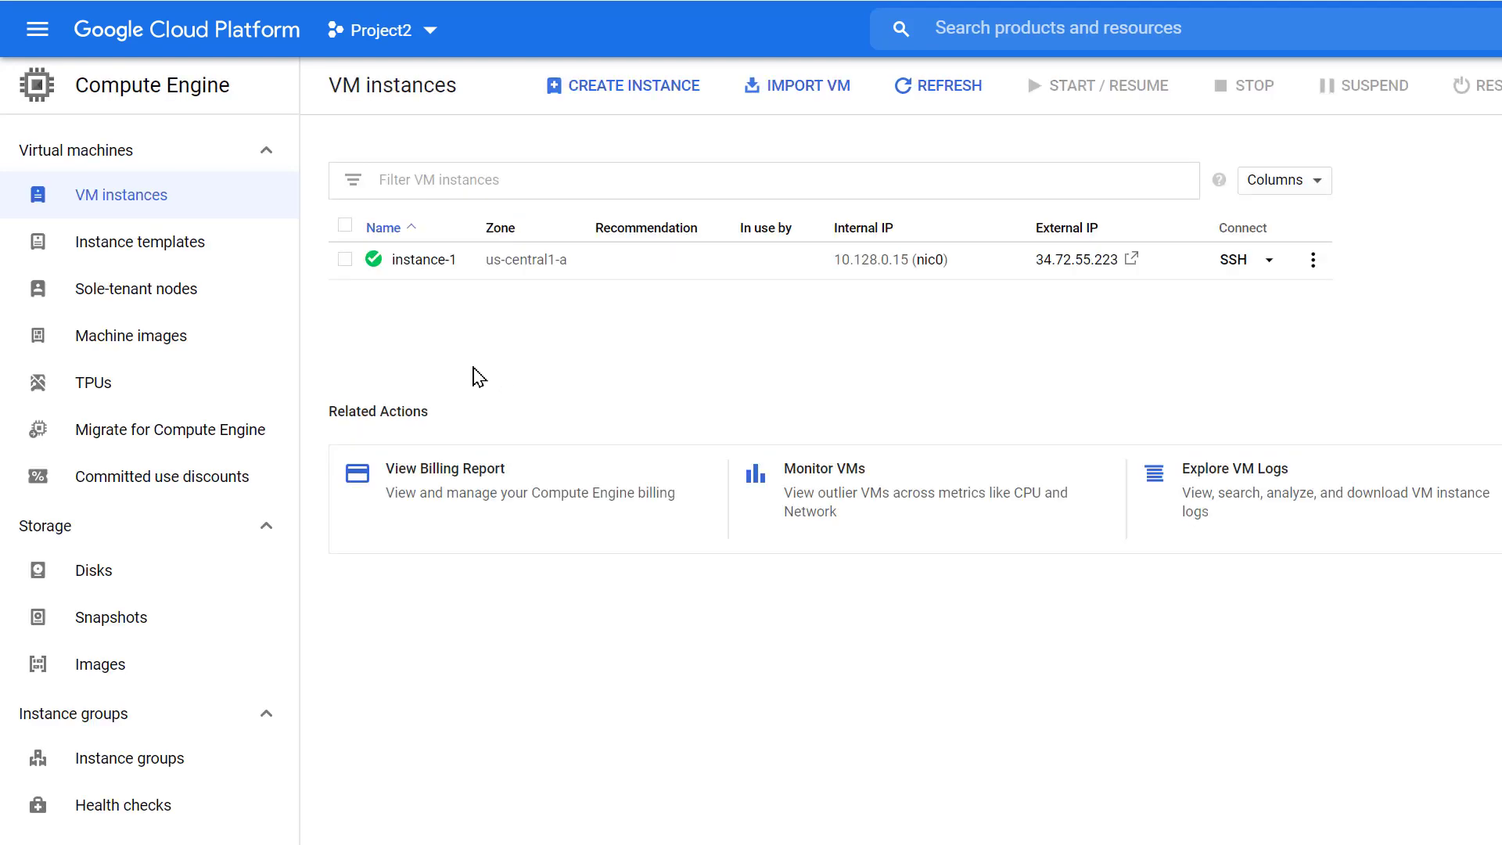
pyautogui.moveTo(1091, 273)
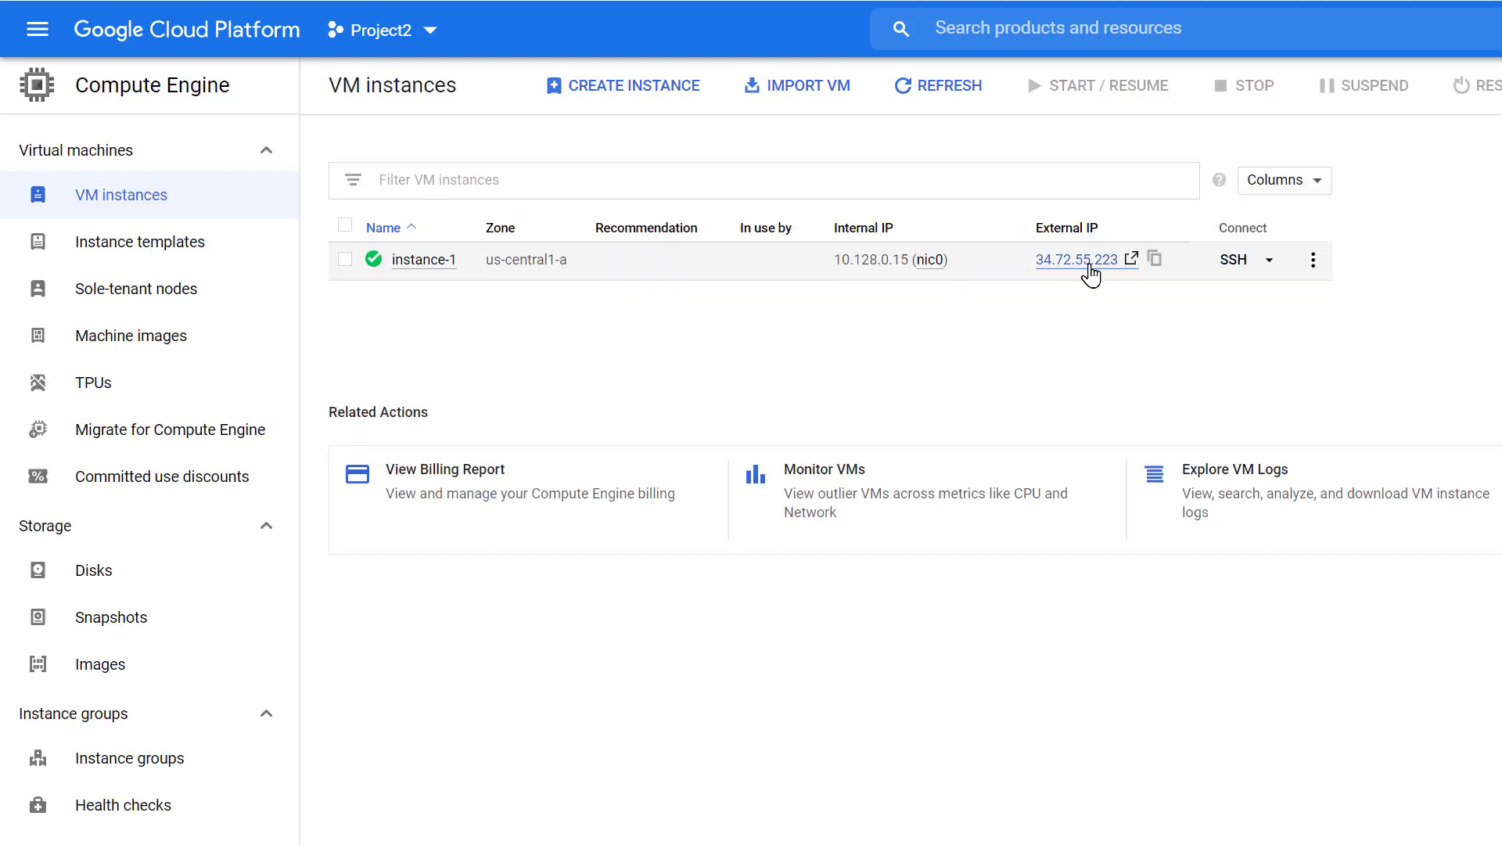
pyautogui.moveTo(412, 272)
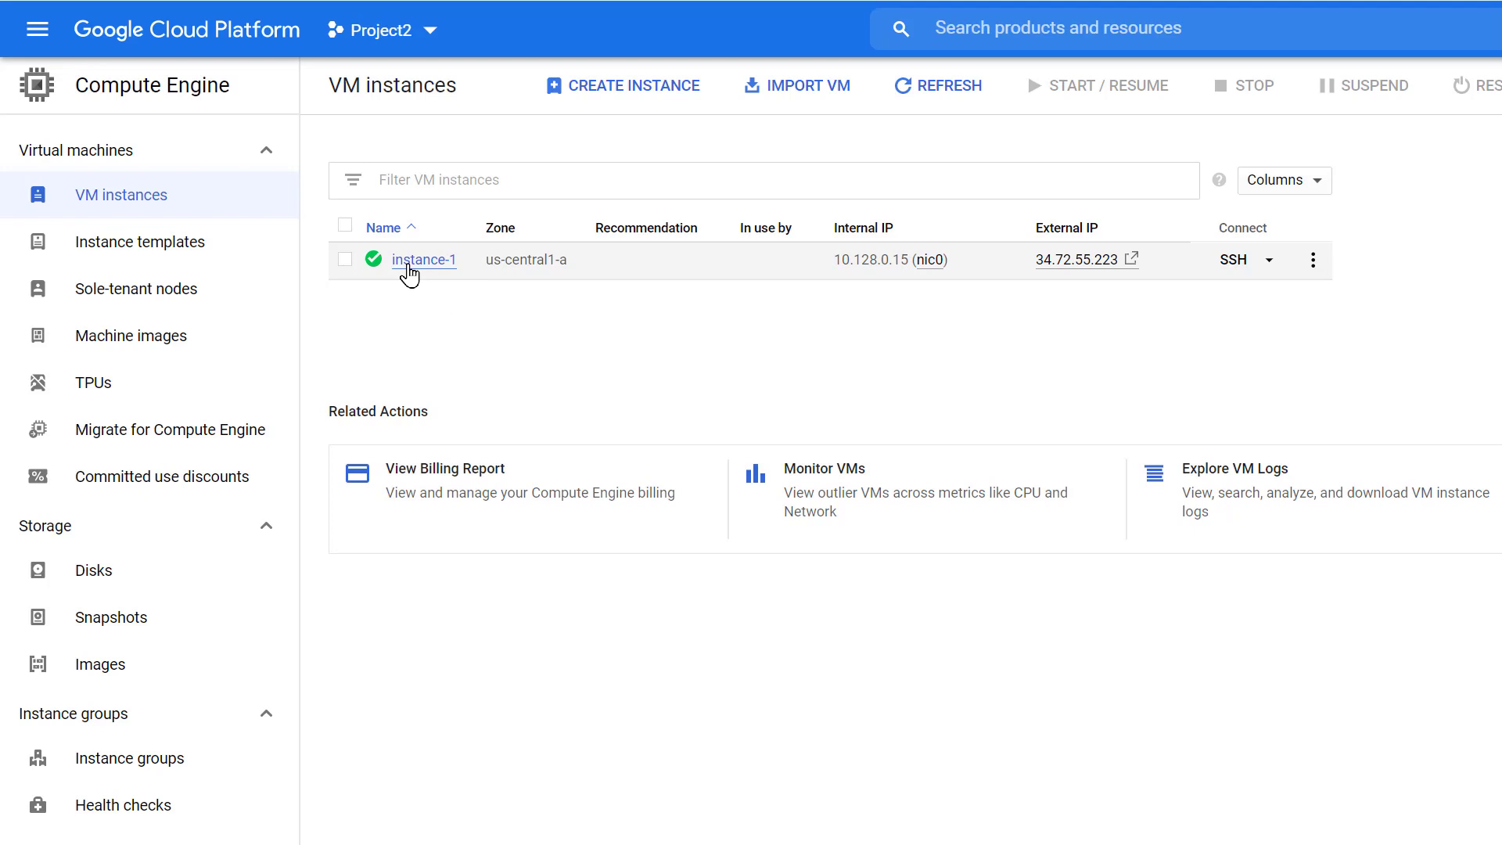
pyautogui.click(422, 259)
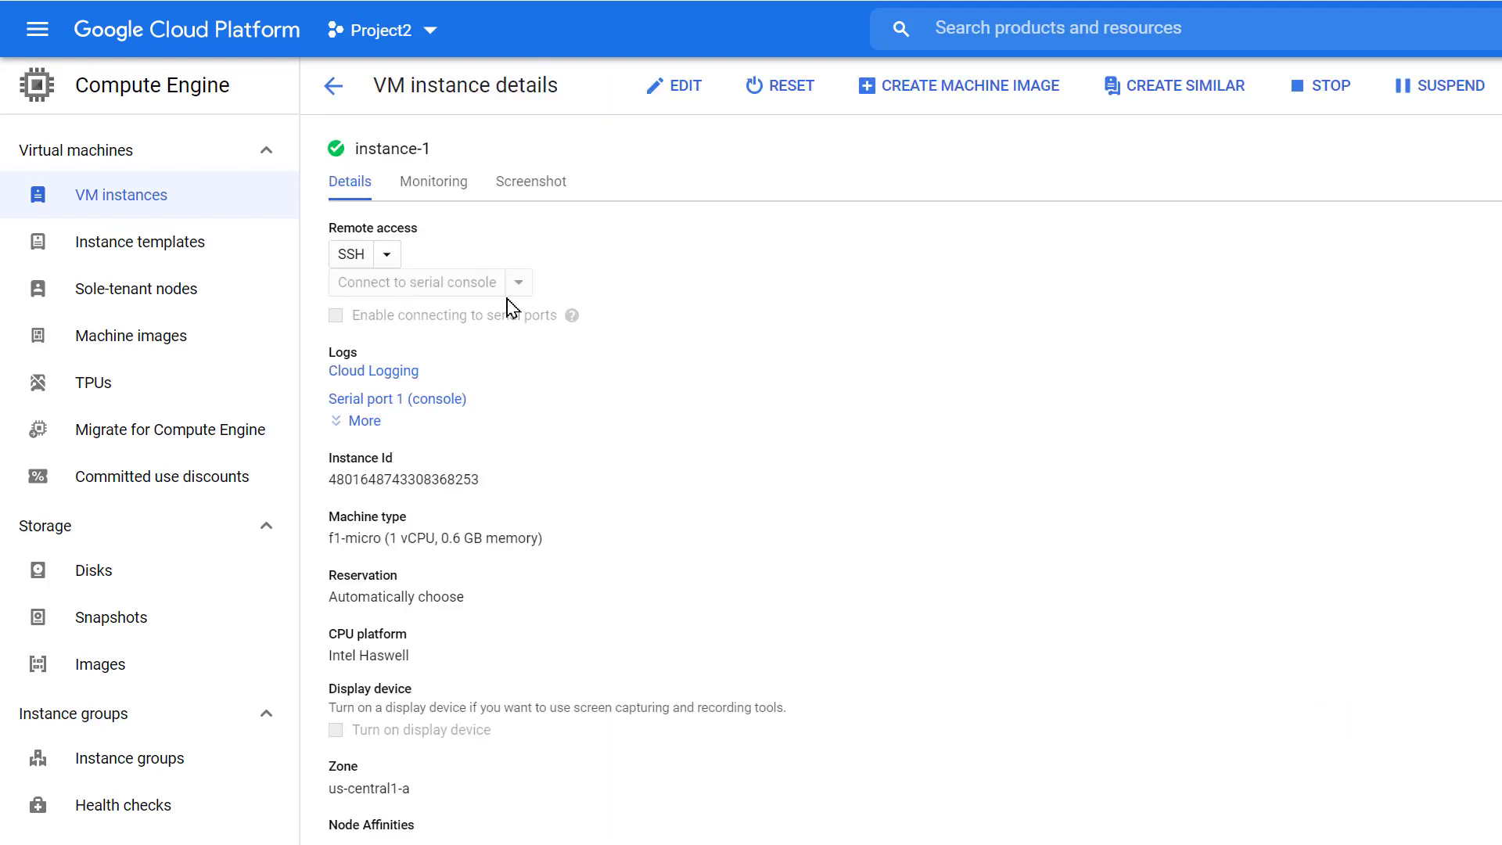
pyautogui.moveTo(727, 796)
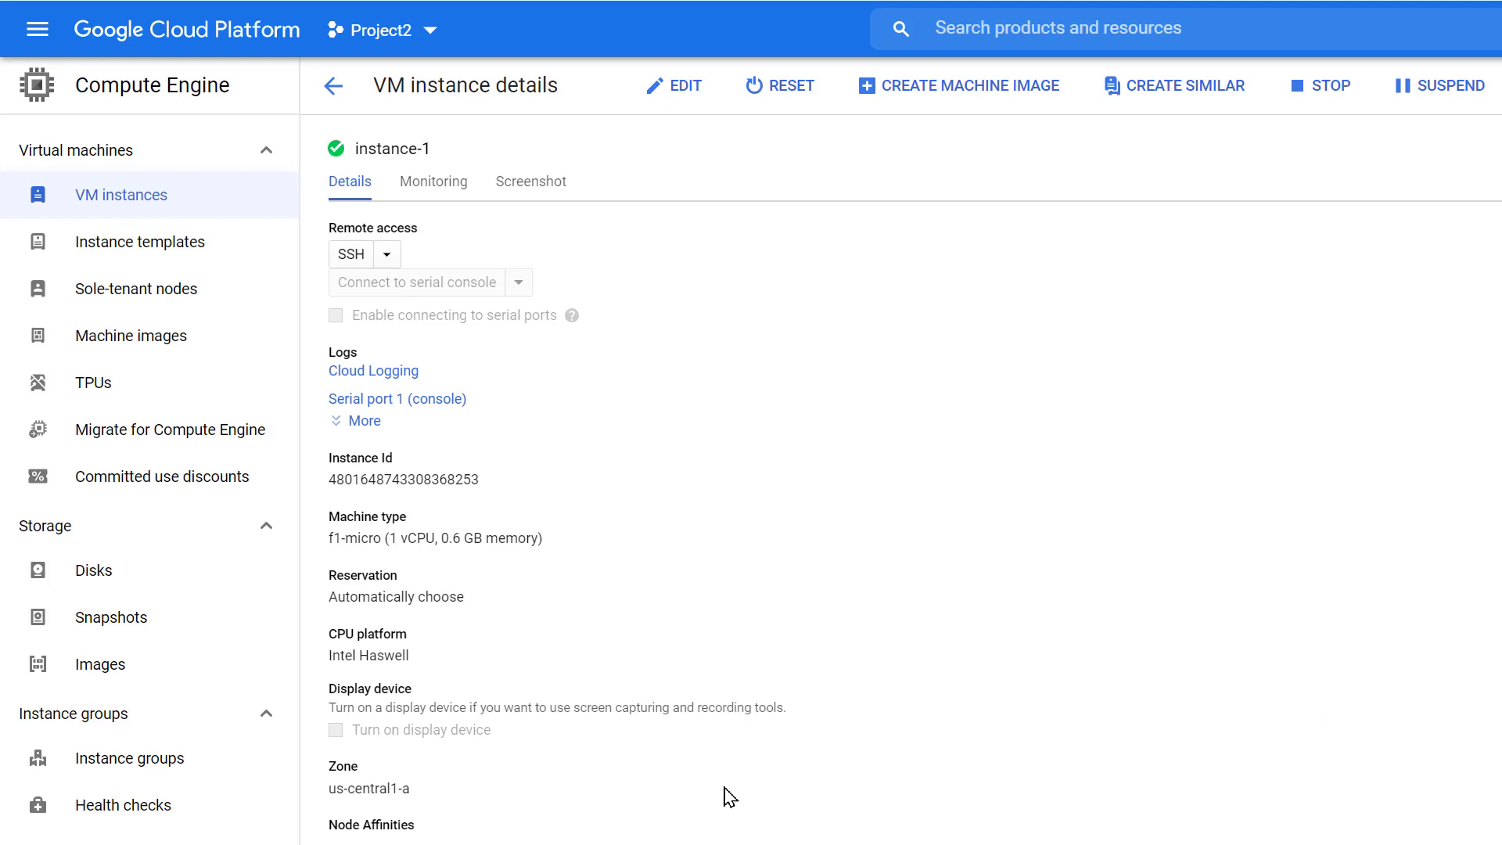
pyautogui.scroll(-3)
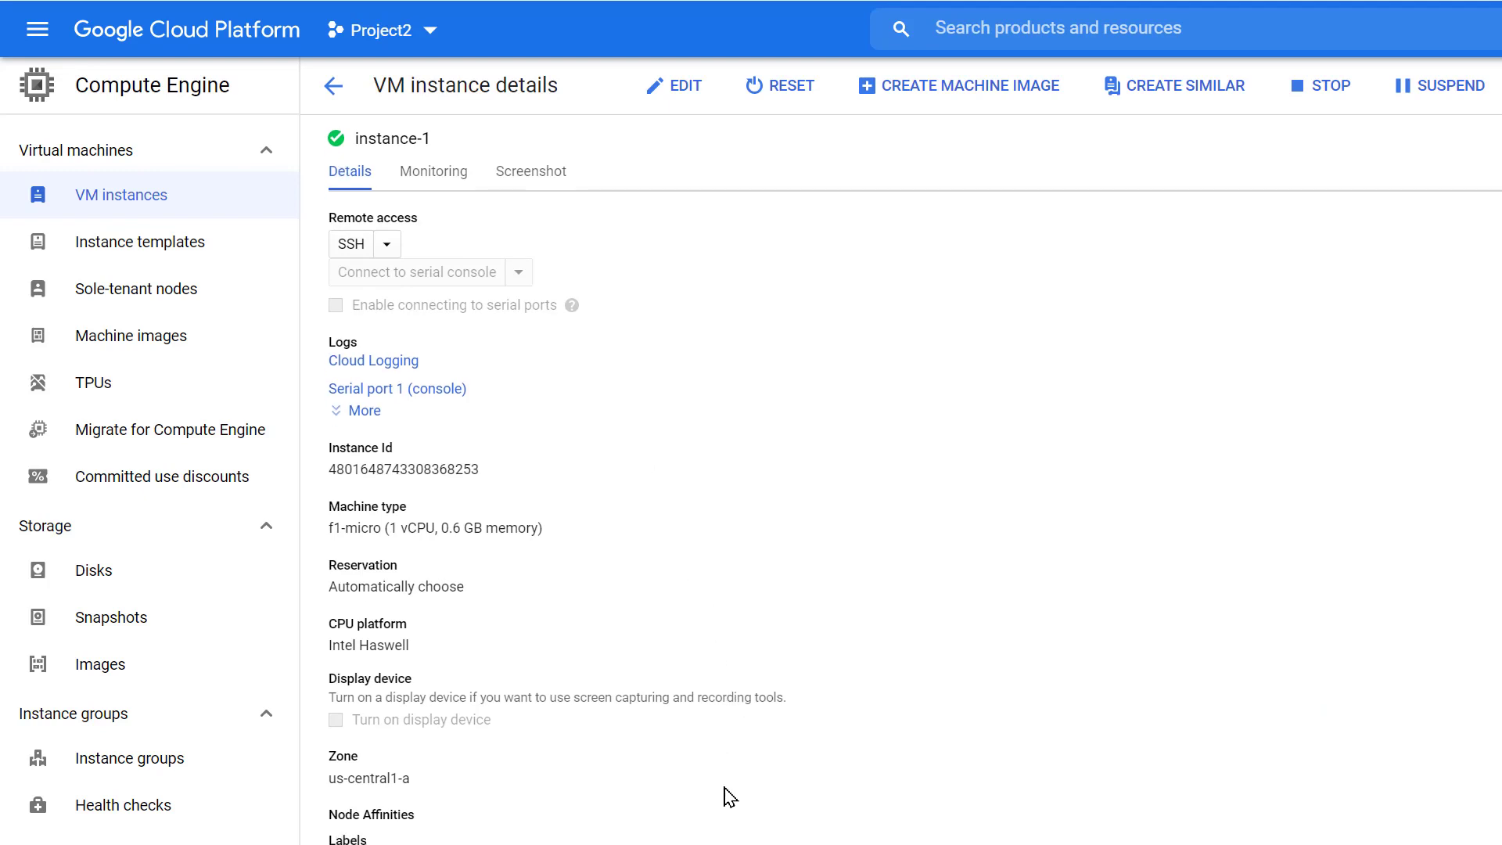
pyautogui.scroll(-3)
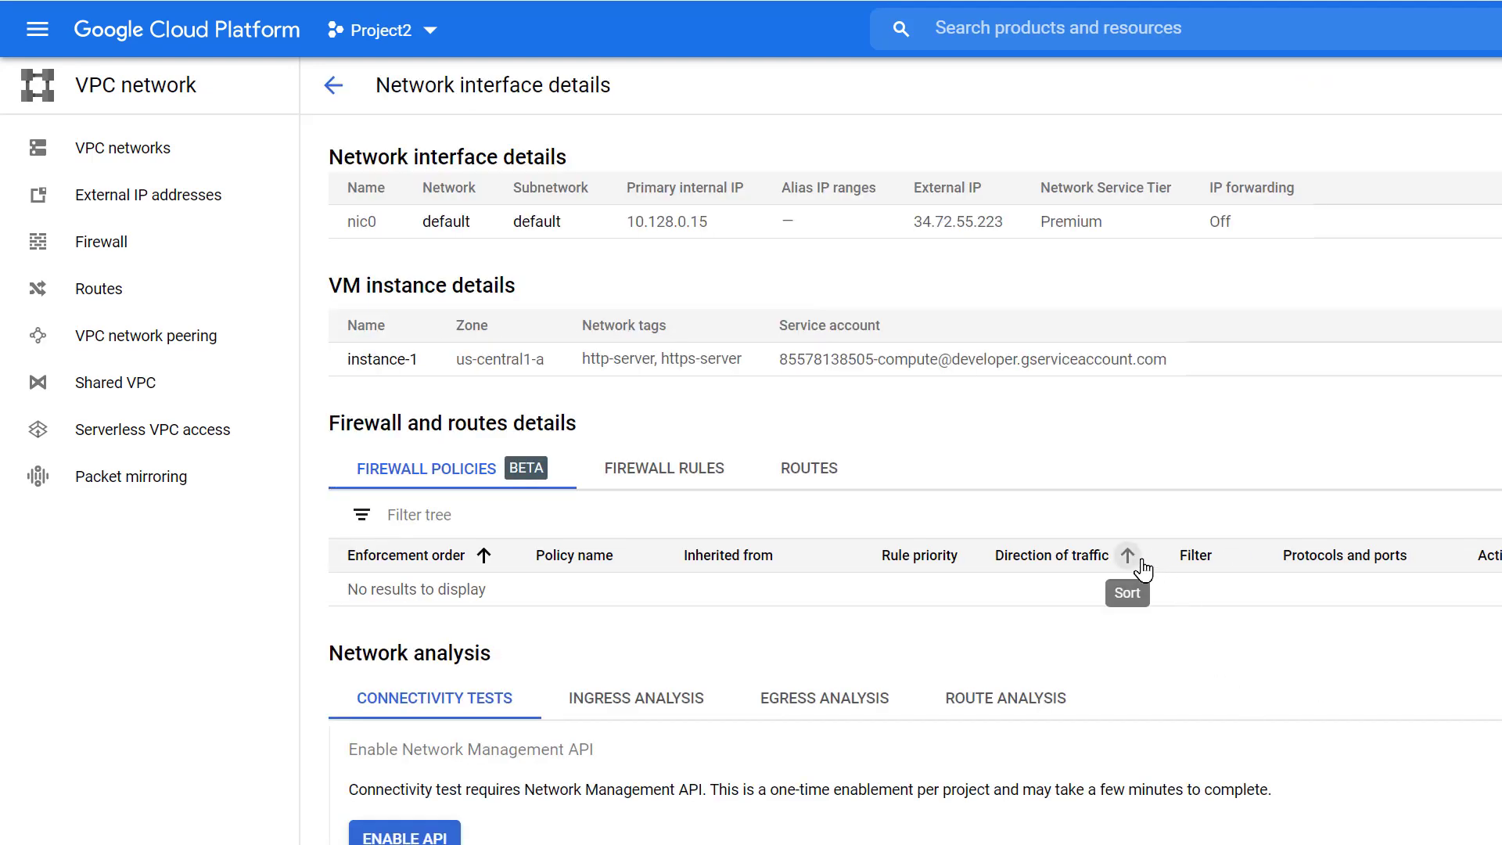
pyautogui.moveTo(865, 449)
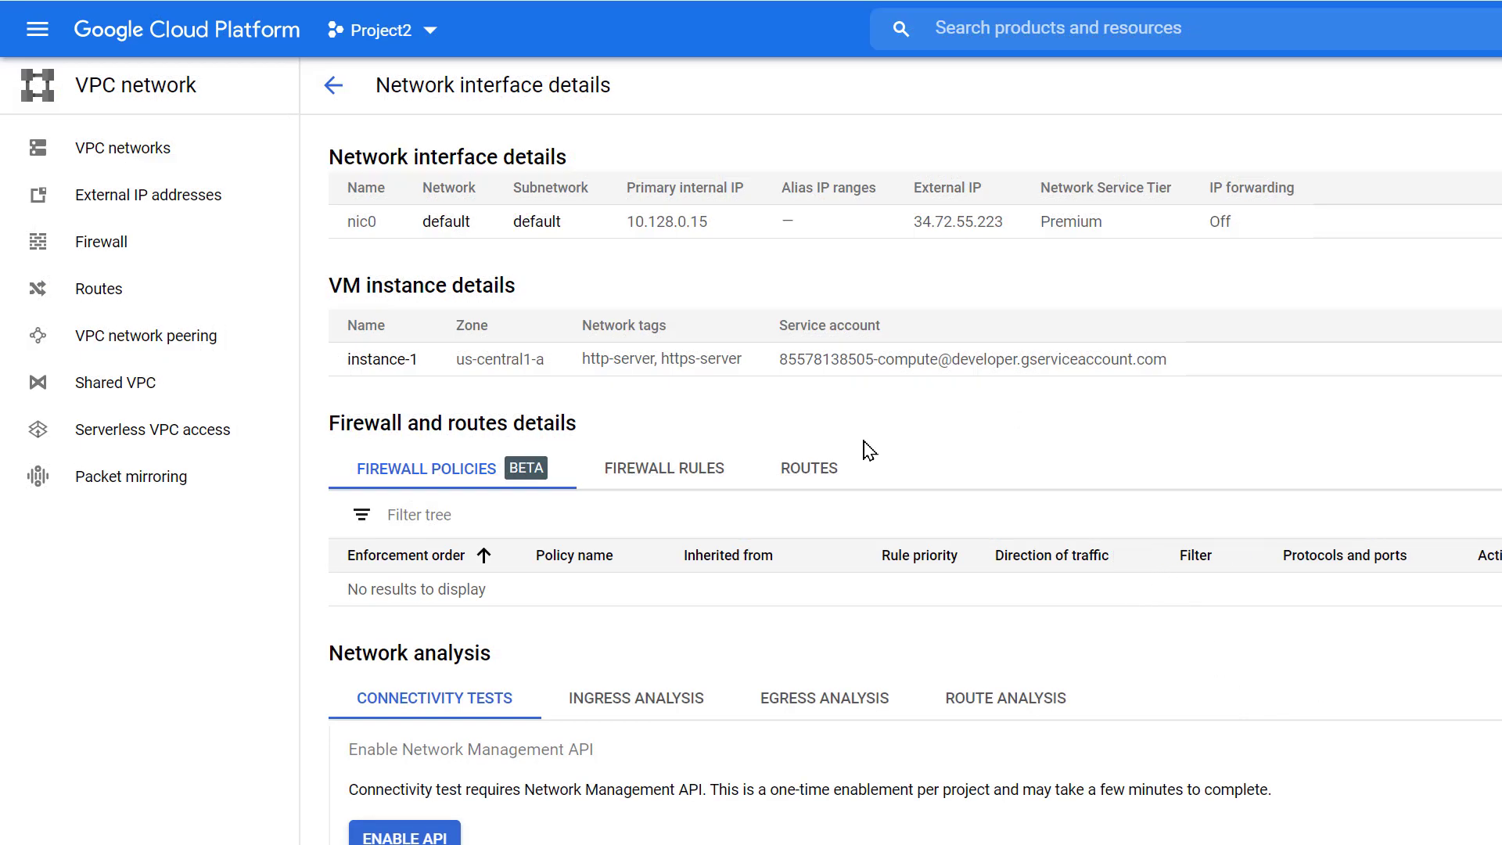
pyautogui.moveTo(165, 201)
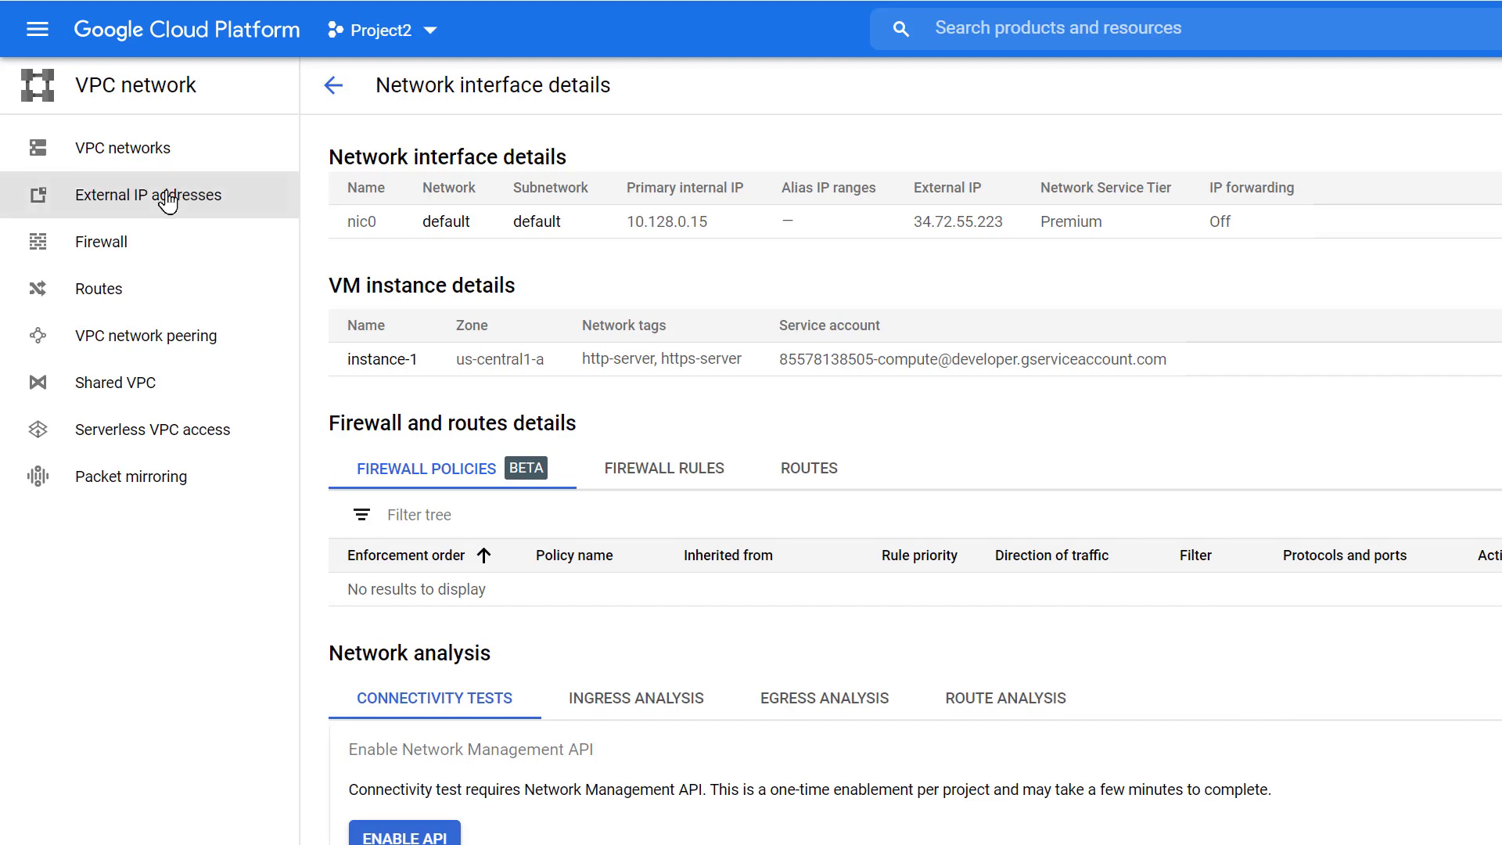
# Step: Go to the External IP addresses list in the VPC network section
pyautogui.click(158, 194)
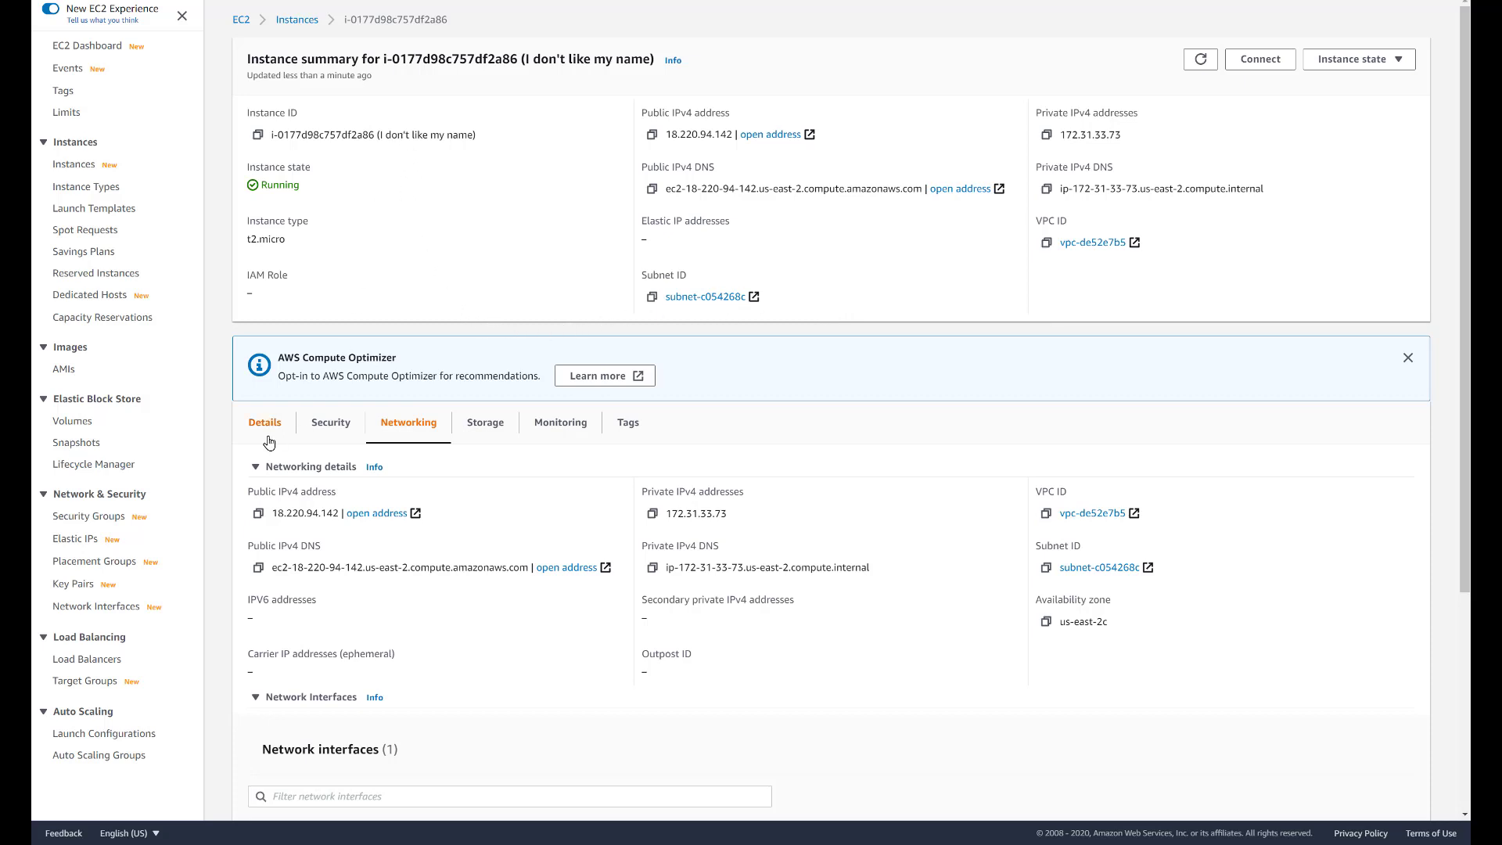
# Step: Show the instance's Networking details, dismiss the Compute Optimizer notice, and scroll to Elastic IPs
pyautogui.click(264, 422)
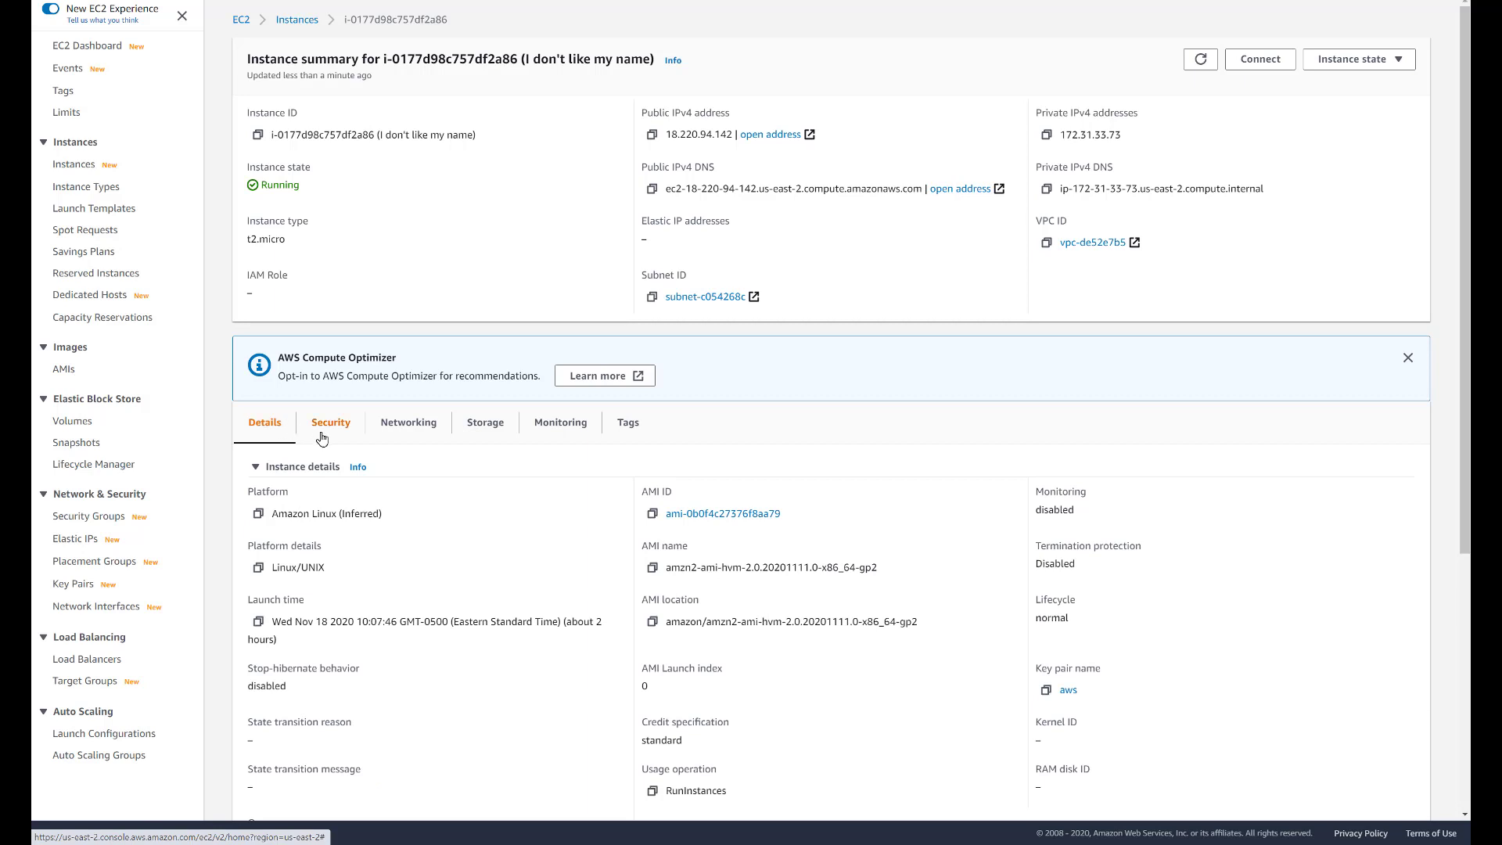
pyautogui.moveTo(408, 433)
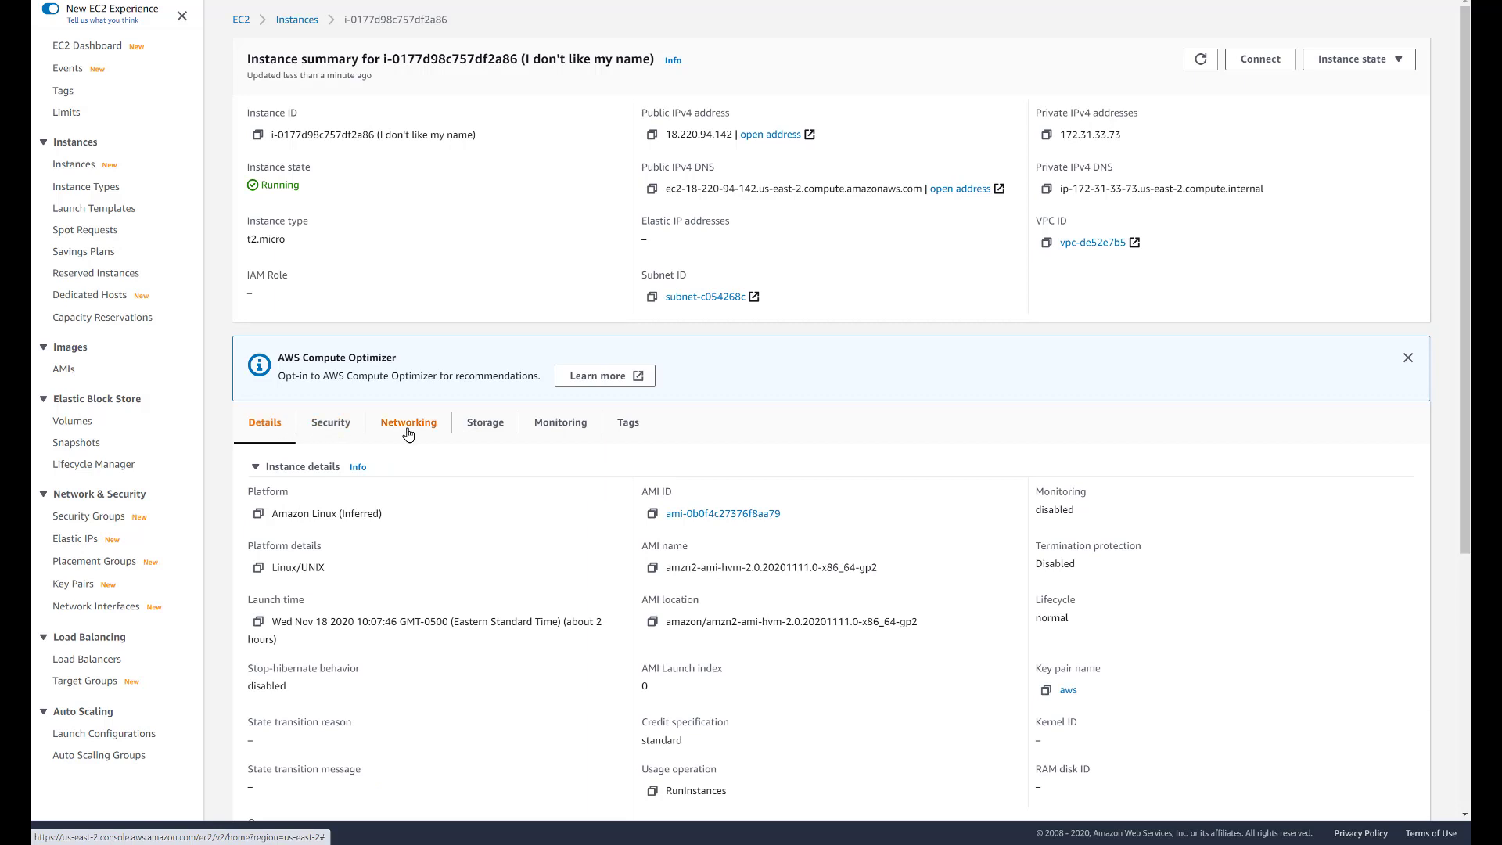
pyautogui.click(408, 423)
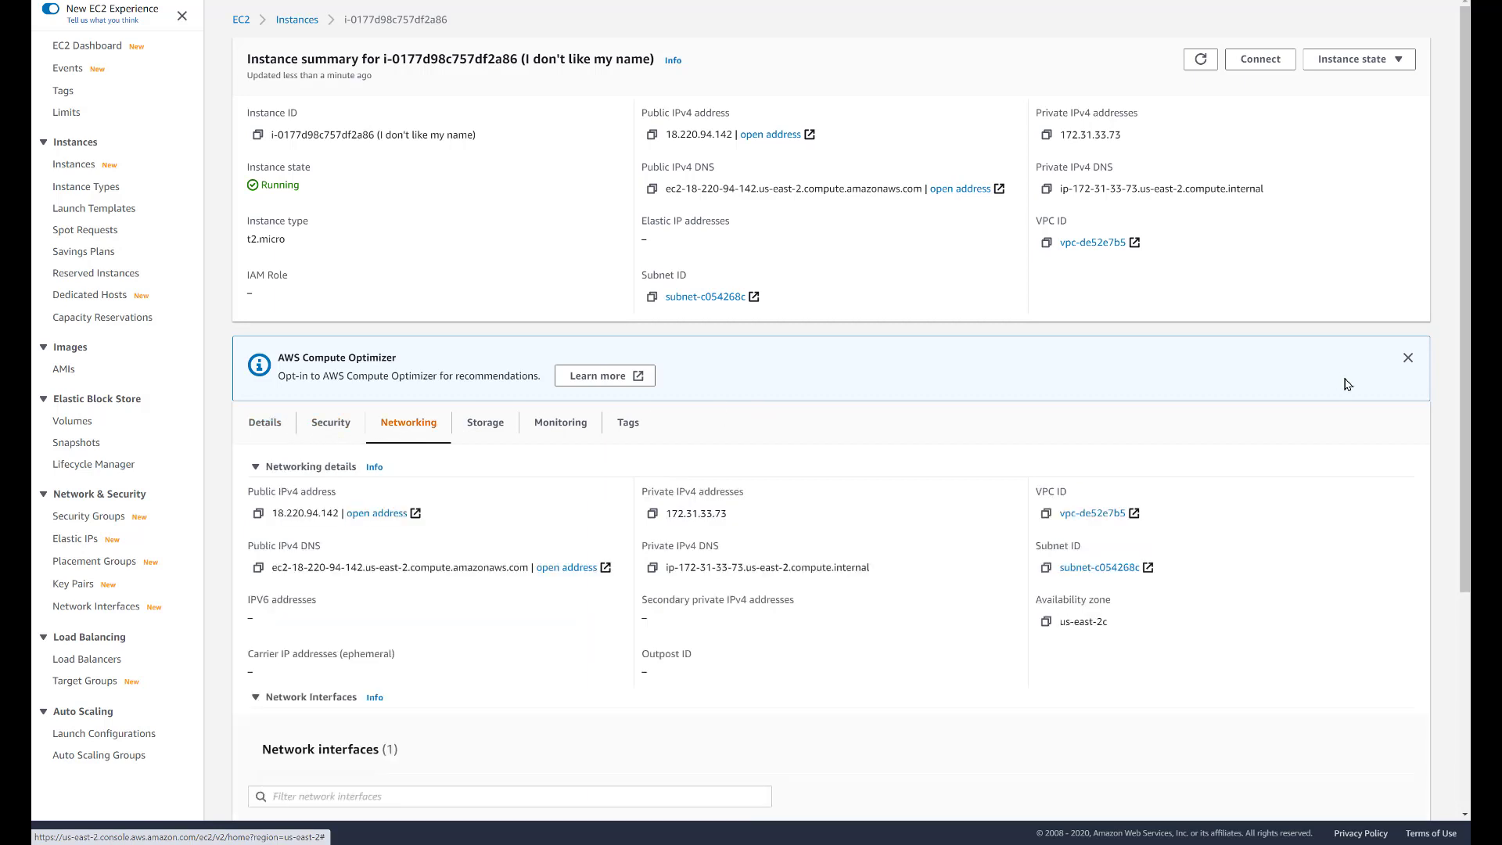
pyautogui.click(1407, 357)
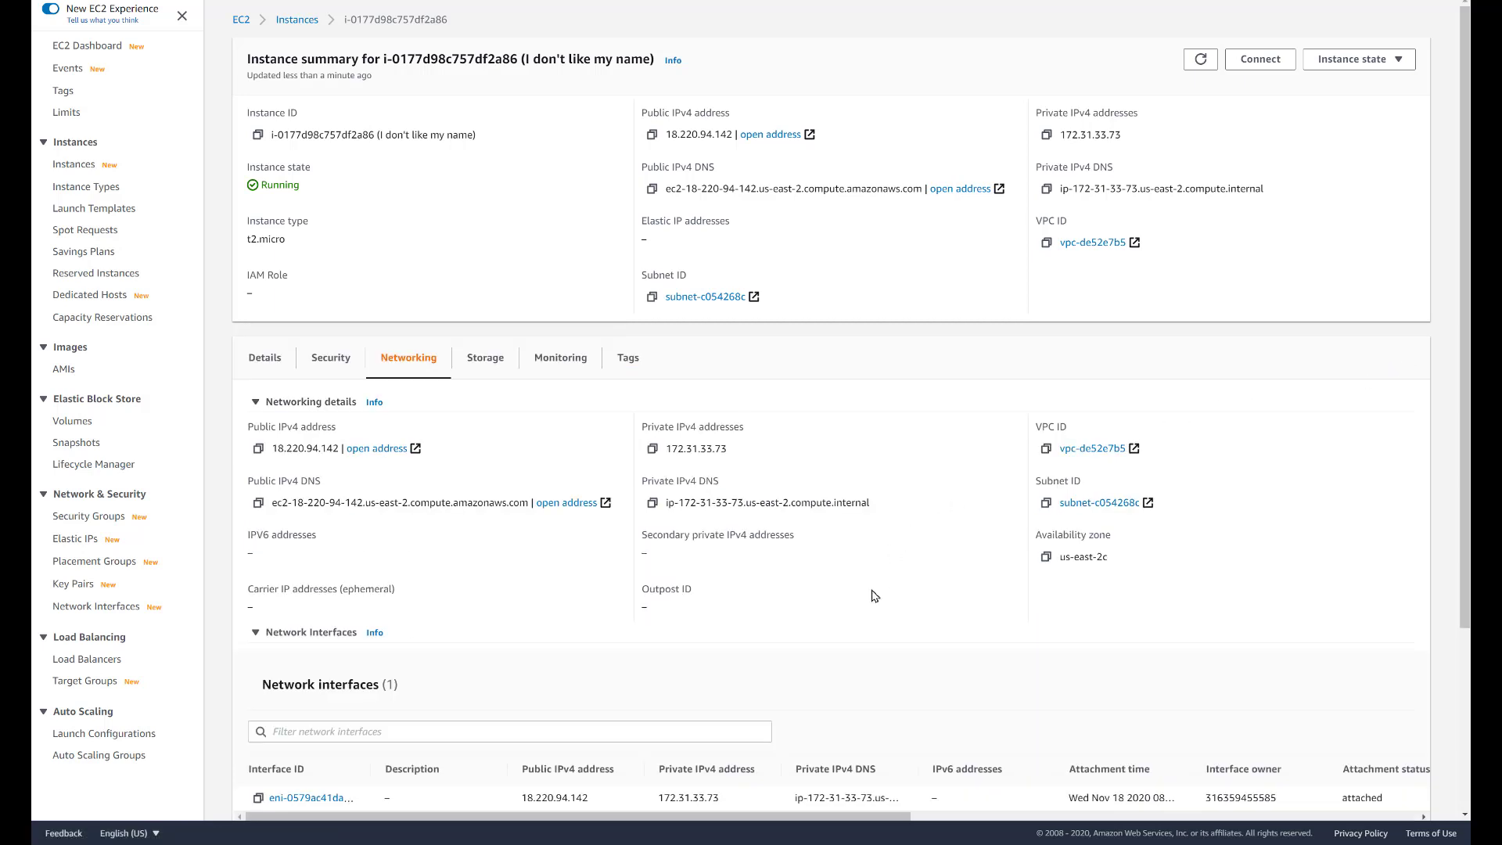
pyautogui.scroll(-3)
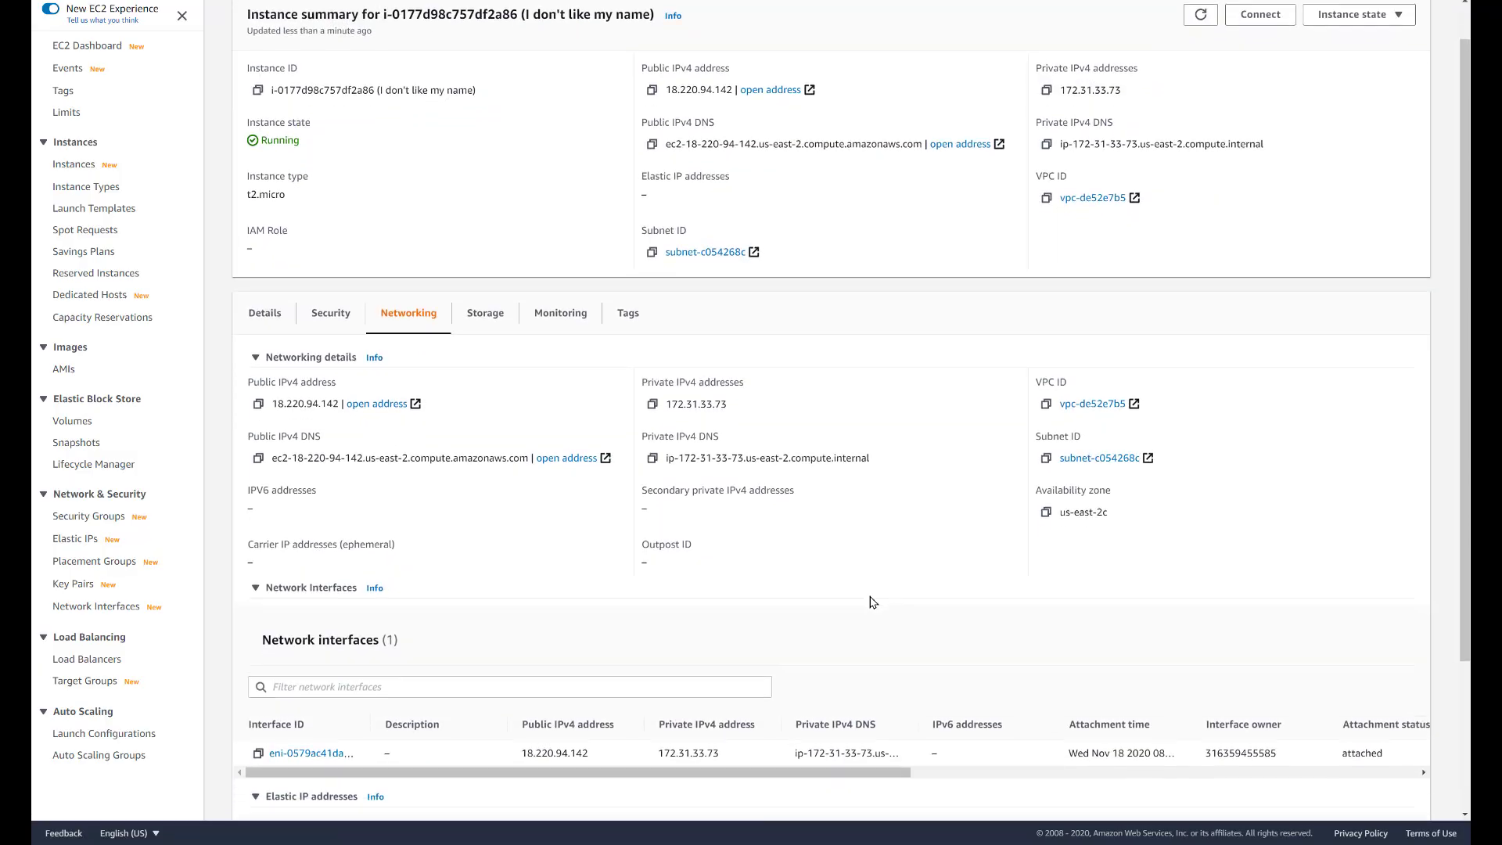
pyautogui.scroll(-3)
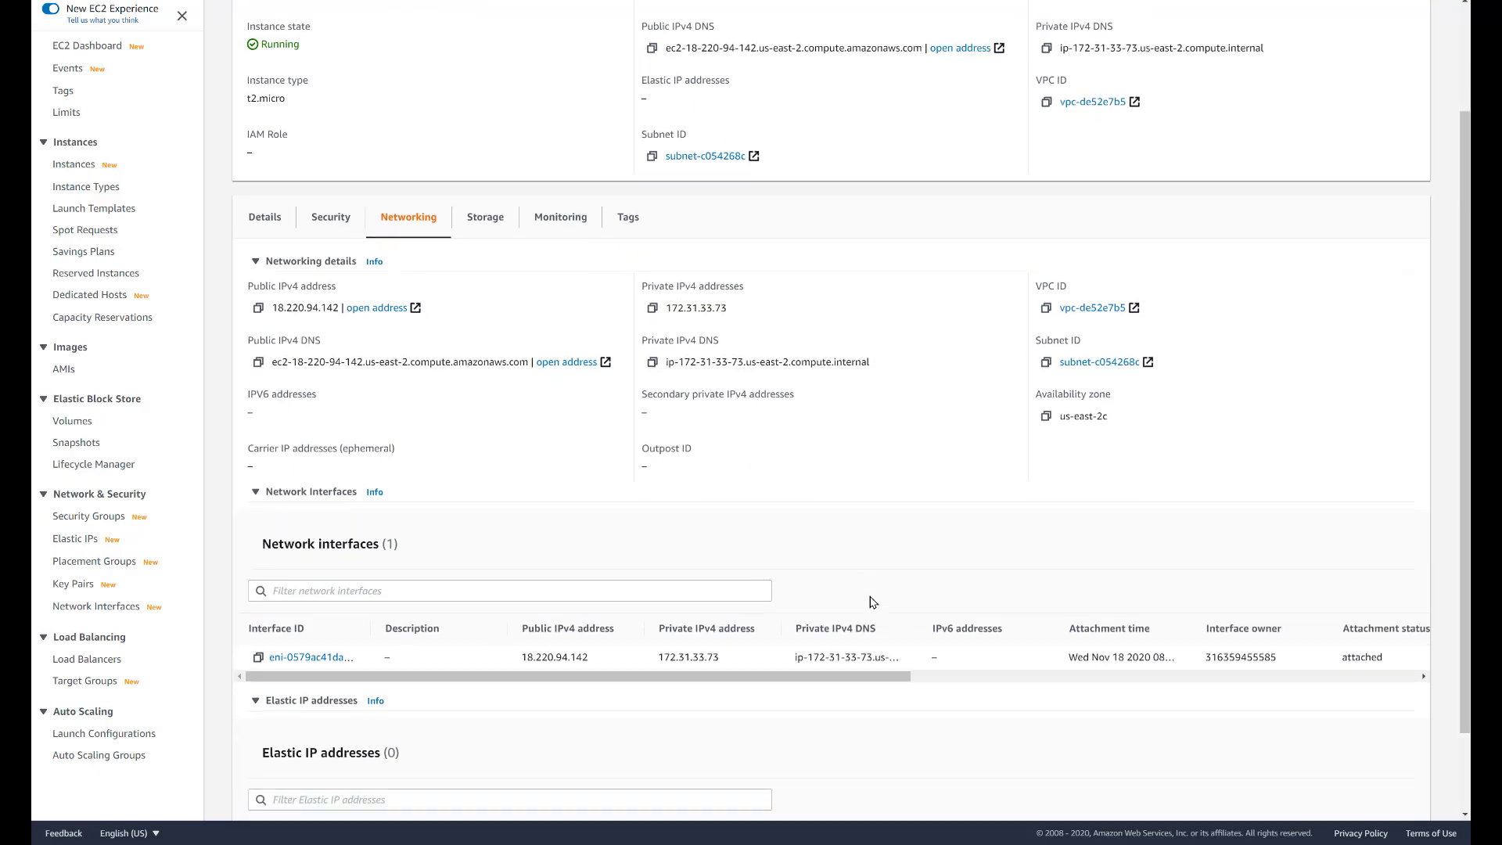
pyautogui.scroll(-3)
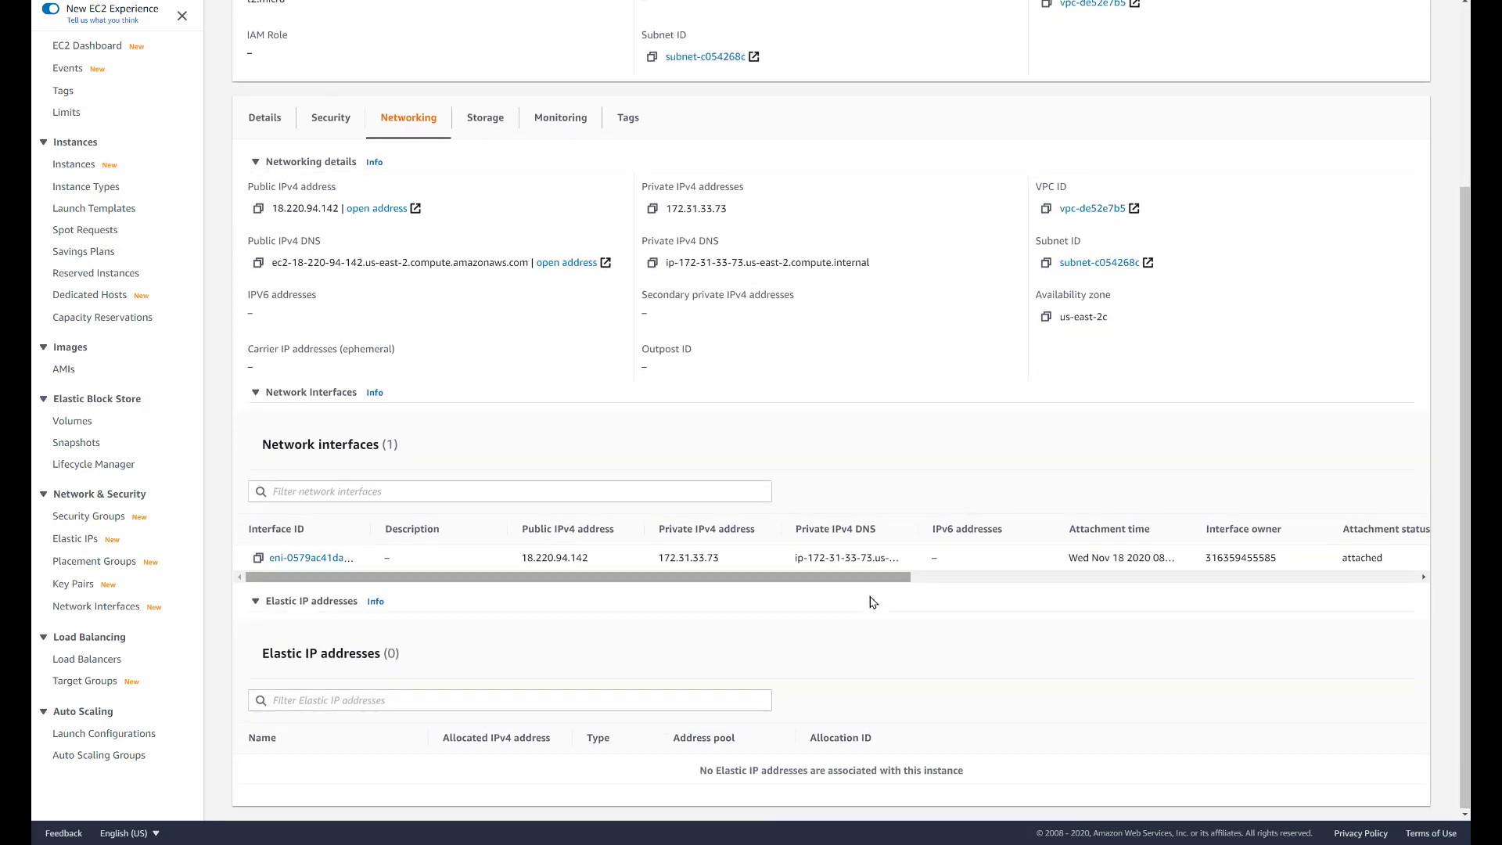
pyautogui.moveTo(298, 562)
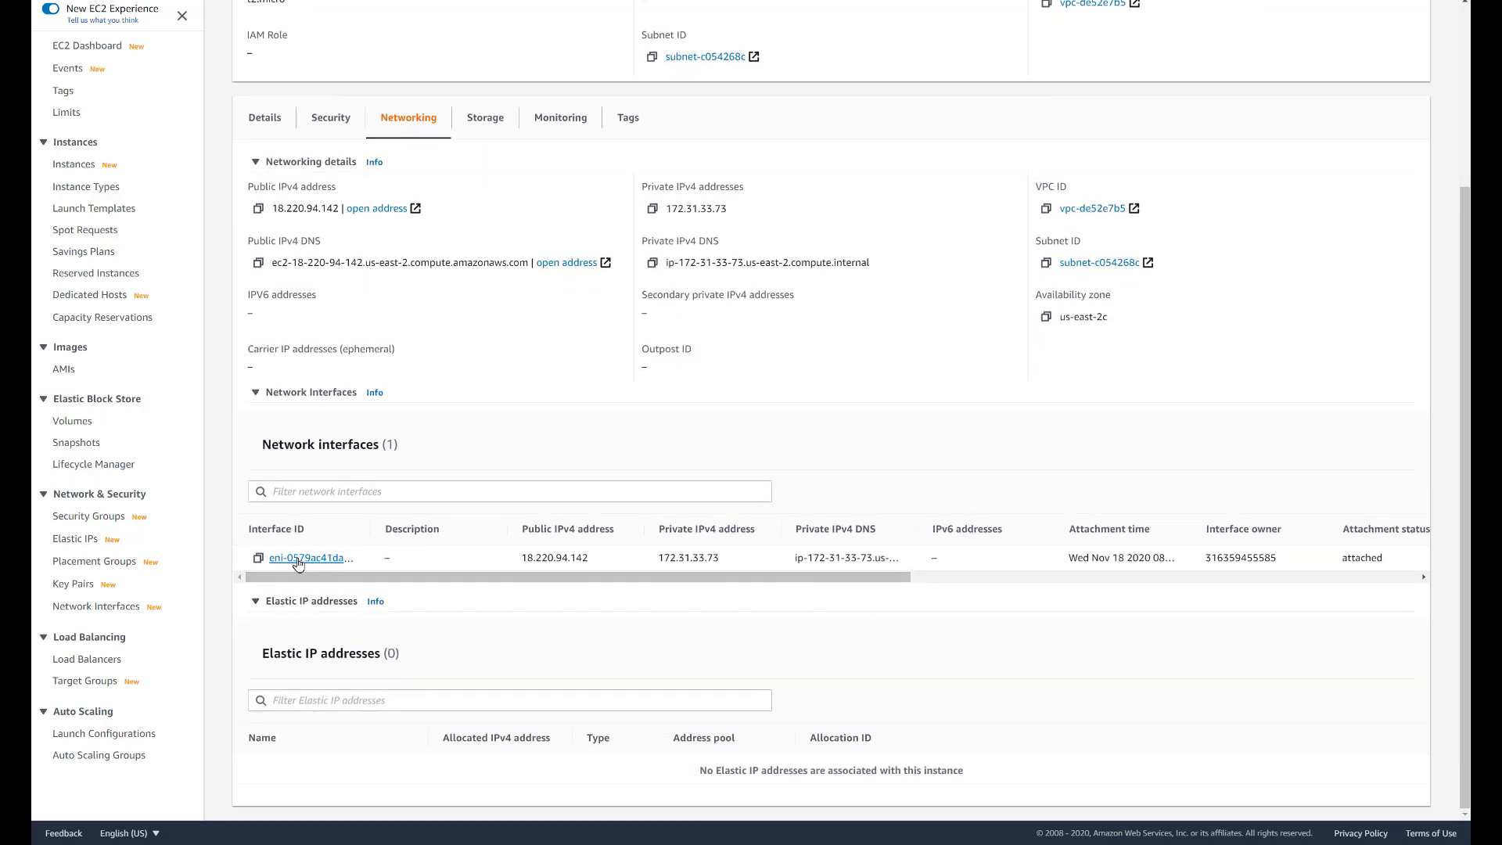
# Step: Open network interface eni-0579ac41da870523f's full details showing public IPv4 18.220.94.142
pyautogui.click(309, 558)
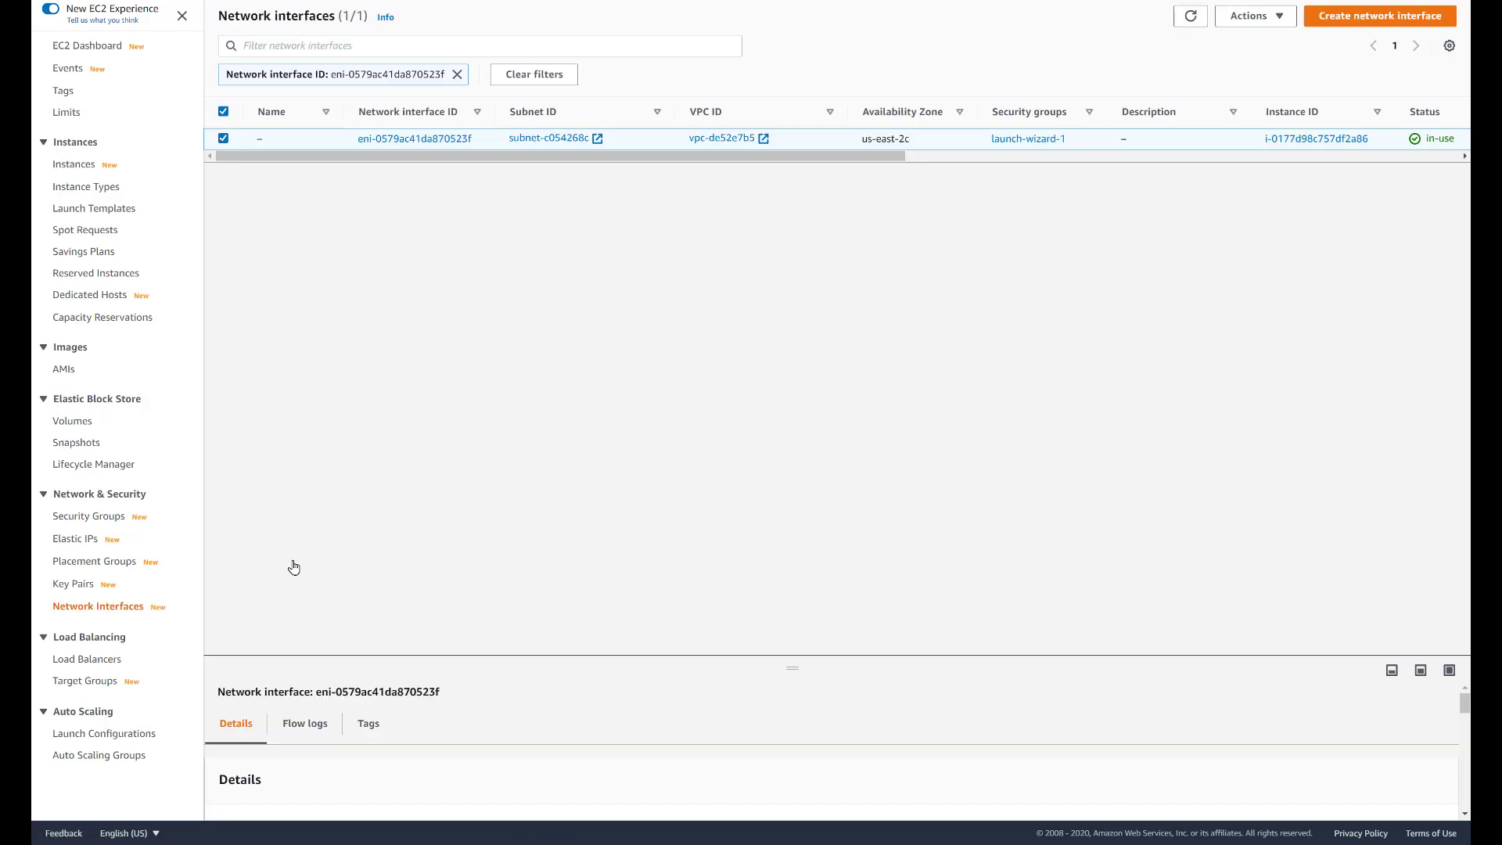
pyautogui.moveTo(375, 230)
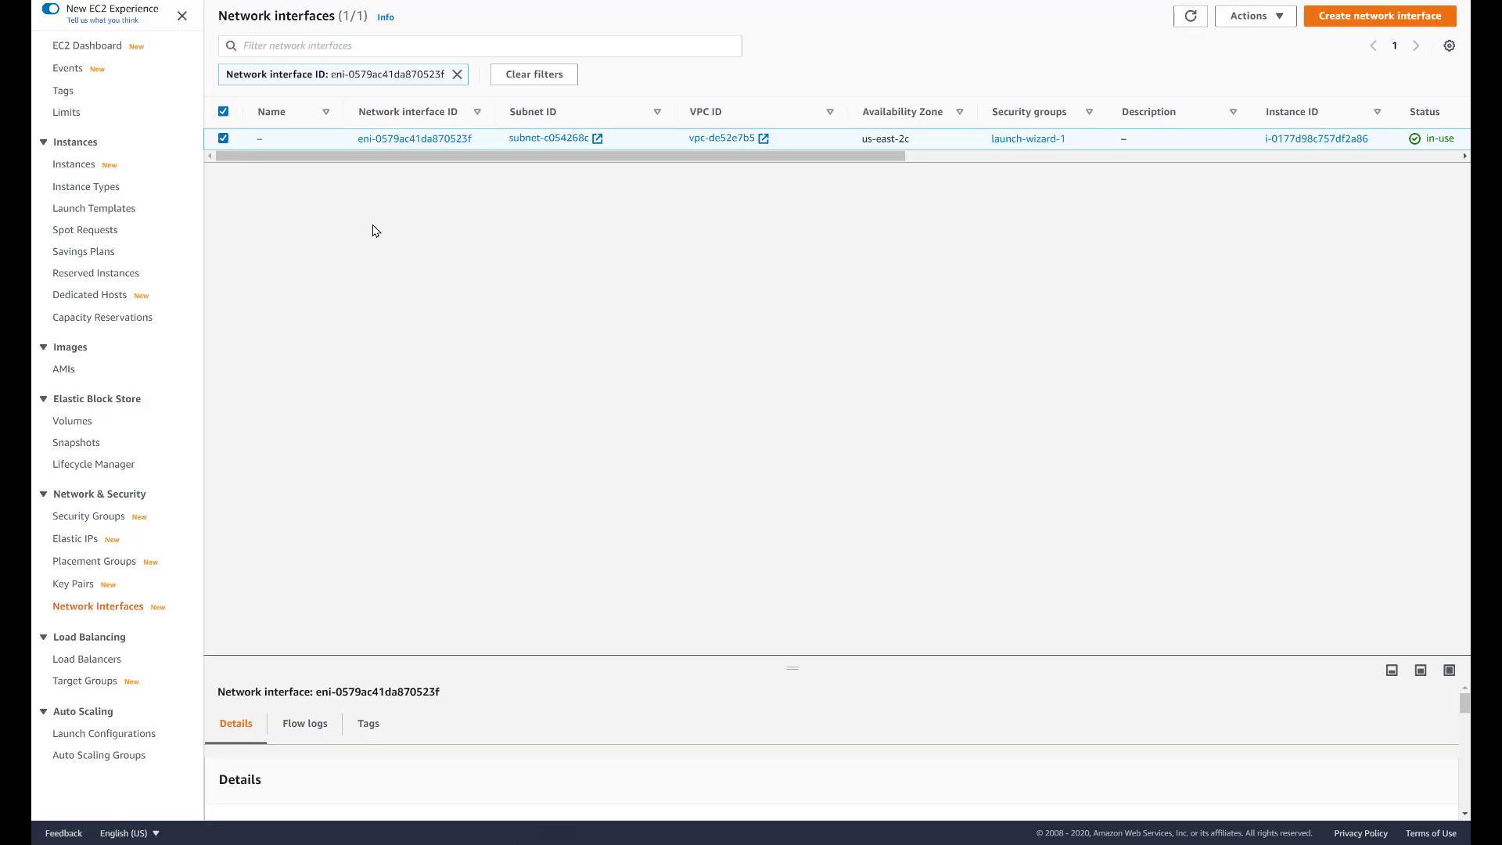
pyautogui.moveTo(410, 145)
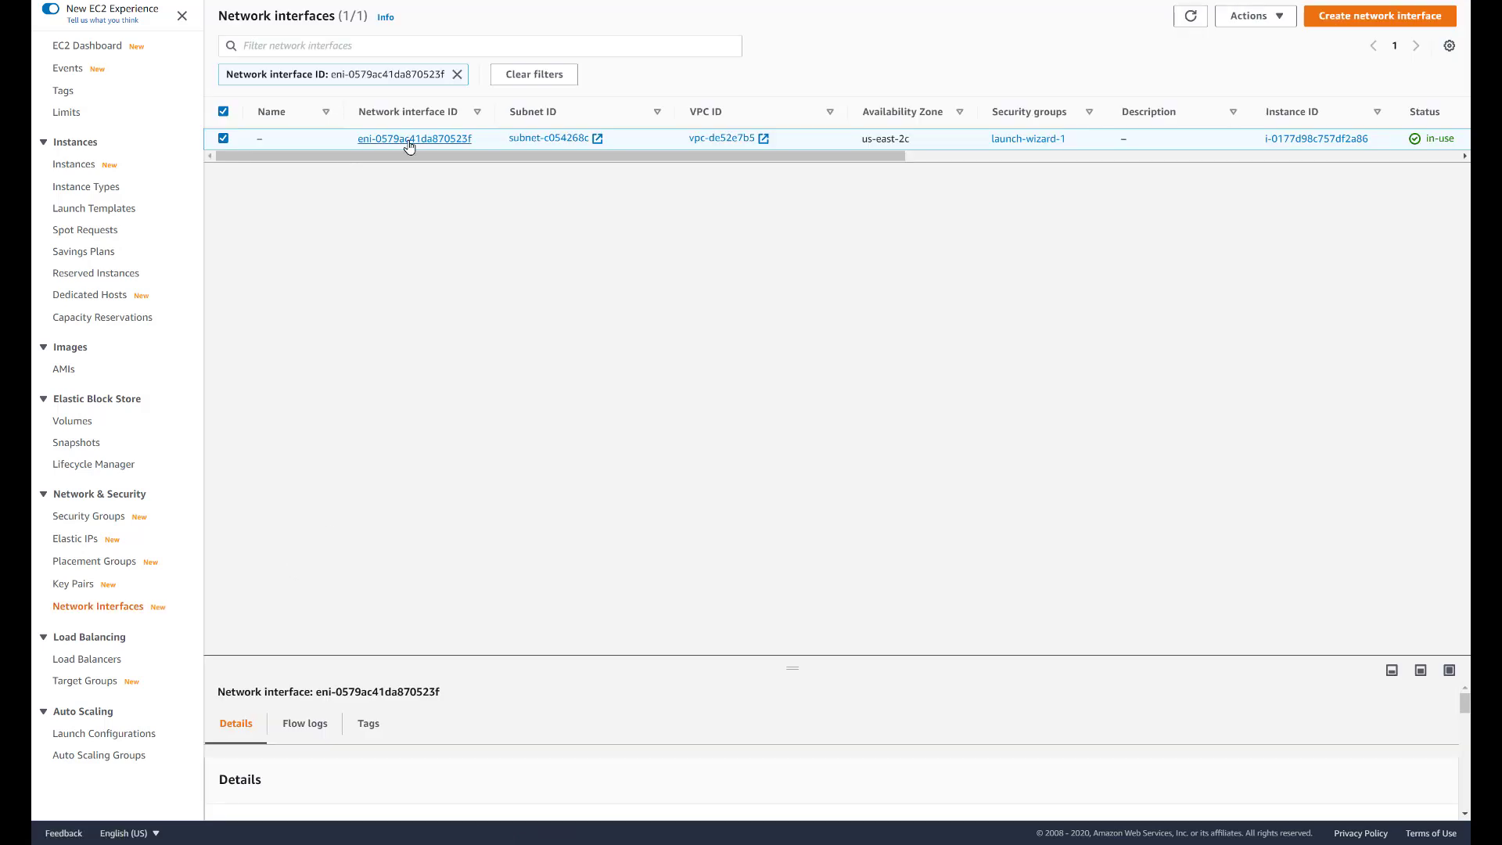
pyautogui.moveTo(410, 143)
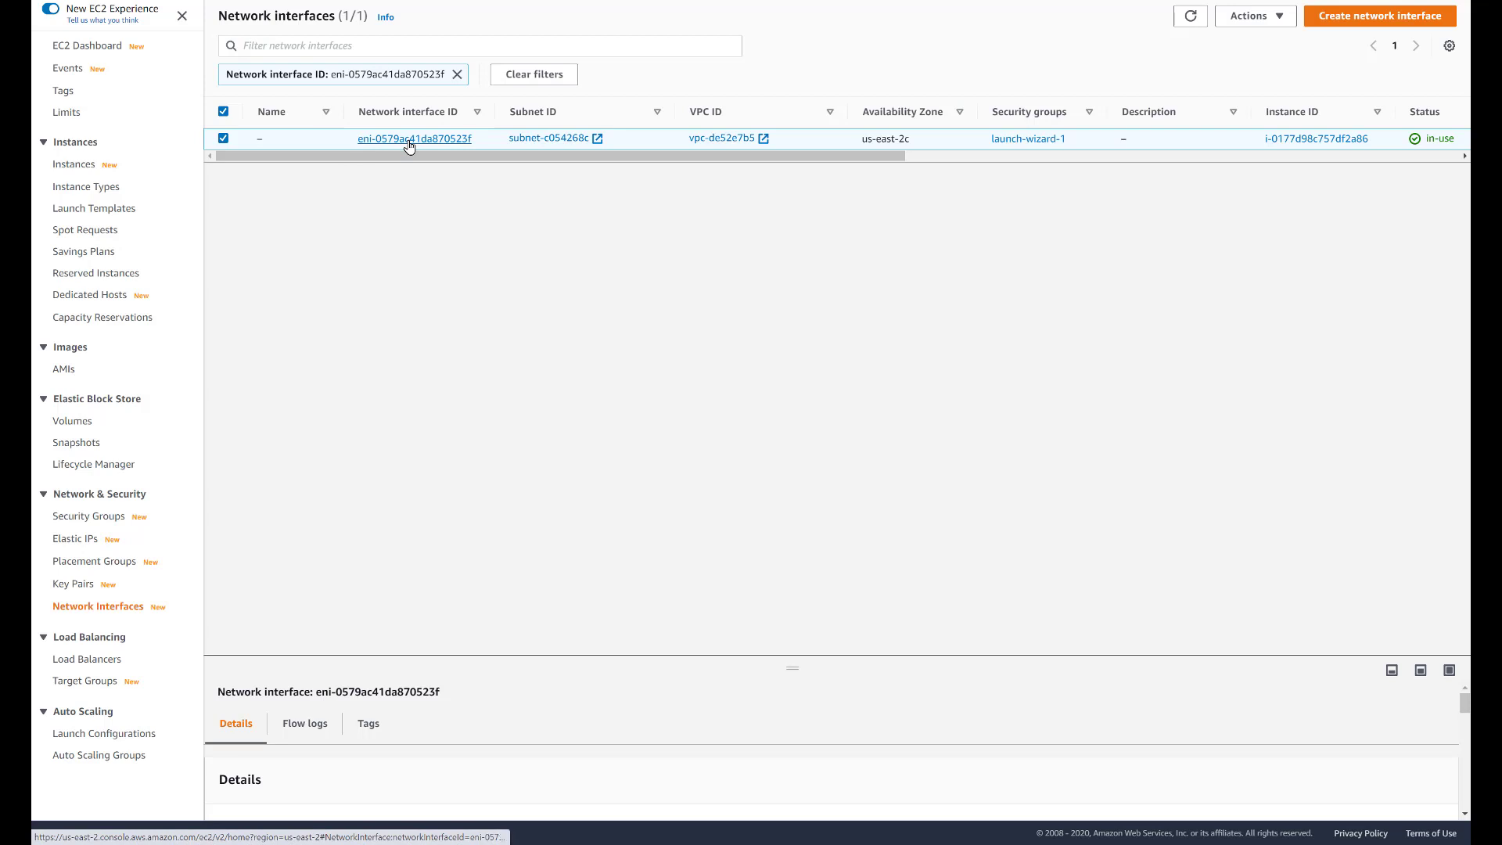
pyautogui.click(414, 138)
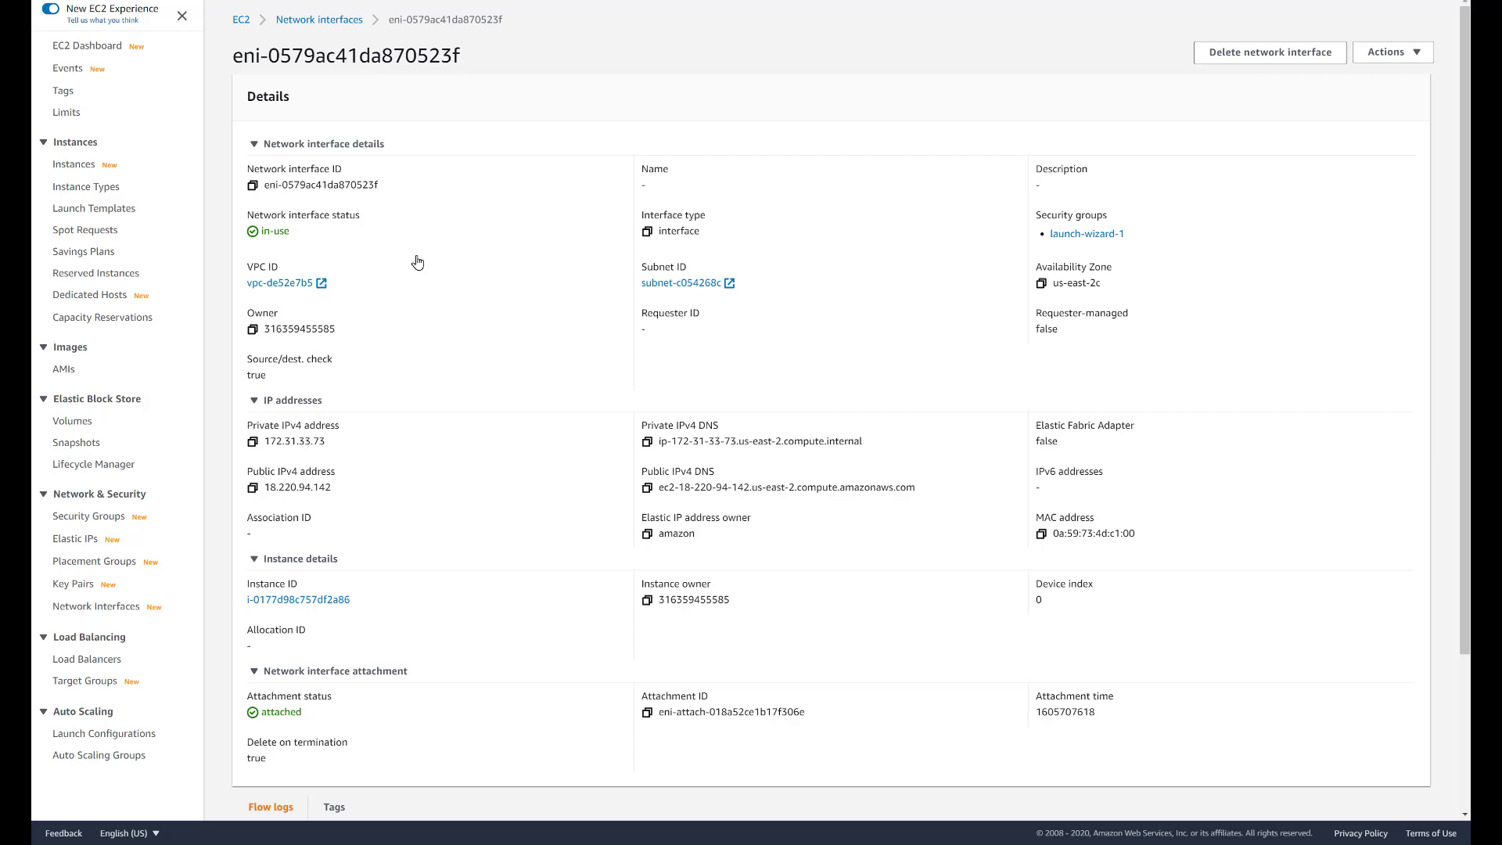
pyautogui.moveTo(391, 231)
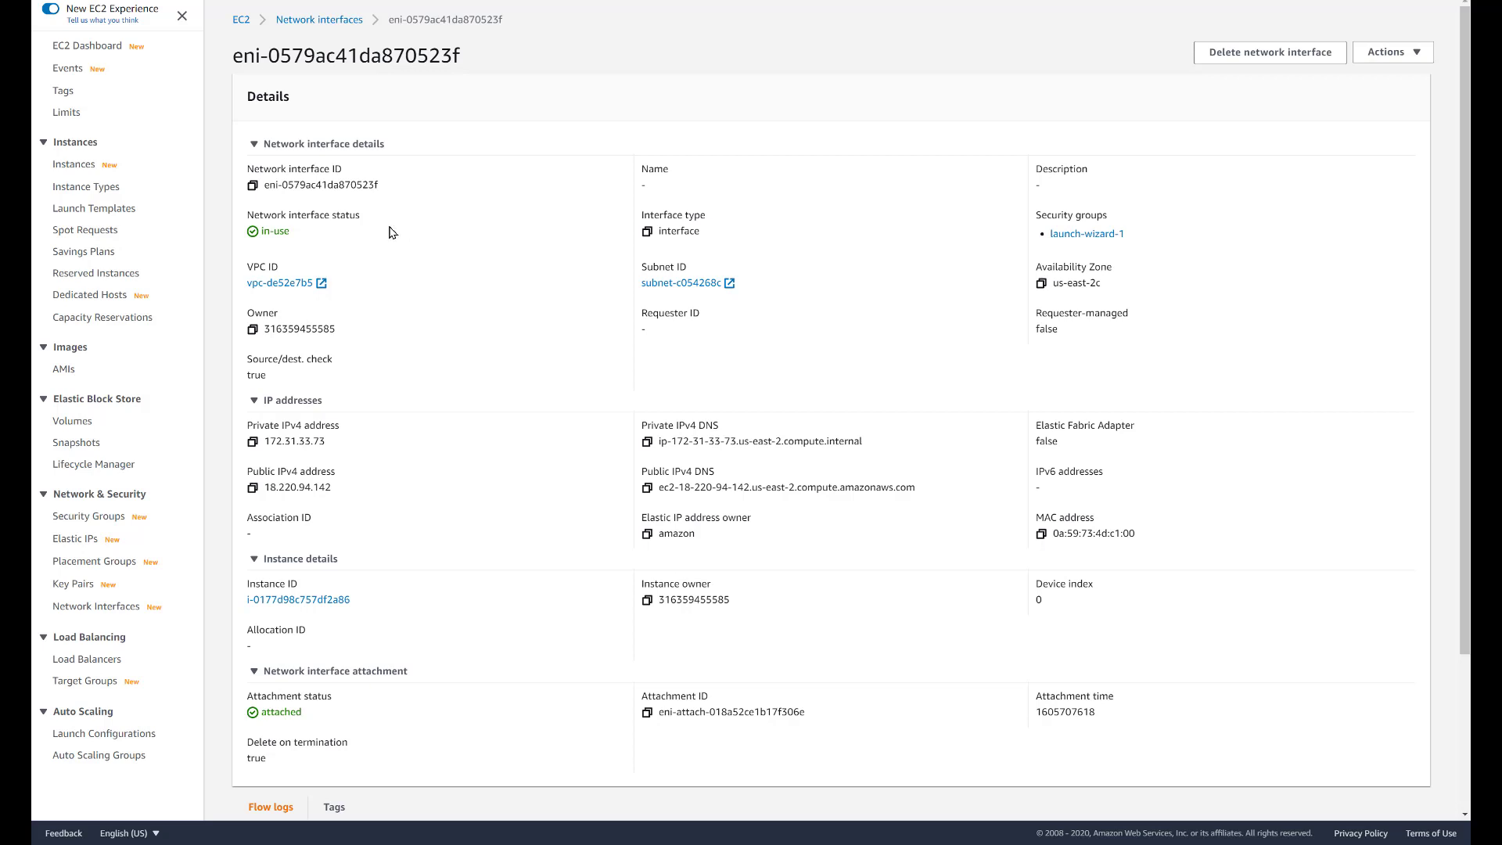
pyautogui.scroll(-3)
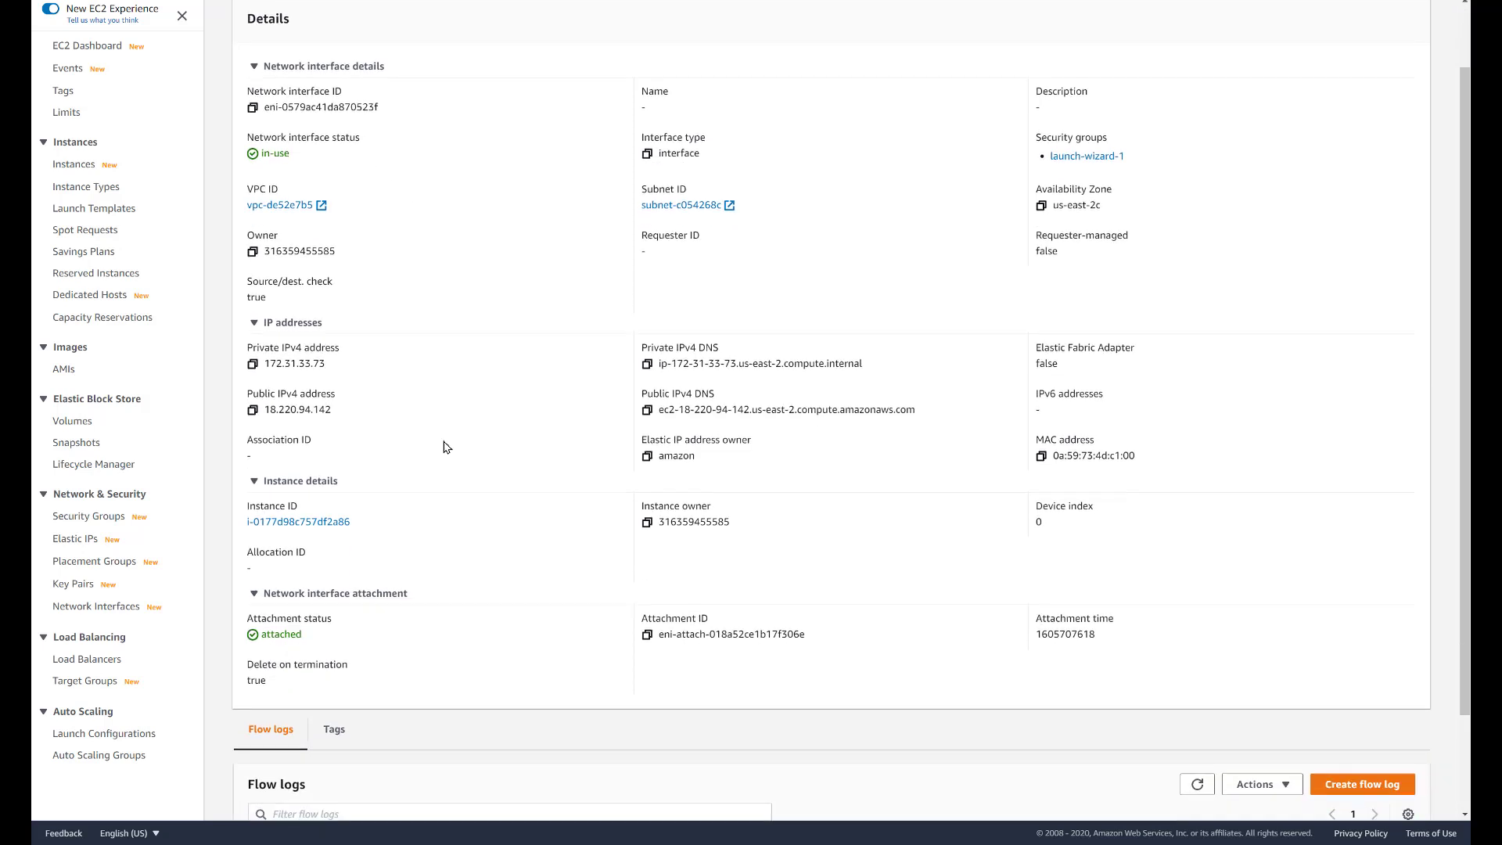
pyautogui.scroll(-3)
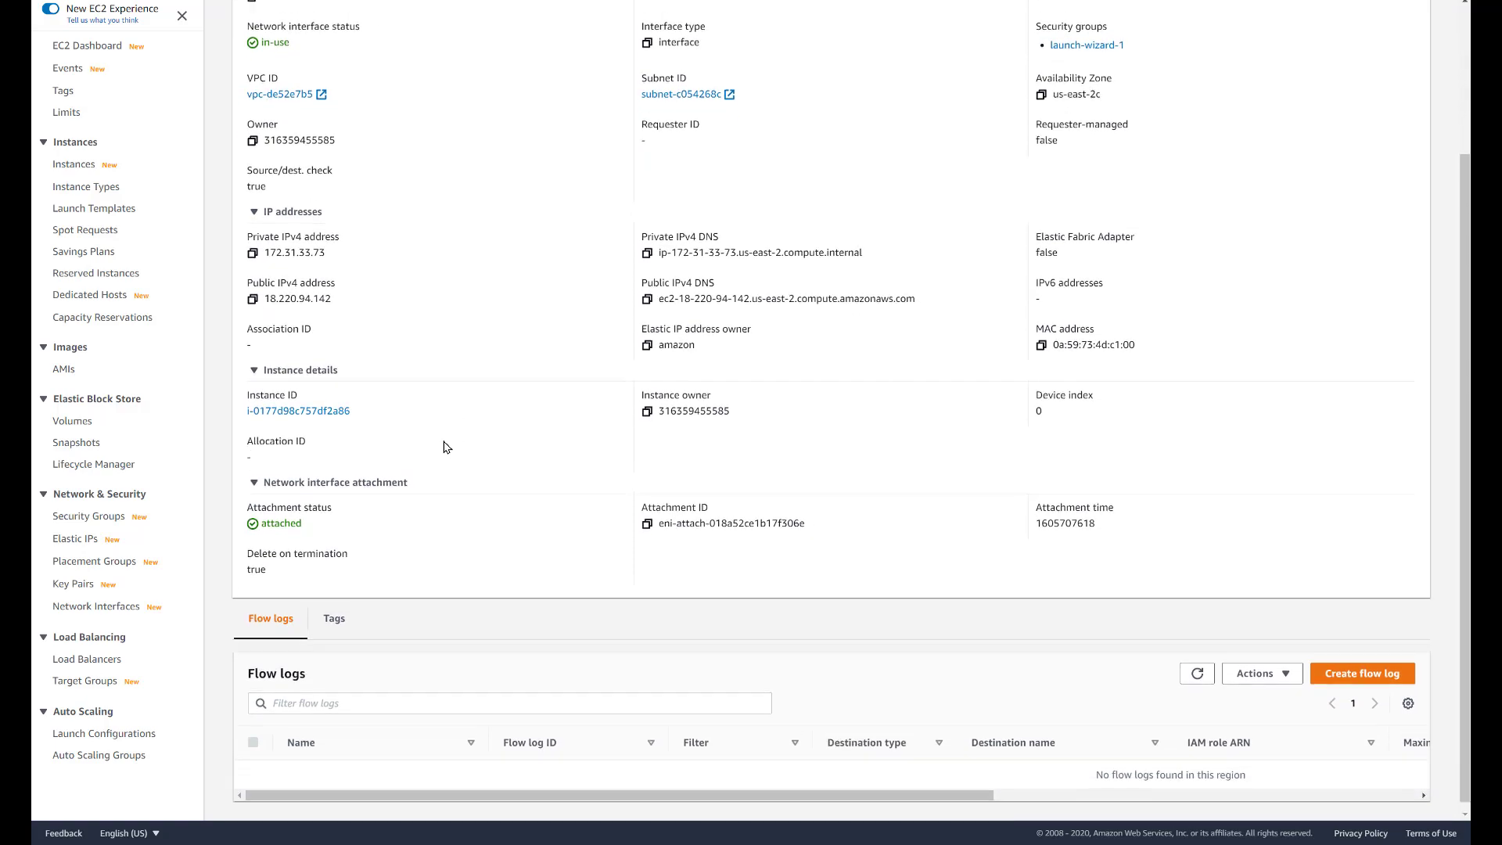
pyautogui.scroll(3)
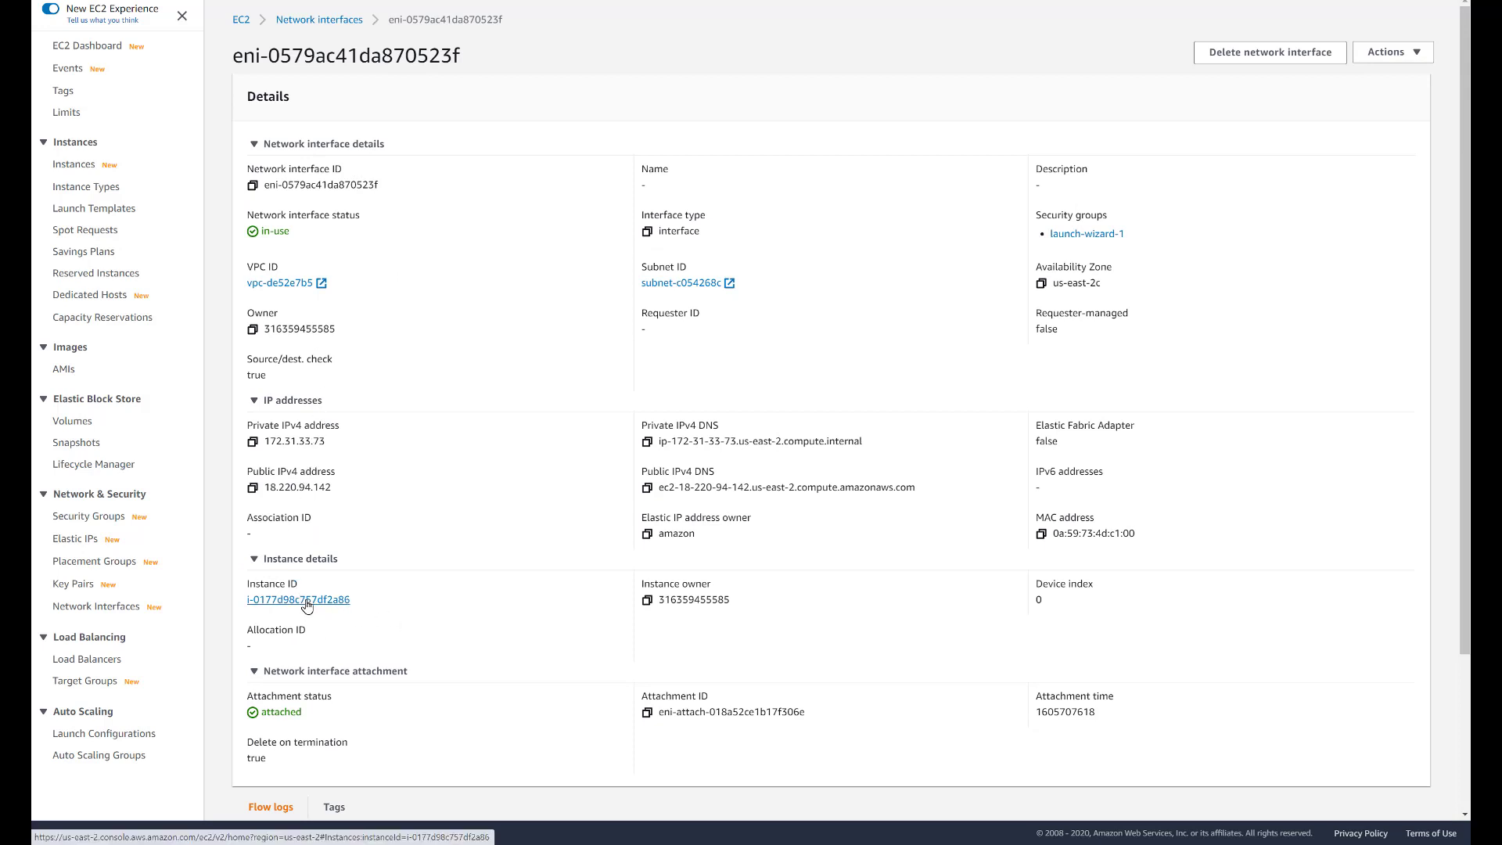
# Step: Go back to the Instances list filtered to 'I don't like my name'
pyautogui.click(298, 599)
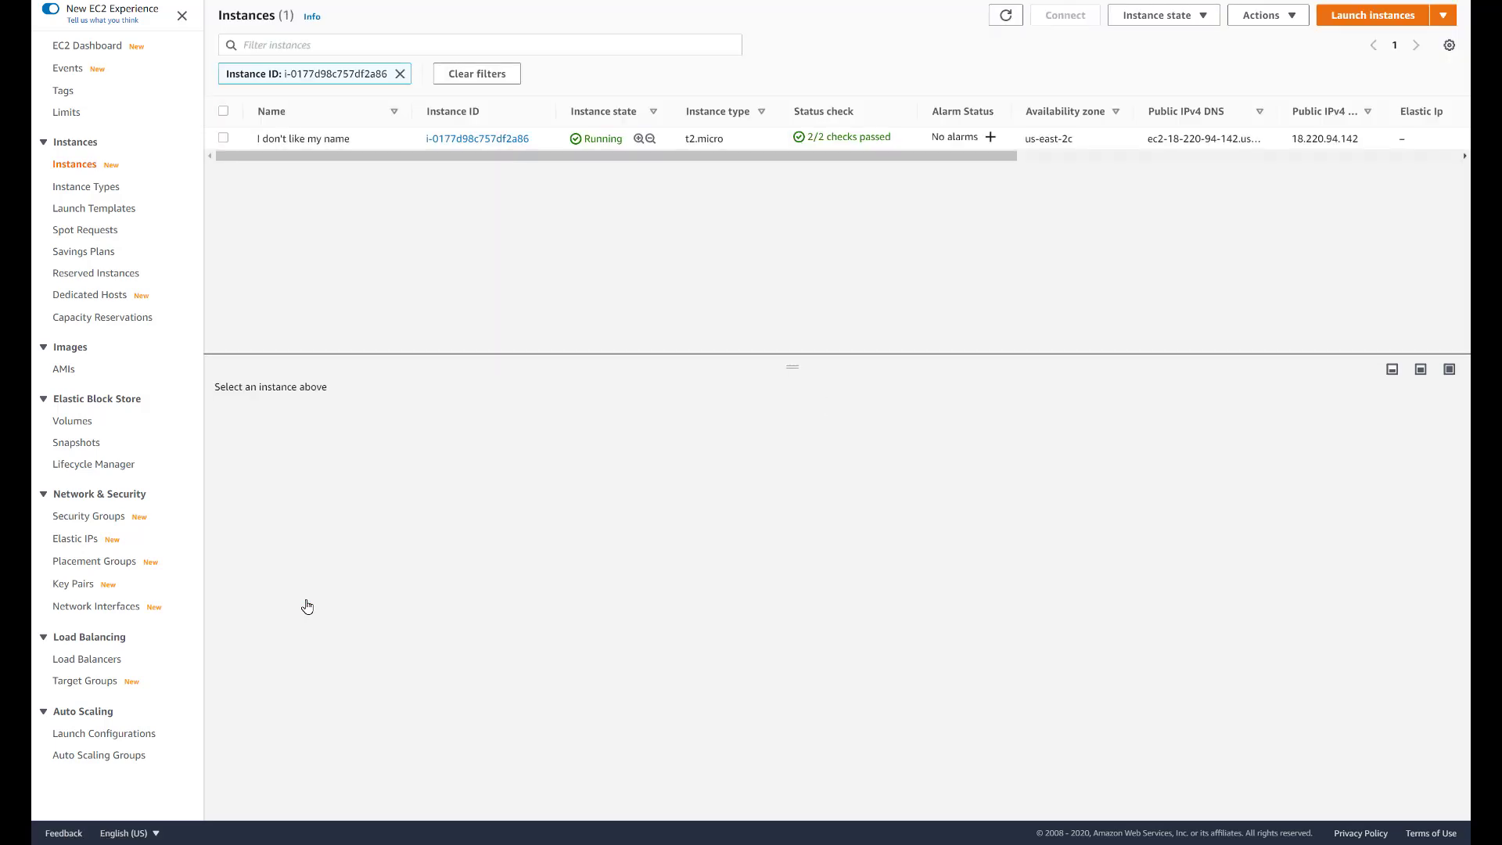
pyautogui.moveTo(469, 144)
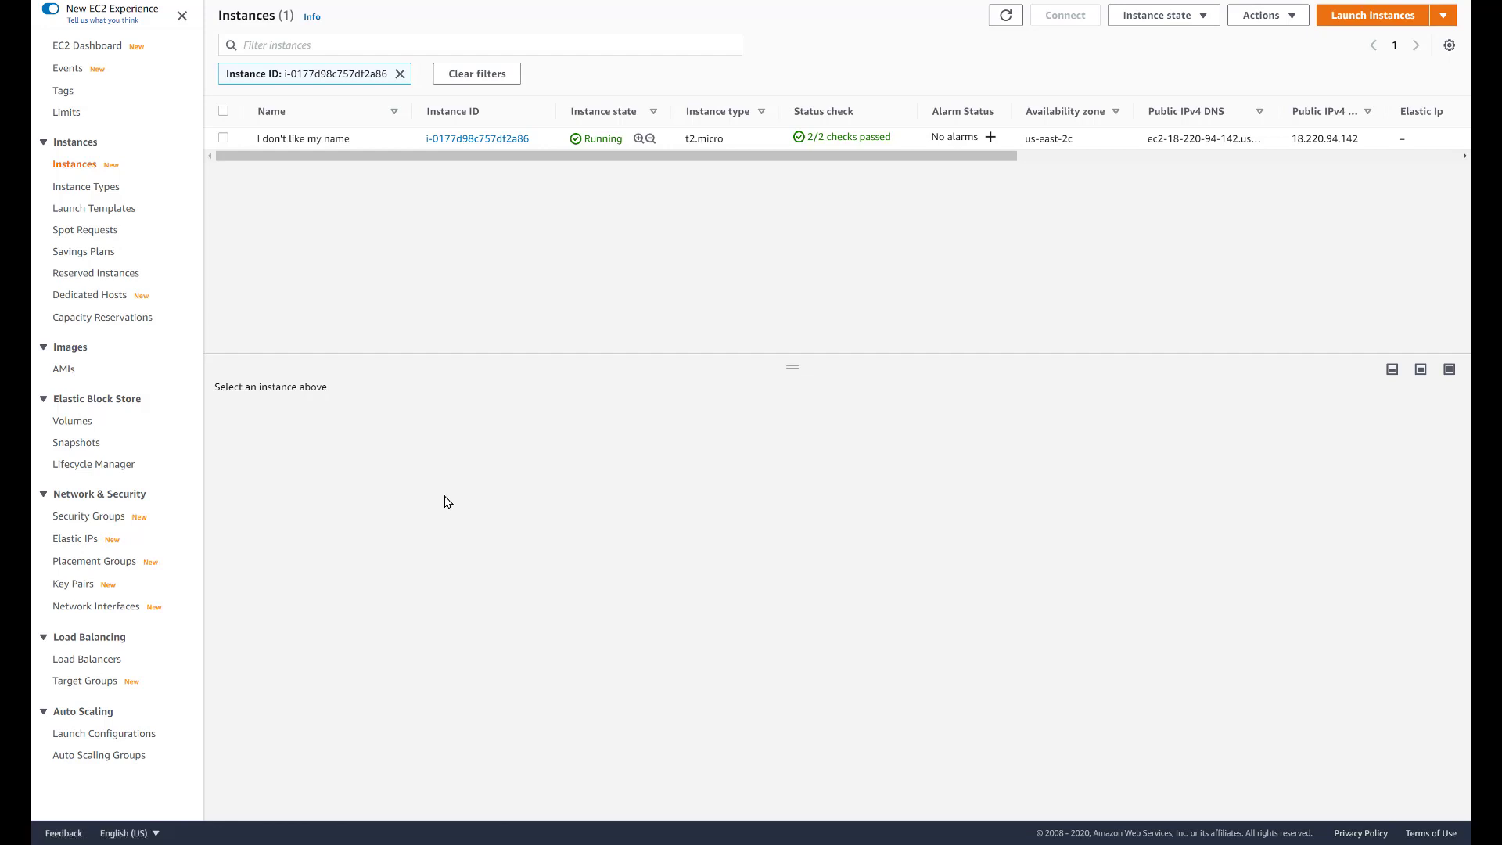
pyautogui.moveTo(469, 42)
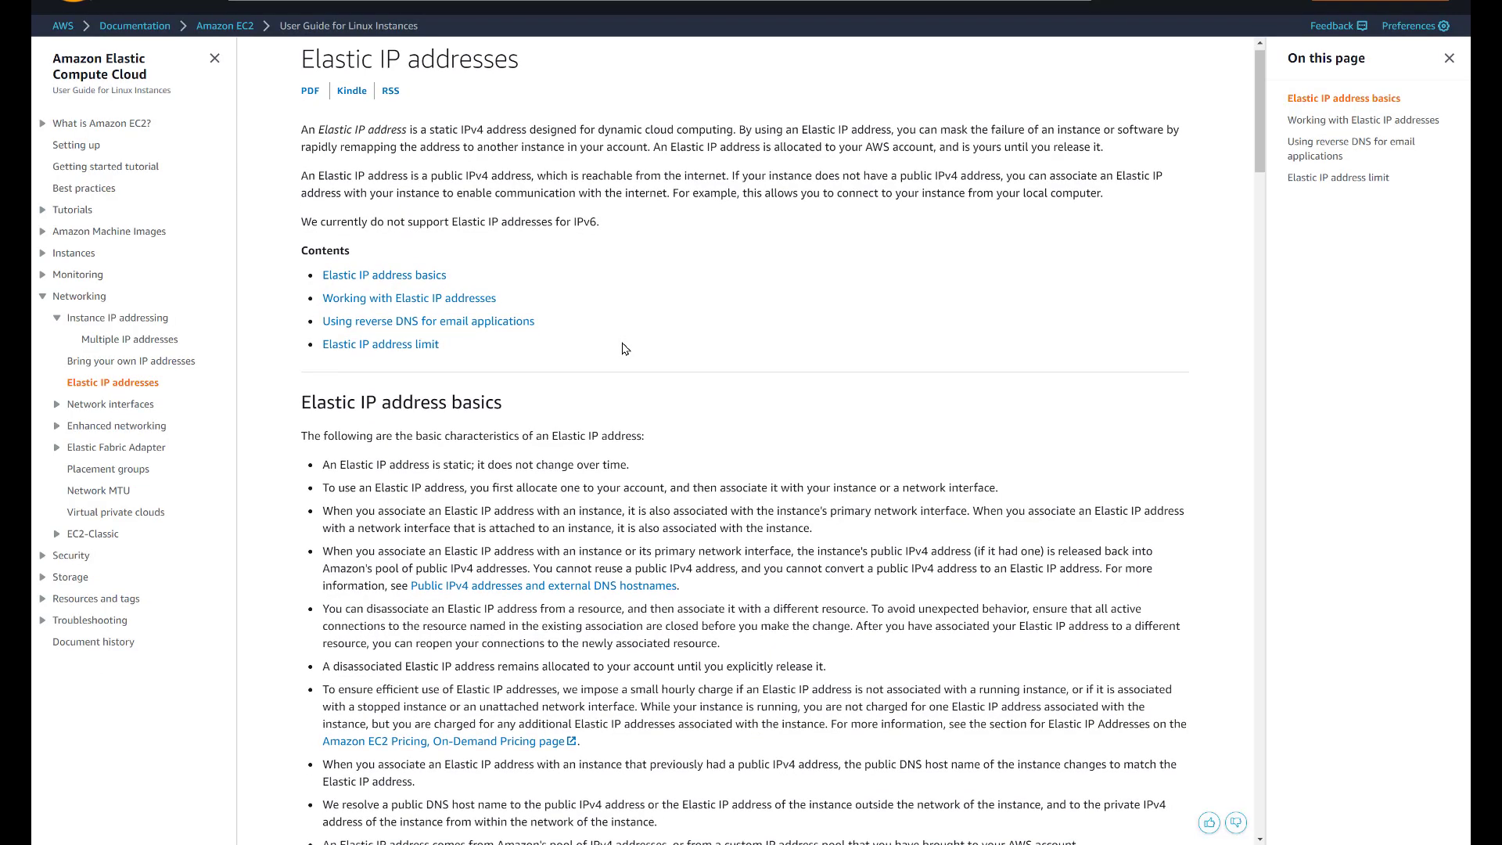
# Step: Scroll the Elastic IP addresses guide down to the Elastic IP address basics
pyautogui.scroll(-3)
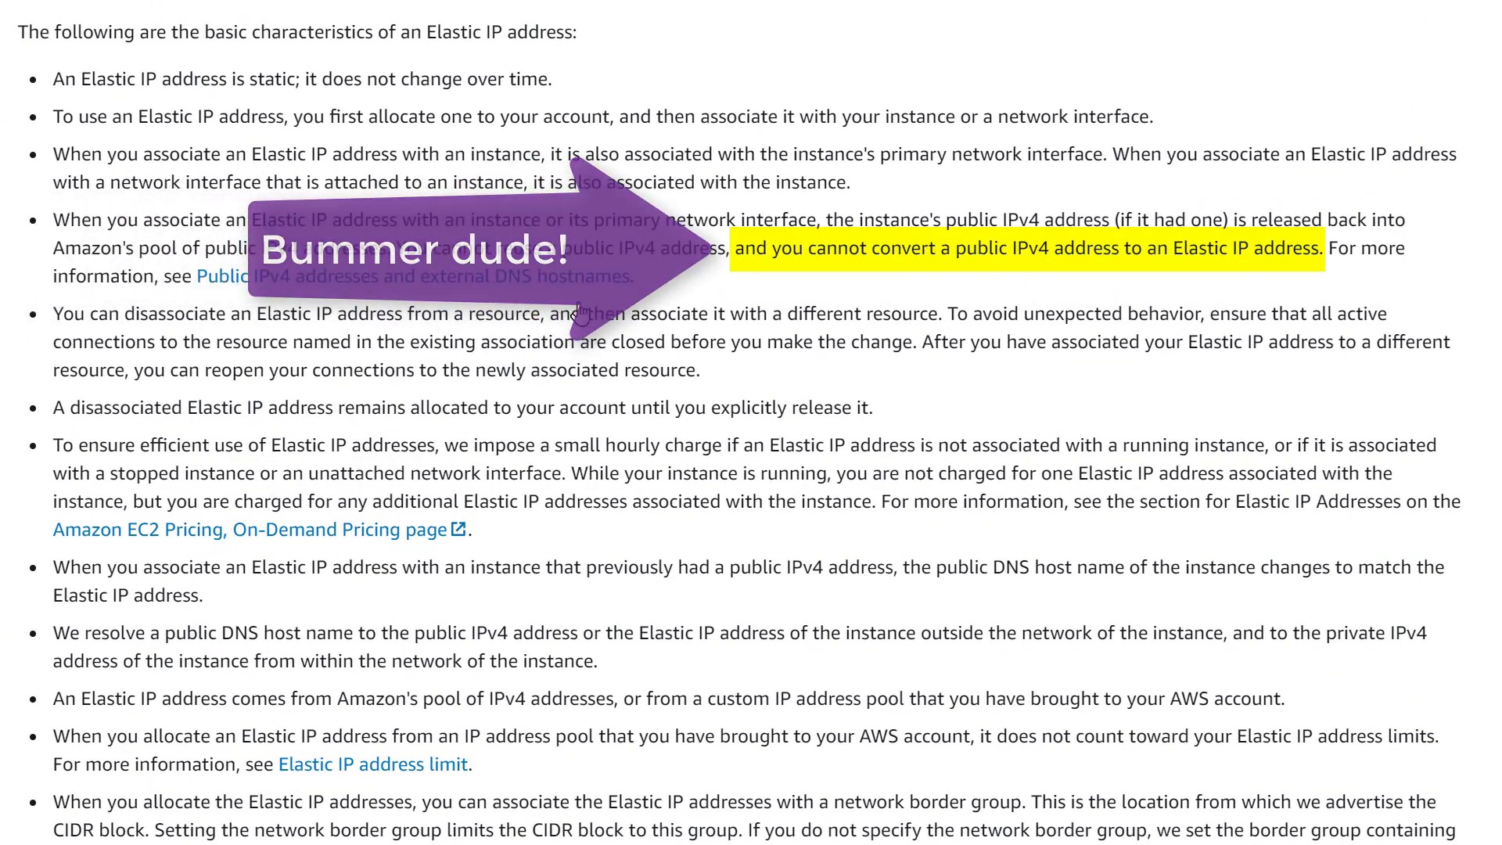
pyautogui.moveTo(622, 535)
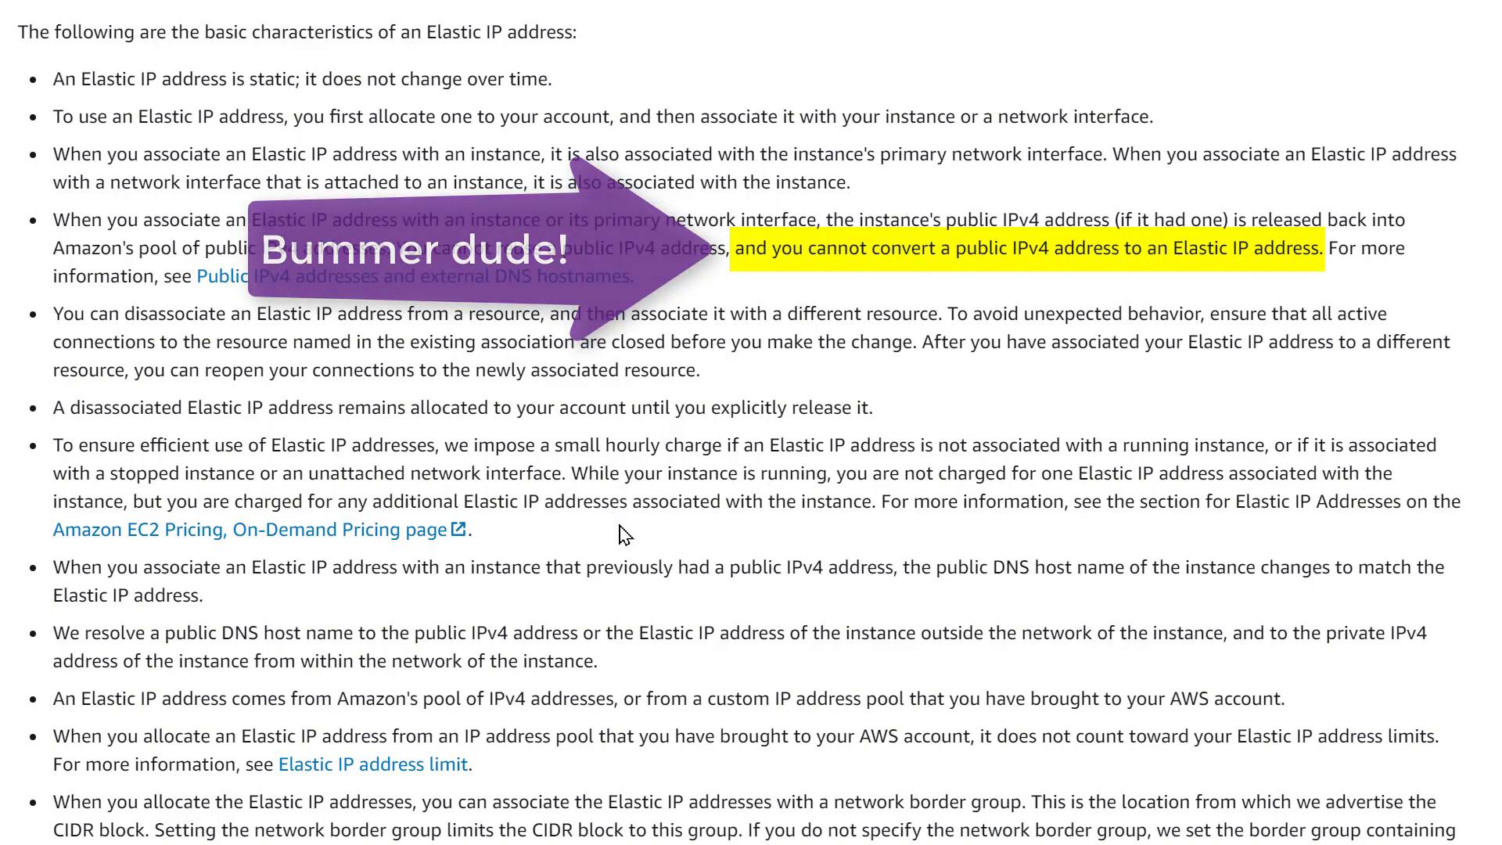
pyautogui.moveTo(689, 503)
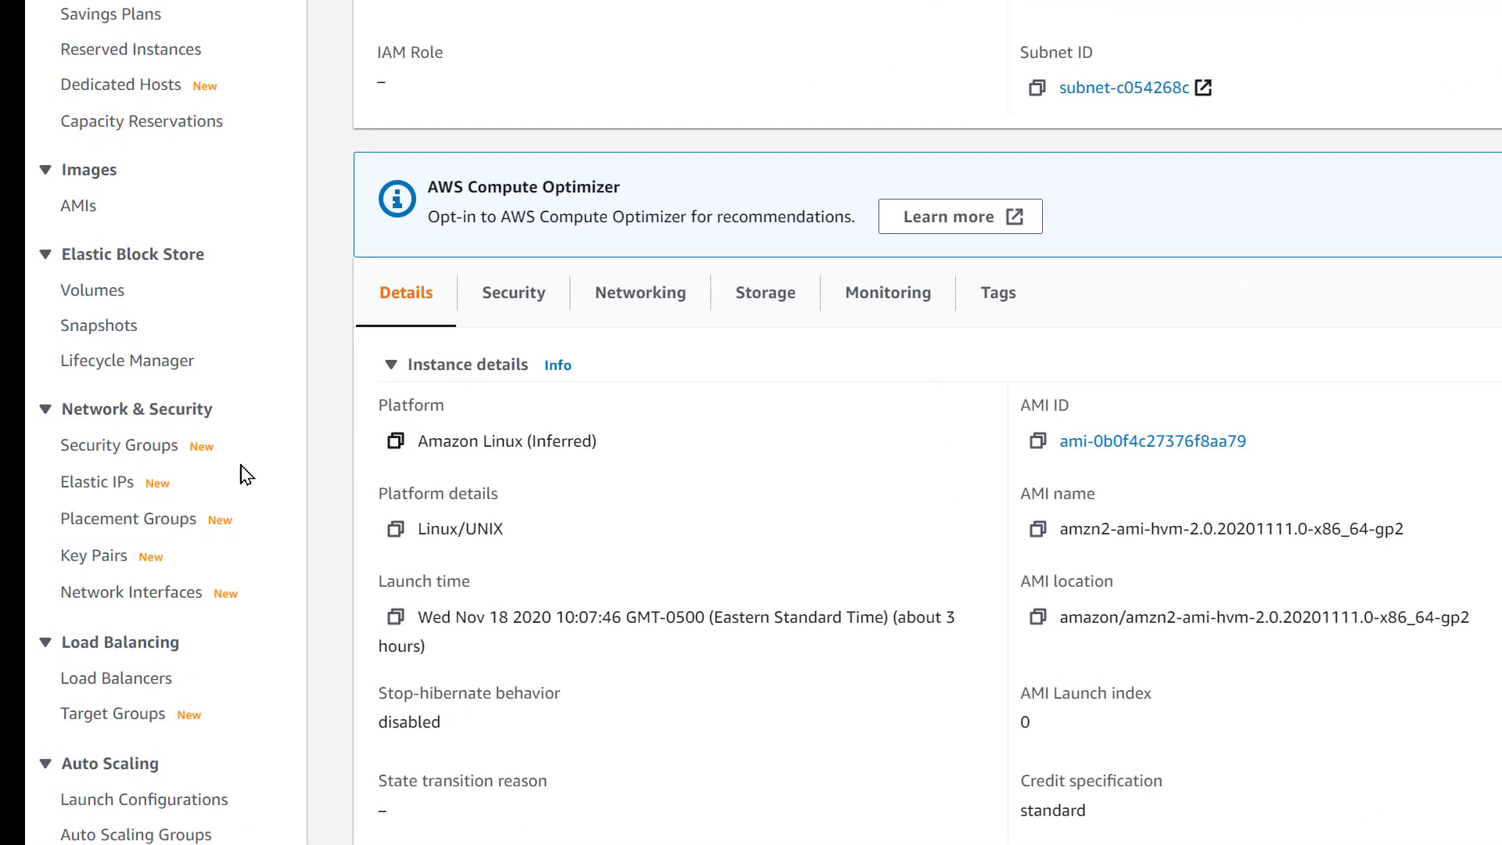
# Step: Allocate Elastic IP 18.218.123.31 from Amazon's pool of IPv4 addresses
pyautogui.click(97, 482)
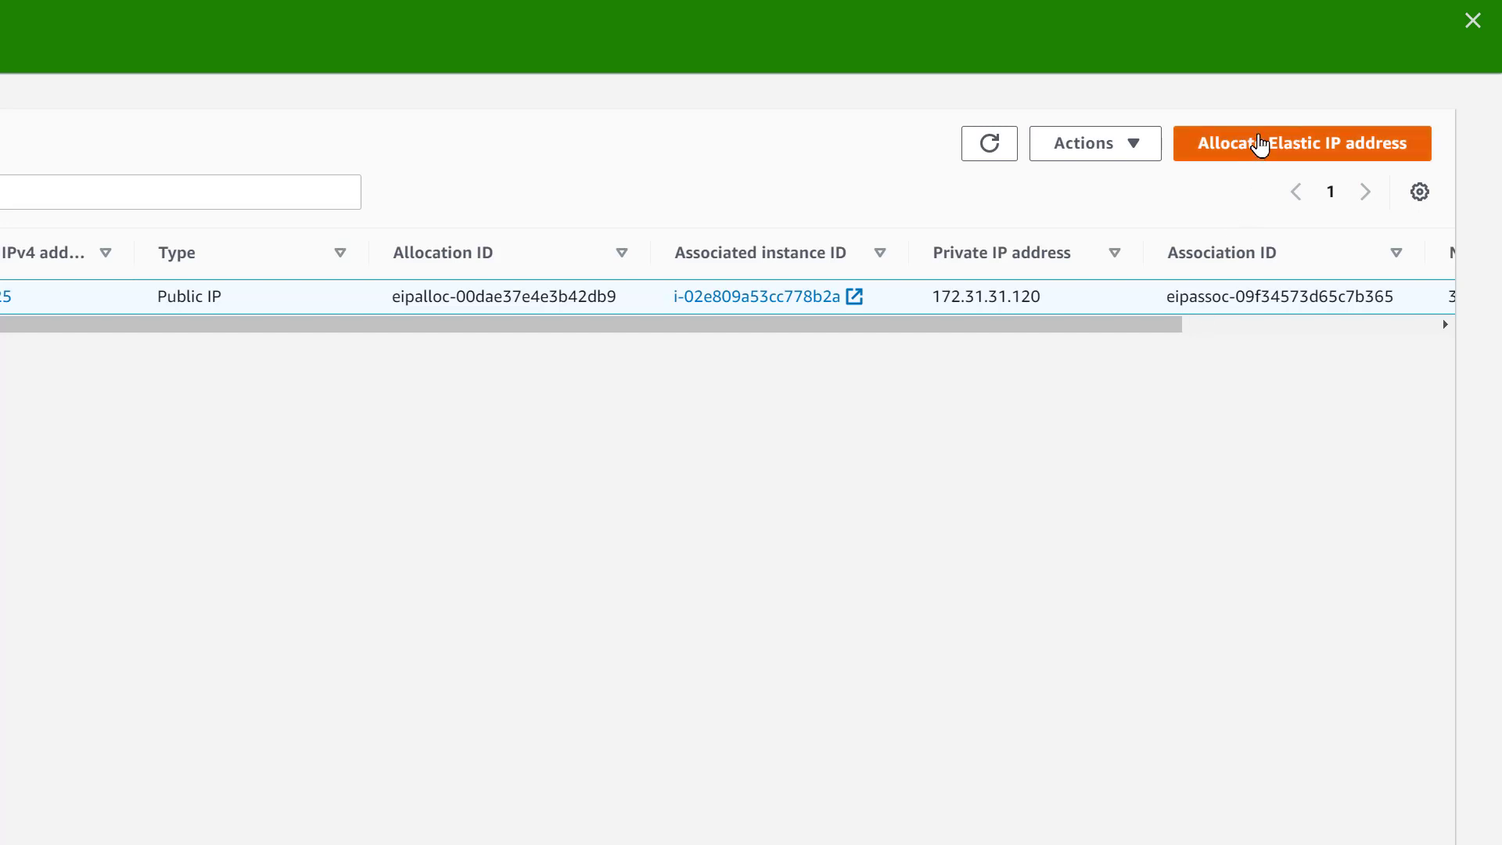
pyautogui.click(1304, 143)
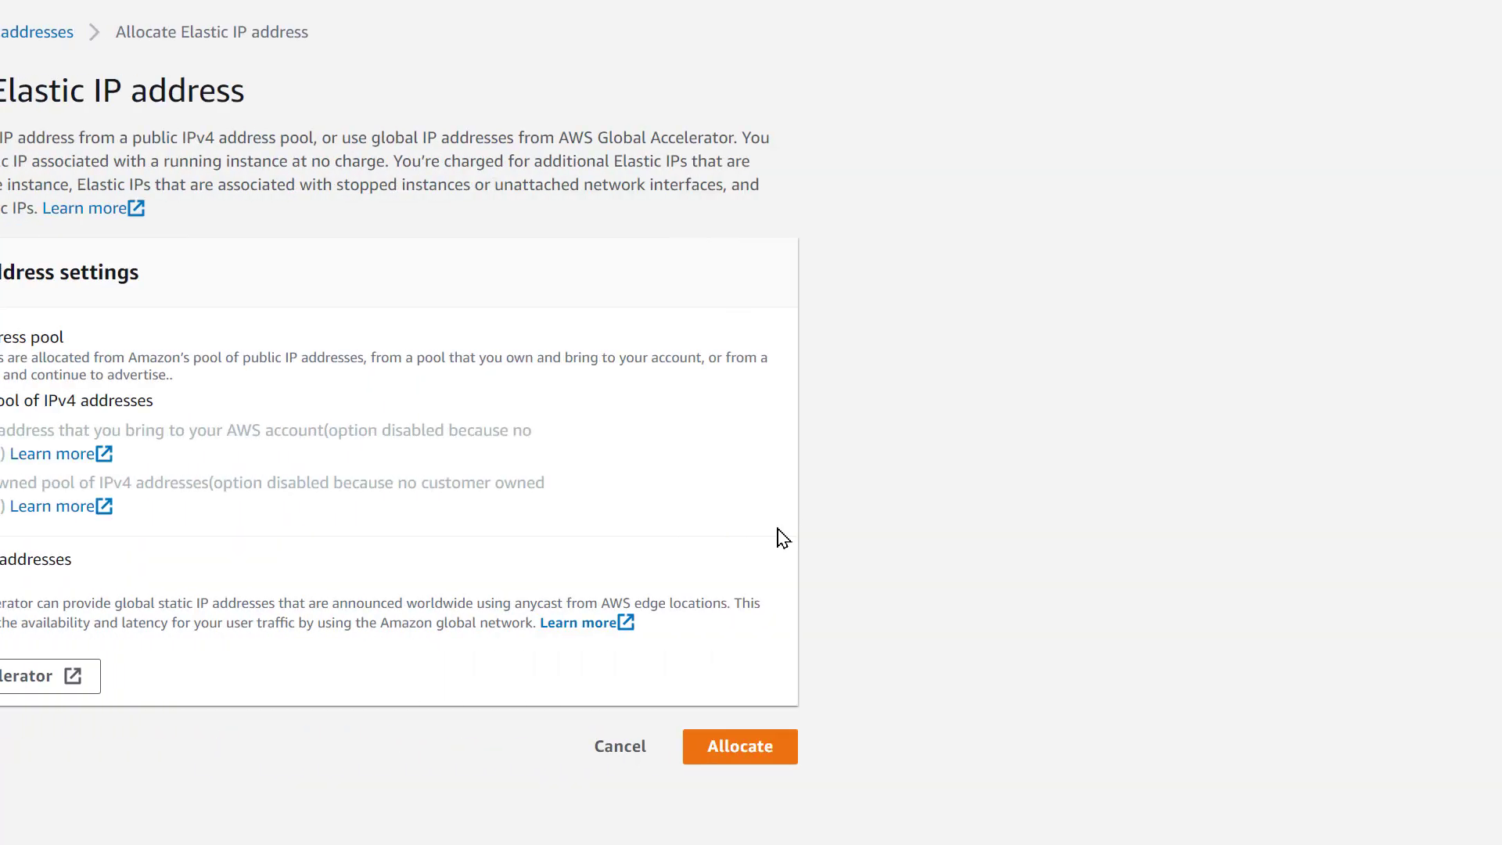
pyautogui.click(740, 746)
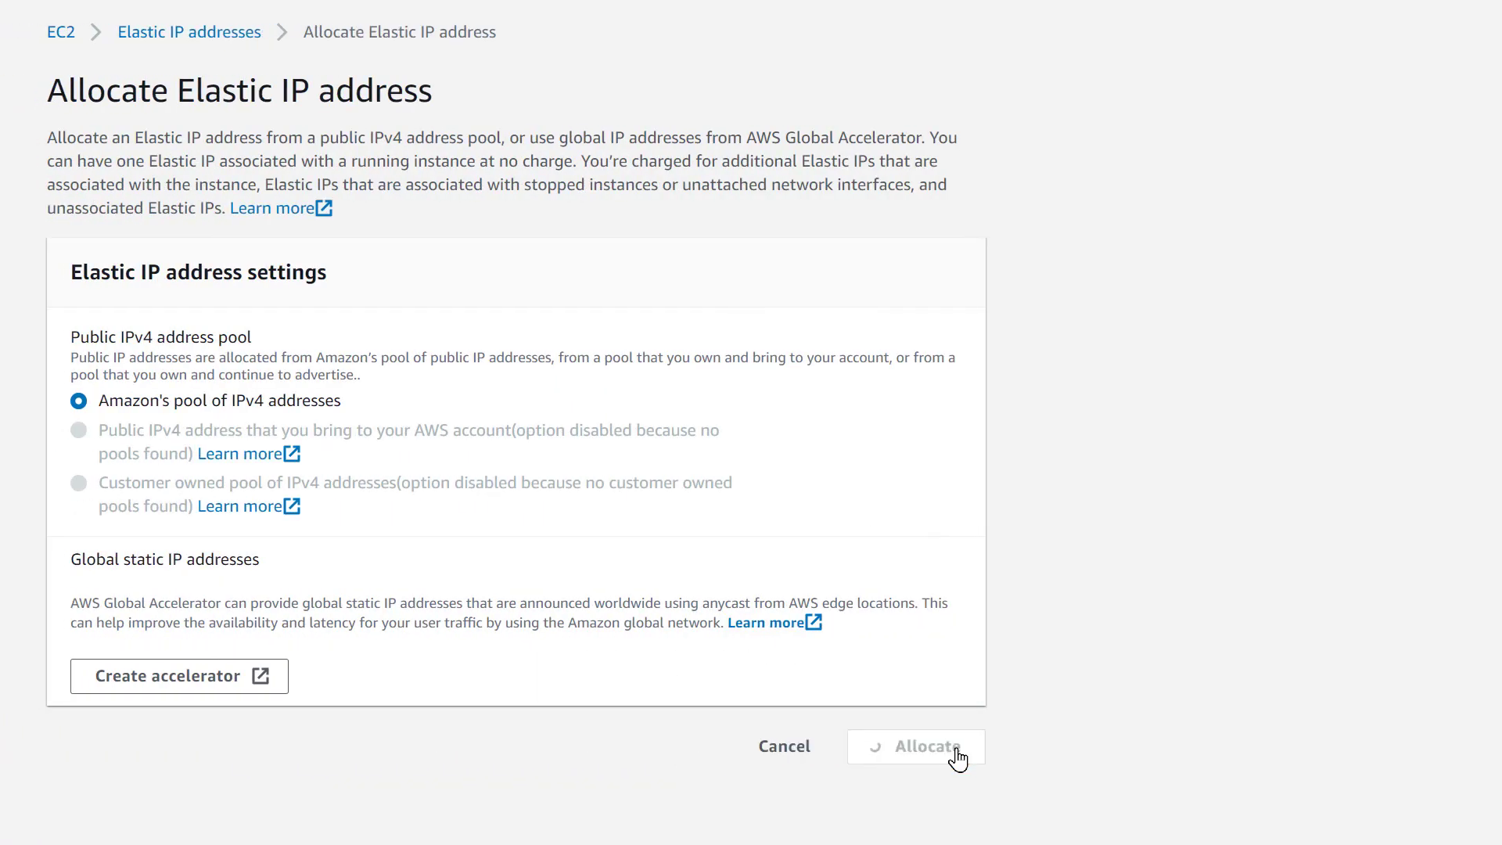
pyautogui.click(925, 746)
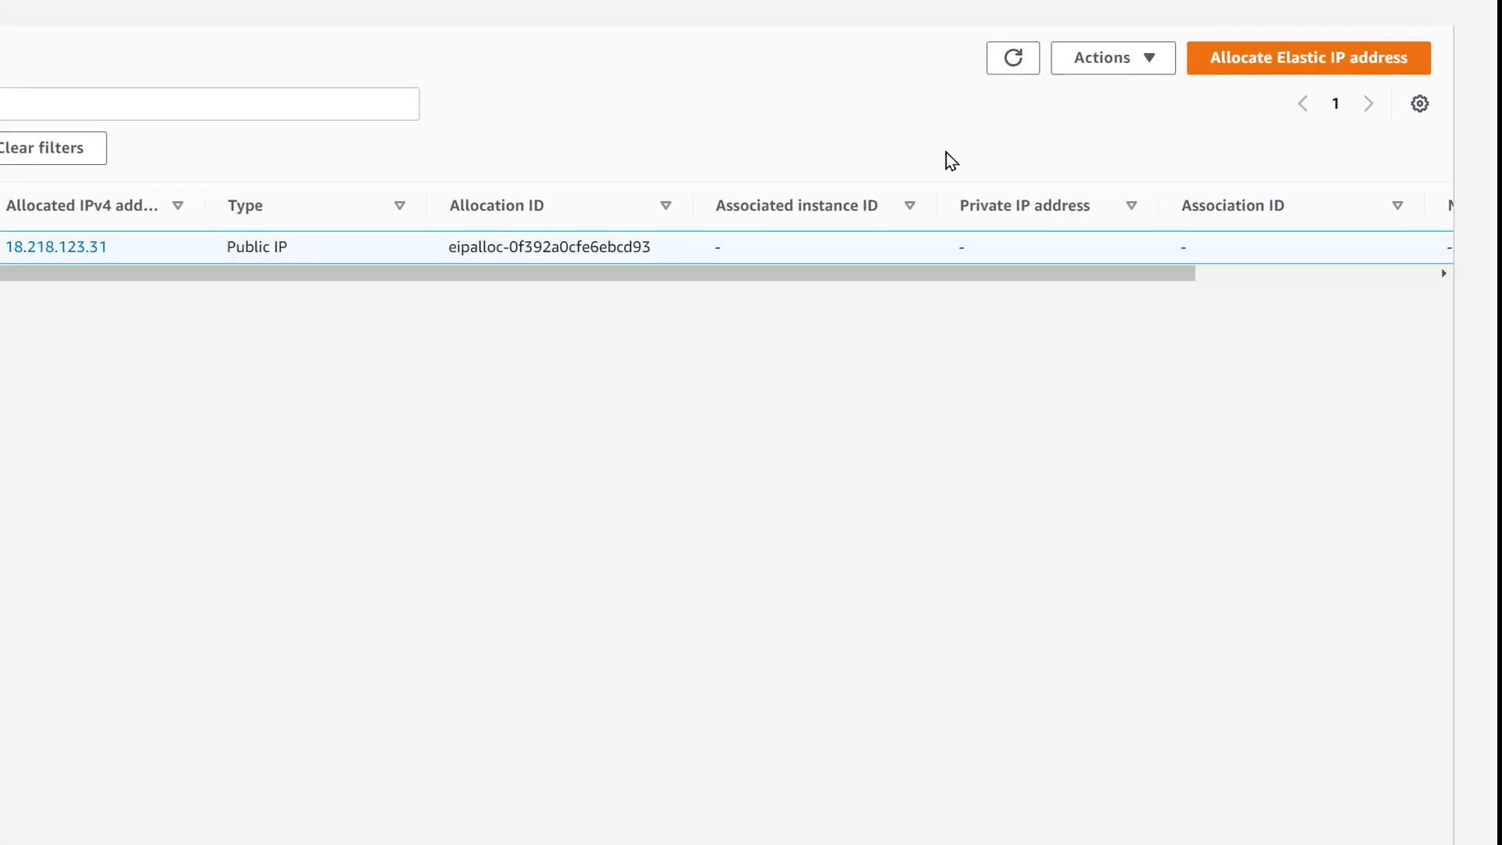
# Step: Associate 18.218.123.31 with instance 'I don't like my name' at private IP 172.31.33.73
pyautogui.click(1113, 58)
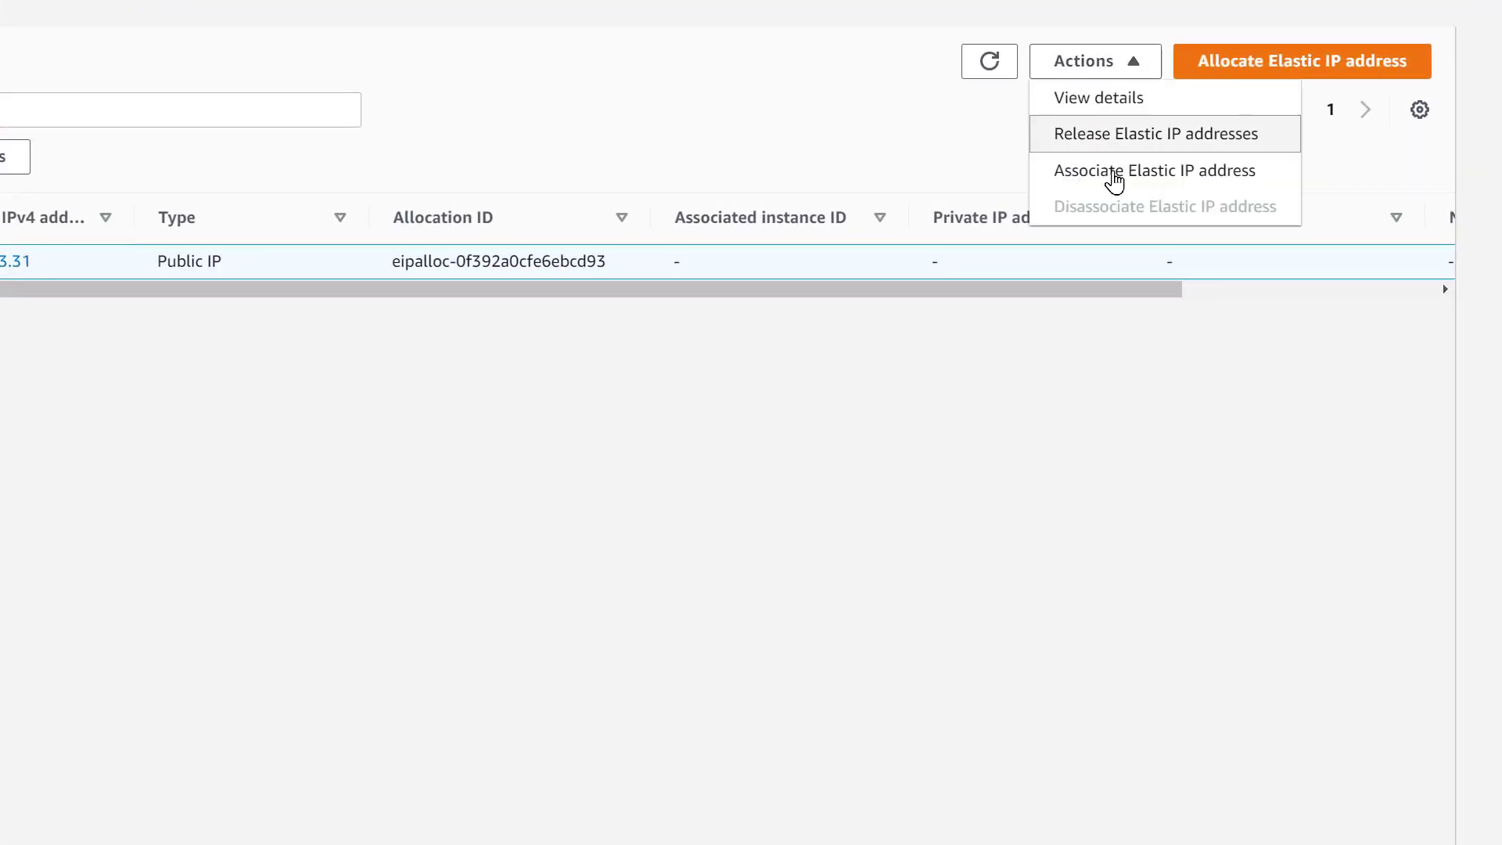
pyautogui.click(1153, 170)
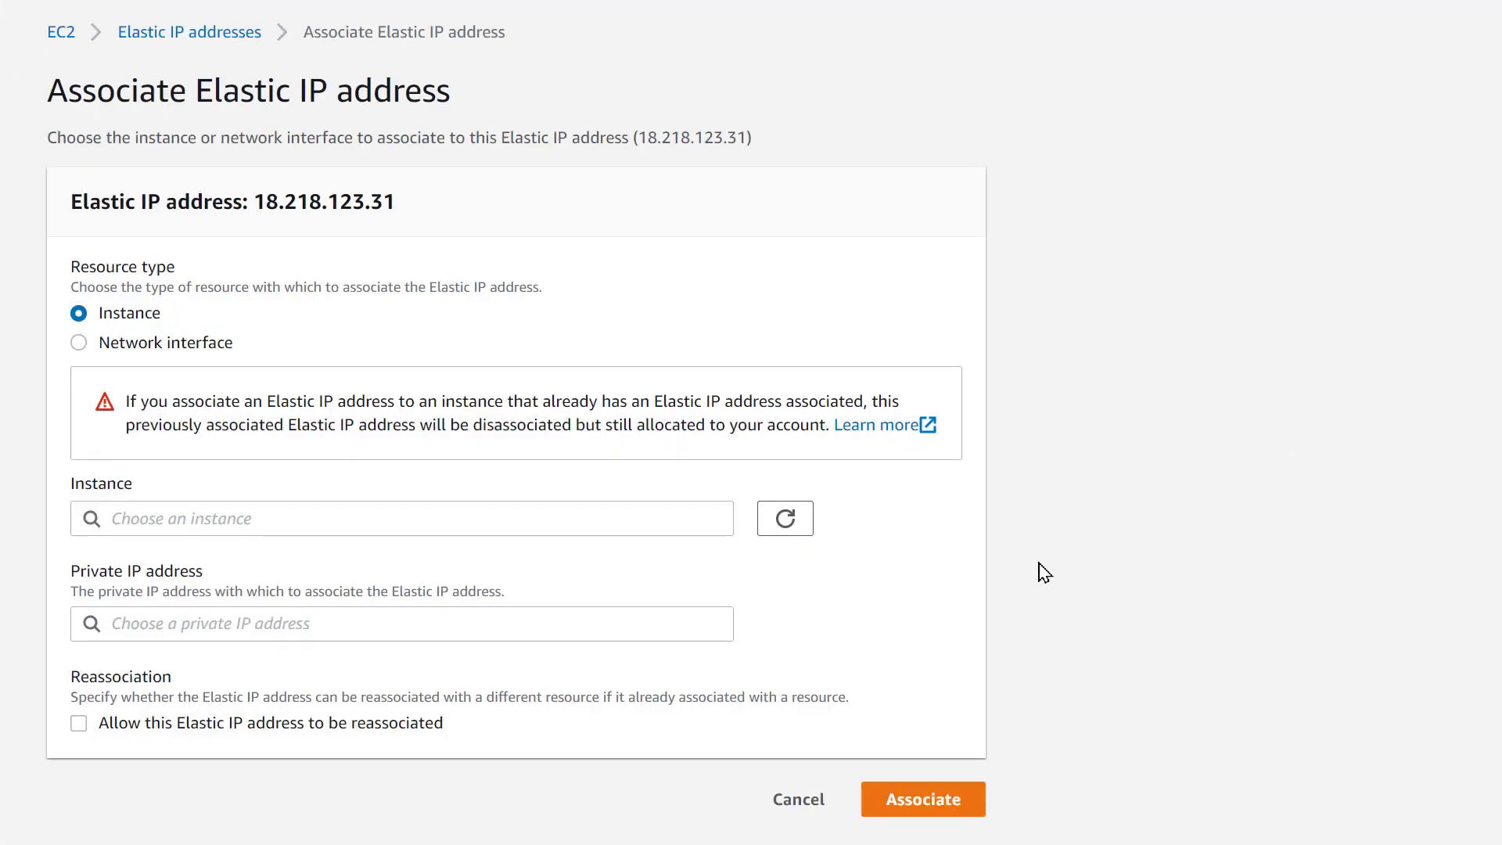
pyautogui.moveTo(899, 555)
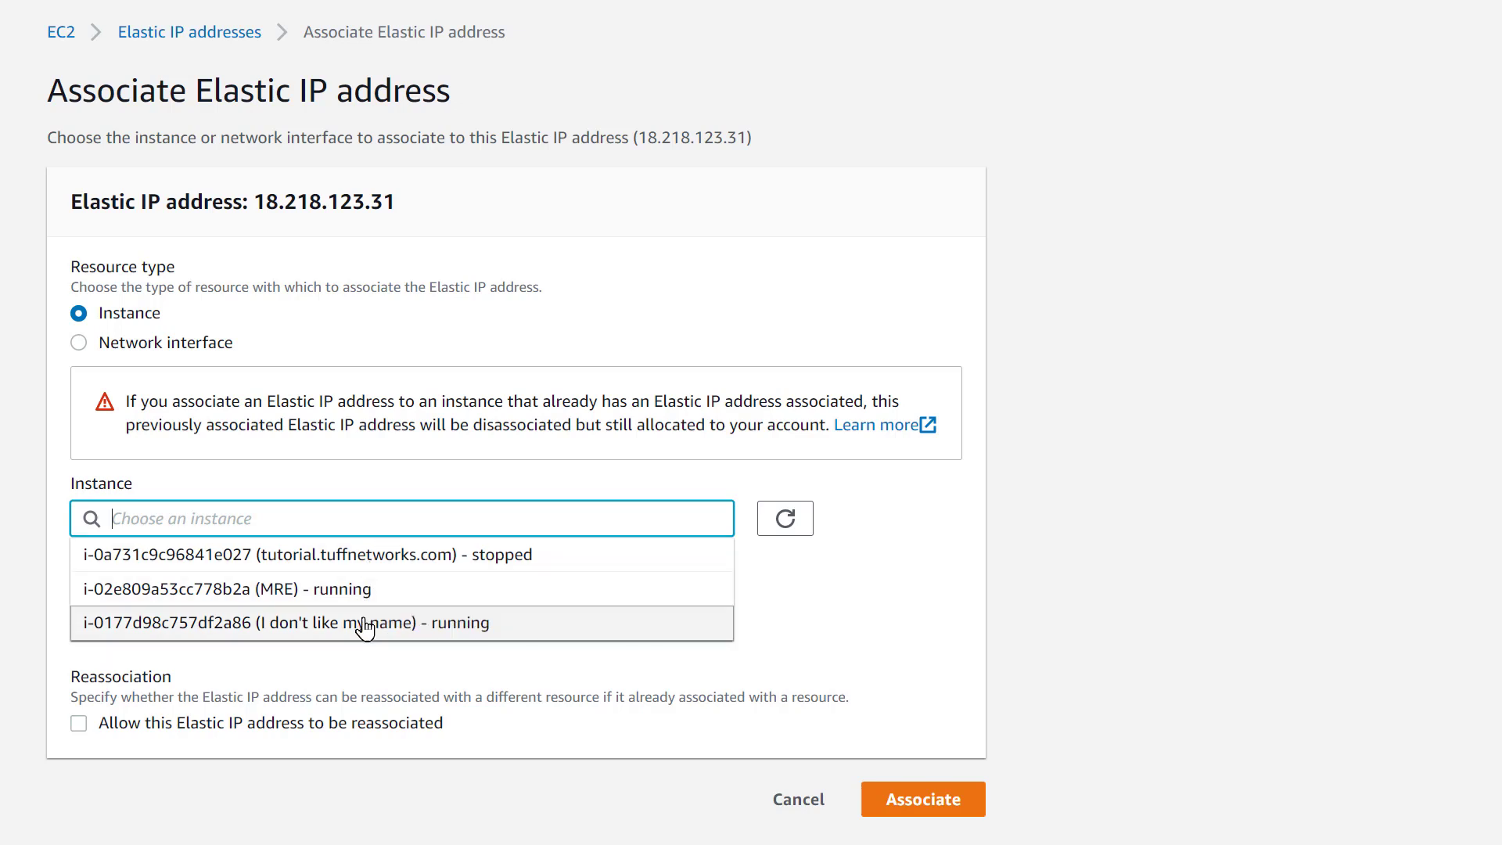
pyautogui.click(284, 623)
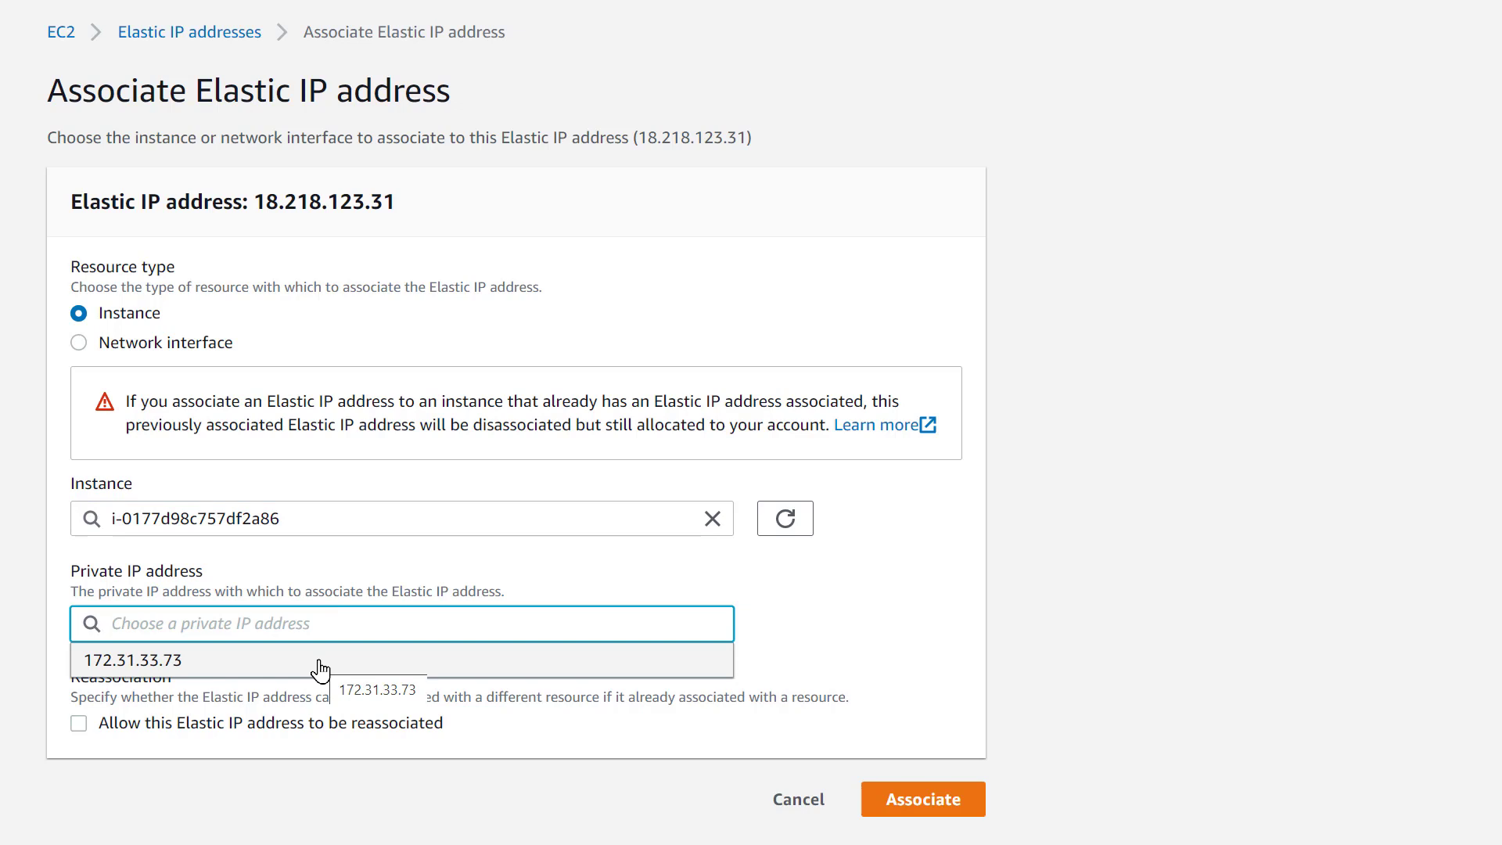
pyautogui.click(137, 661)
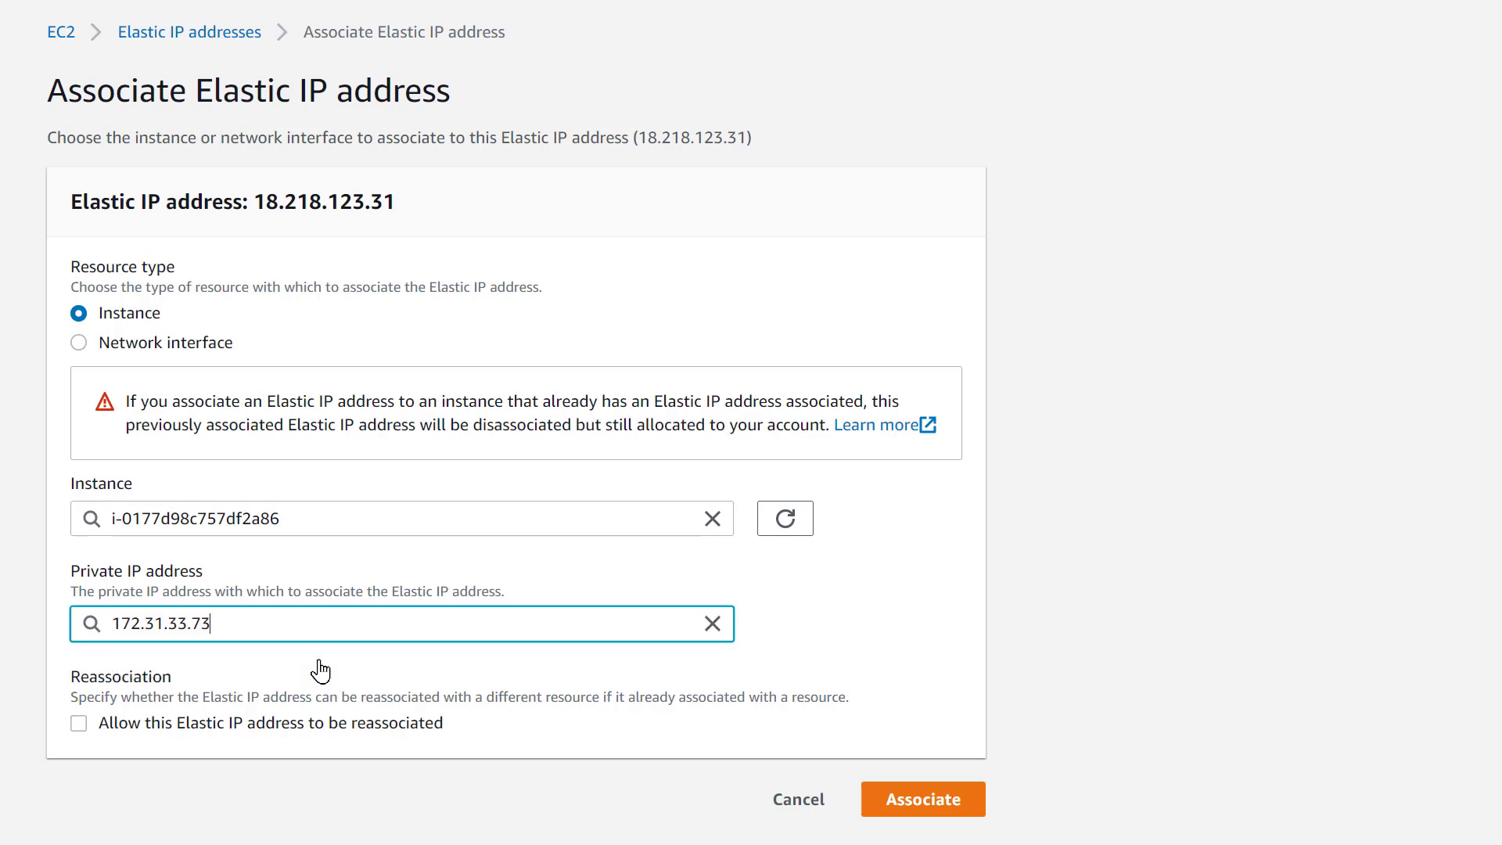
pyautogui.moveTo(924, 810)
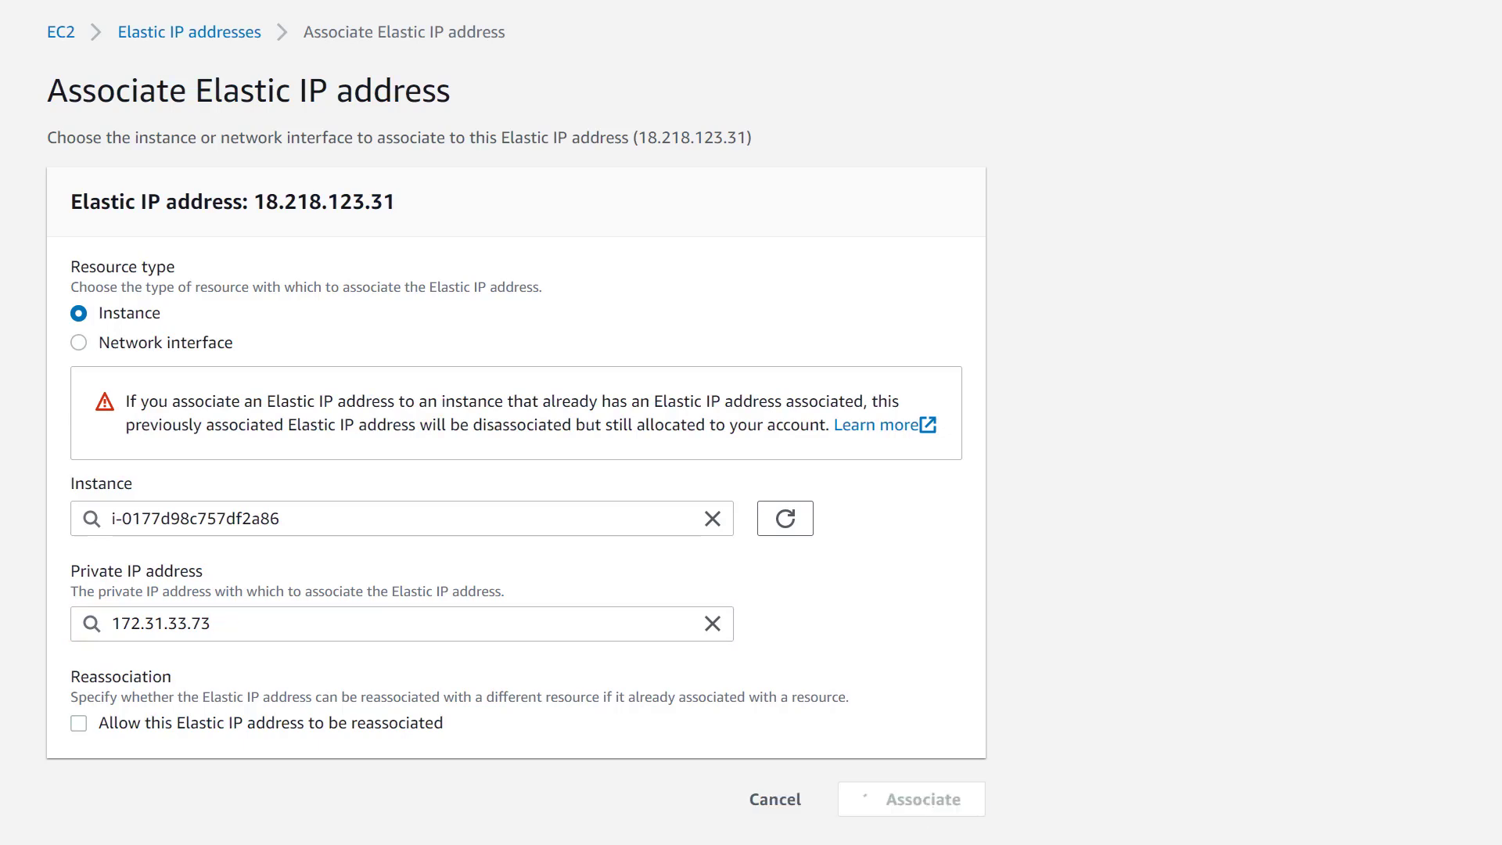
pyautogui.click(911, 799)
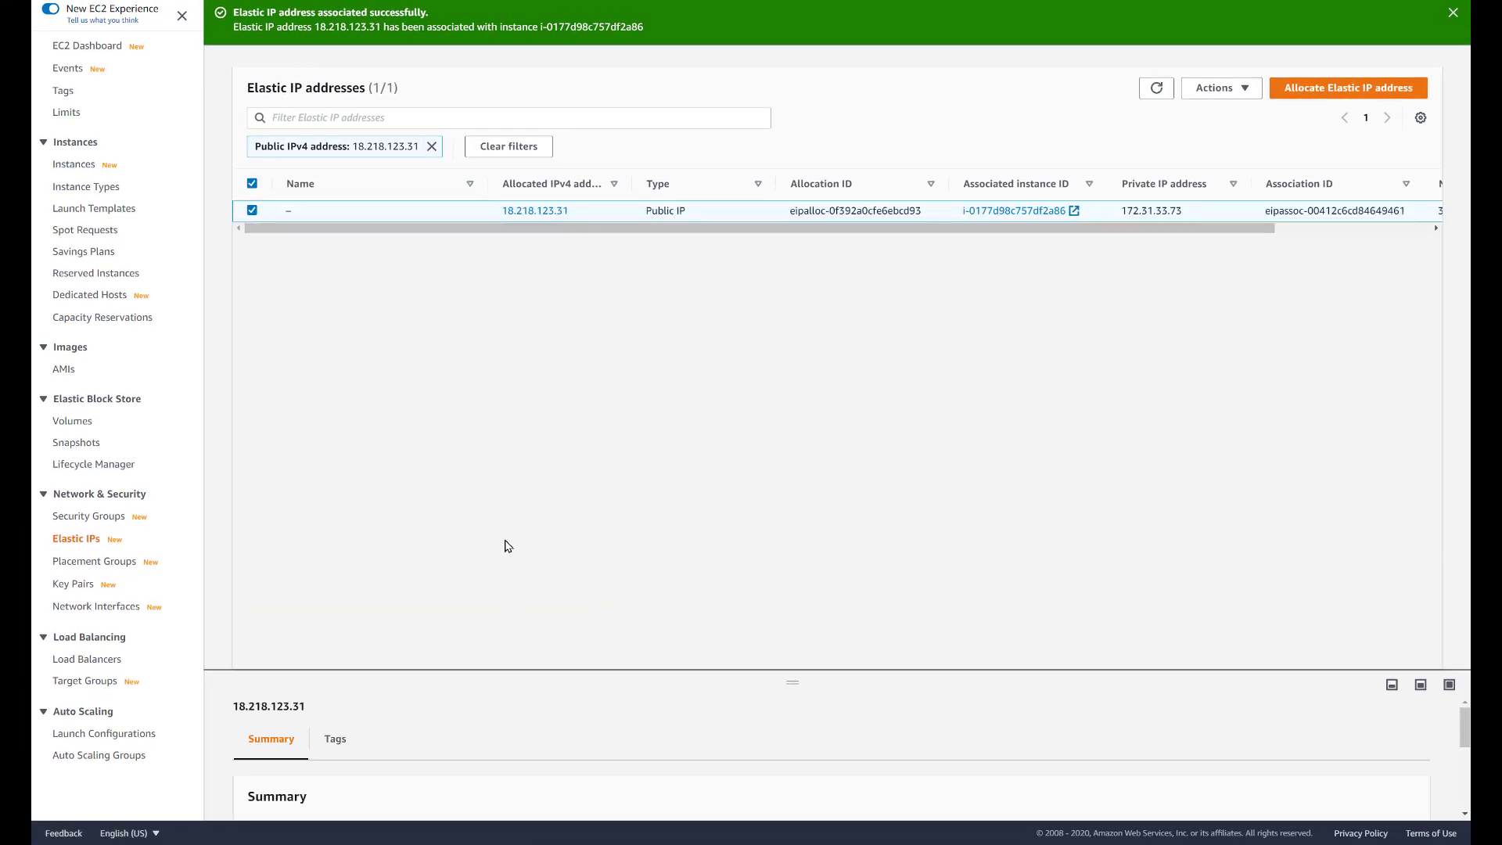
pyautogui.moveTo(824, 331)
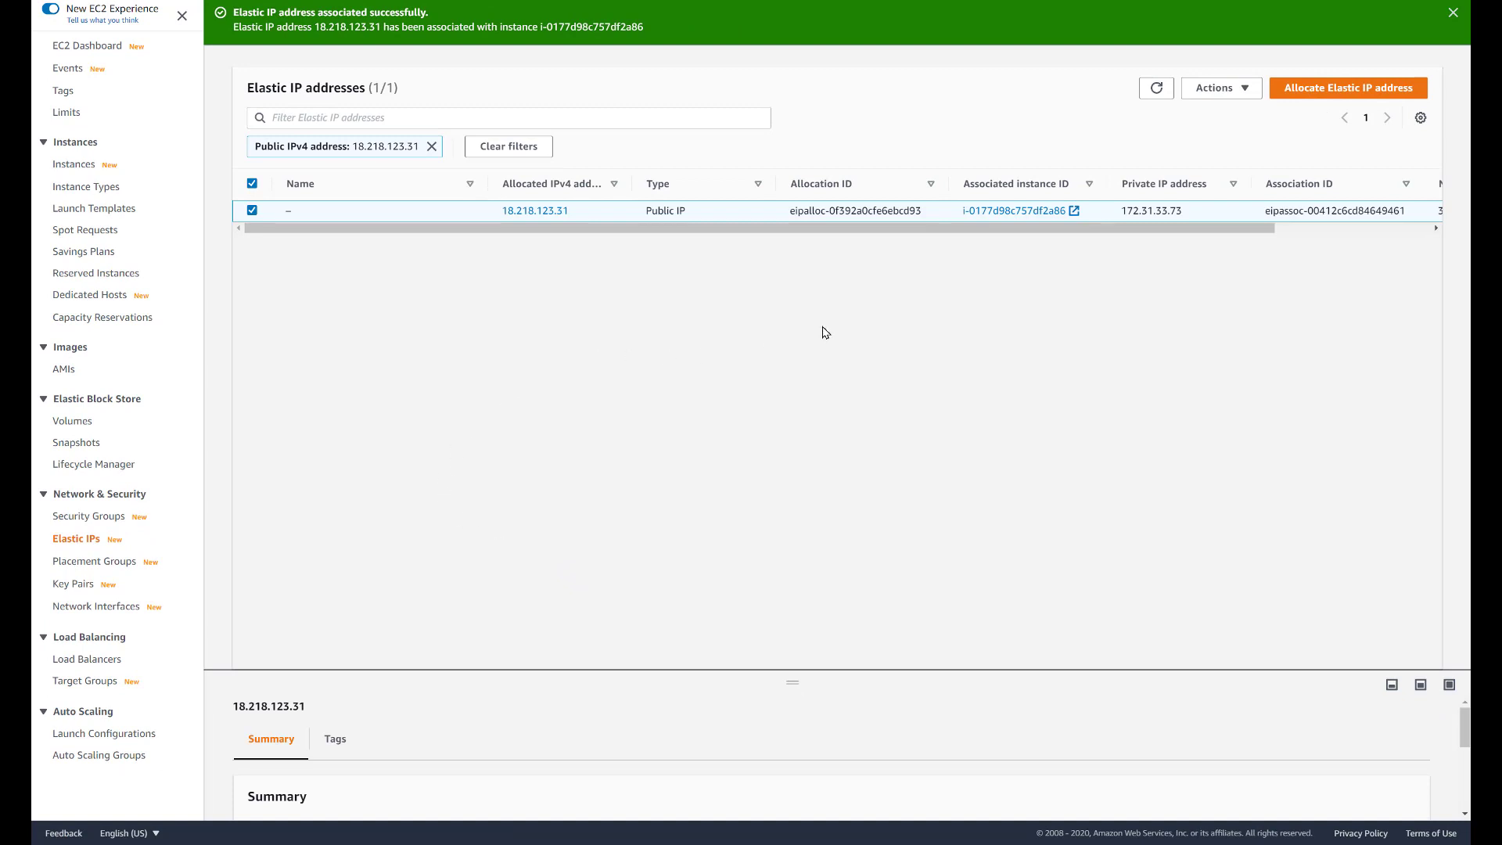
pyautogui.moveTo(1004, 215)
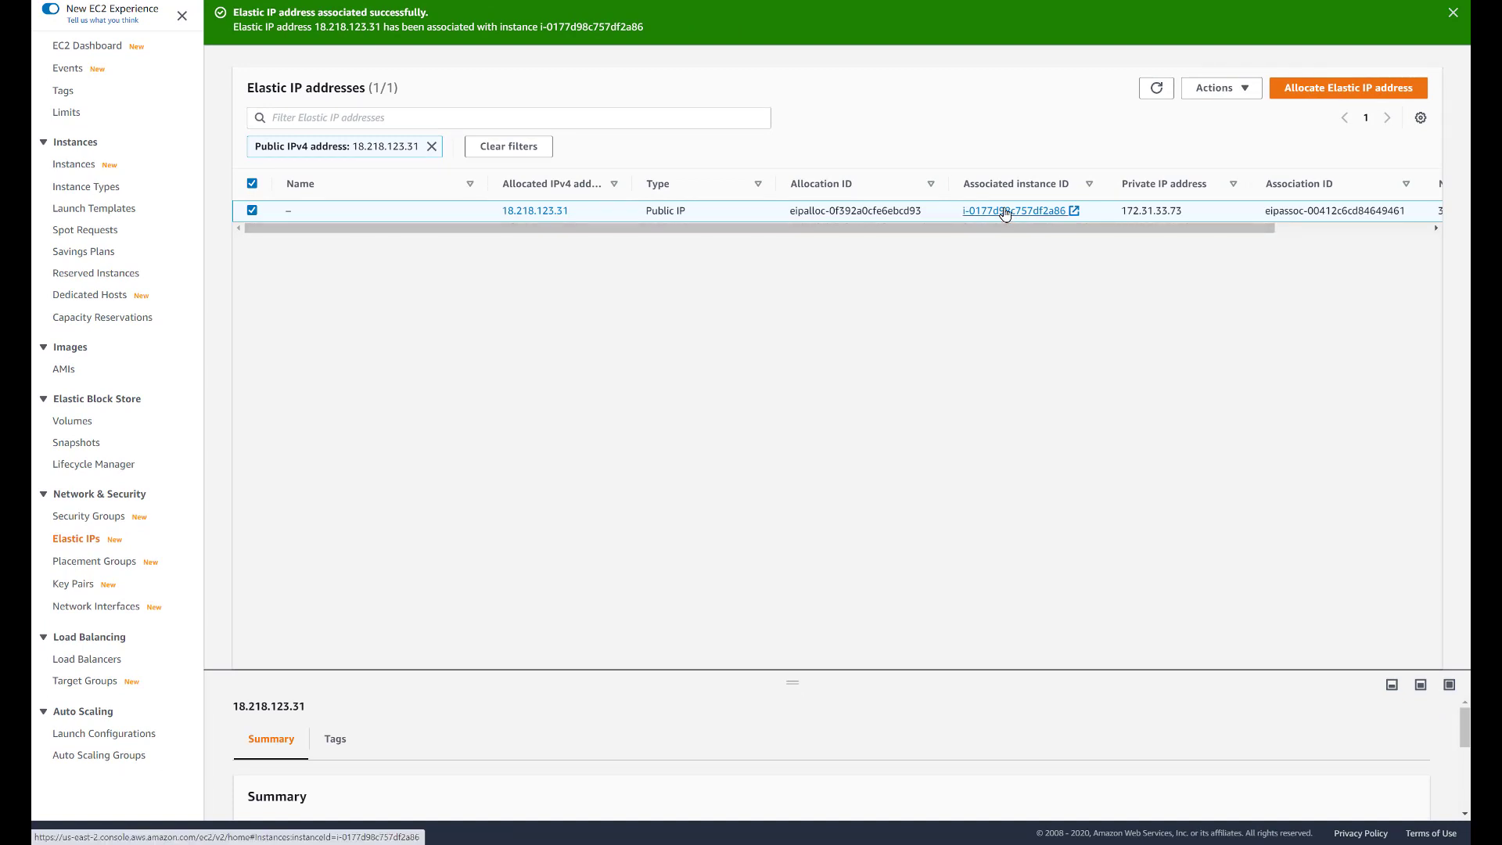
# Step: Follow the associated instance link to i-0177d98c757df2a86 in the Instances list
pyautogui.click(1015, 210)
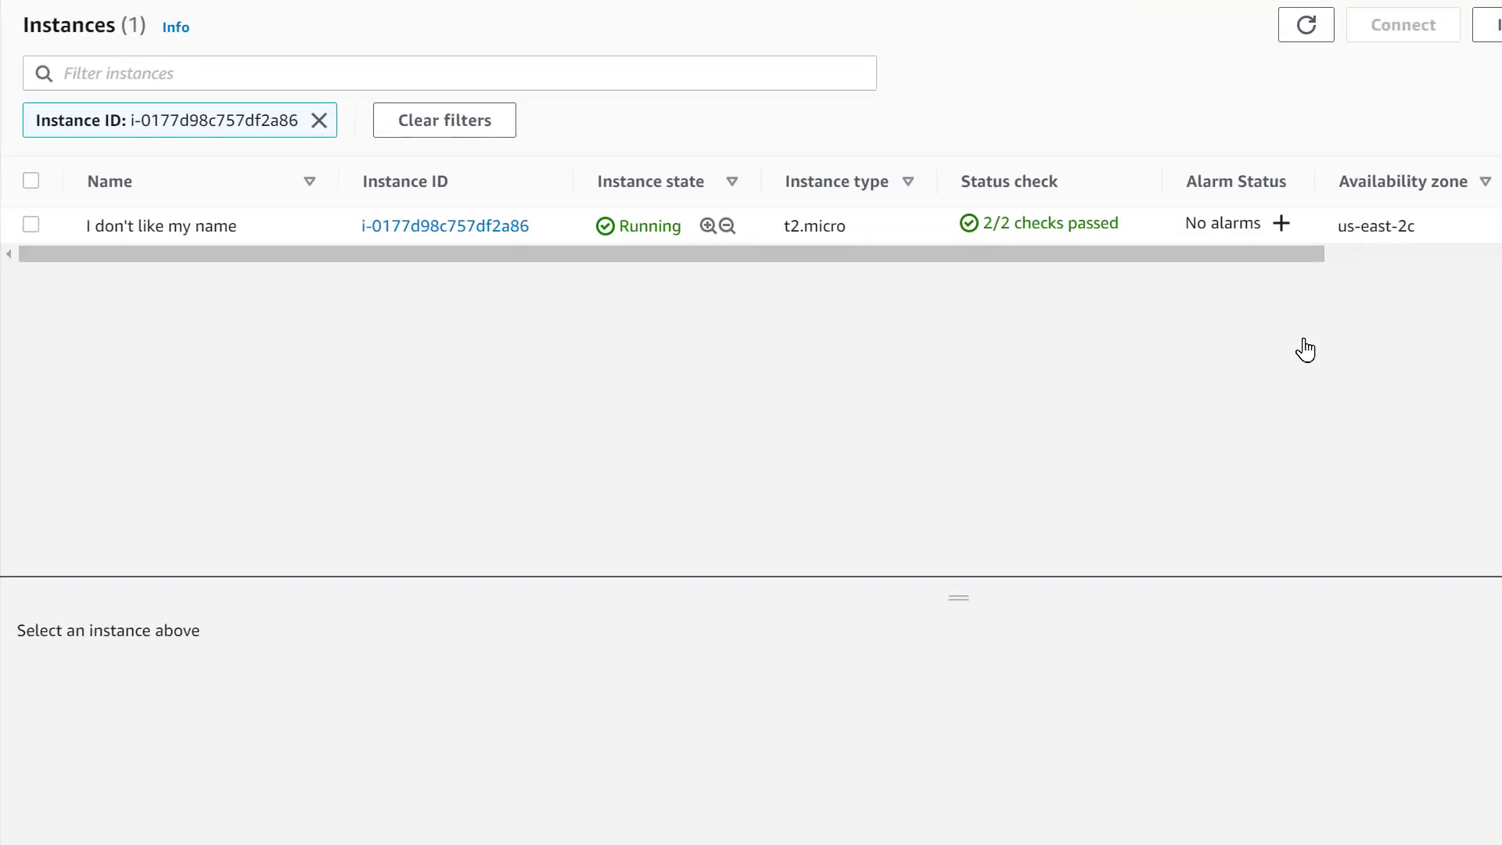
pyautogui.moveTo(992, 468)
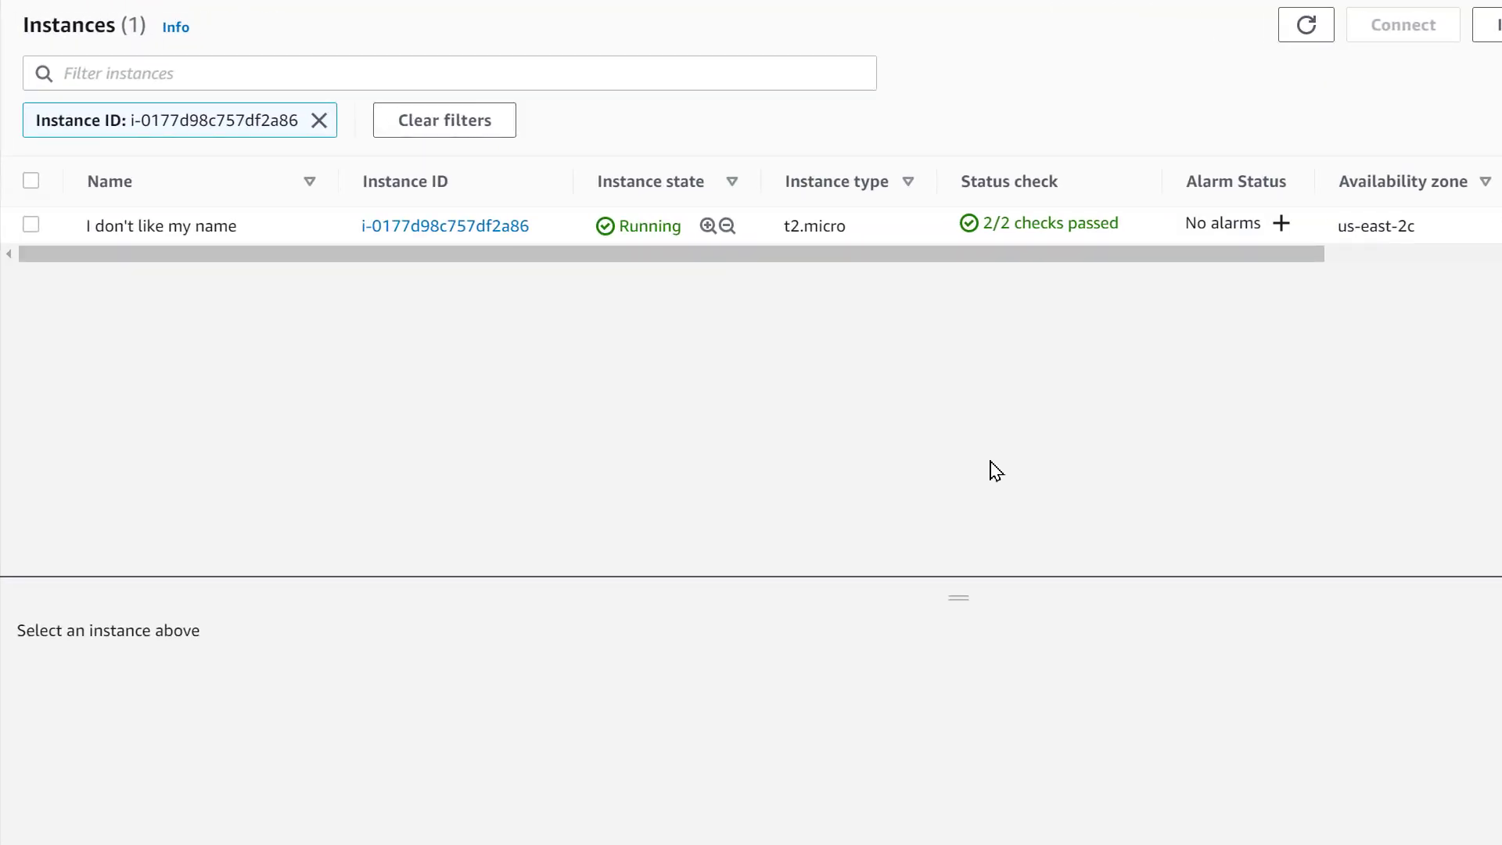
pyautogui.moveTo(693, 450)
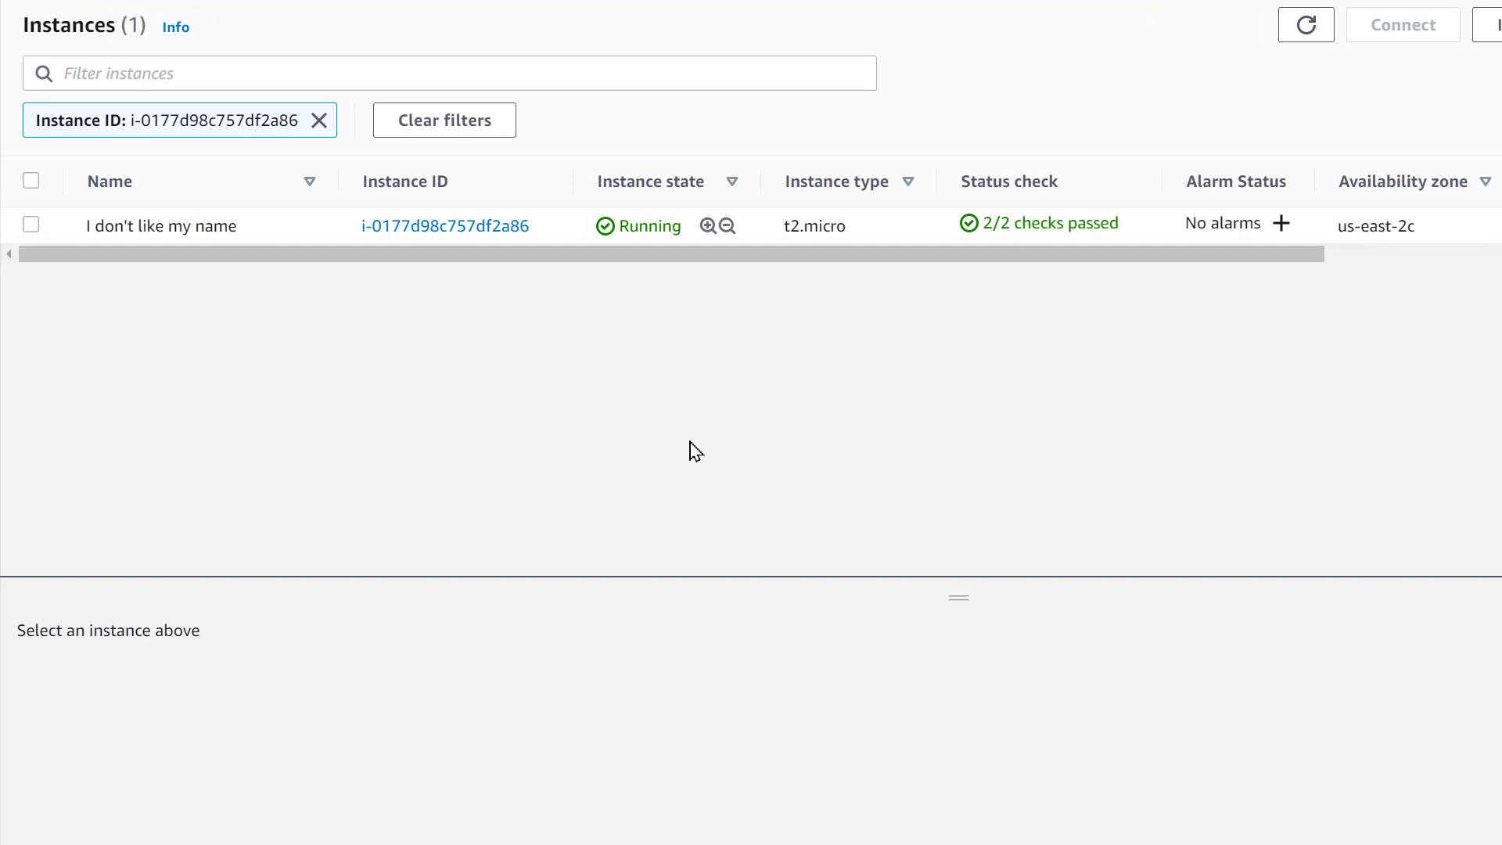
pyautogui.moveTo(421, 233)
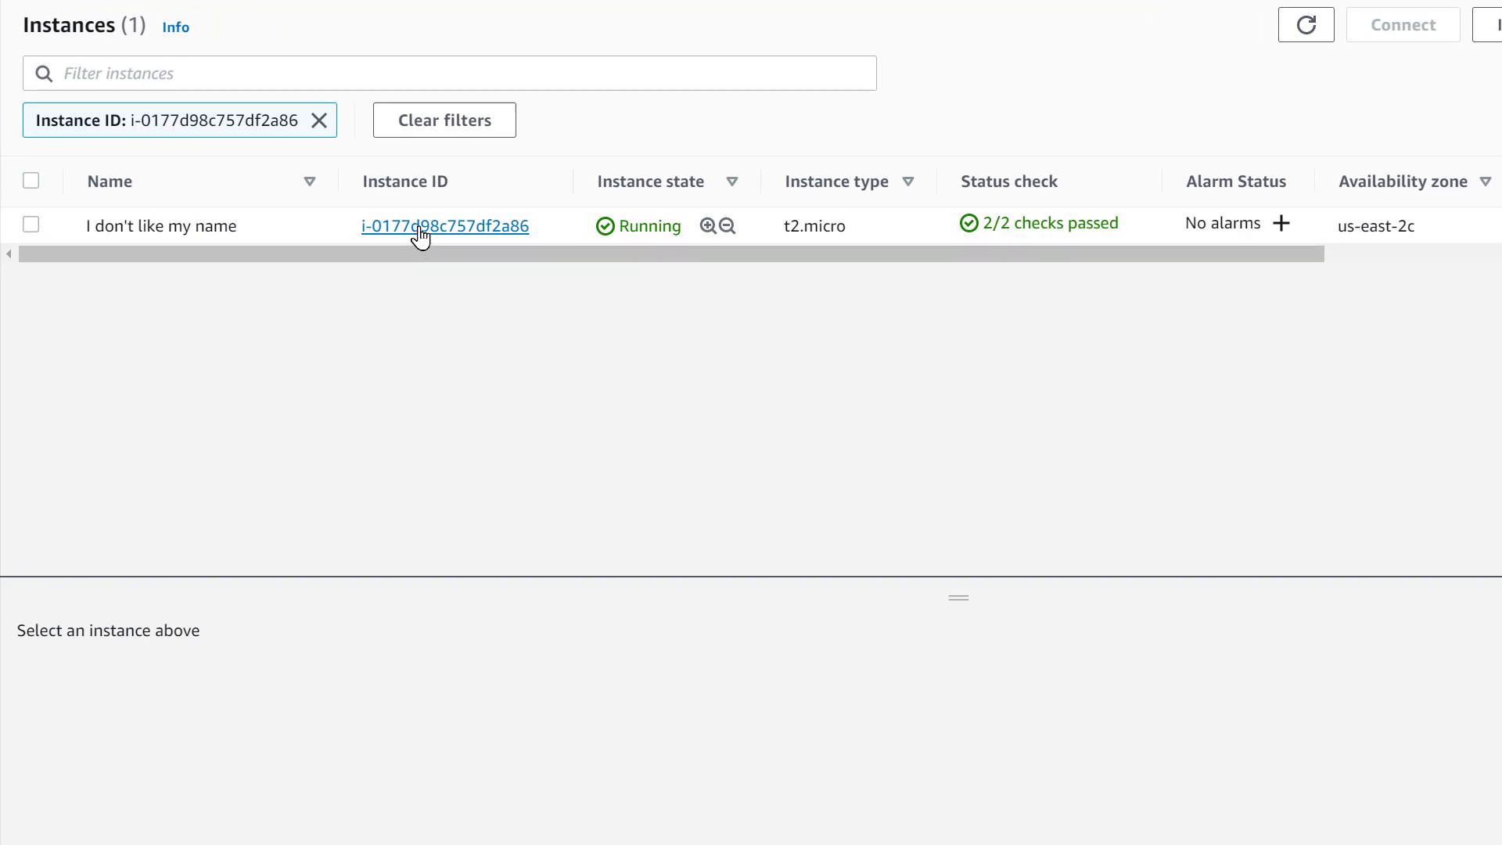
# Step: Open the instance summary to confirm public IPv4 and Elastic IP are both 18.218.123.31
pyautogui.click(445, 226)
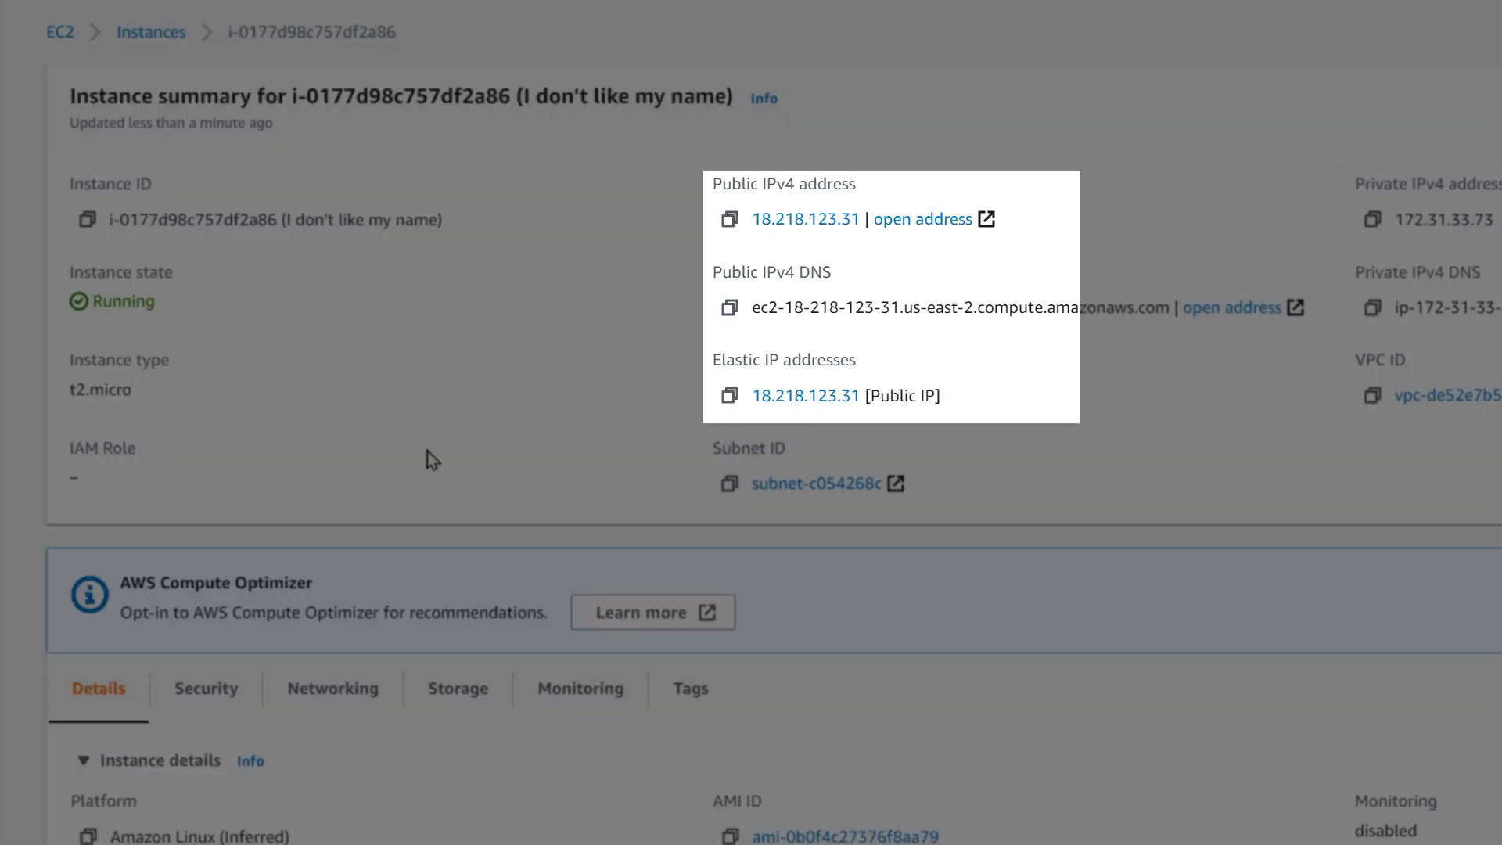
pyautogui.moveTo(428, 418)
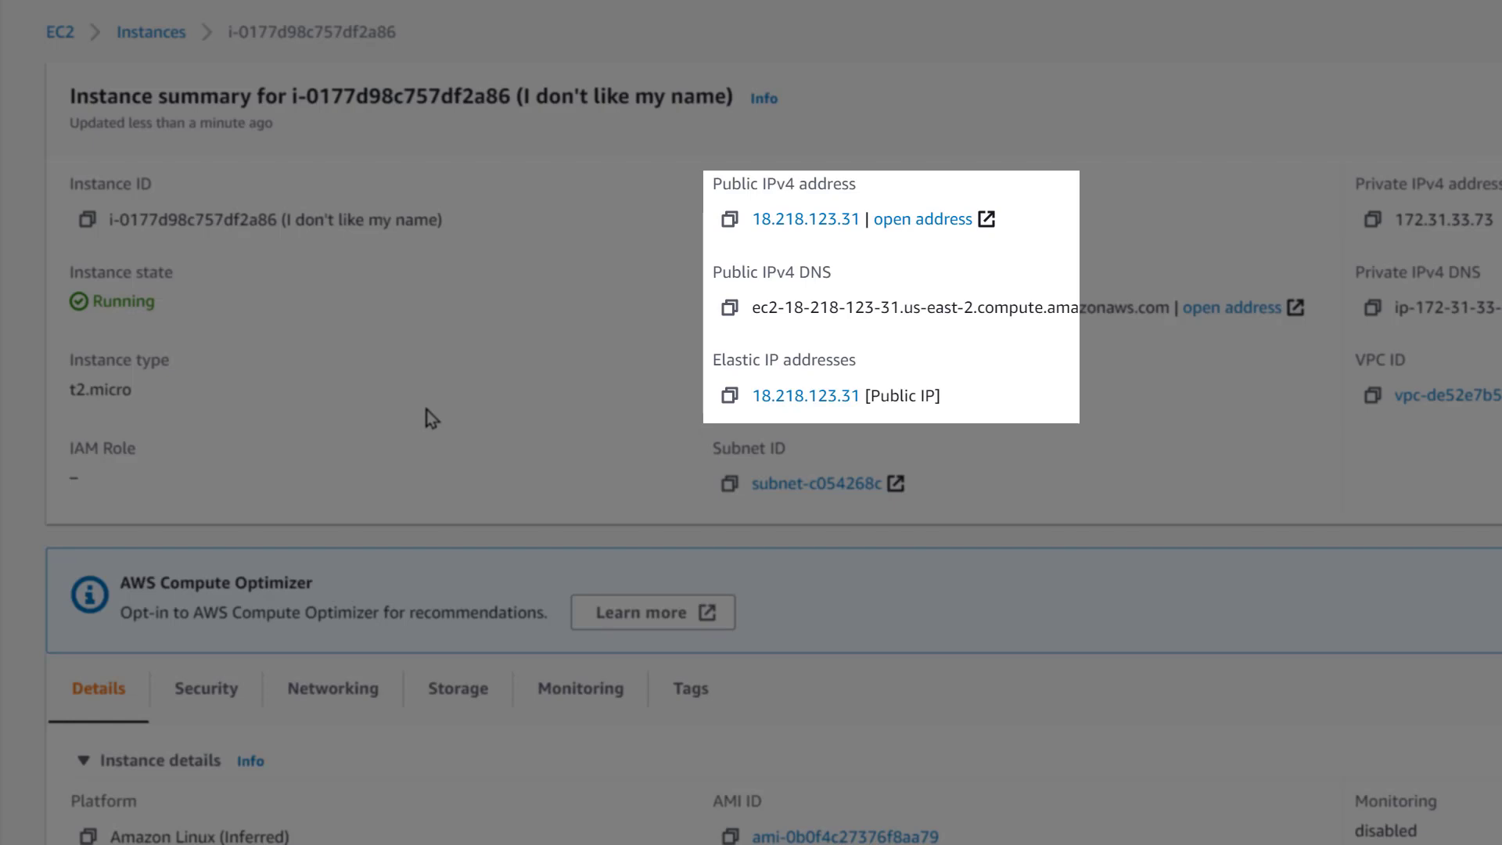